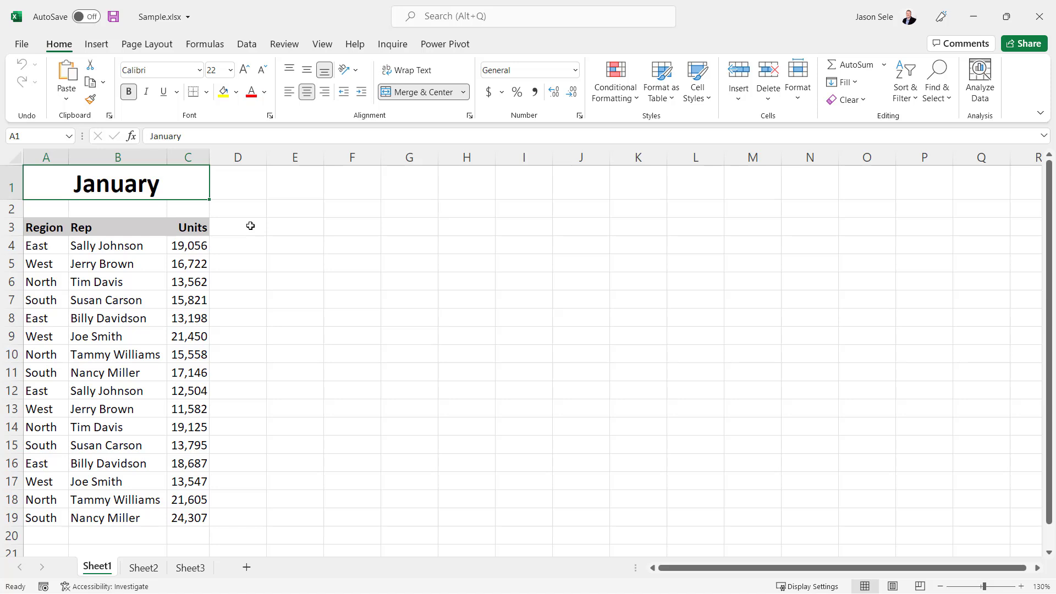
mouse_move(147, 496)
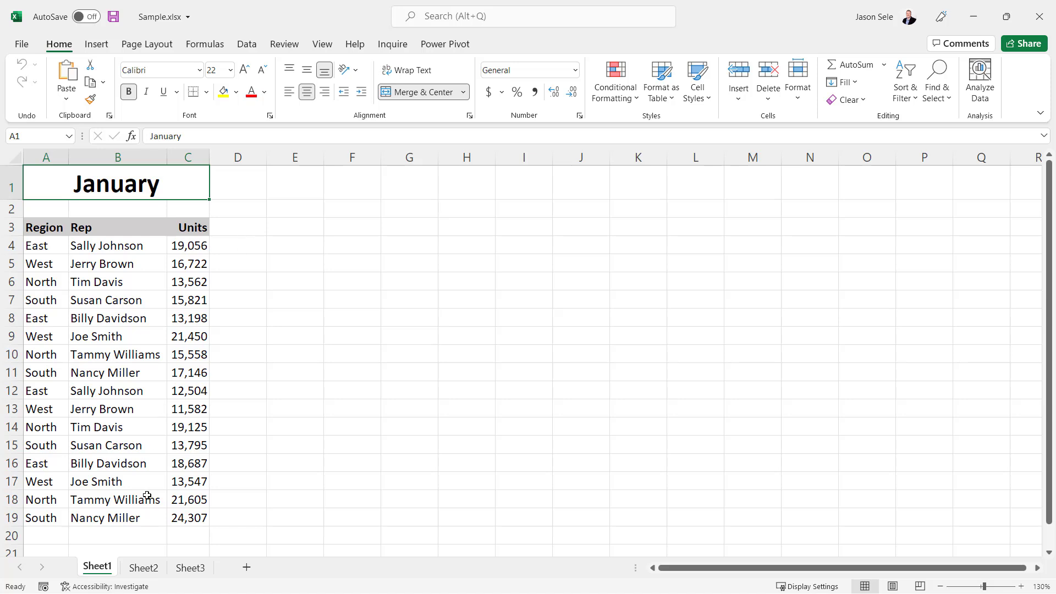
mouse_move(264, 369)
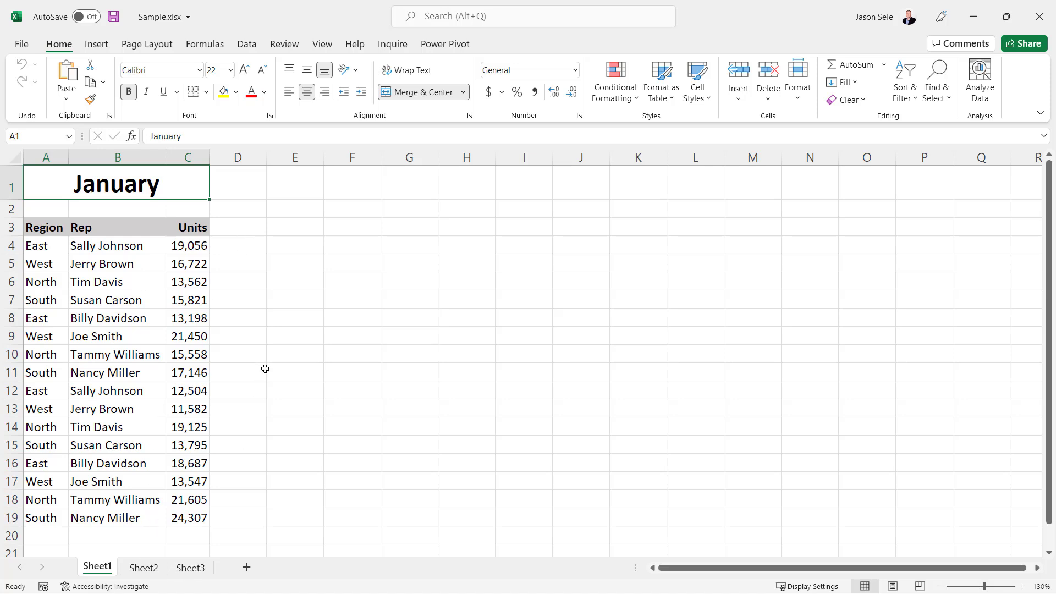
mouse_move(178, 197)
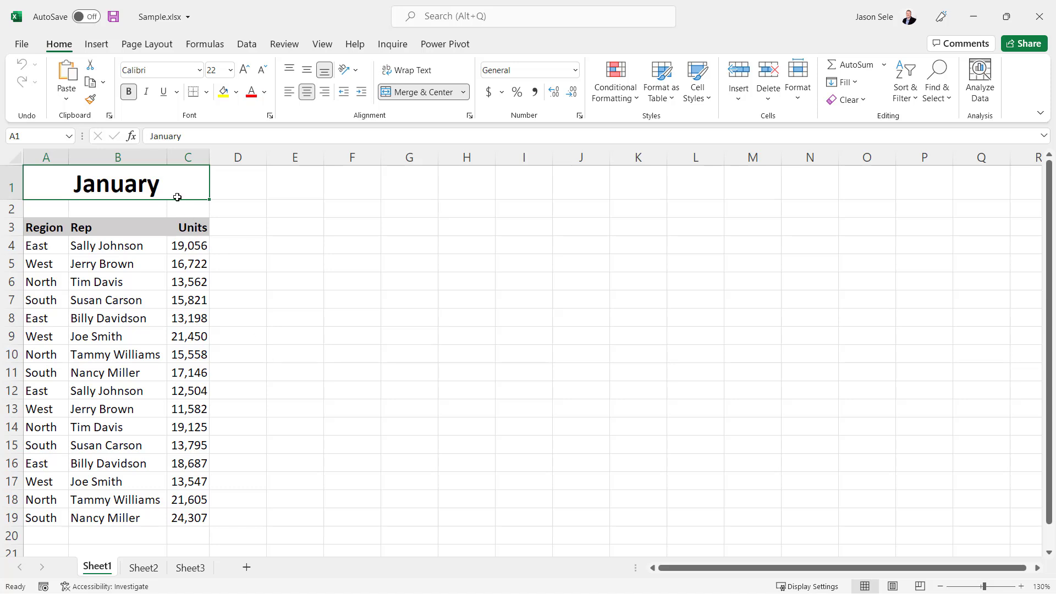
mouse_move(191, 227)
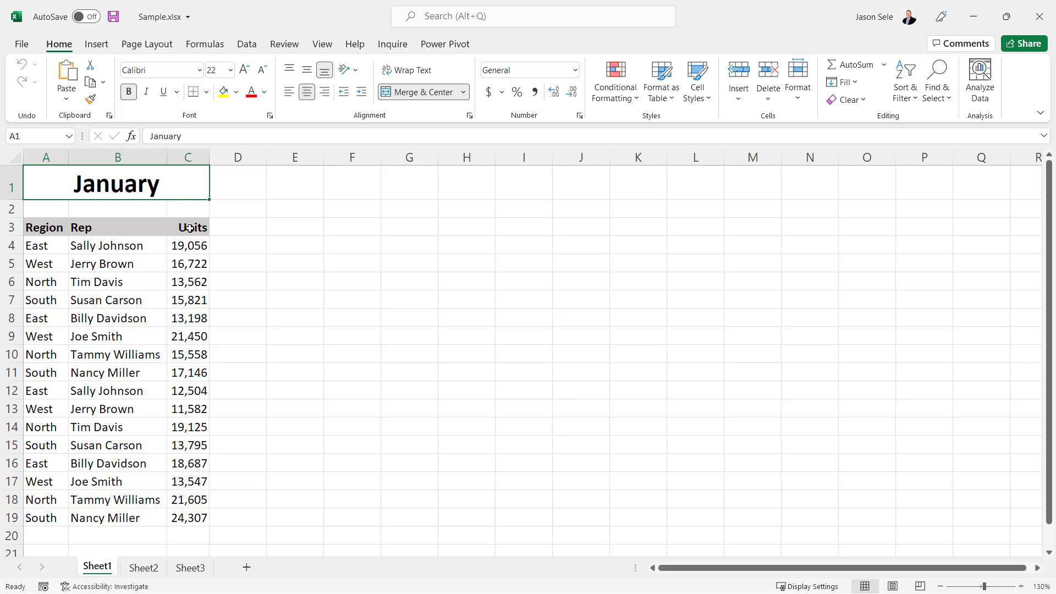
mouse_move(149, 336)
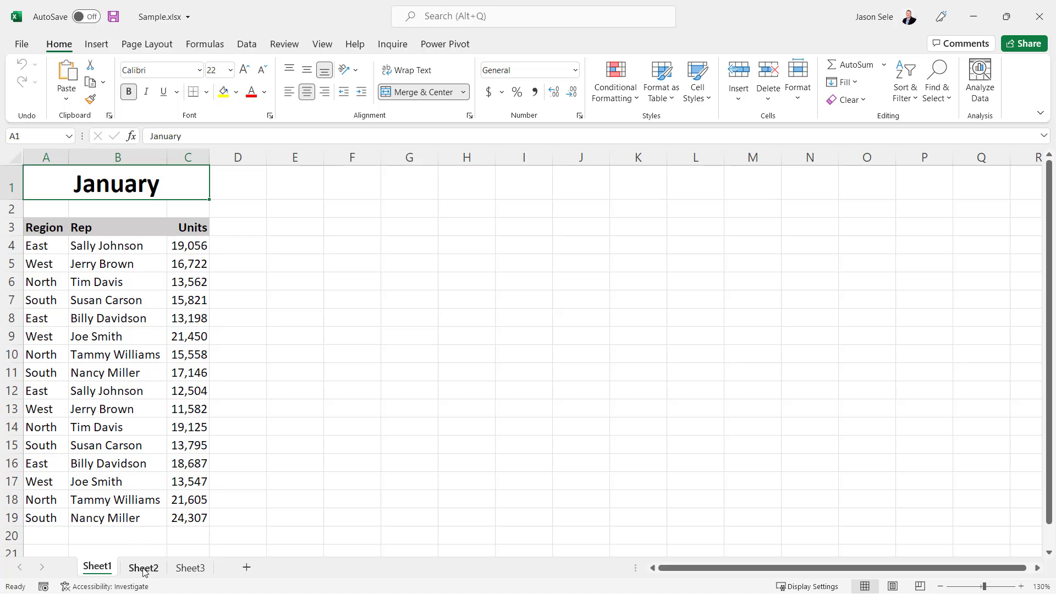
- View the February data on Sheet2, then the March units on Sheet3
left_click(143, 566)
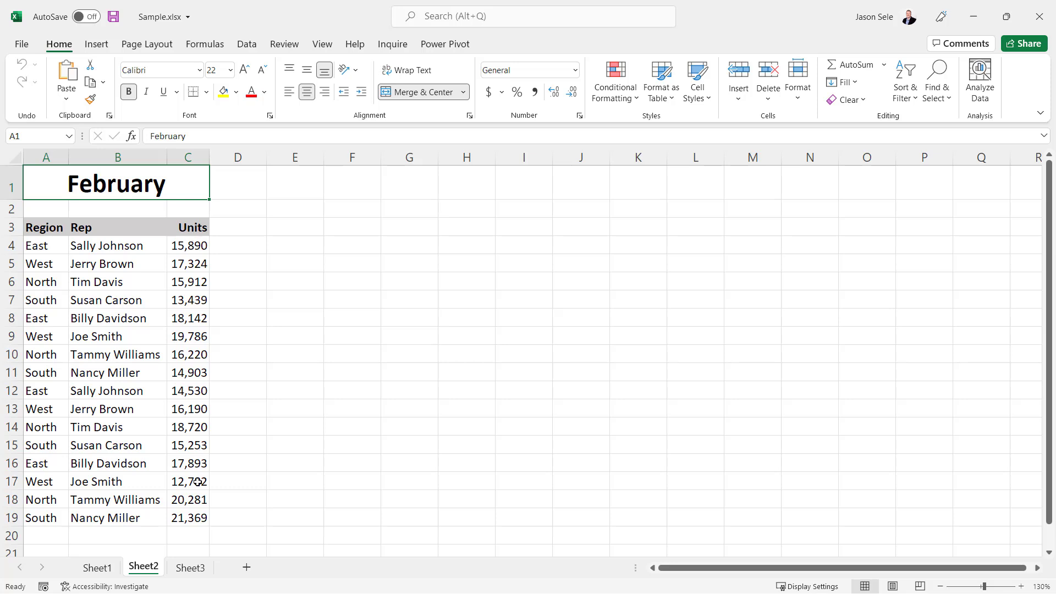
left_click(189, 567)
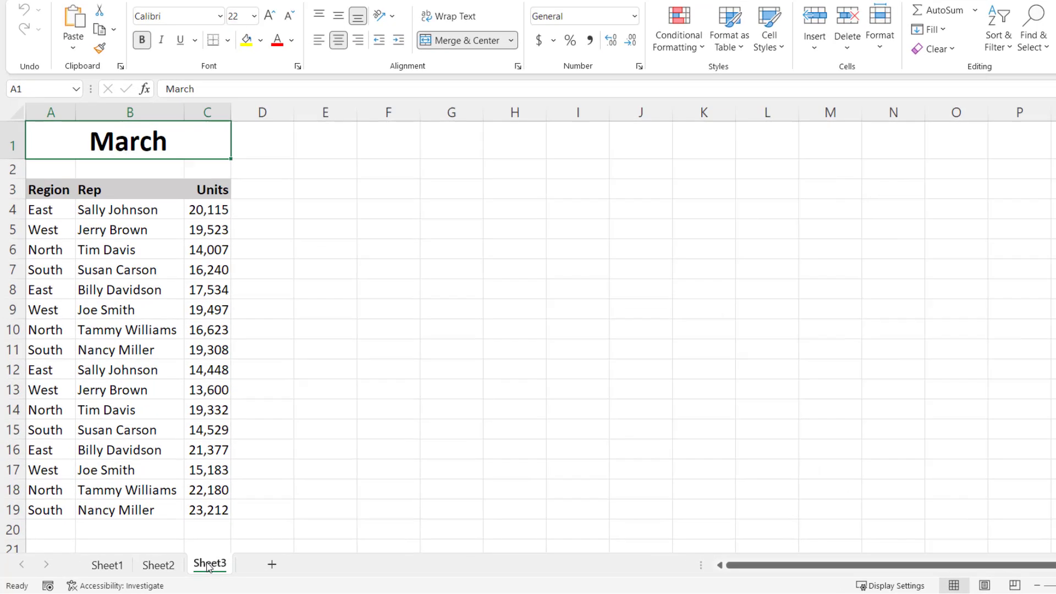
- Copy the January sheet to the end of the workbook and name the copy Total
left_click(107, 565)
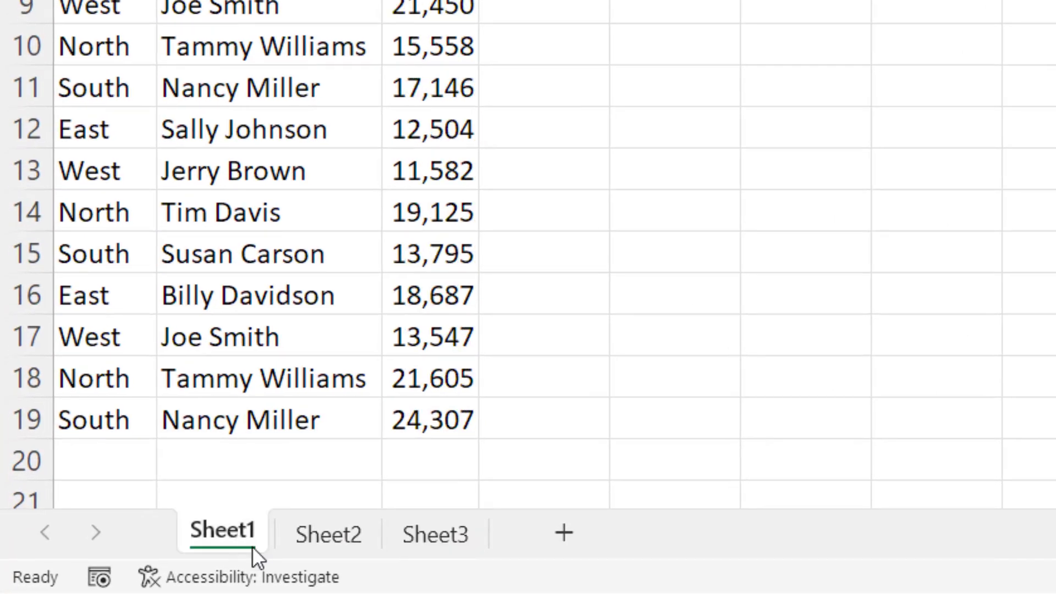
mouse_move(222, 532)
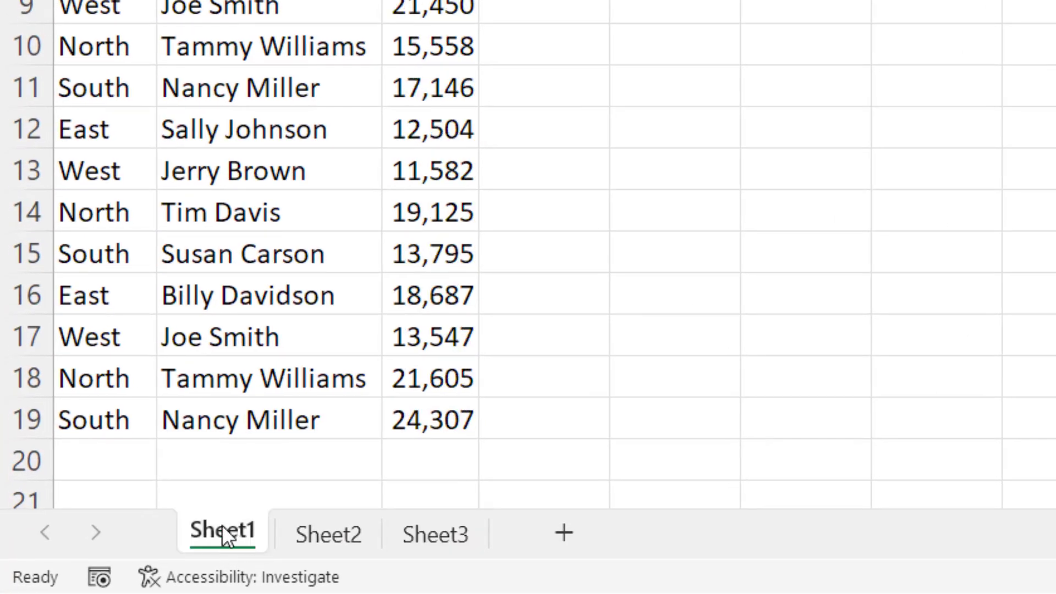
right_click(222, 532)
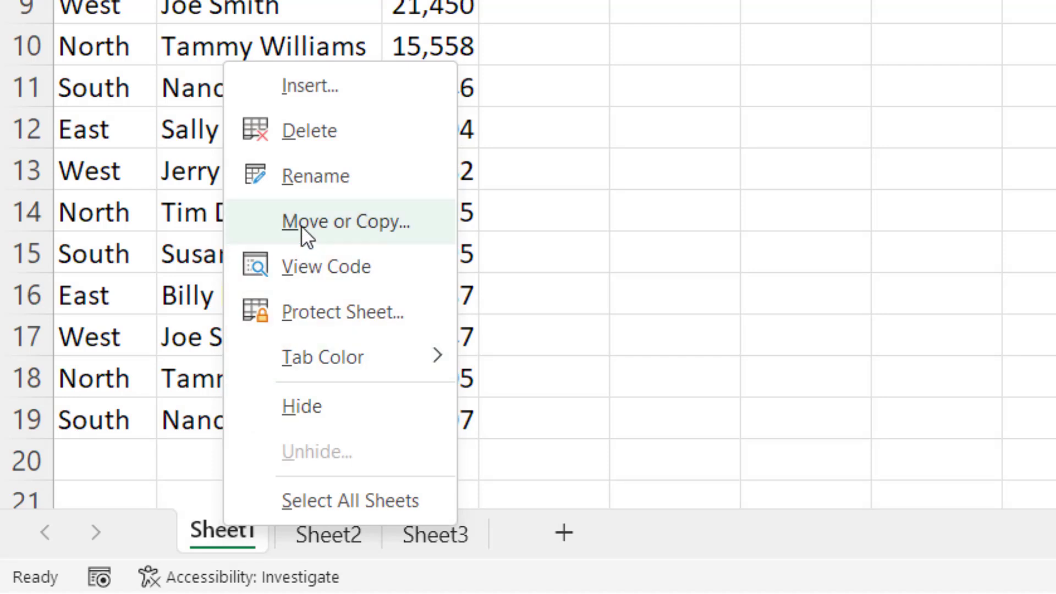
left_click(345, 221)
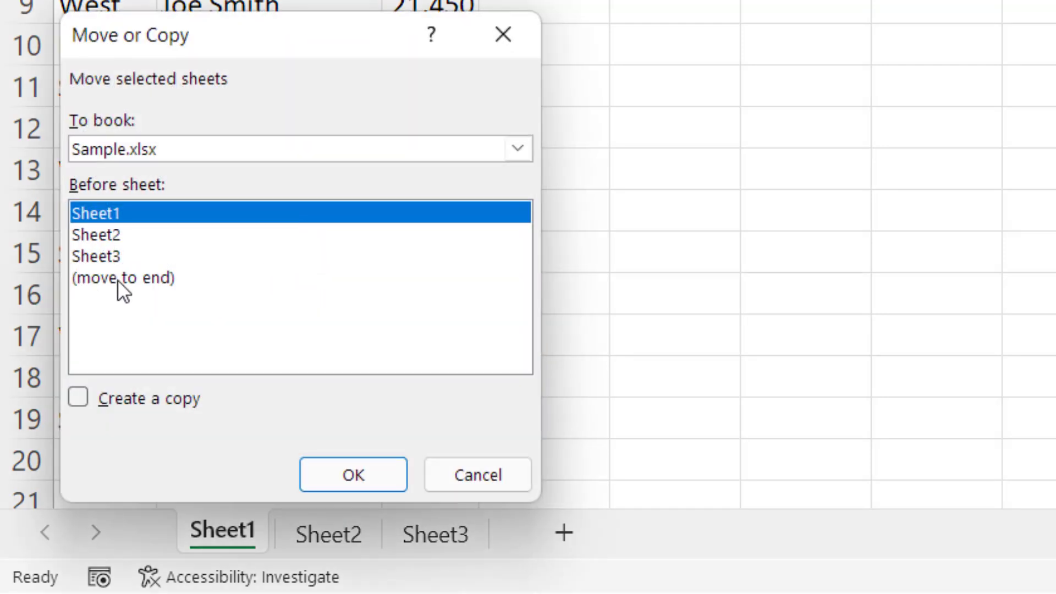
left_click(123, 276)
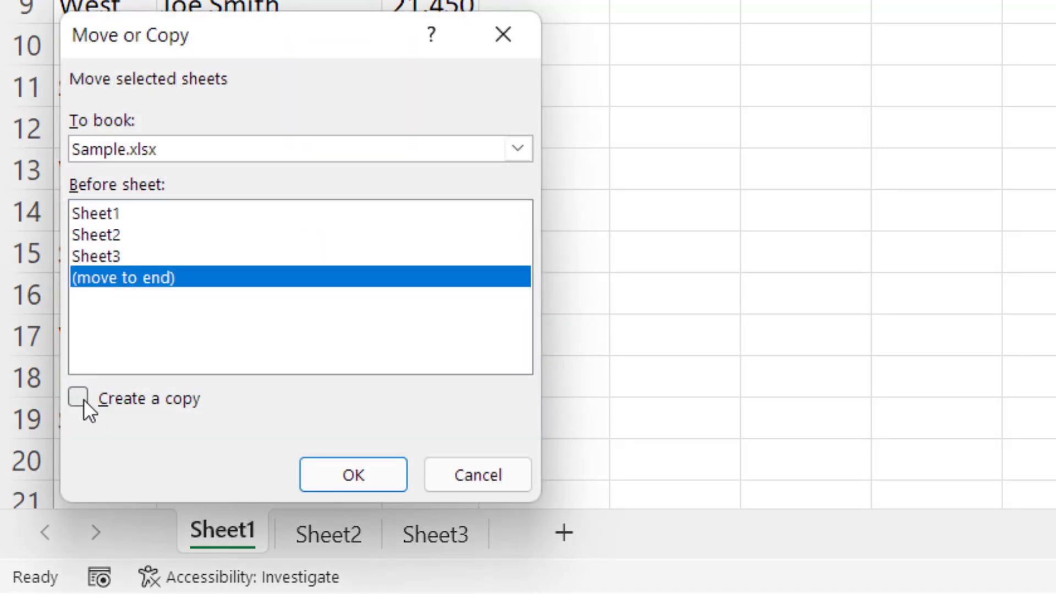
left_click(78, 398)
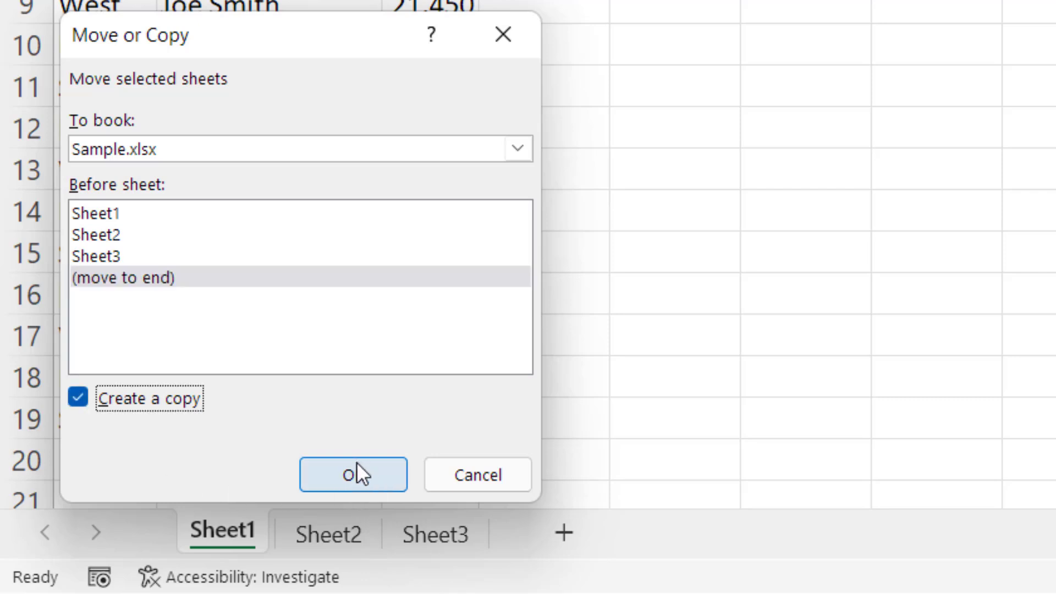
left_click(354, 474)
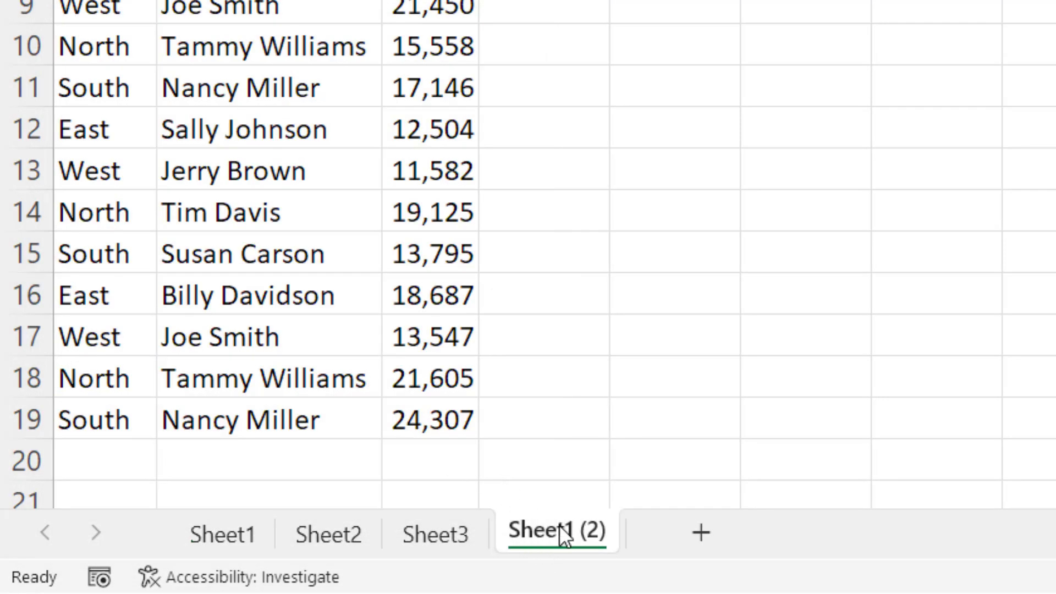
double_click(556, 531)
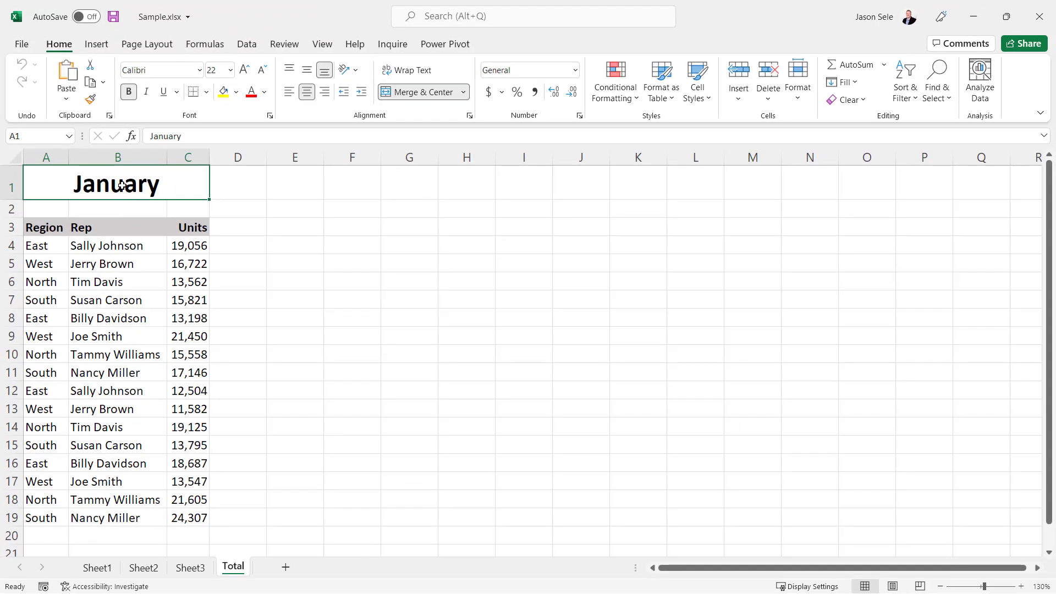
type("Total")
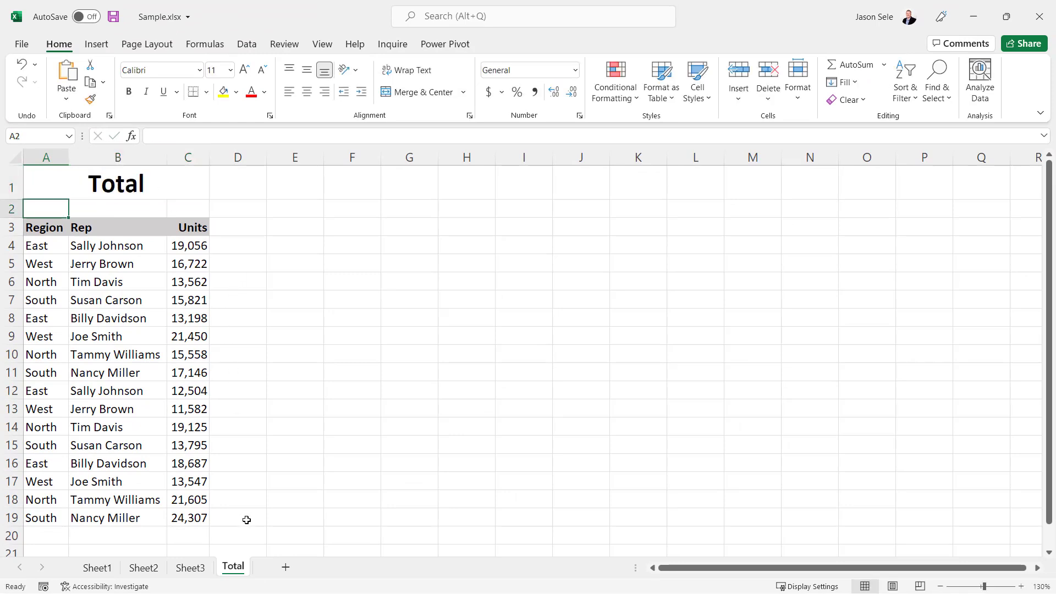
mouse_move(267, 535)
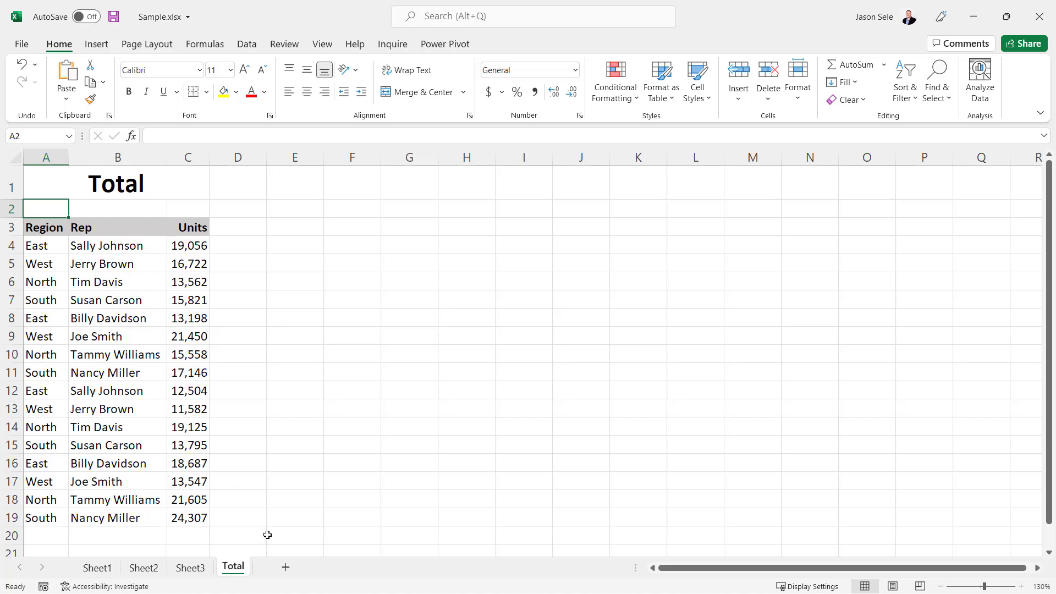
mouse_move(190, 247)
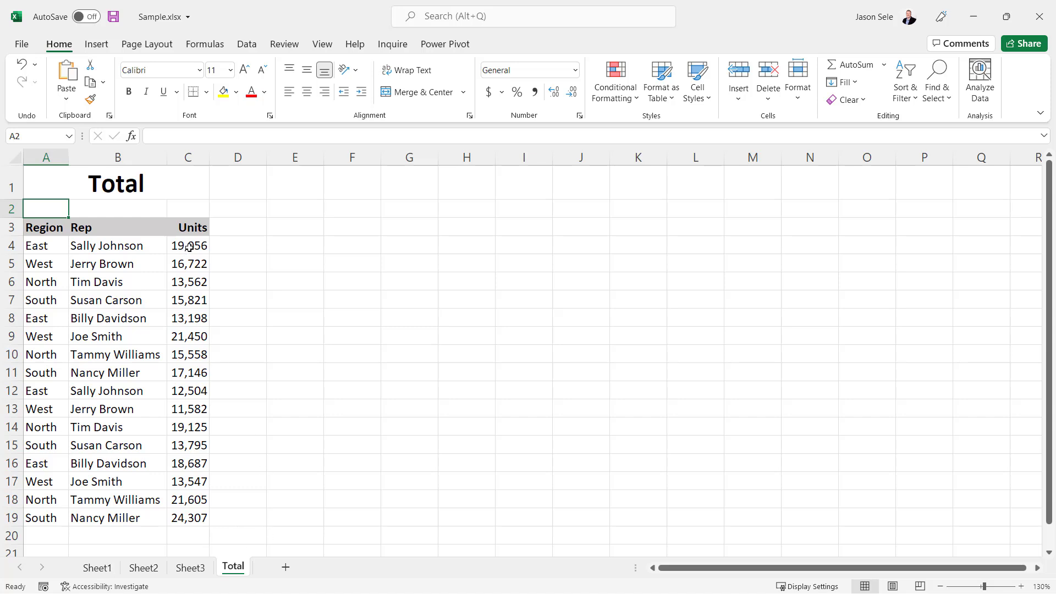
- Enter a SUM formula in Total's C4 referencing C4 across Sheet1 through Sheet3
left_click(188, 246)
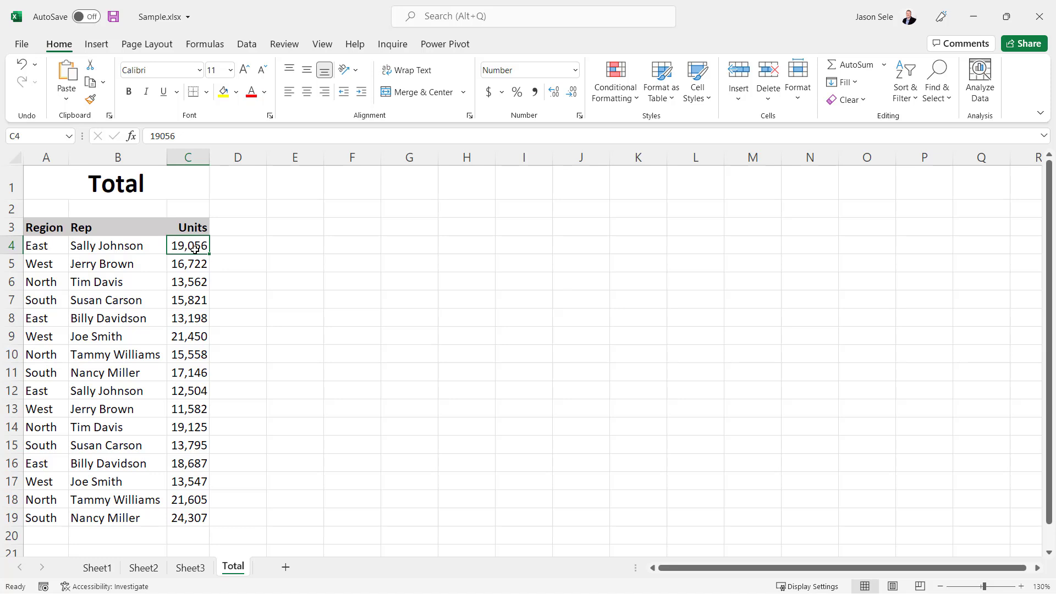
type("=SU")
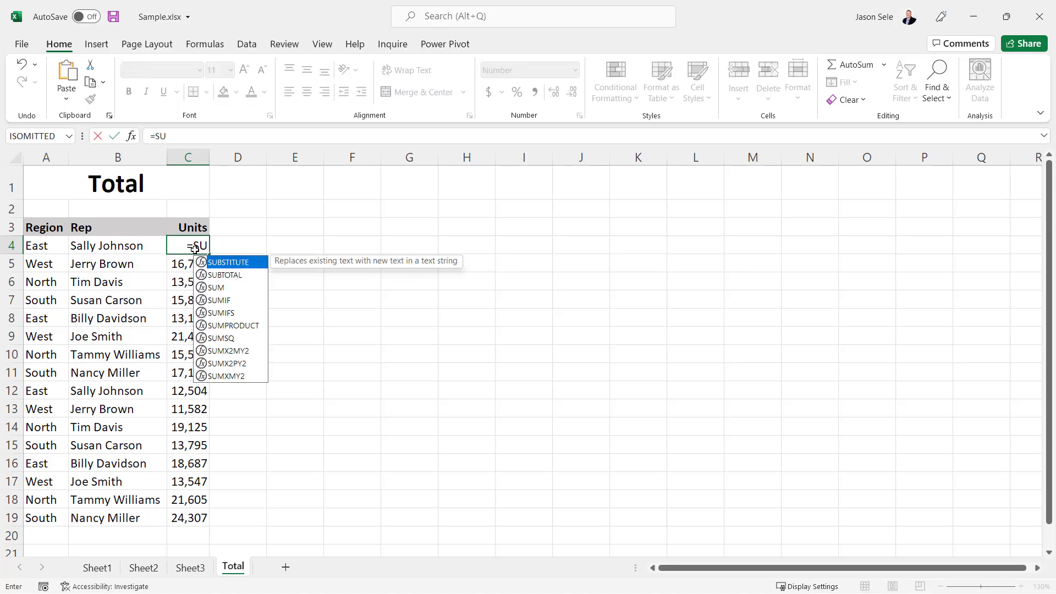
left_click(97, 566)
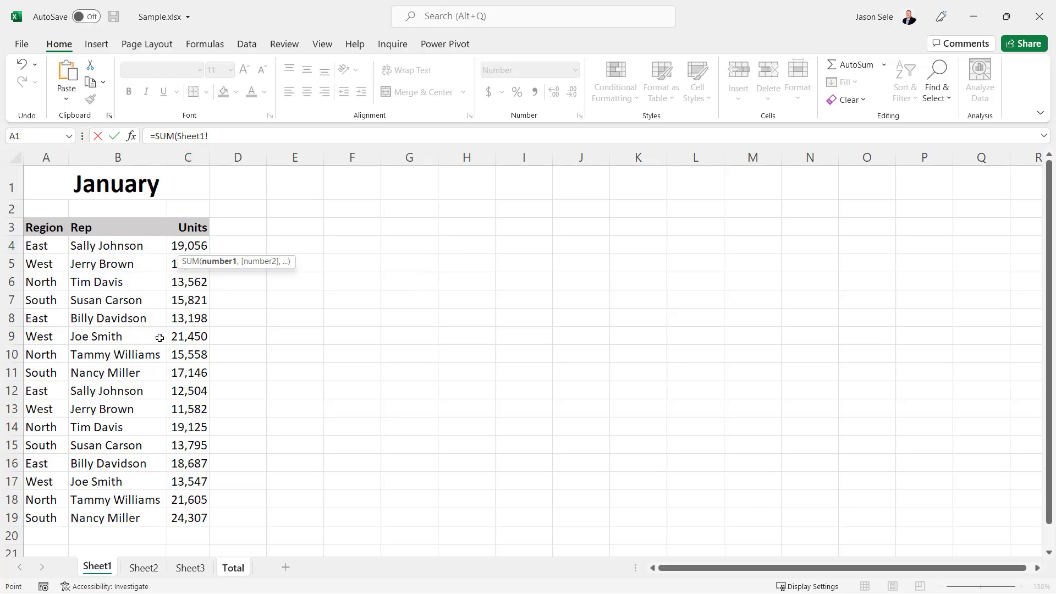
left_click(187, 246)
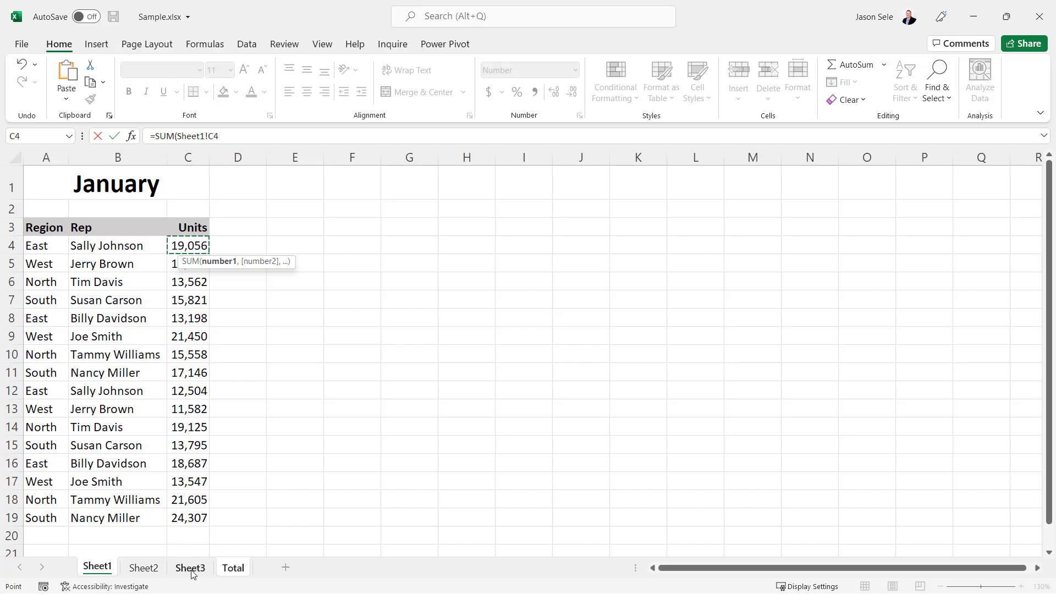
left_click(190, 566)
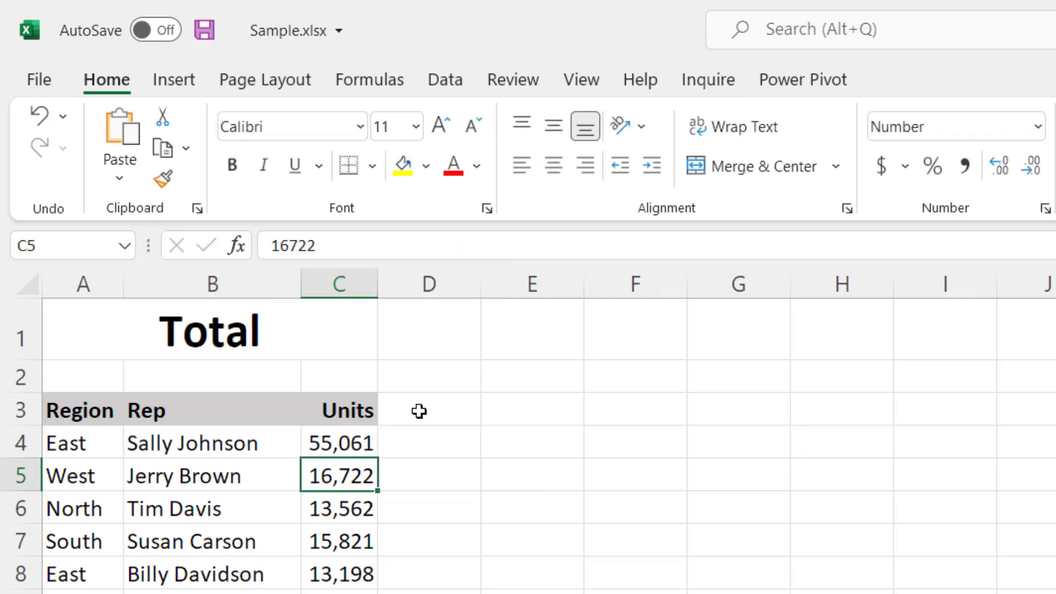
mouse_move(337, 447)
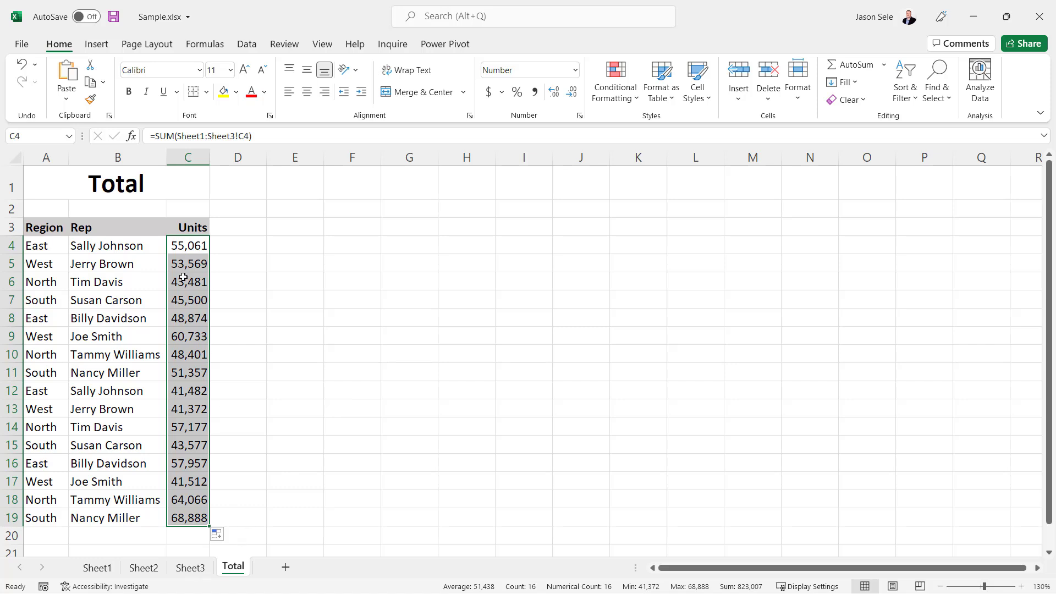
left_click(238, 264)
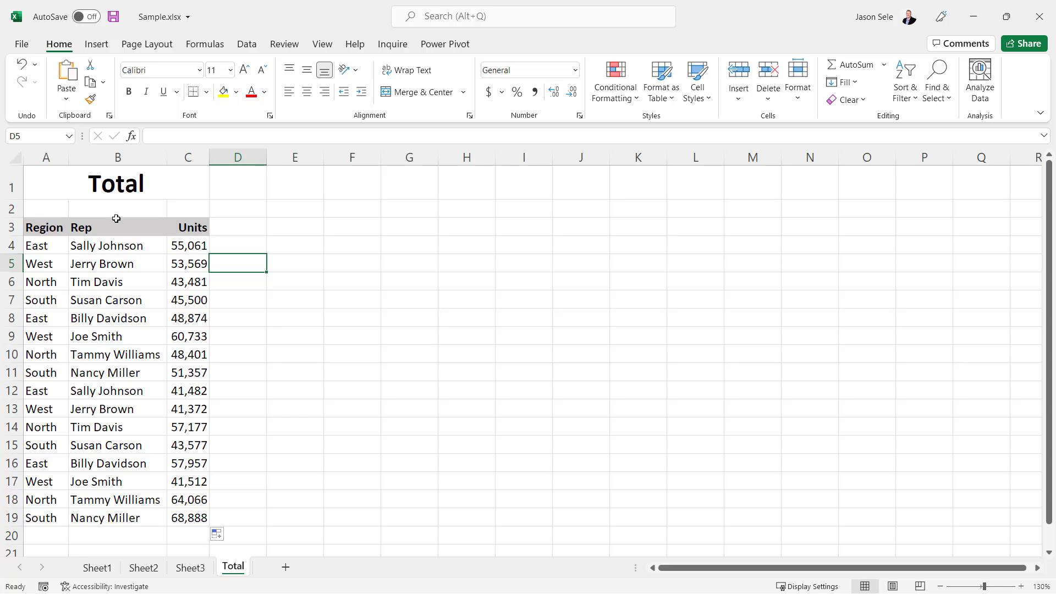
- Group Sheet1–Sheet3 and add a merged row 2 reading 2021 under the titles
left_click(97, 566)
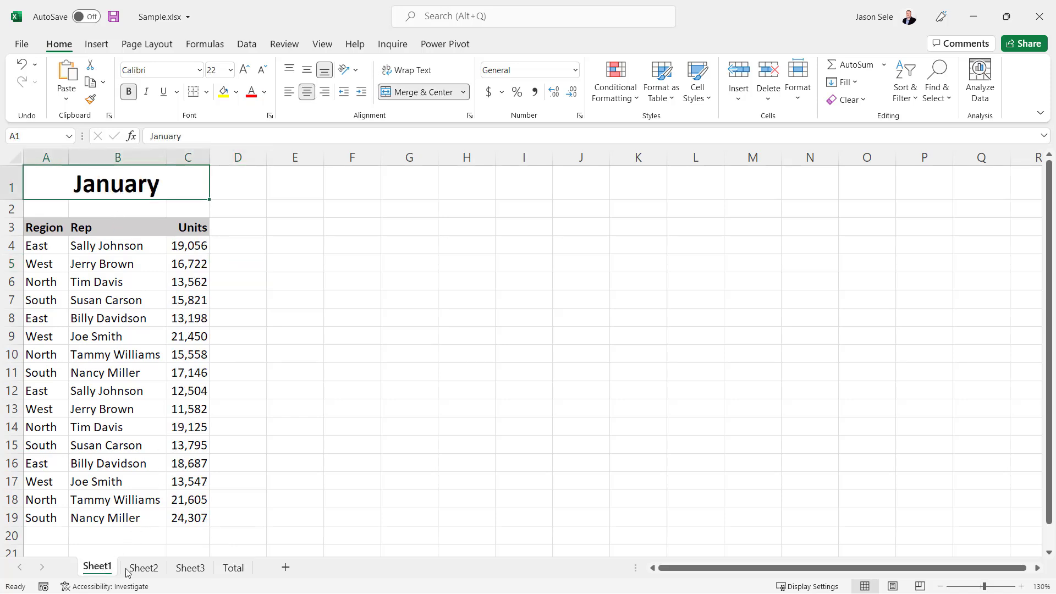
left_click(232, 566)
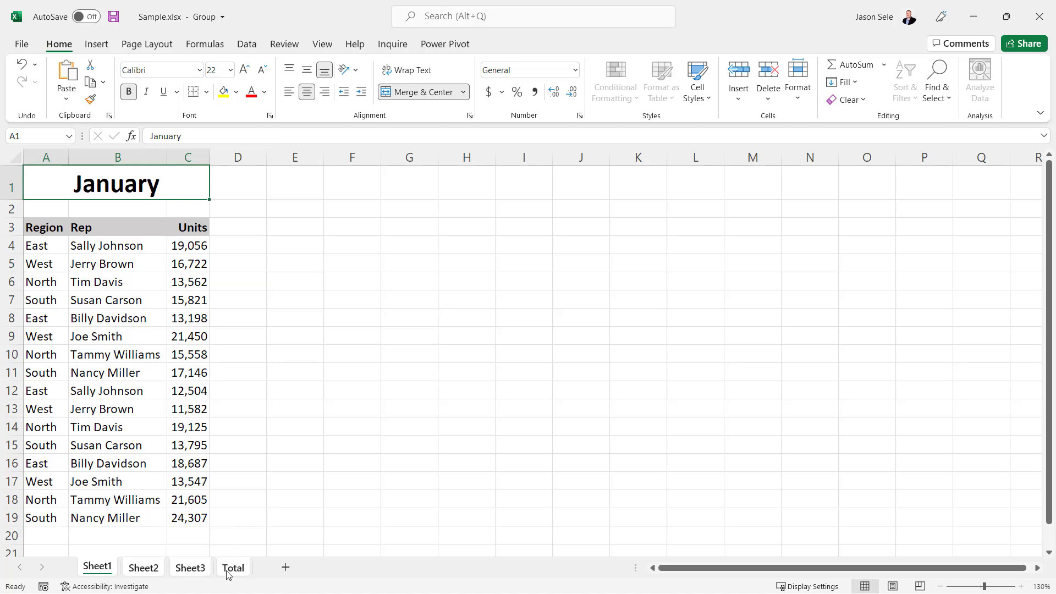
right_click(12, 209)
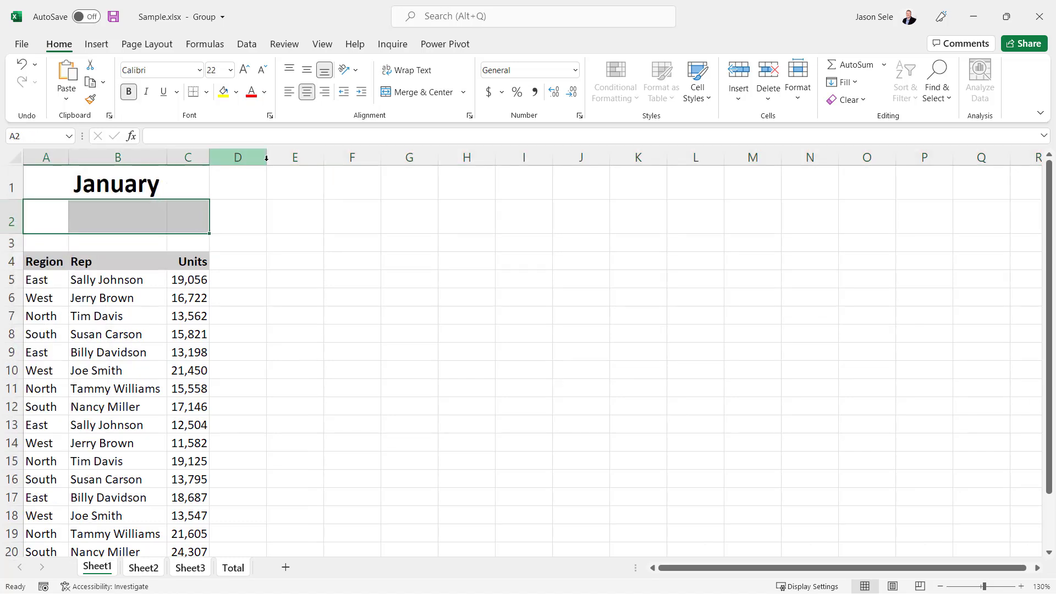
left_click(418, 92)
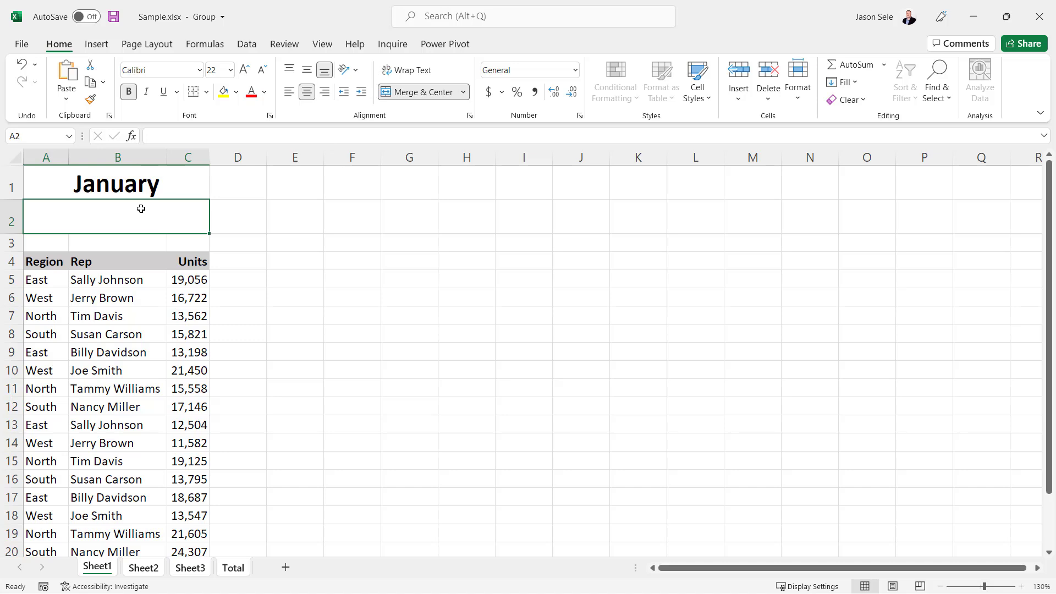
type("2021")
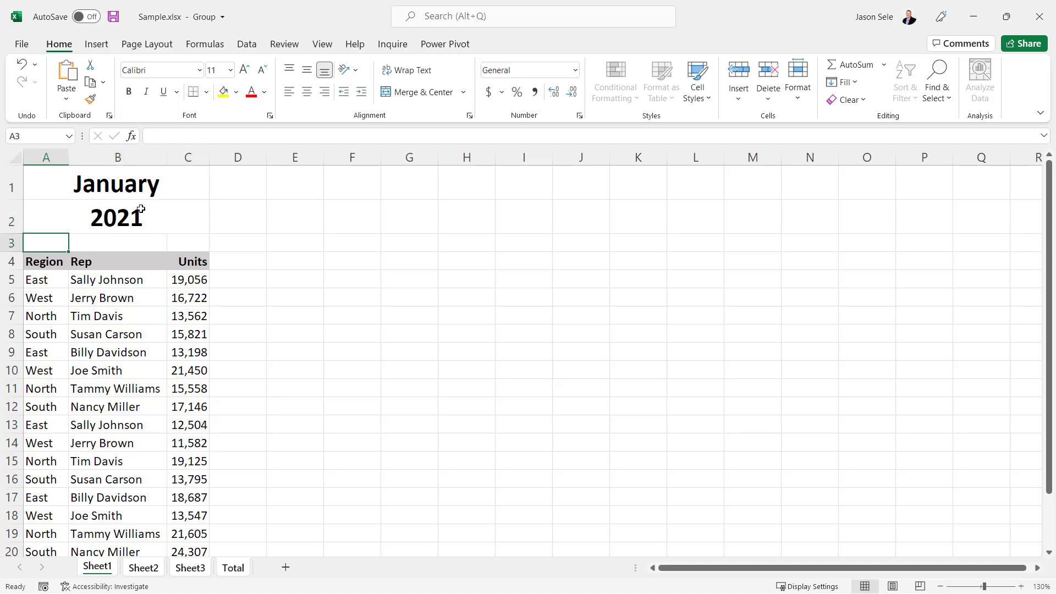
- Check the 2021 line on February and March, then move to the next sheet
left_click(143, 567)
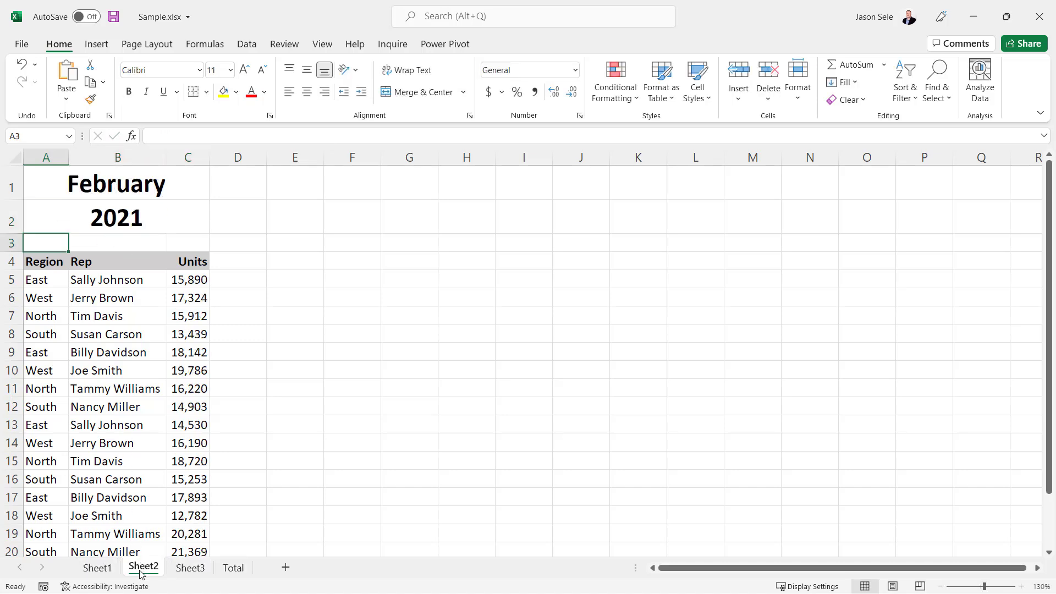
left_click(191, 568)
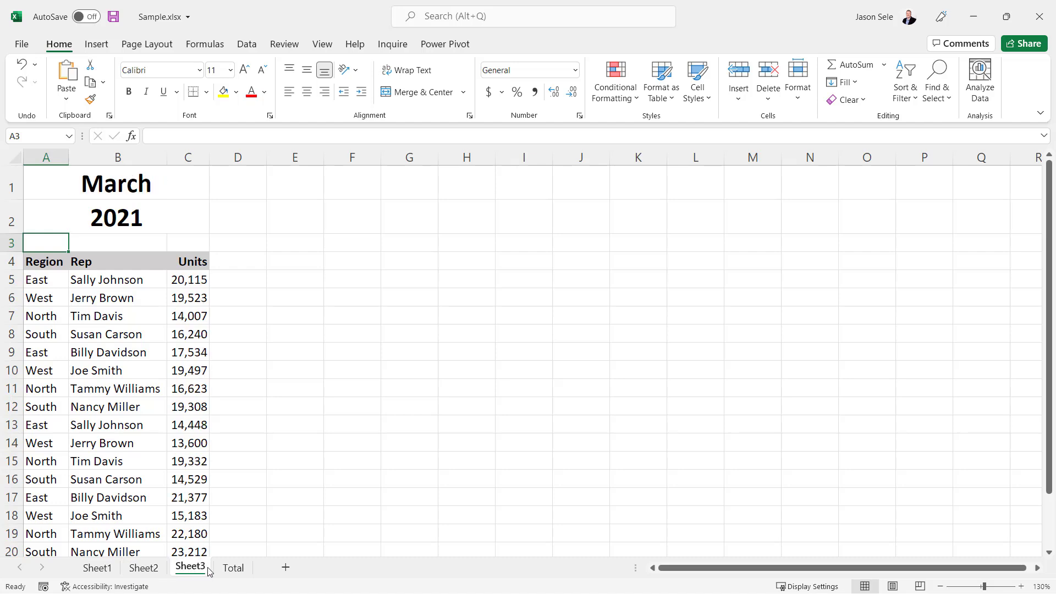
left_click(234, 567)
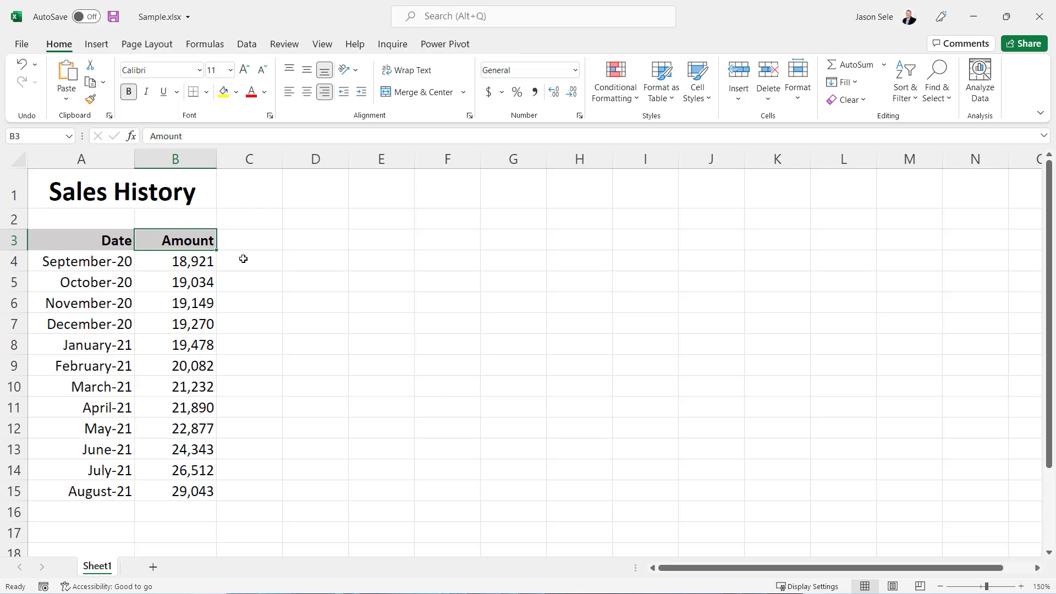
mouse_move(91, 217)
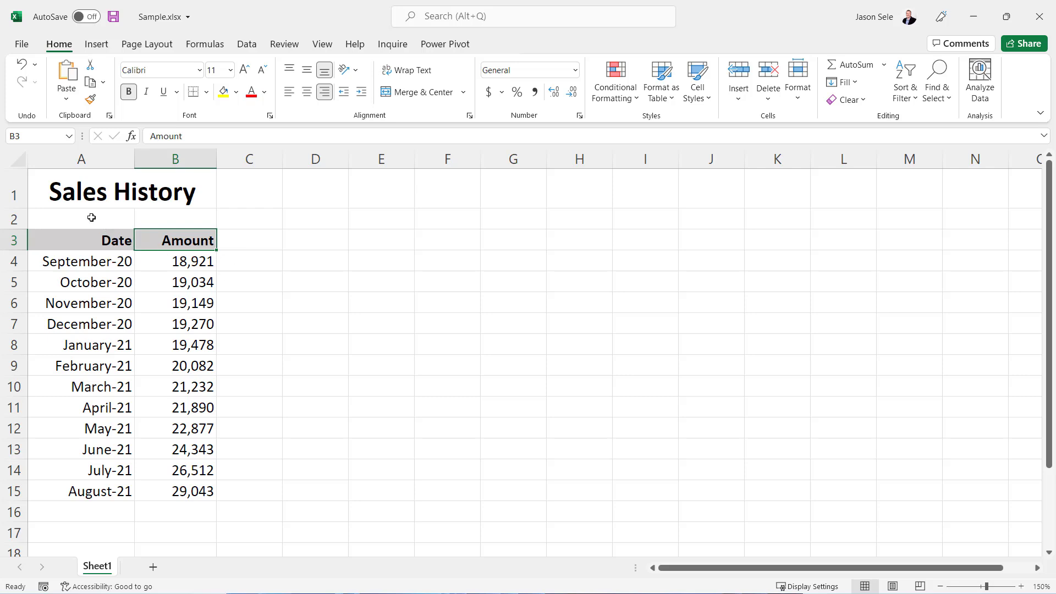
mouse_move(189, 262)
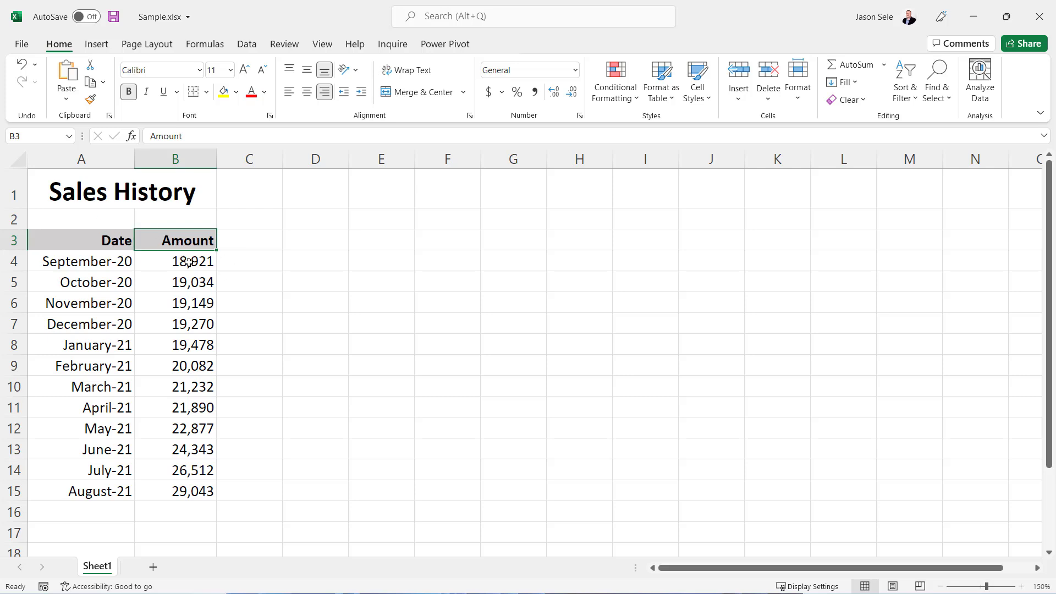
mouse_move(120, 480)
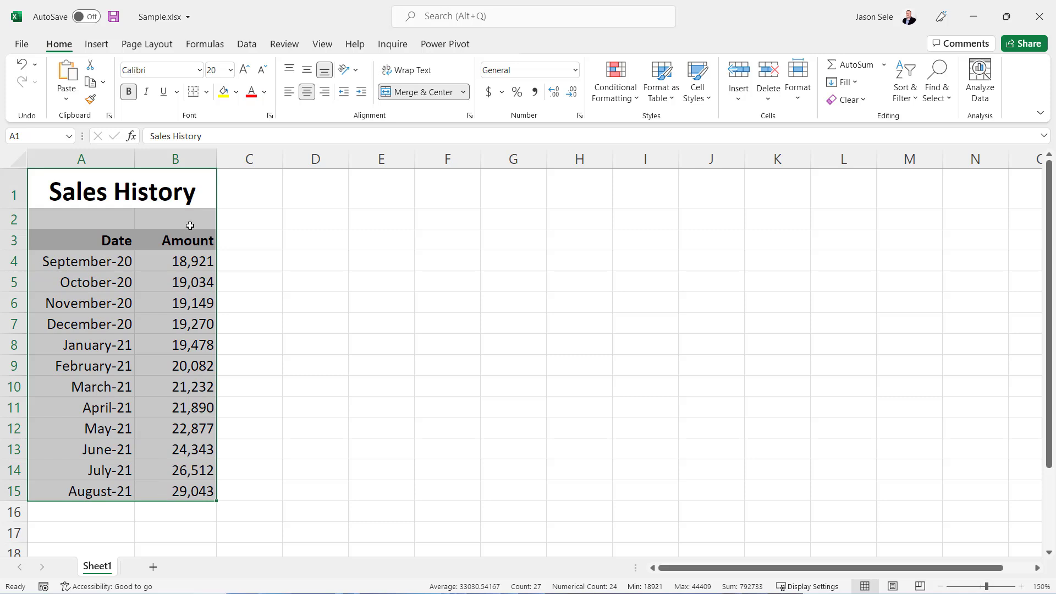
- Insert a basic 2-D line chart of the Sales History amounts
left_click(96, 44)
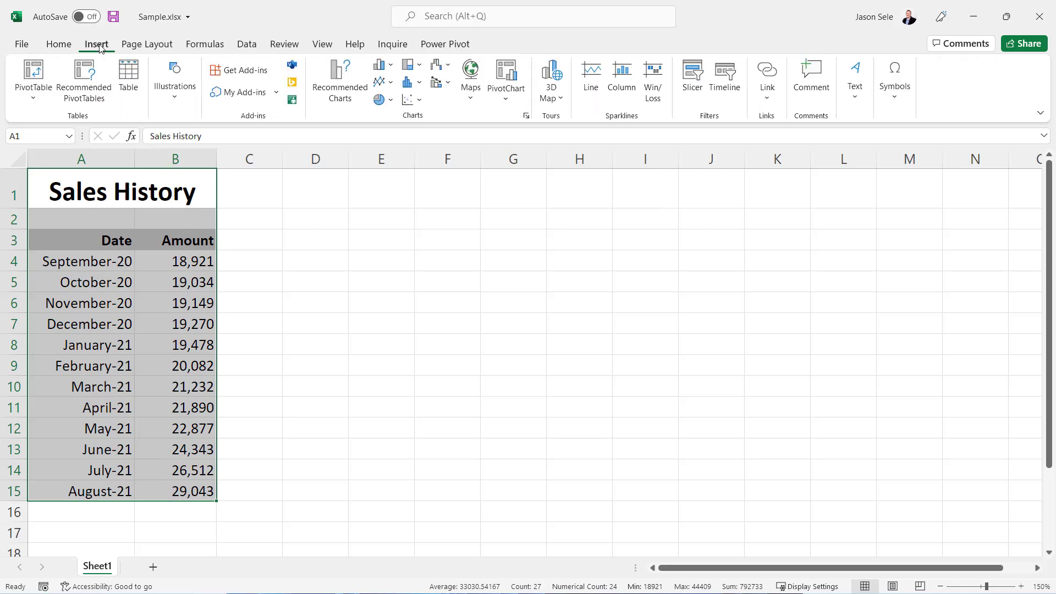
left_click(379, 82)
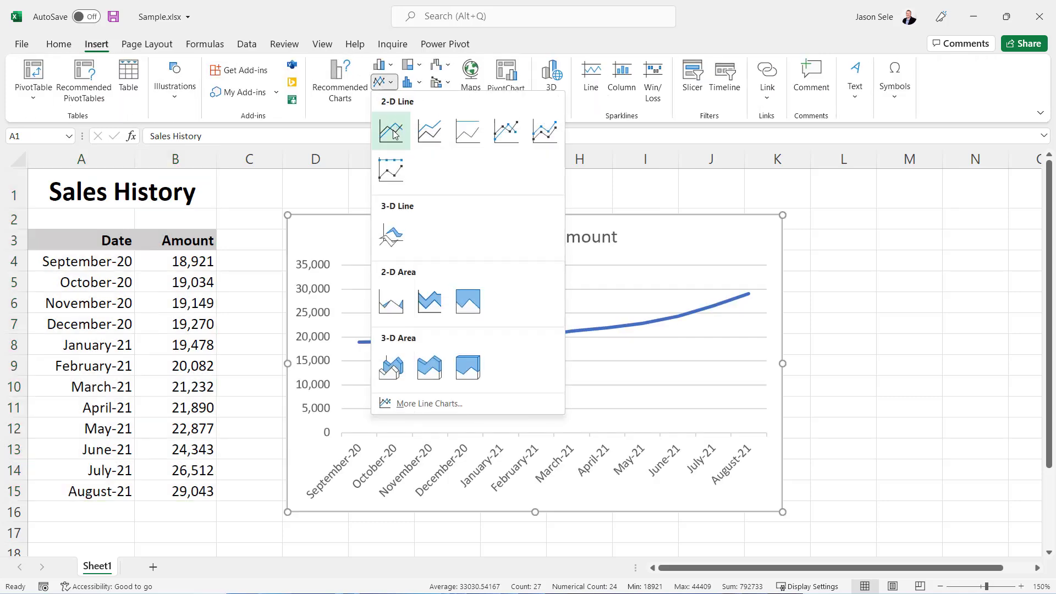
left_click(391, 131)
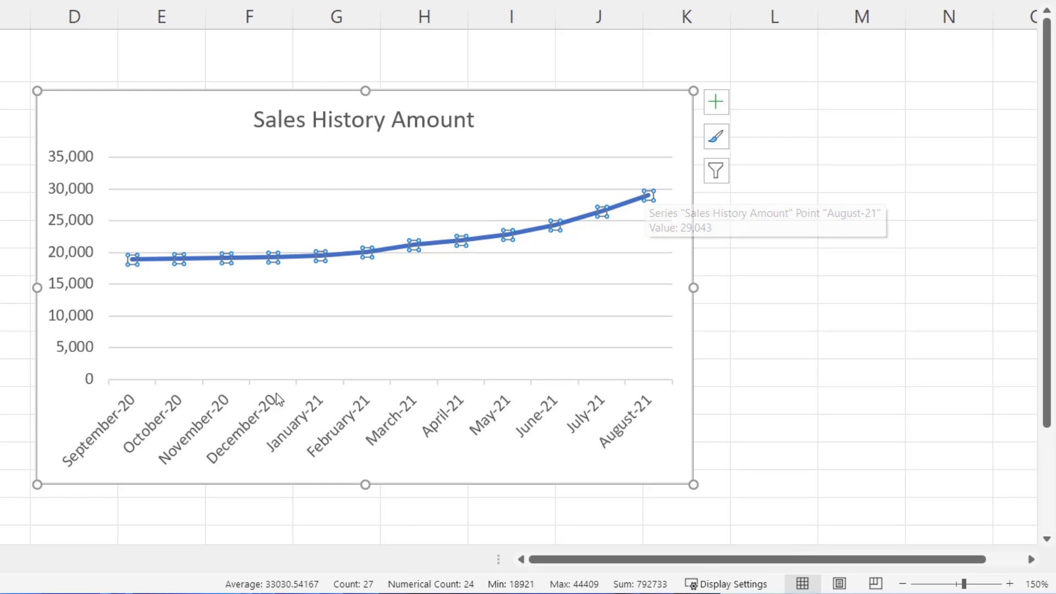
mouse_move(94, 406)
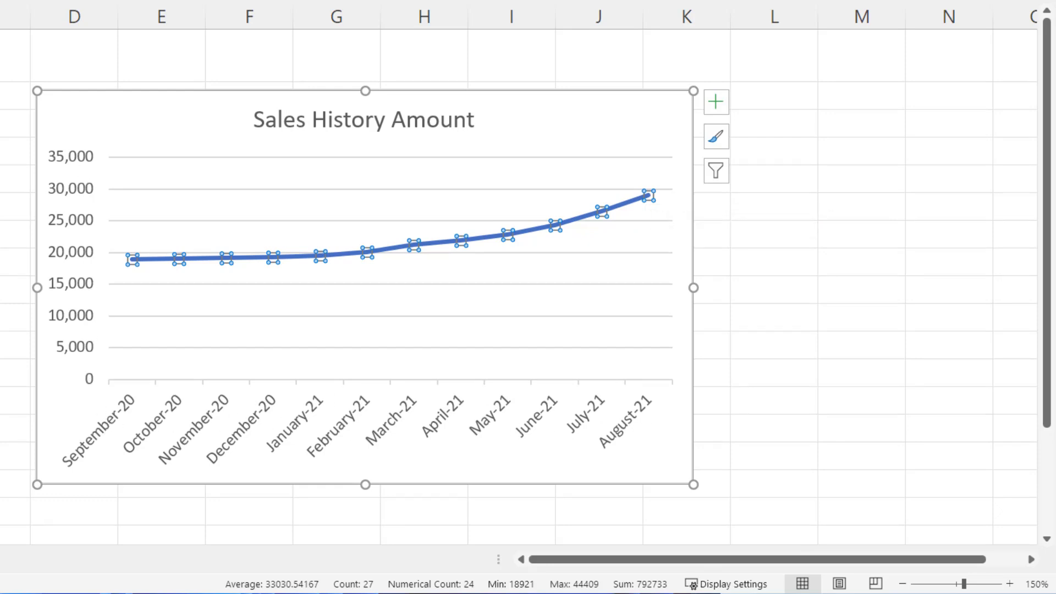
mouse_move(500, 240)
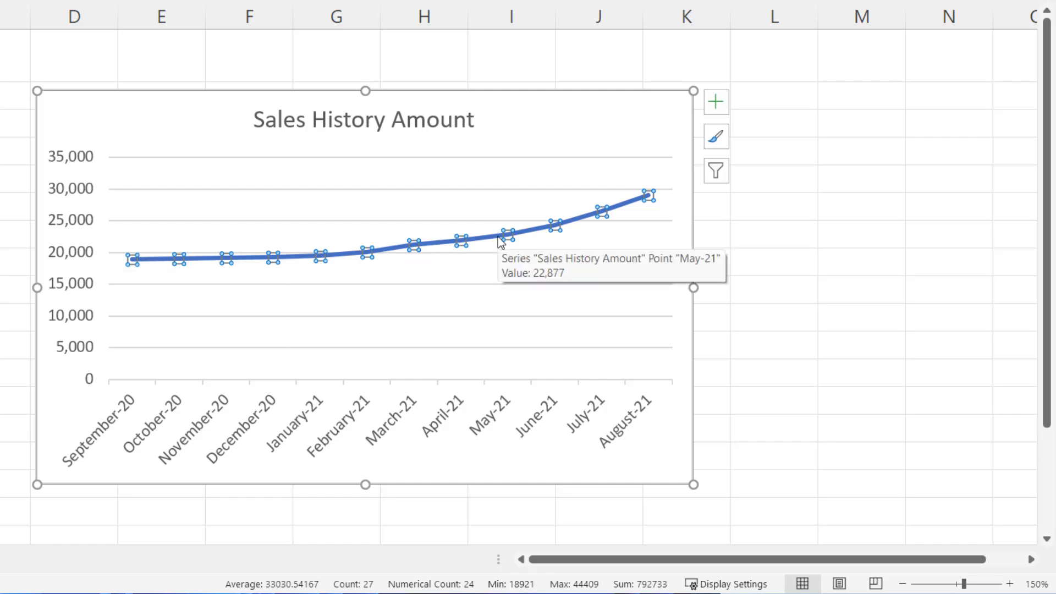
- Add a linear trendline to the sales data series
right_click(502, 240)
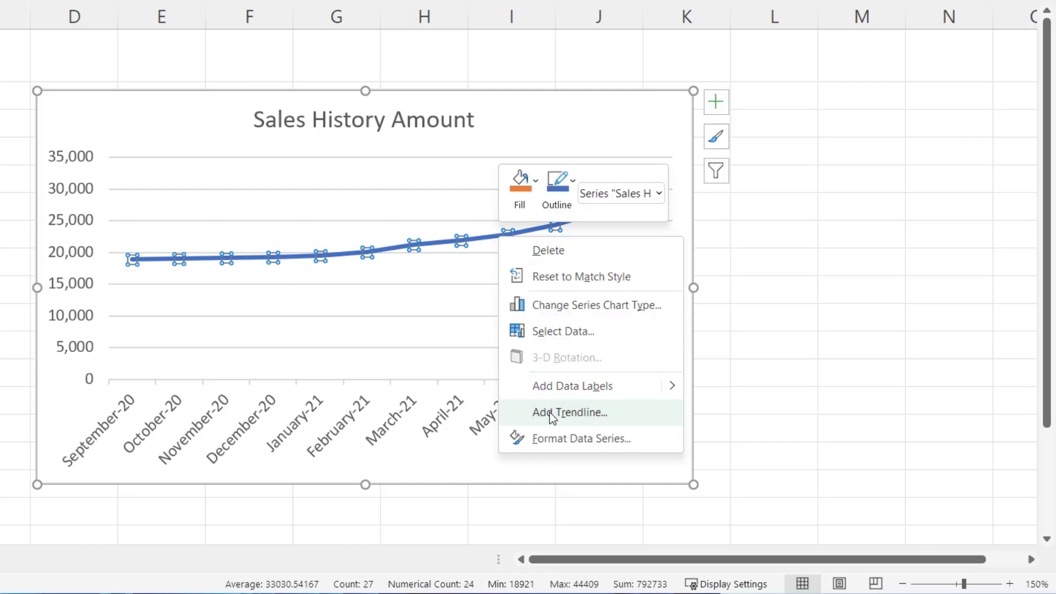
left_click(570, 412)
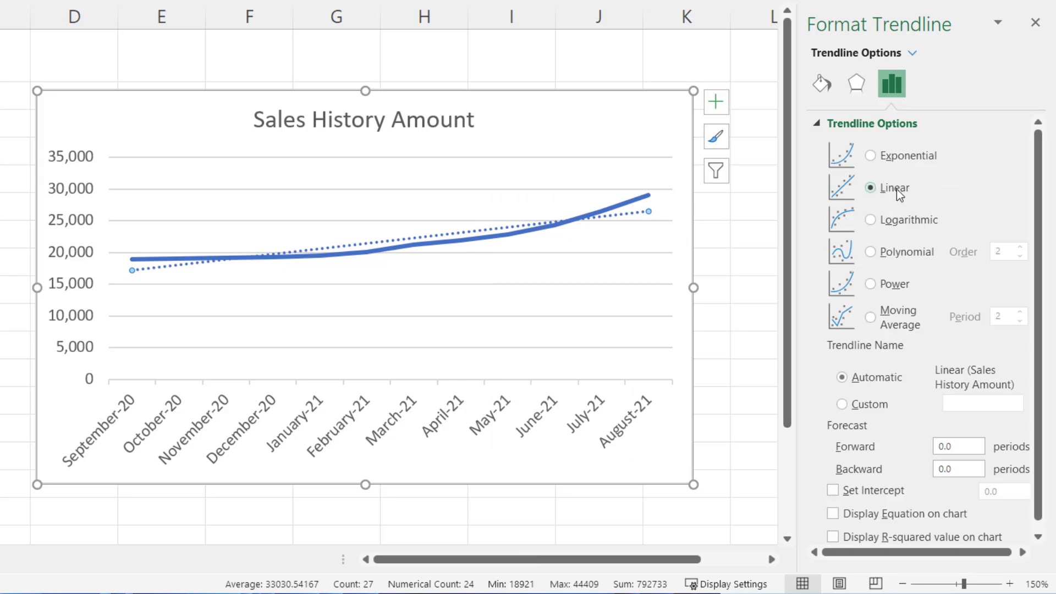
mouse_move(519, 243)
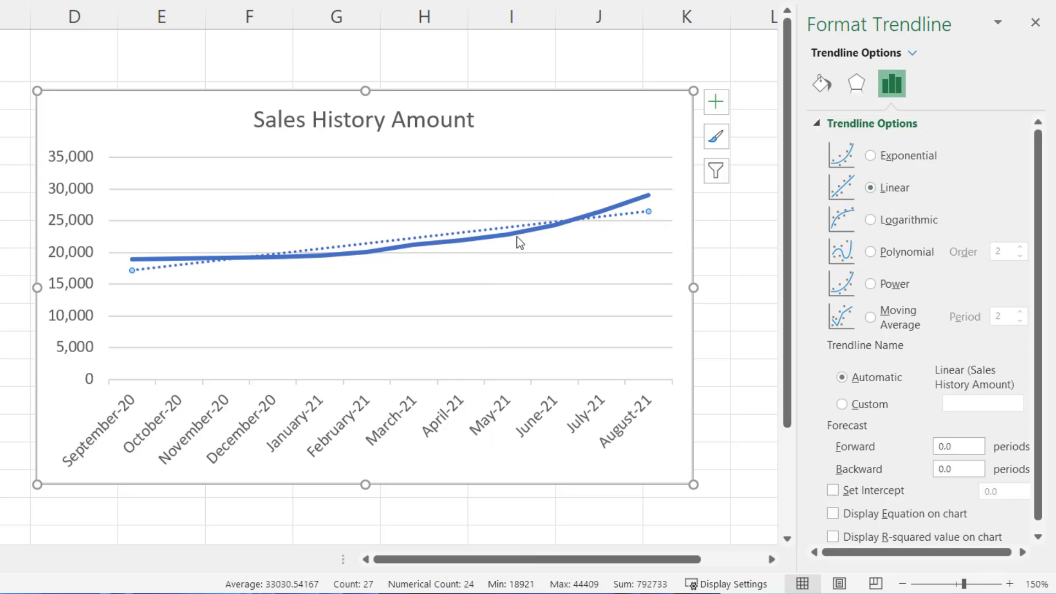
mouse_move(492, 244)
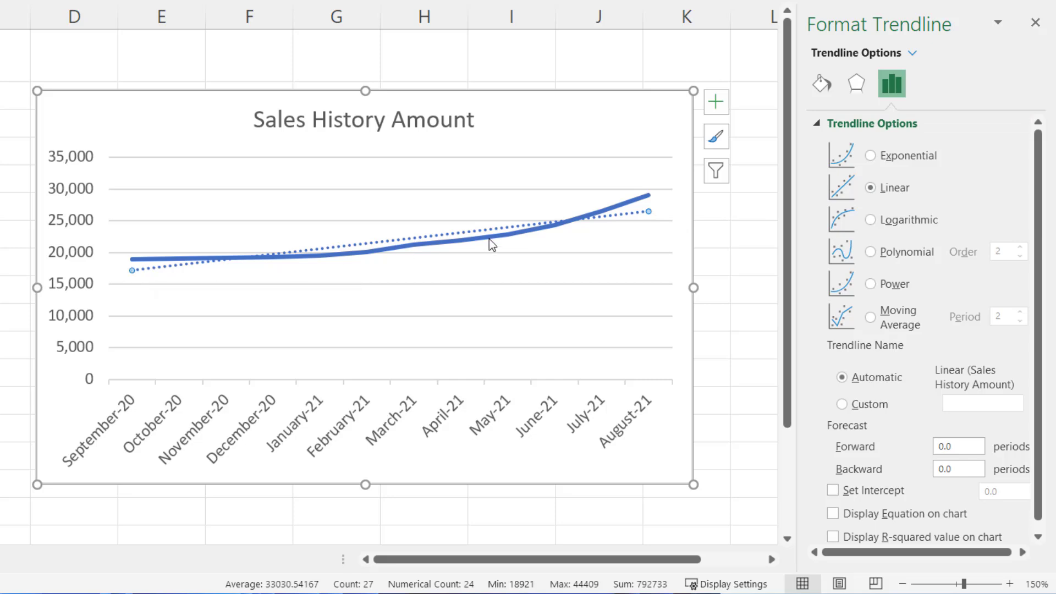
mouse_move(180, 275)
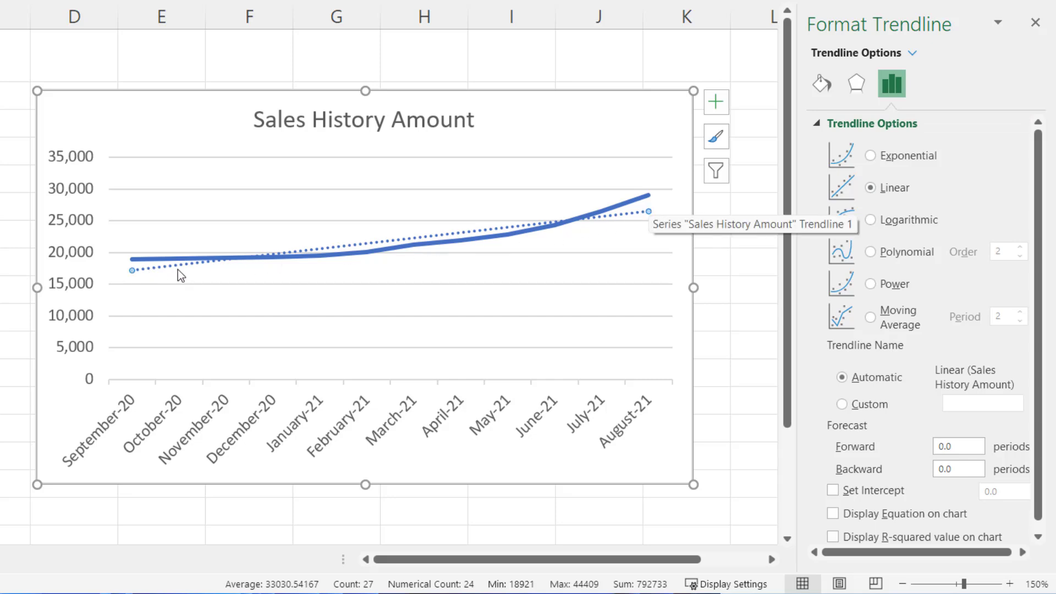
mouse_move(620, 206)
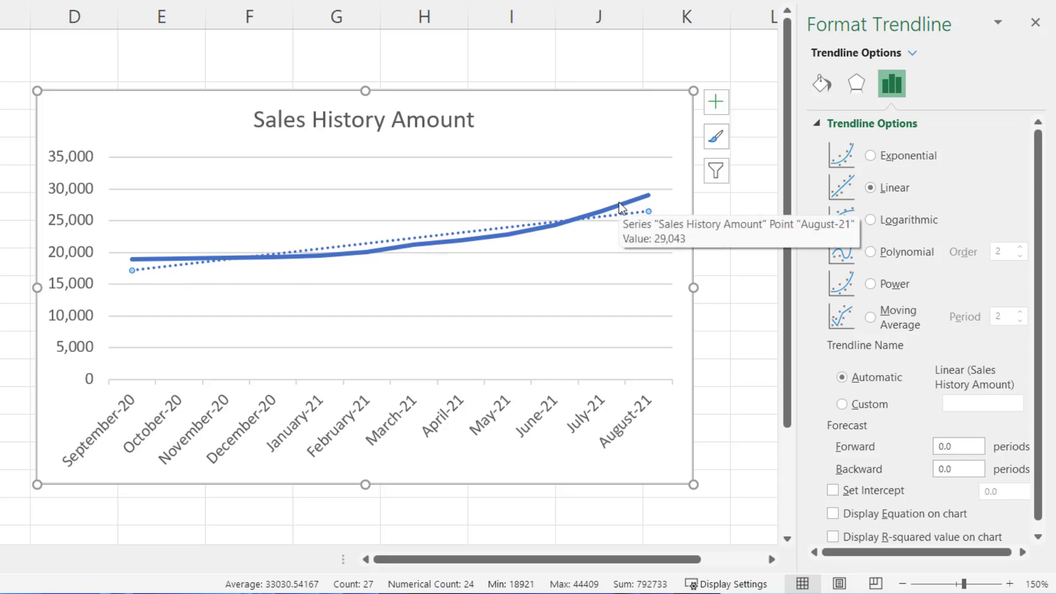
mouse_move(742, 202)
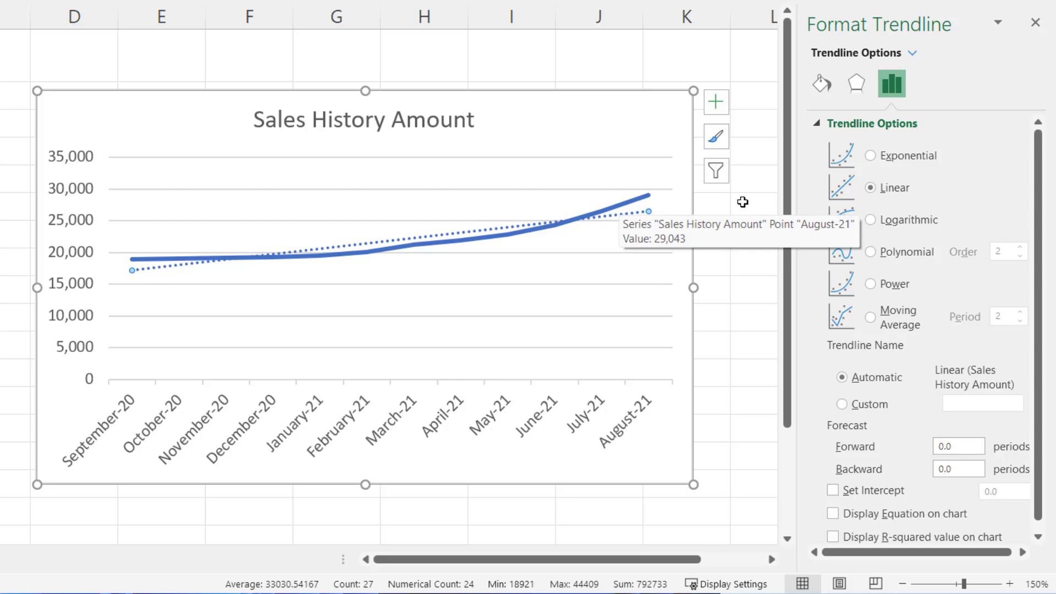
mouse_move(888, 216)
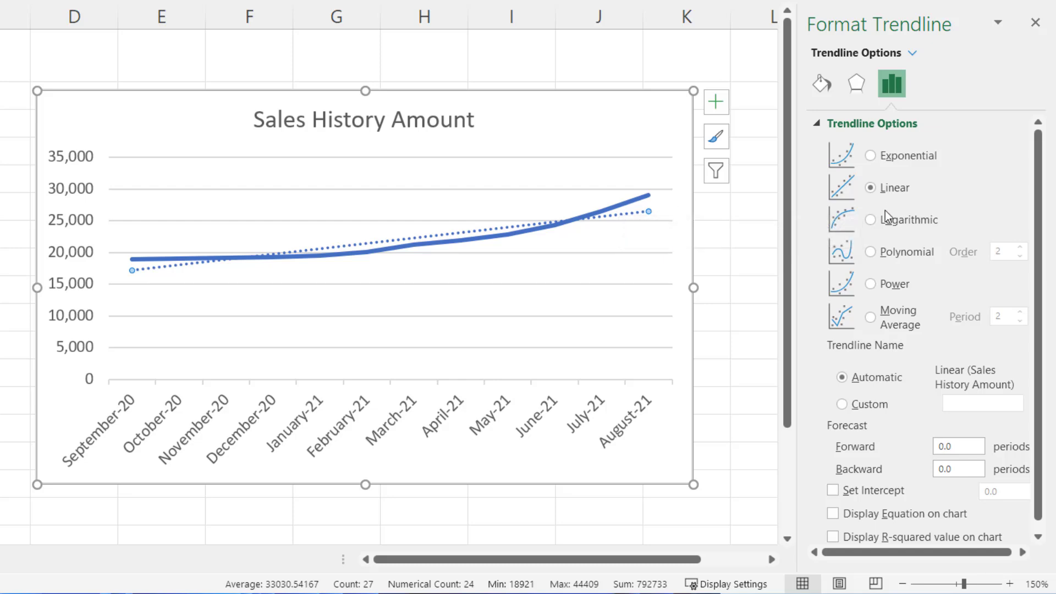
- Change the trendline type to Polynomial, keeping order 2
left_click(871, 251)
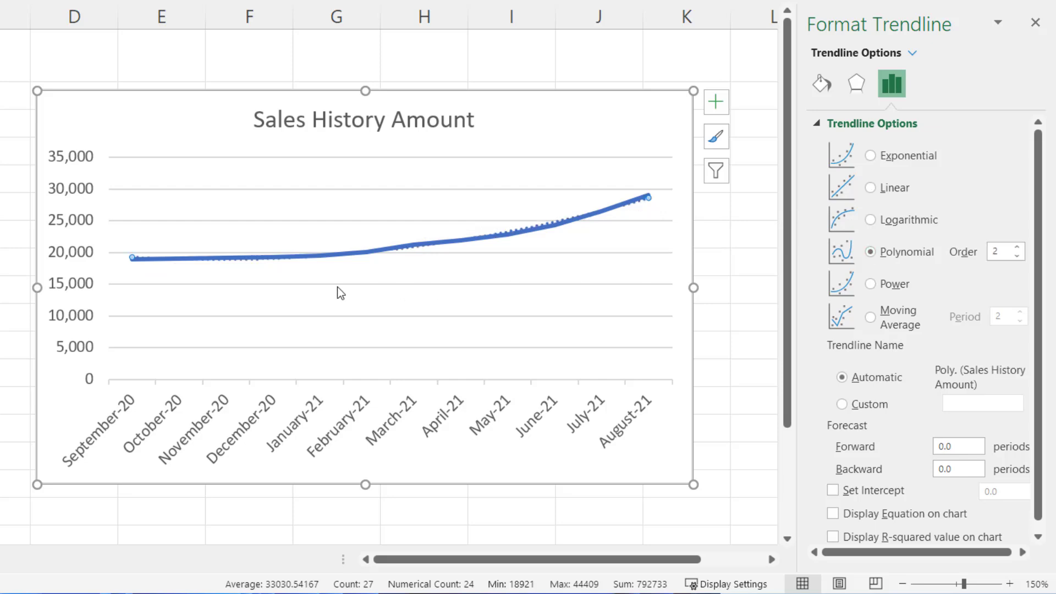
mouse_move(480, 244)
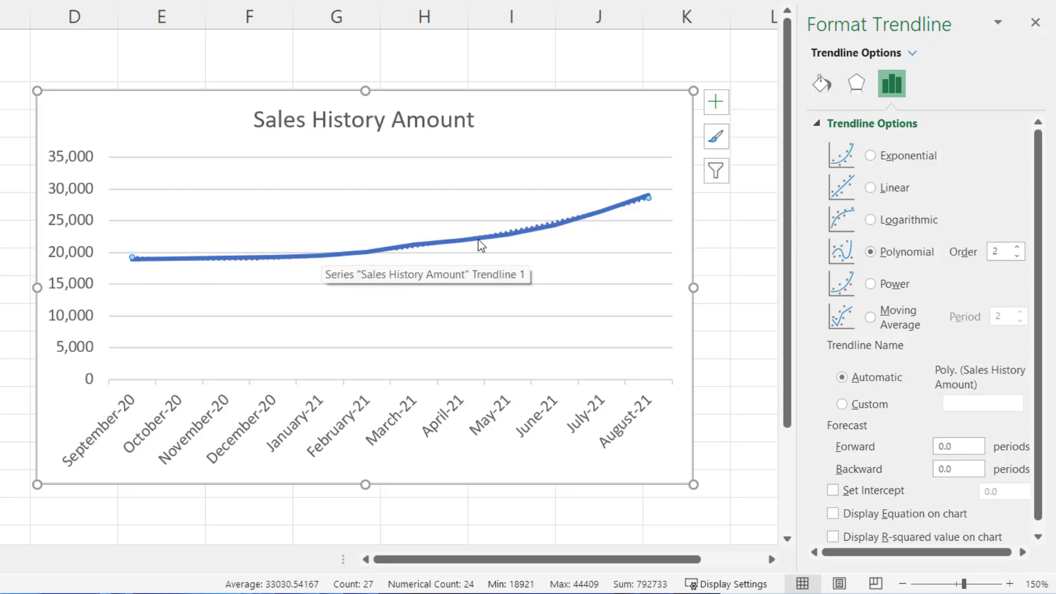
mouse_move(598, 277)
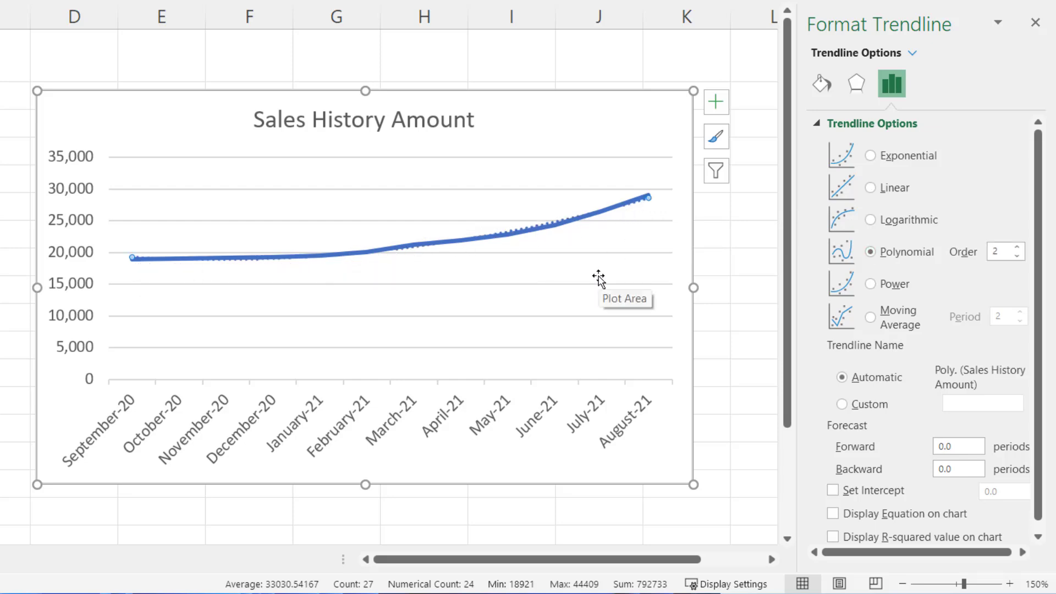
mouse_move(870, 219)
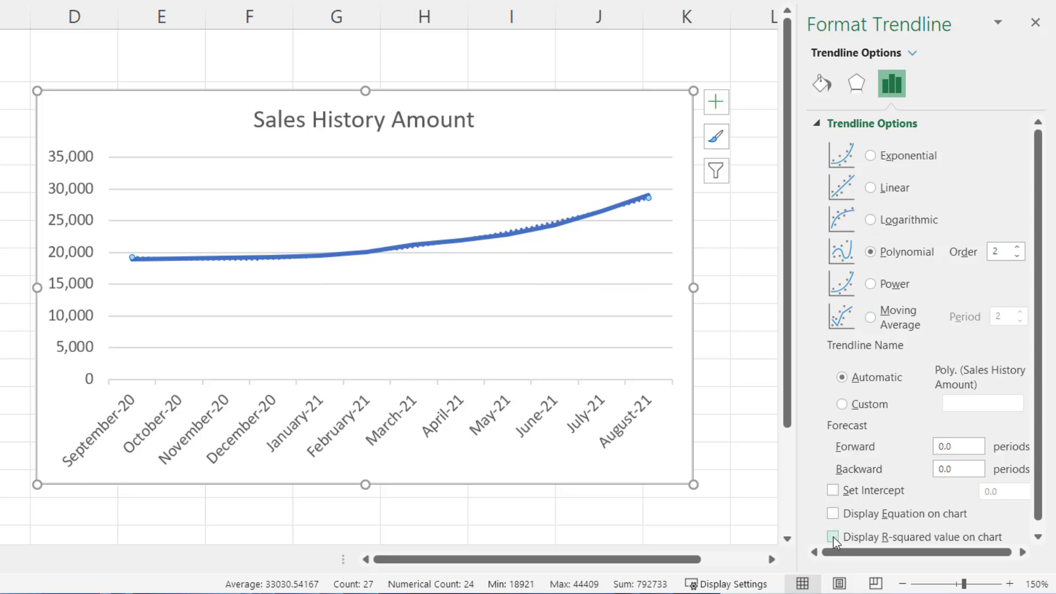
- Show R² (0.9922) near the chart title, comparing linear against polynomial fits
left_click(832, 537)
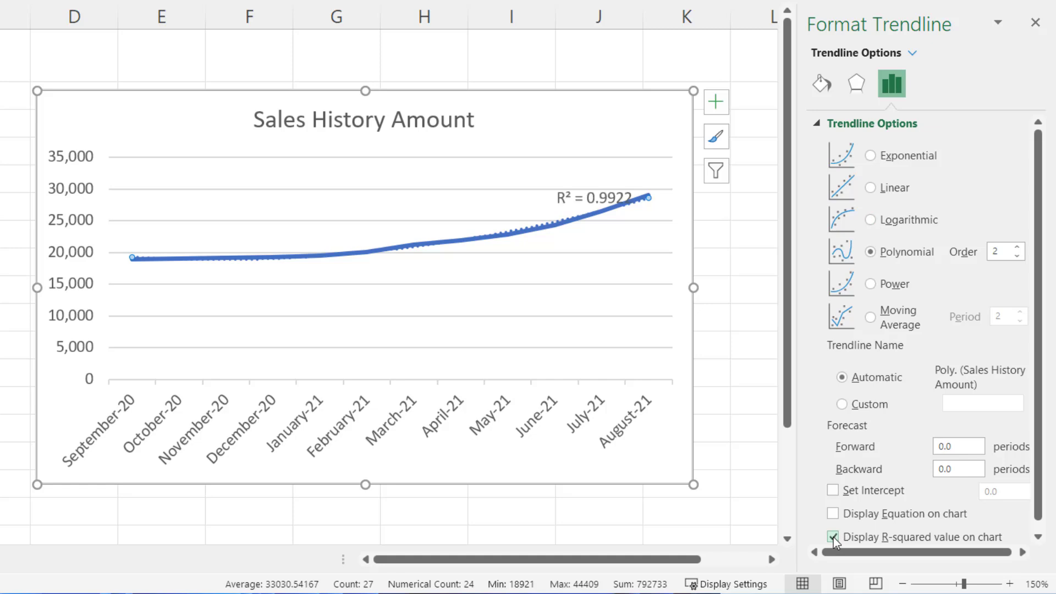
left_click(603, 198)
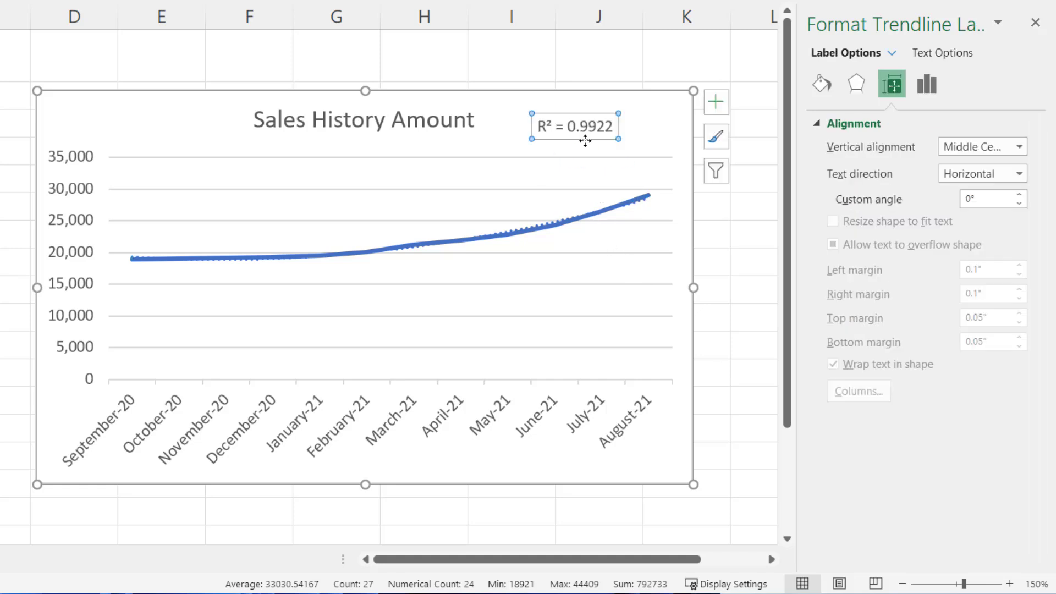
mouse_move(581, 199)
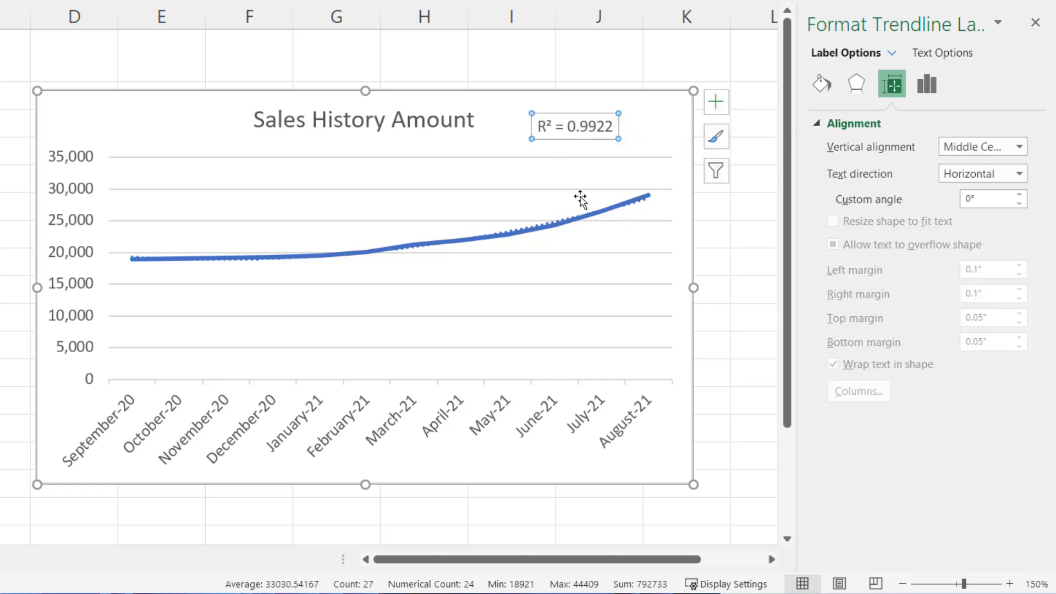
mouse_move(581, 198)
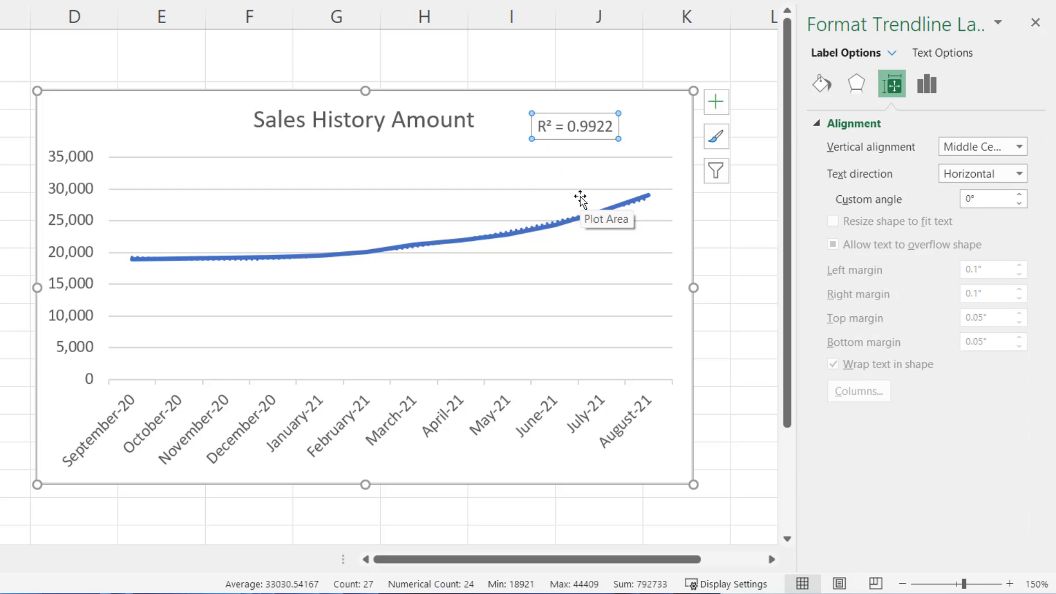
mouse_move(609, 213)
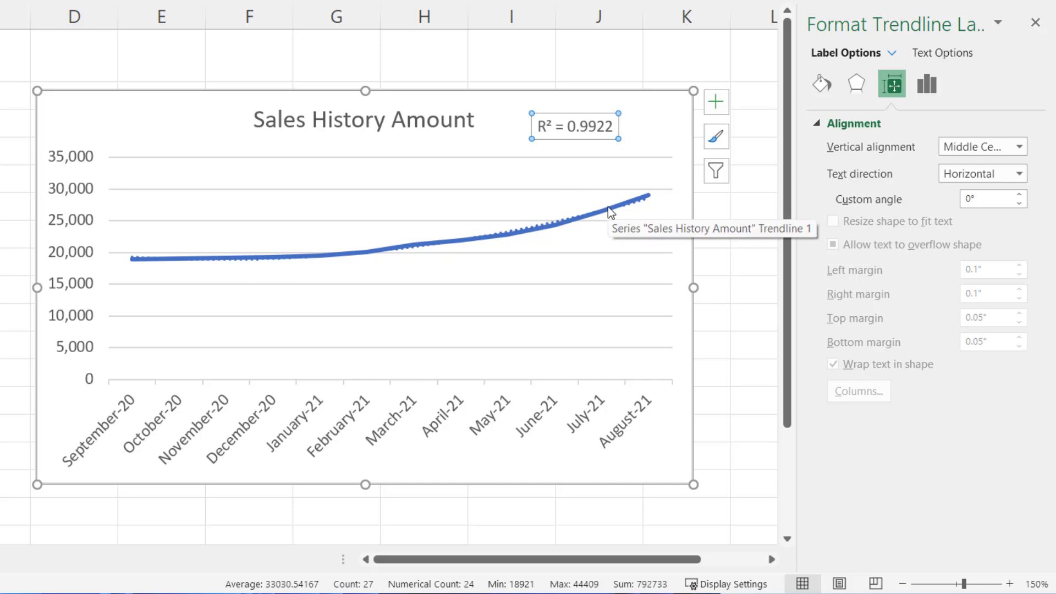
mouse_move(639, 207)
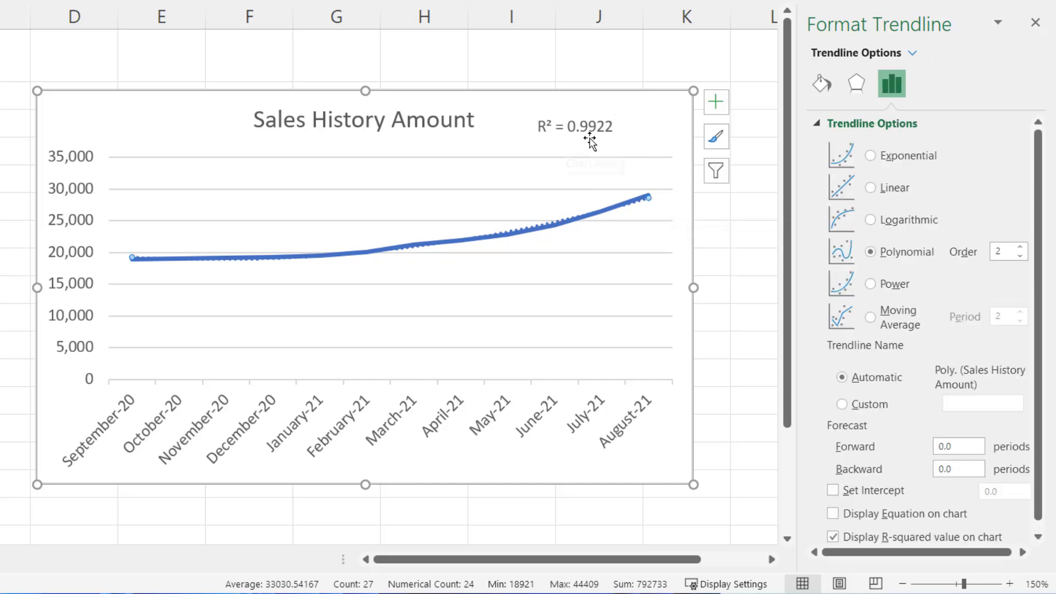
mouse_move(930, 265)
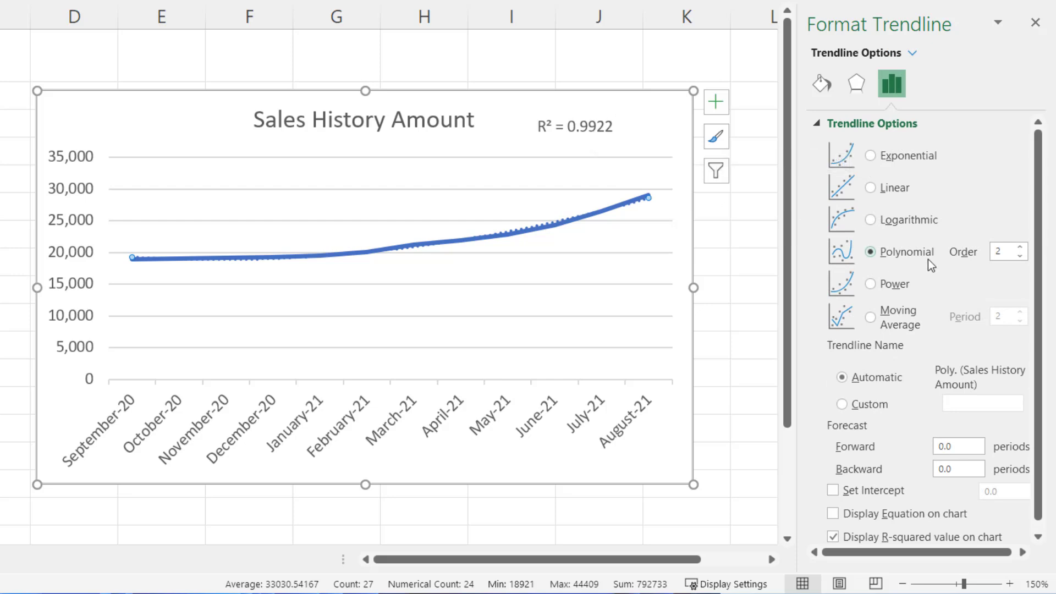
left_click(870, 187)
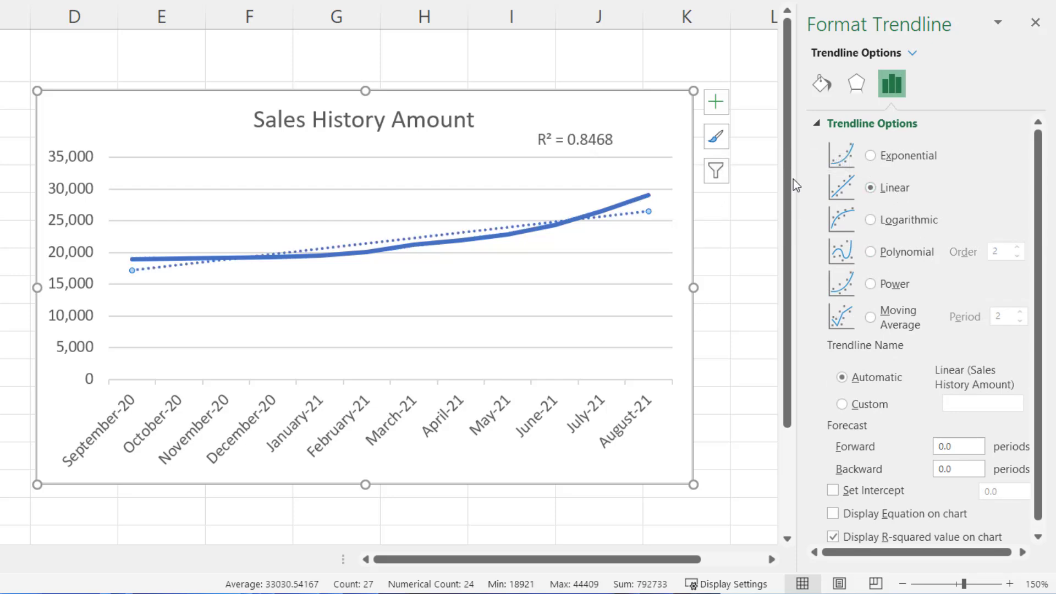
mouse_move(589, 151)
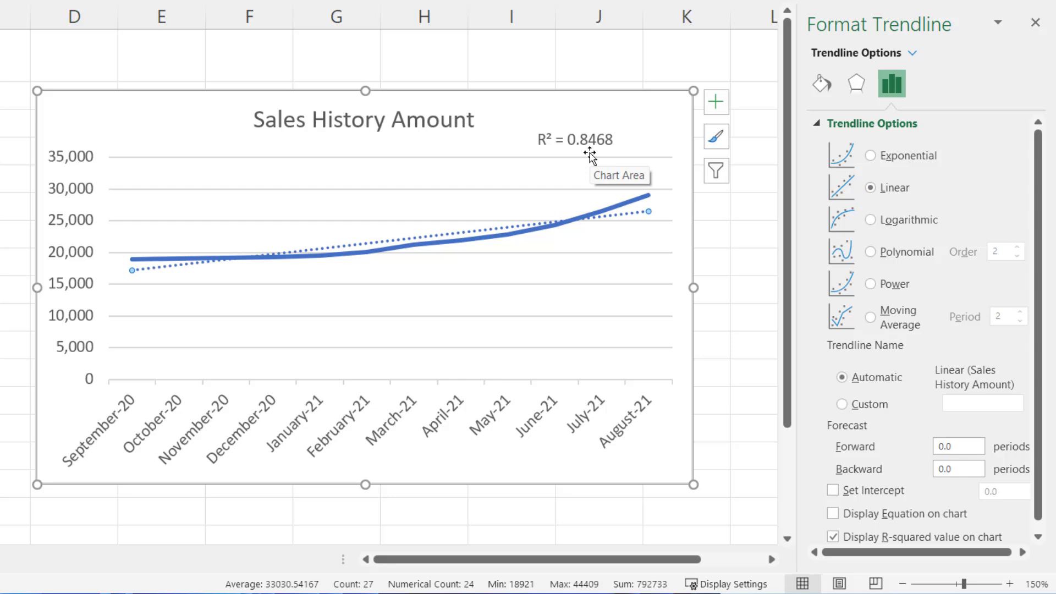
left_click(870, 252)
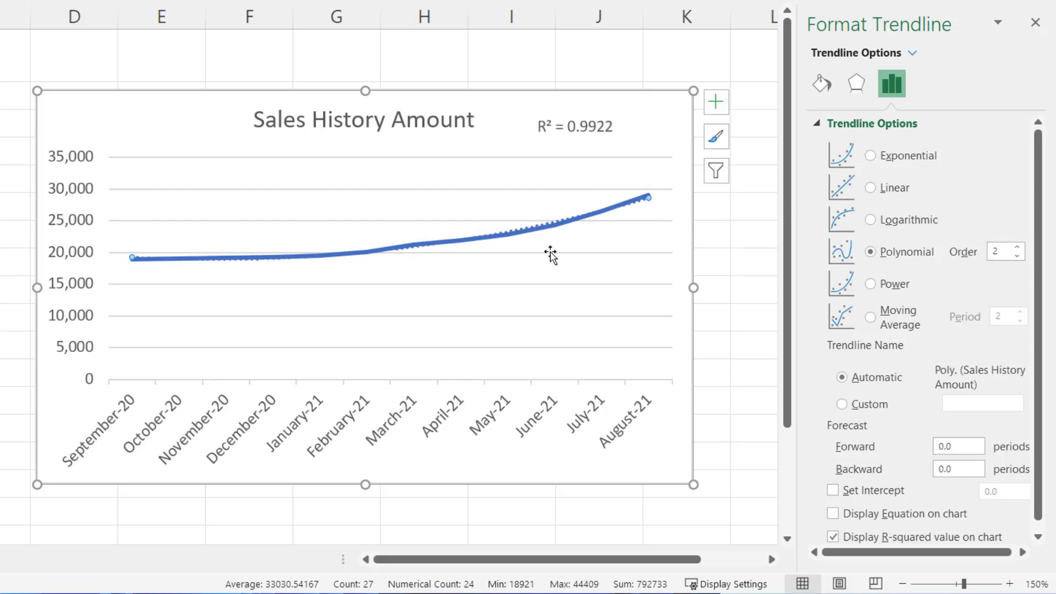
mouse_move(953, 242)
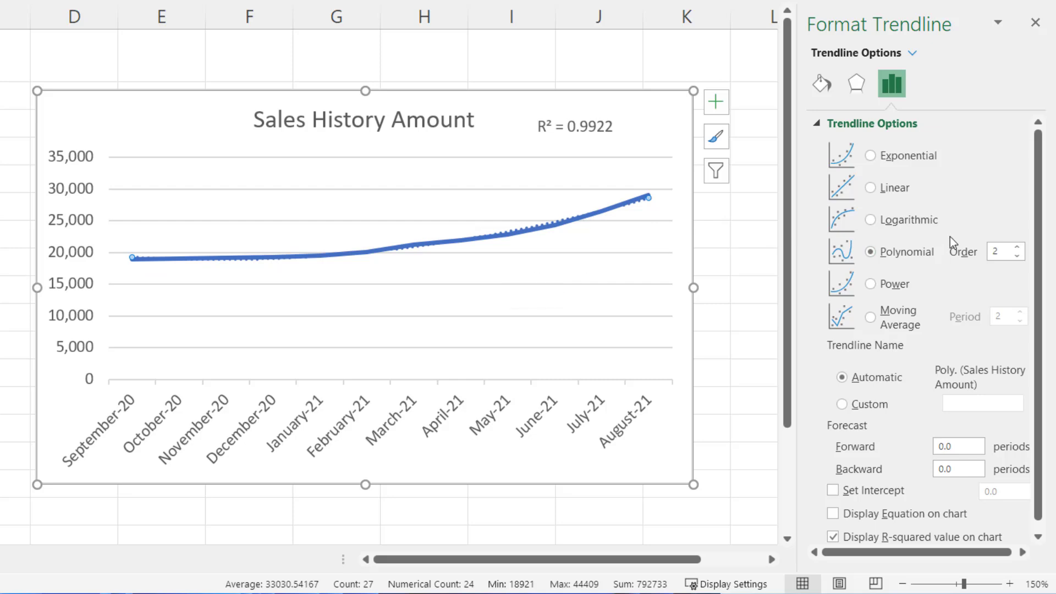
mouse_move(855, 453)
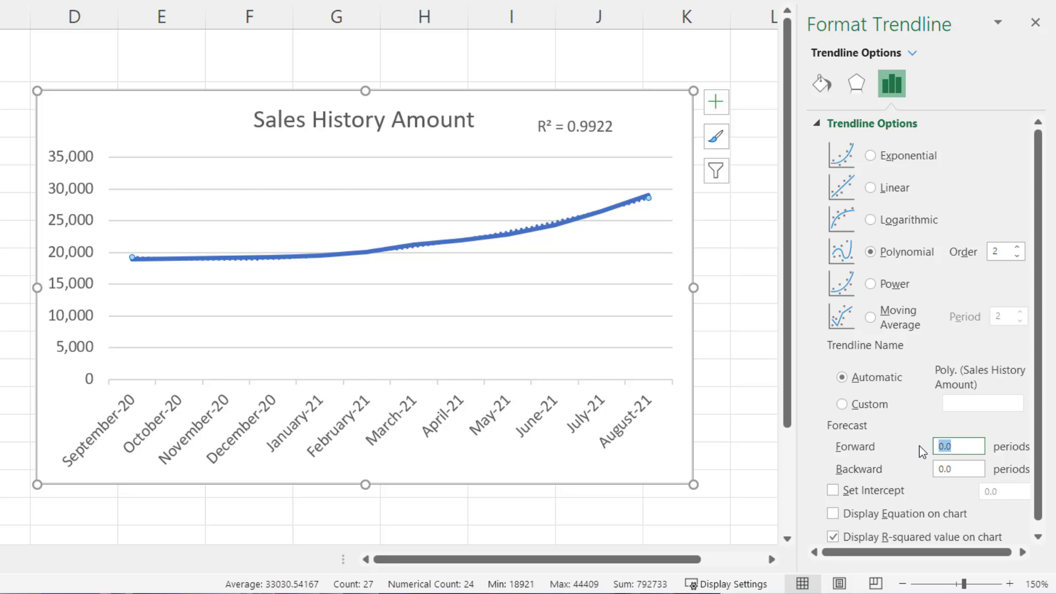
- Switch the trendline to linear and forecast it forward 12 periods
type("6")
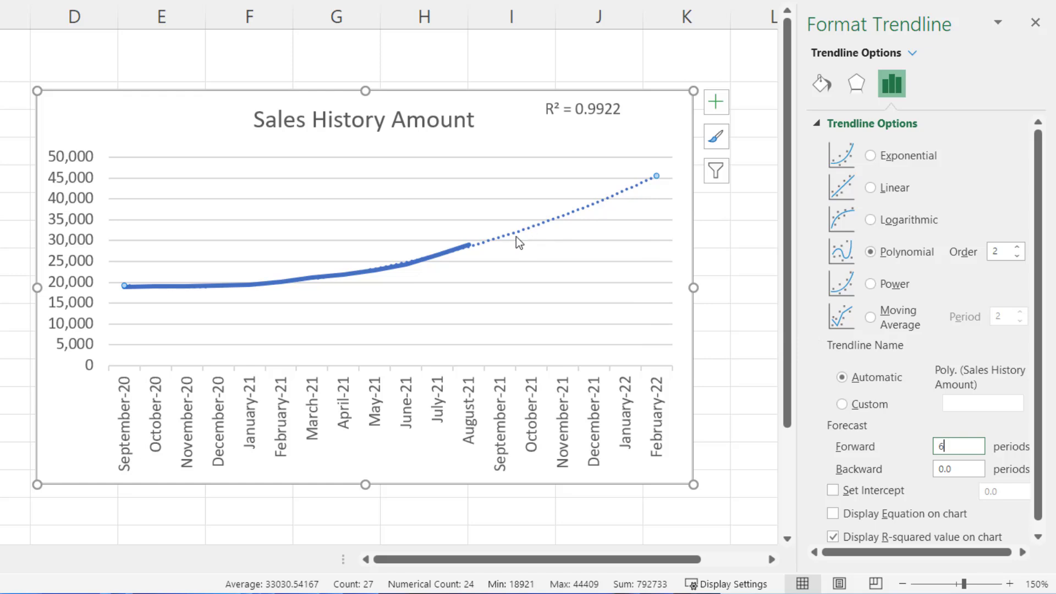
mouse_move(595, 210)
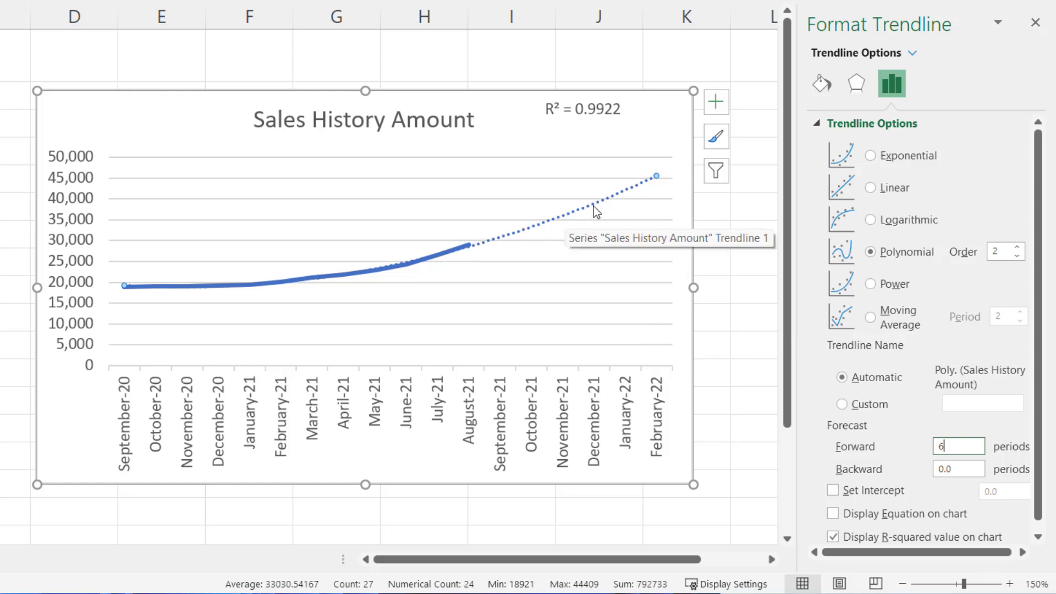
mouse_move(204, 177)
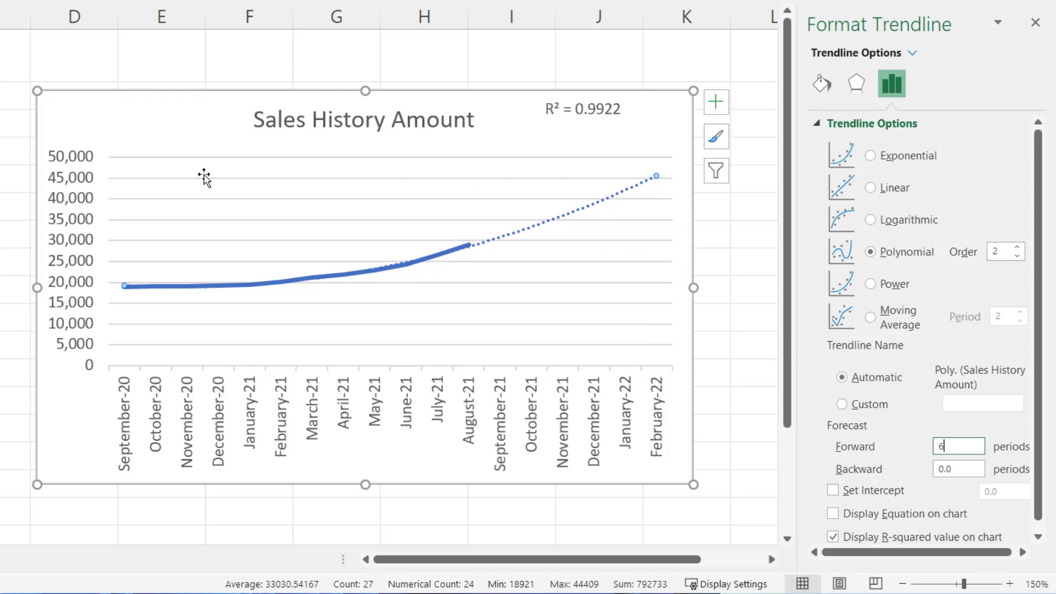
mouse_move(652, 180)
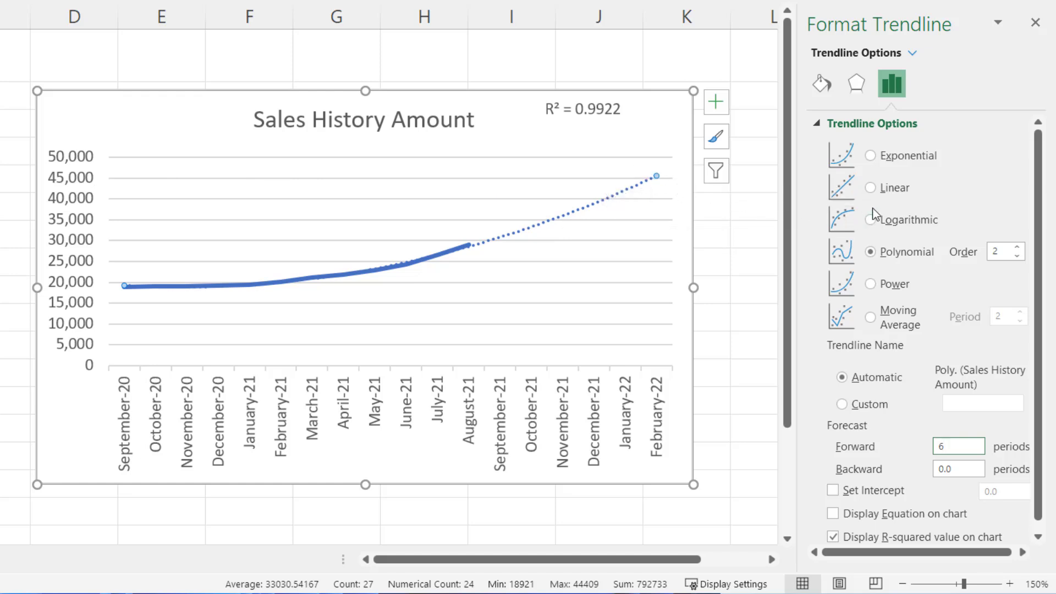
mouse_move(871, 188)
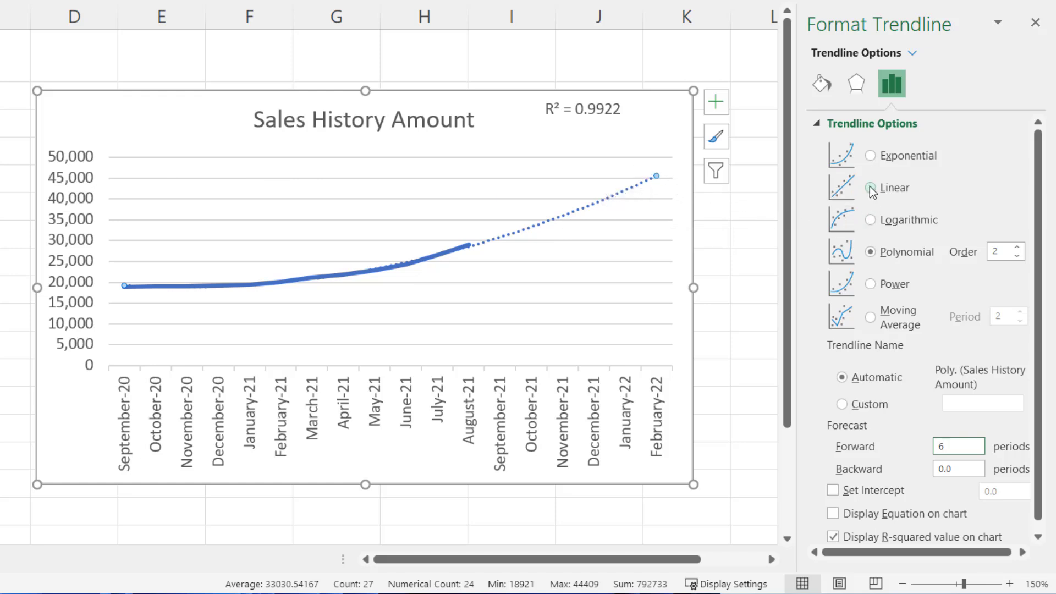
left_click(871, 188)
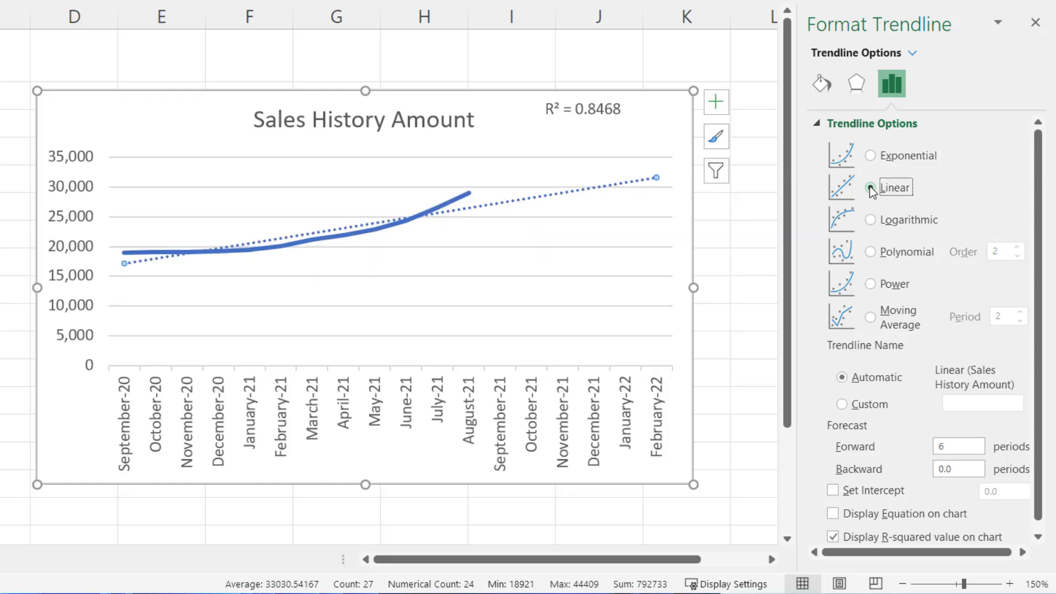
mouse_move(658, 180)
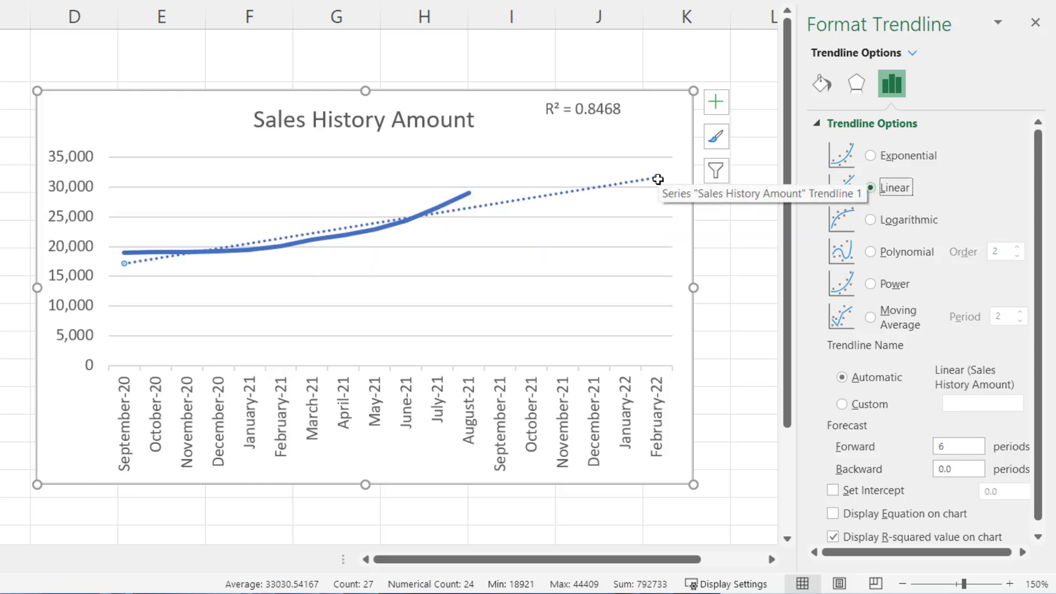
mouse_move(412, 229)
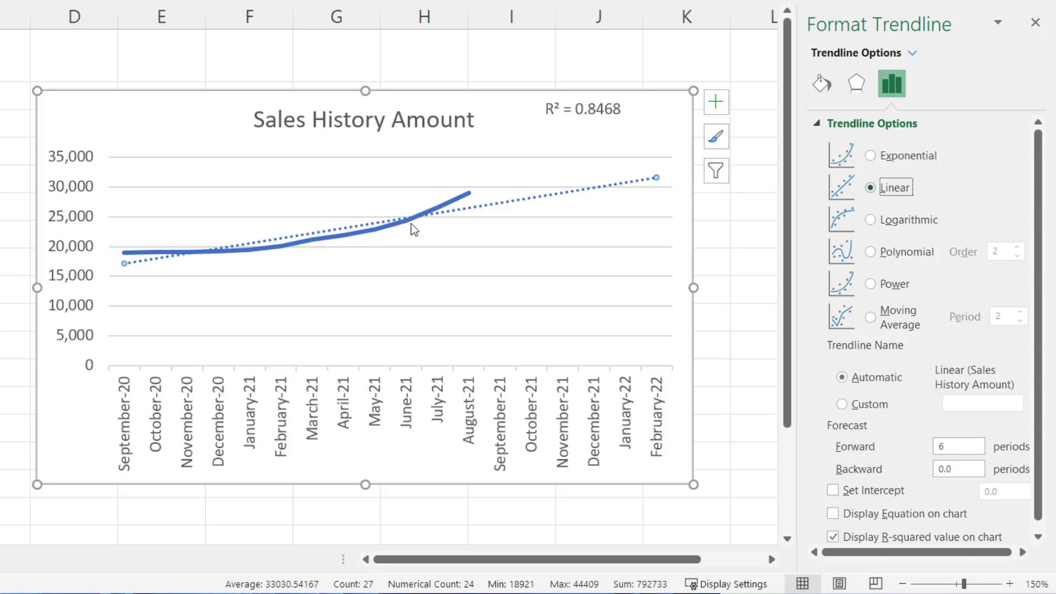
left_click(957, 446)
type("12")
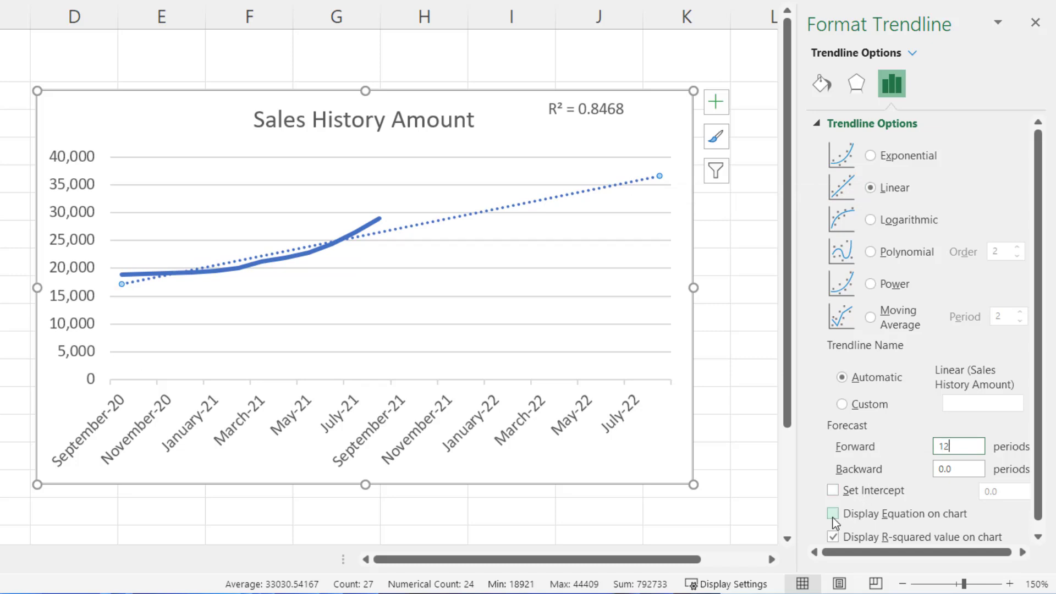
- Display the trendline equation y = 27.851x - 1E+06 on the chart
left_click(834, 513)
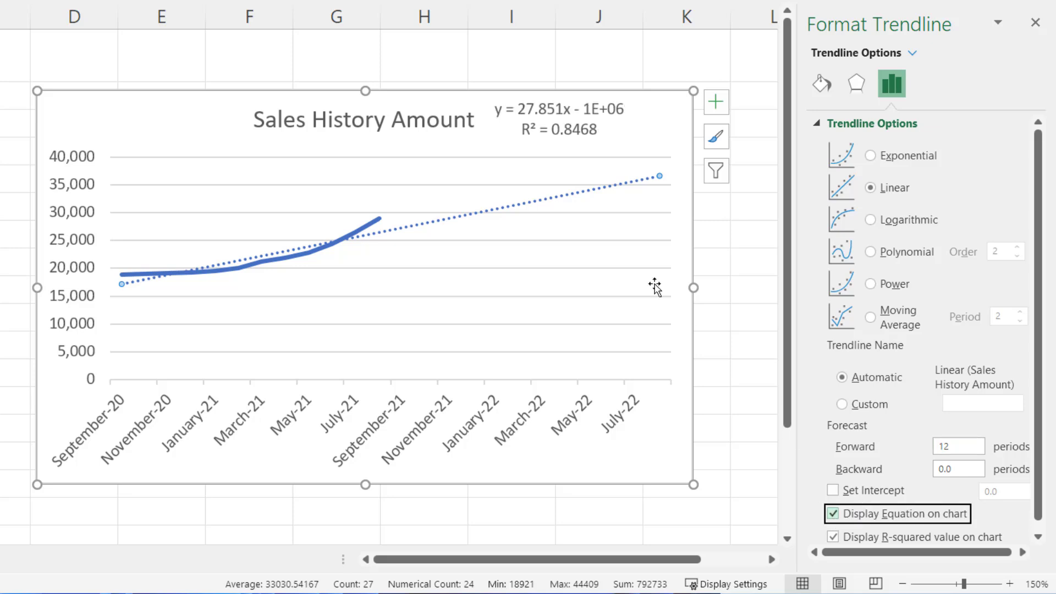
mouse_move(517, 118)
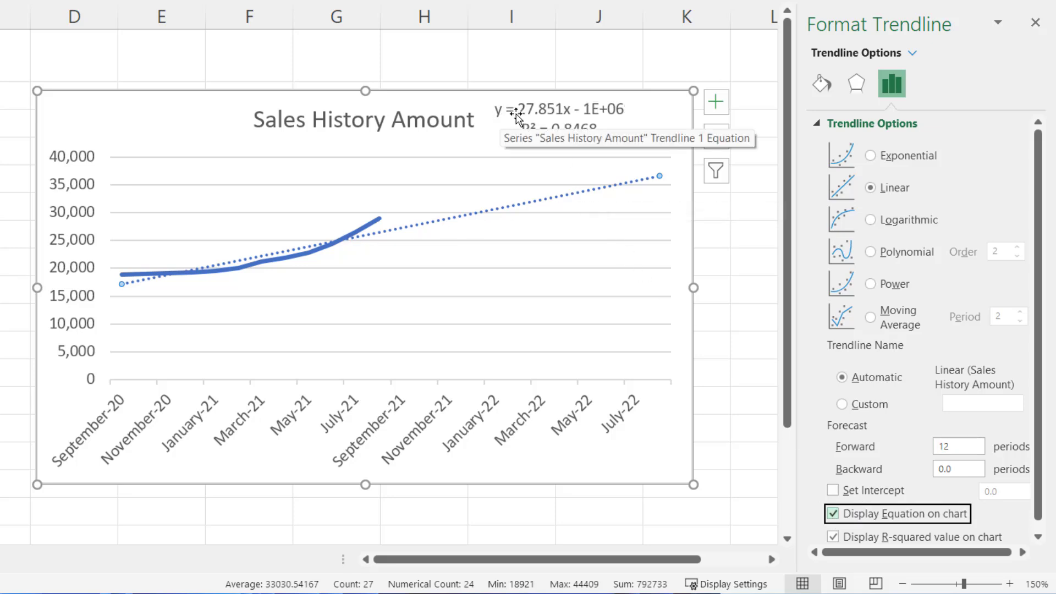
mouse_move(571, 279)
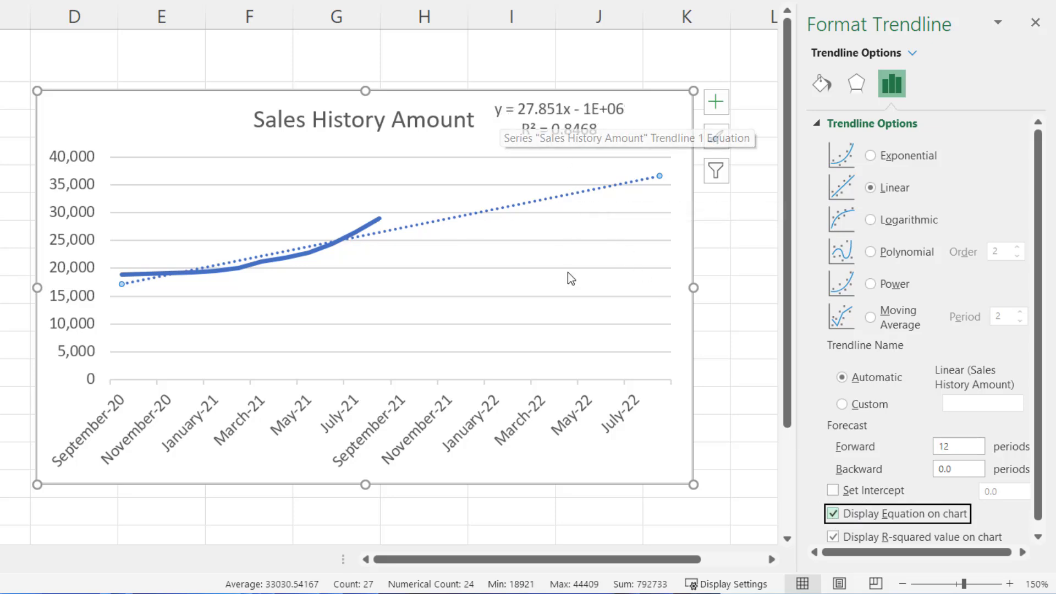
mouse_move(443, 404)
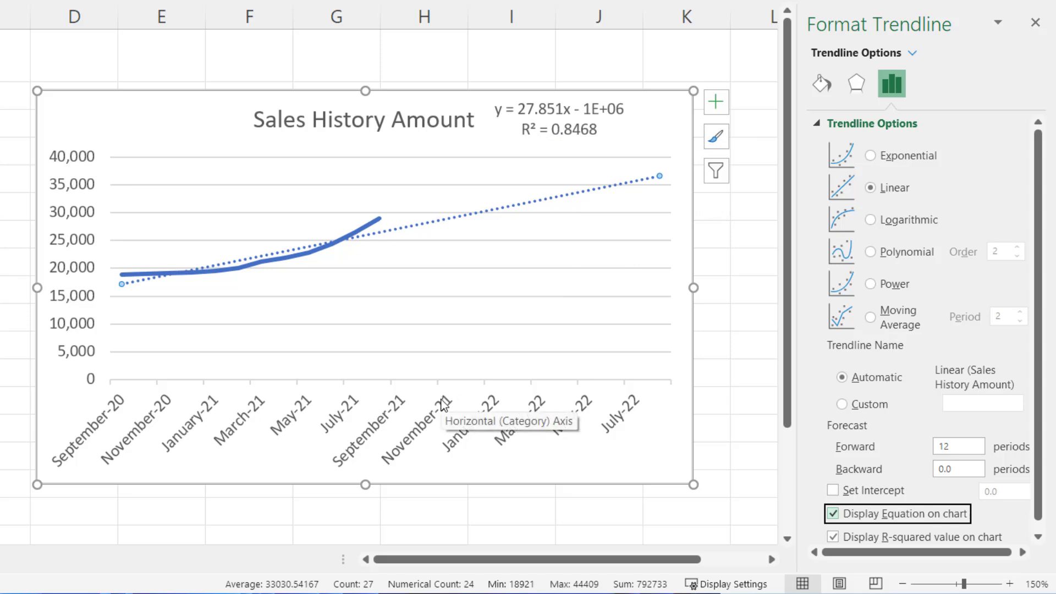
mouse_move(99, 180)
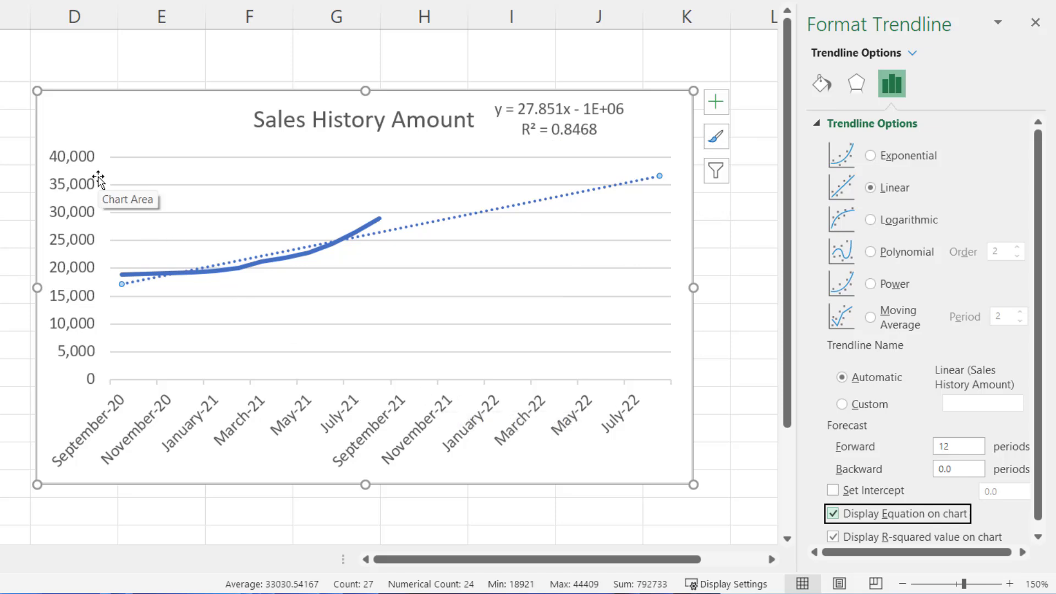
mouse_move(483, 223)
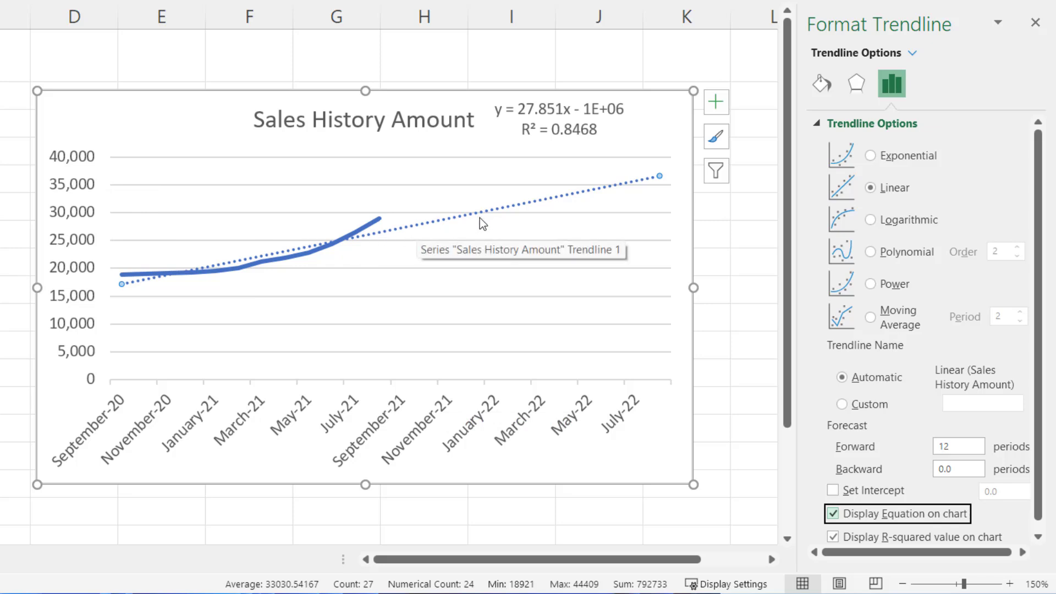
mouse_move(638, 189)
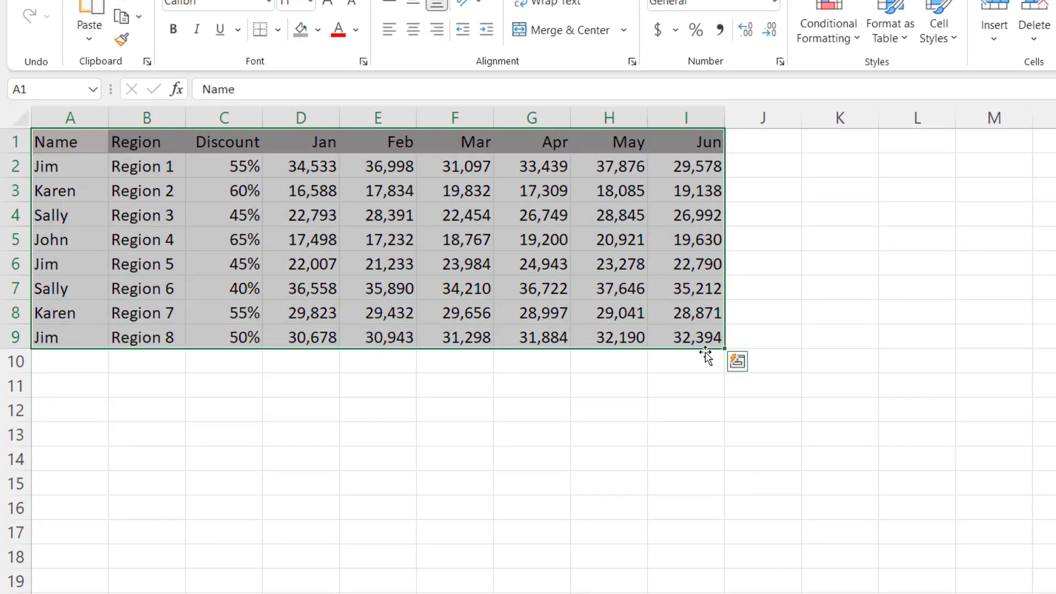
mouse_move(737, 361)
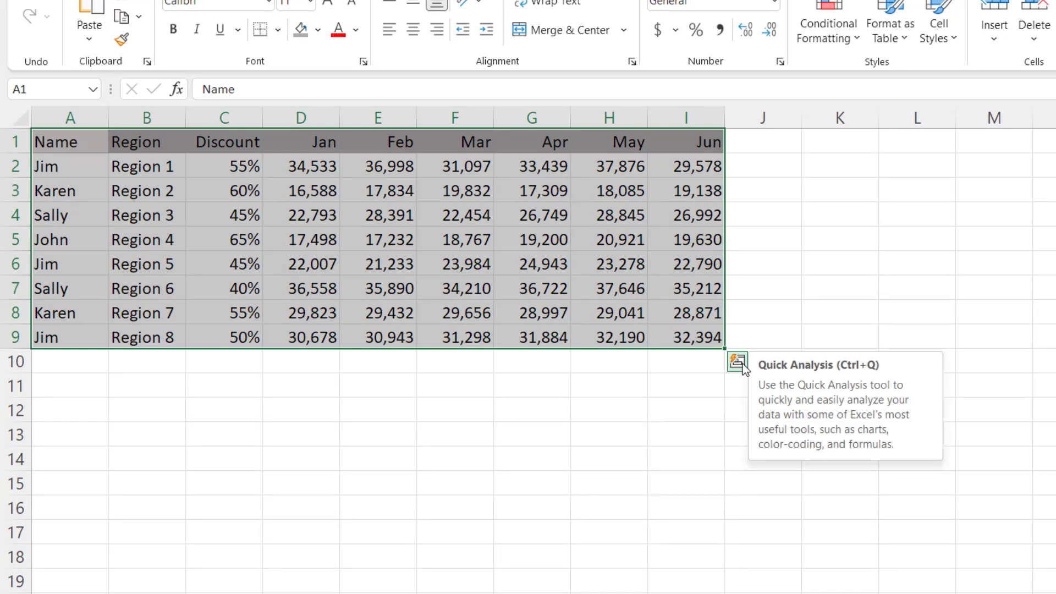
- Preview data bars and chart options in Quick Analysis, ending on the Totals options
left_click(738, 362)
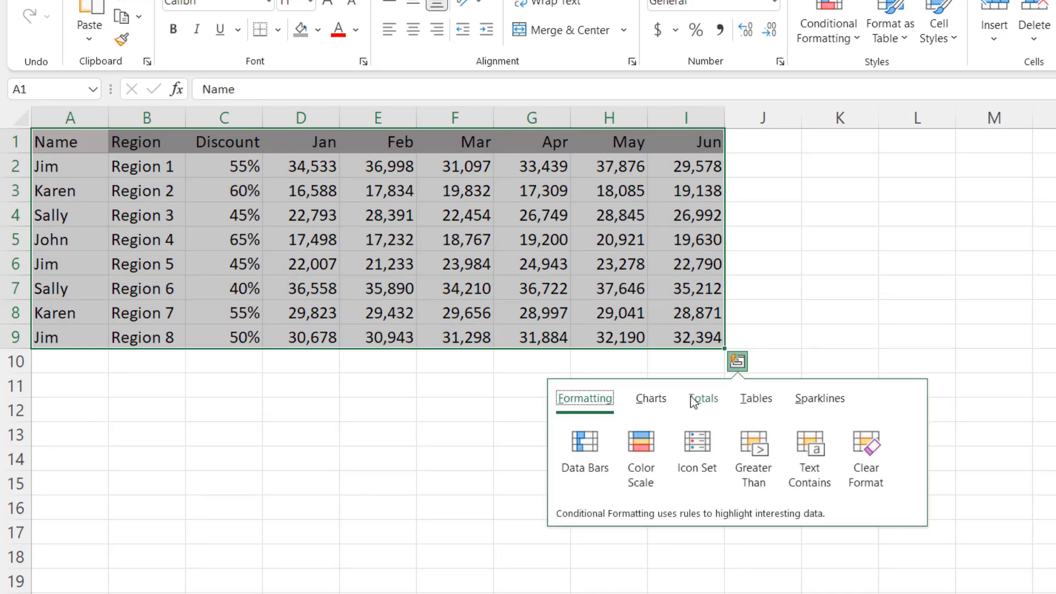
mouse_move(877, 408)
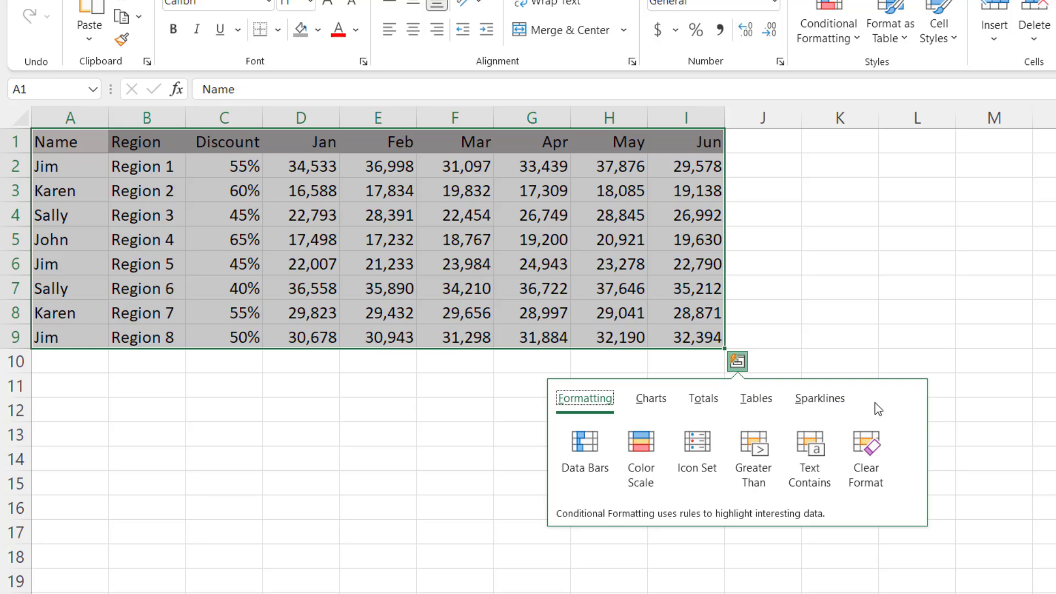
mouse_move(892, 407)
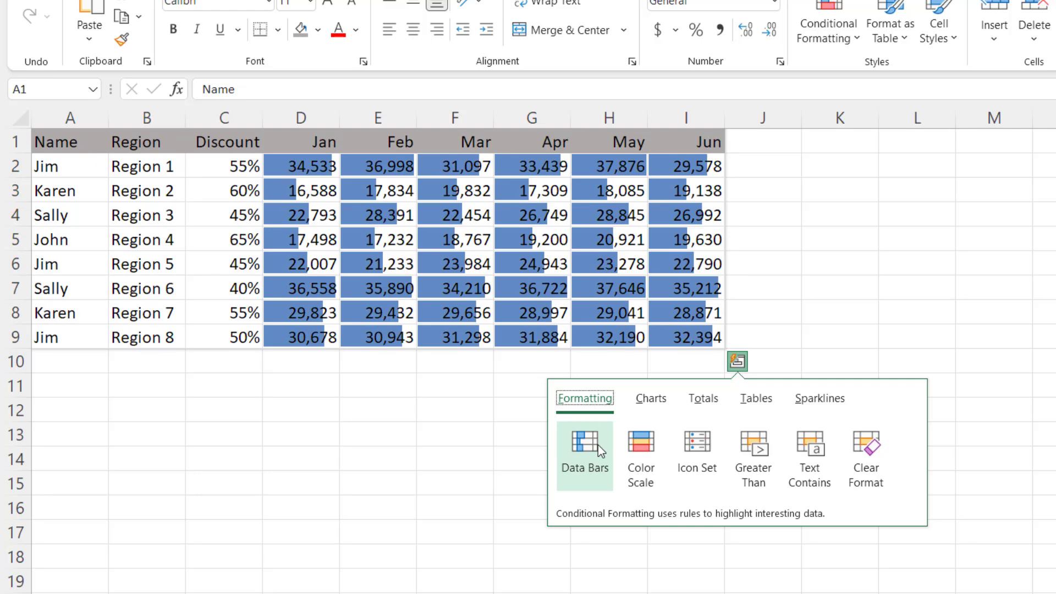
left_click(640, 448)
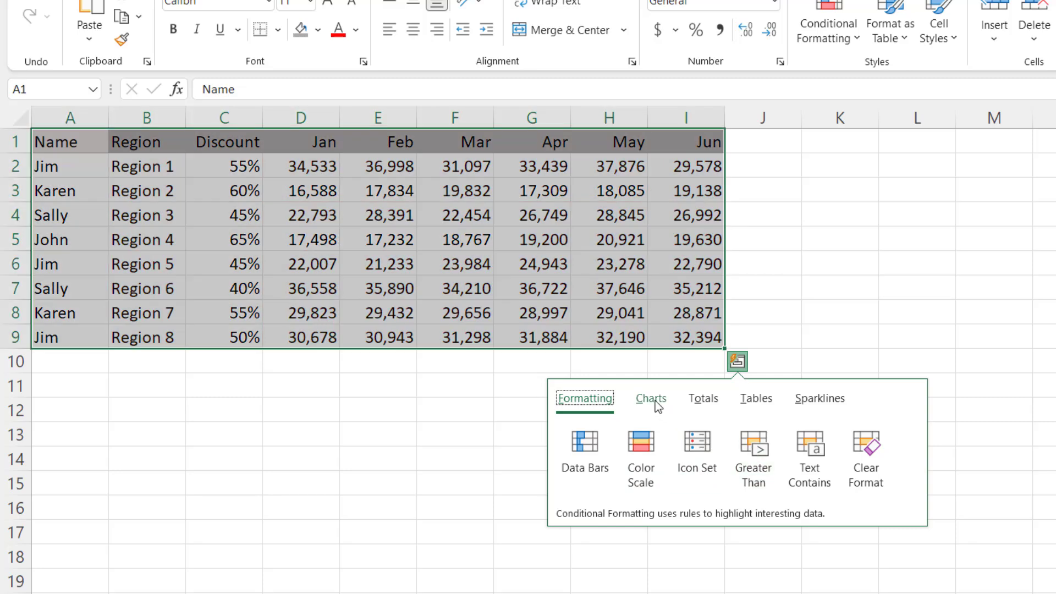
left_click(650, 399)
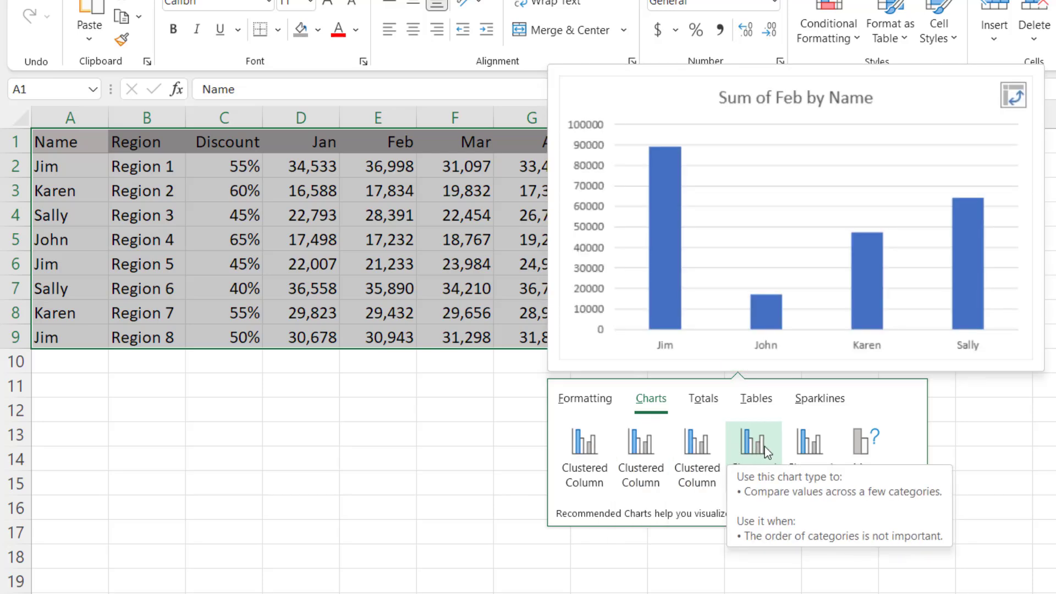
left_click(702, 399)
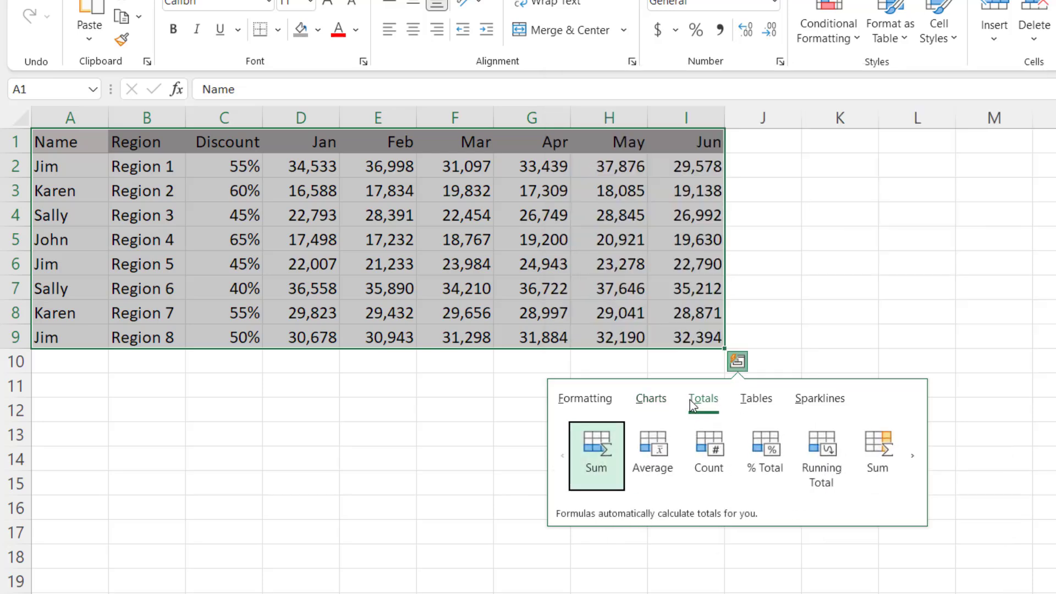
- Preview Sum, Average, % Total and Running Total, then reveal per-row totals like Count
left_click(596, 448)
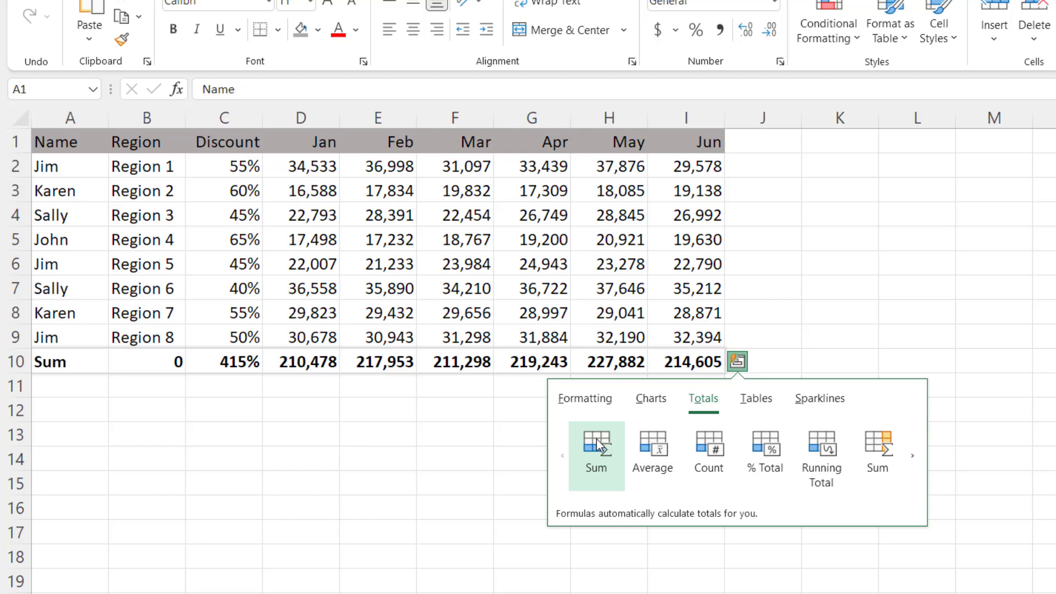
left_click(651, 447)
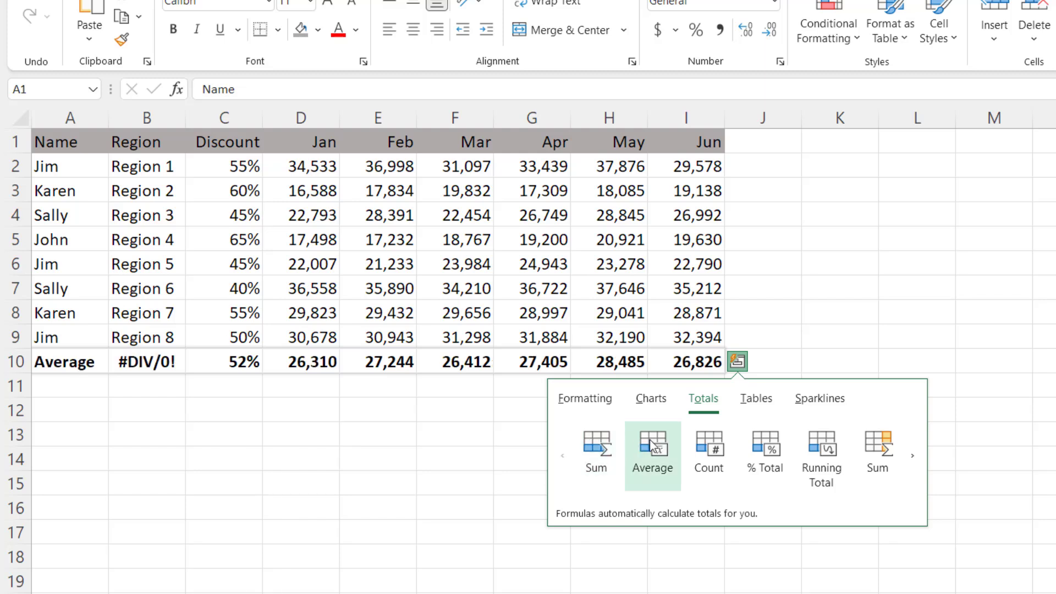
left_click(764, 451)
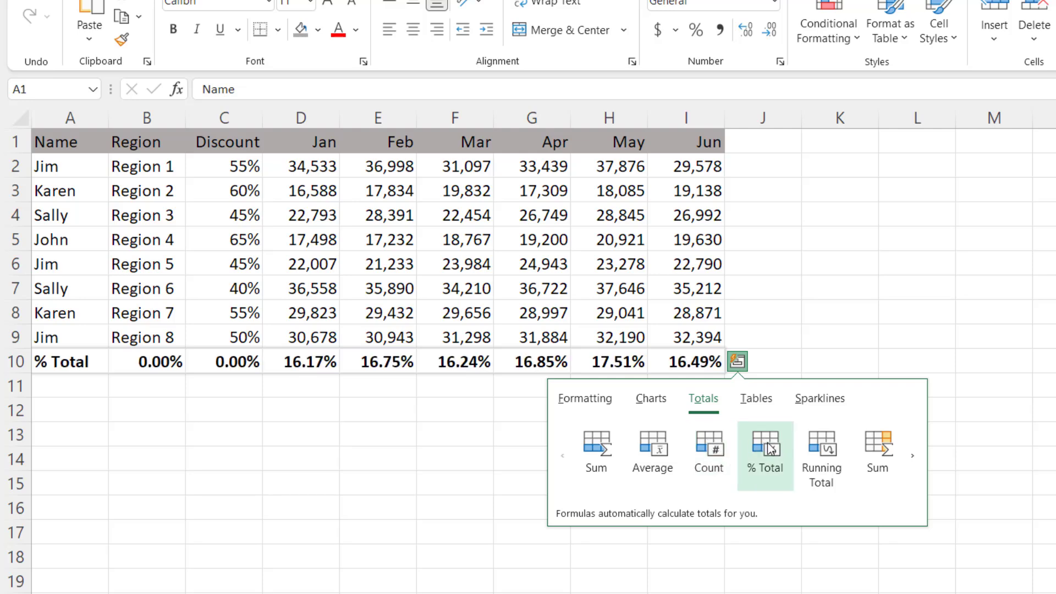
left_click(822, 448)
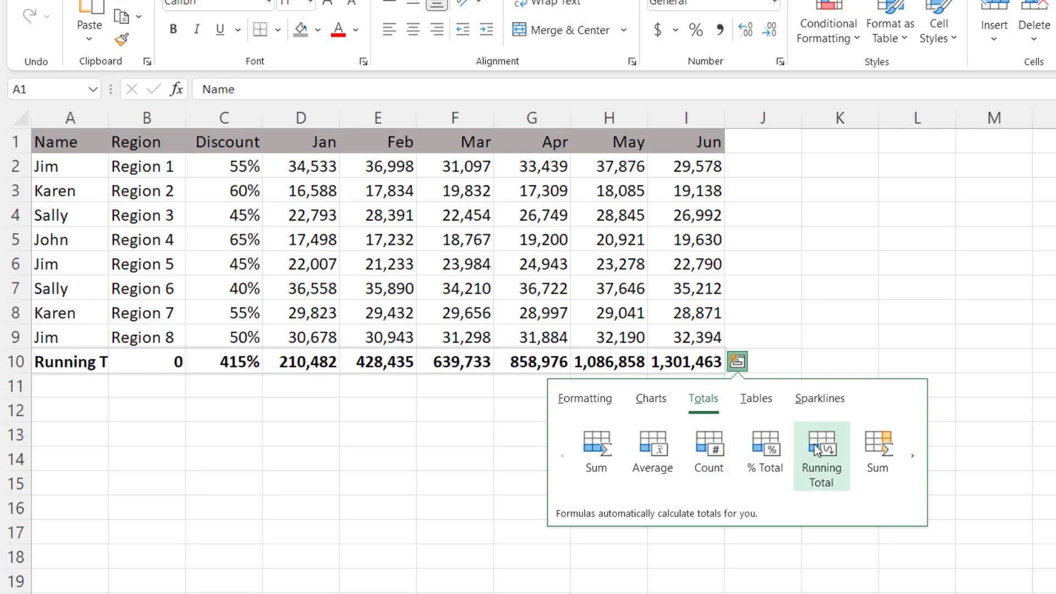
left_click(878, 451)
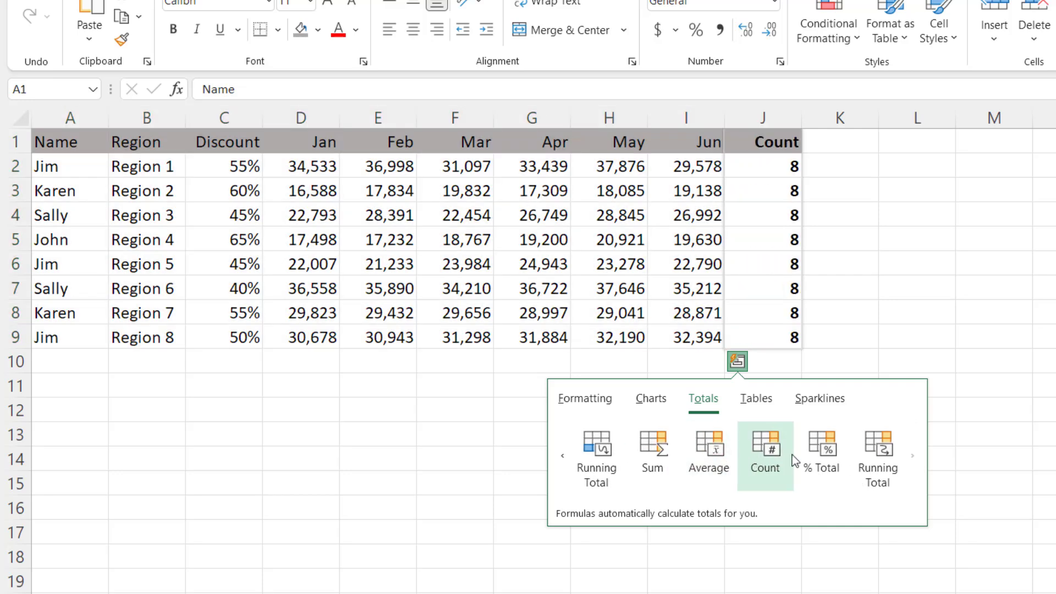
left_click(756, 398)
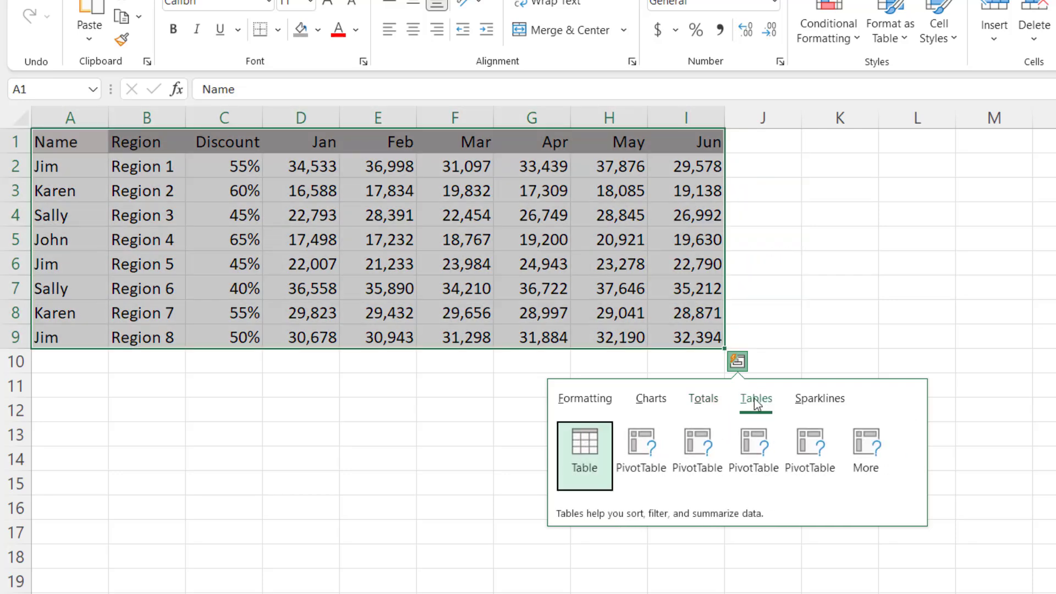
mouse_move(753, 442)
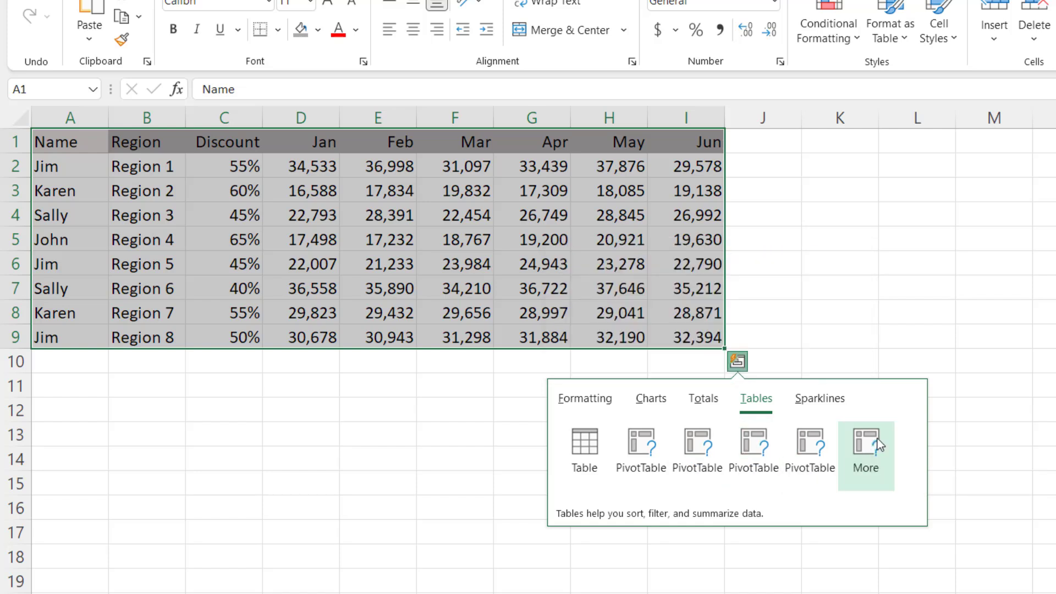
mouse_move(852, 418)
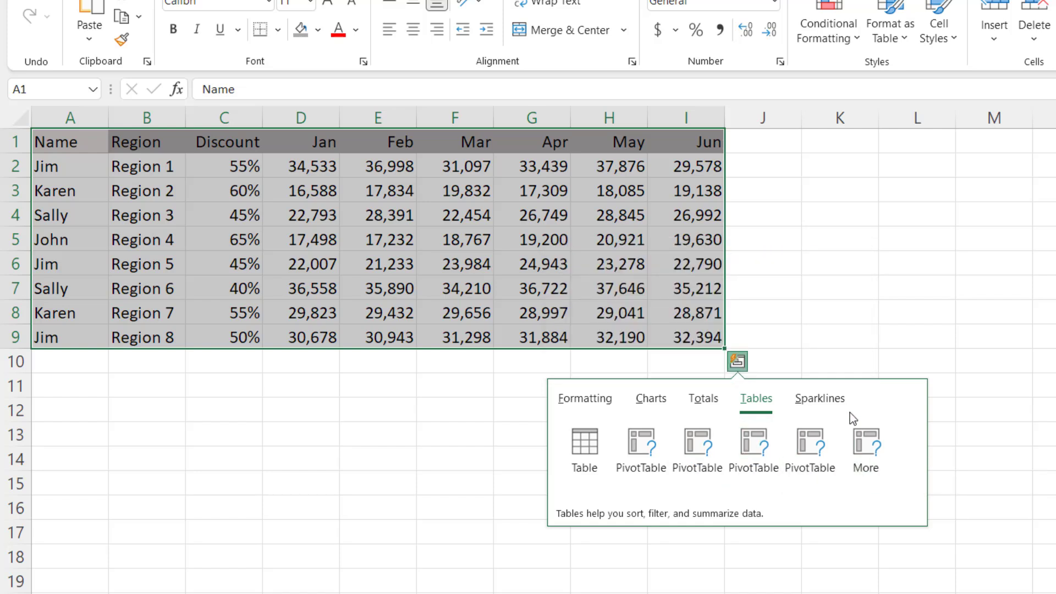
left_click(819, 399)
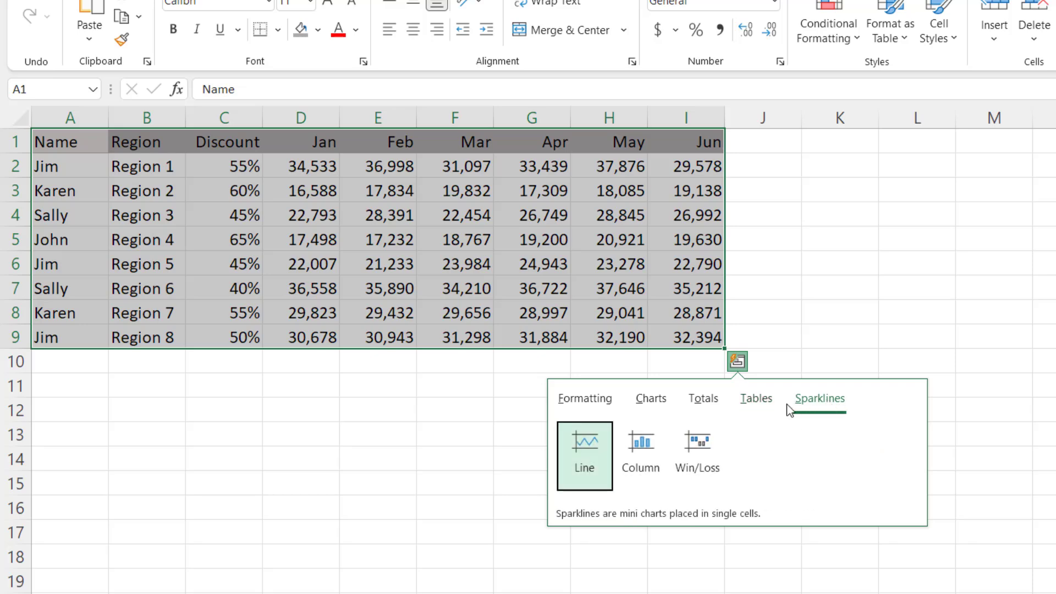
left_click(583, 449)
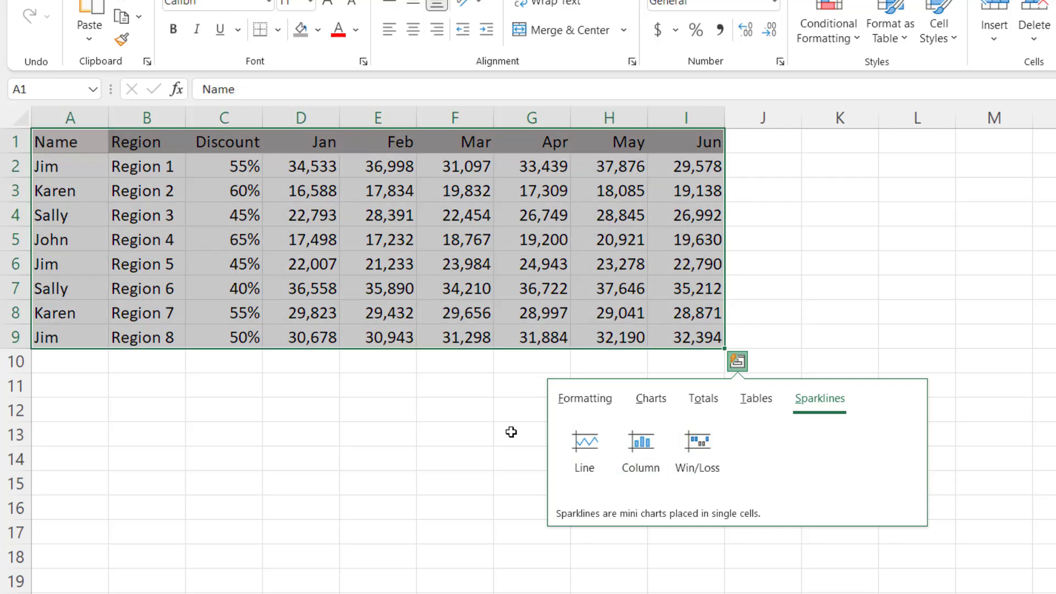
left_click(531, 434)
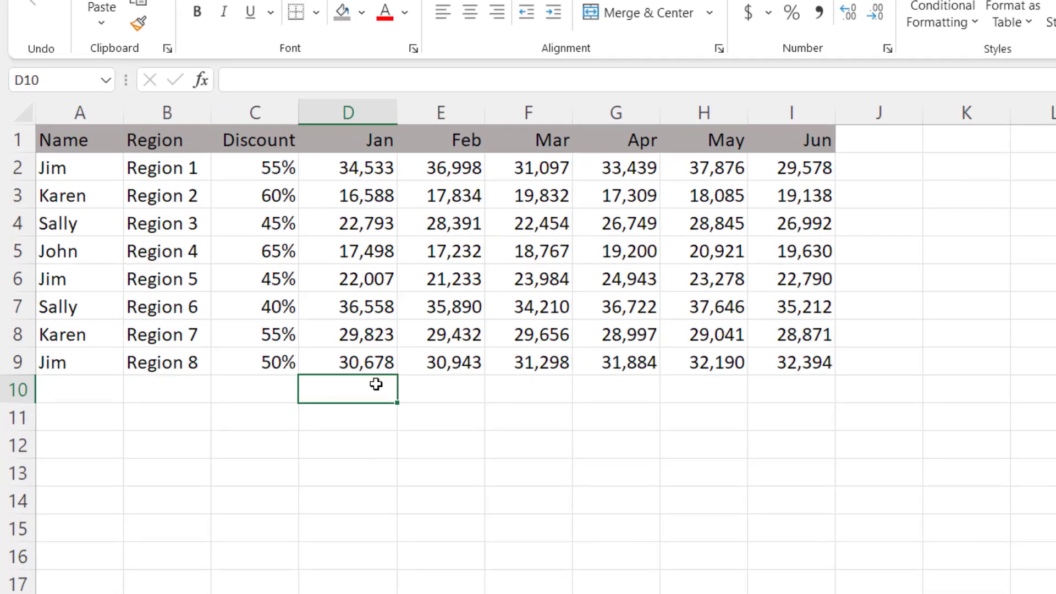
- Enter =SUMIF(D2:D9,">23000") in D10 to total January sales above 23,000
type("=SUMIF(D2:D9,")
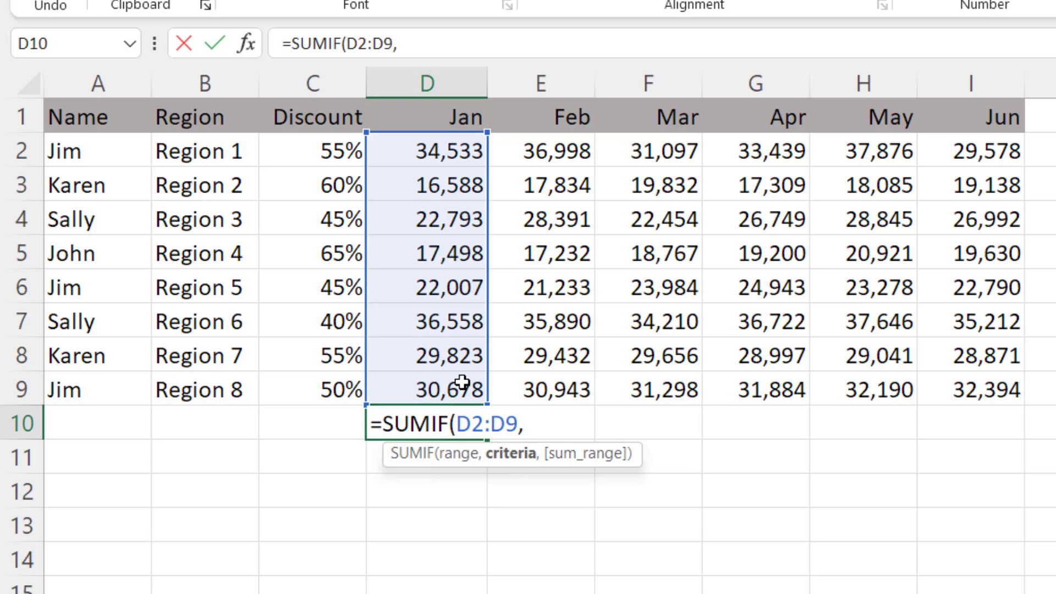
type("\"")
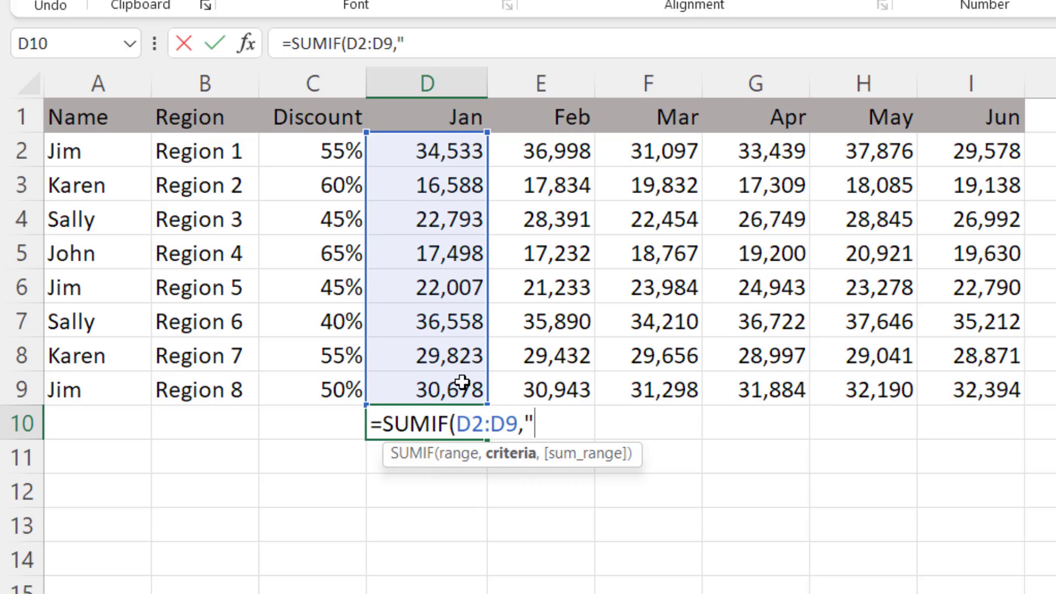
type(">230")
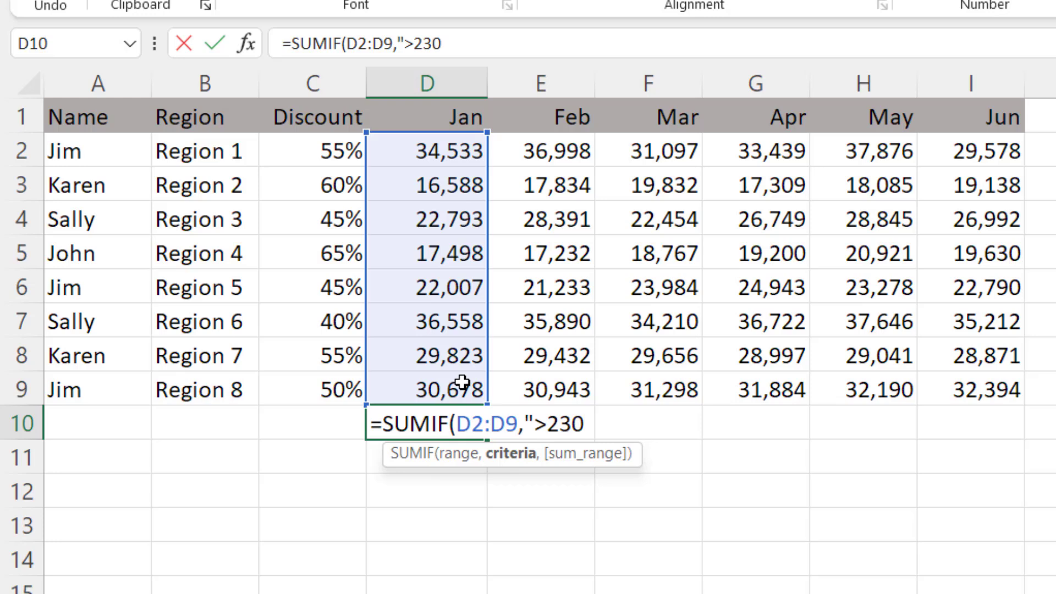
type("00\"")
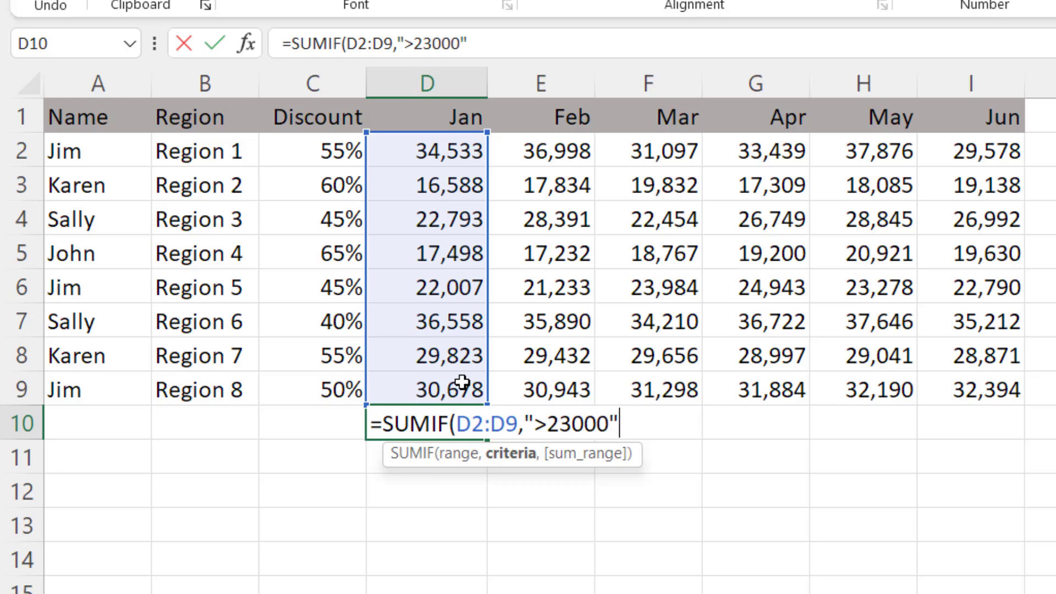
type(")")
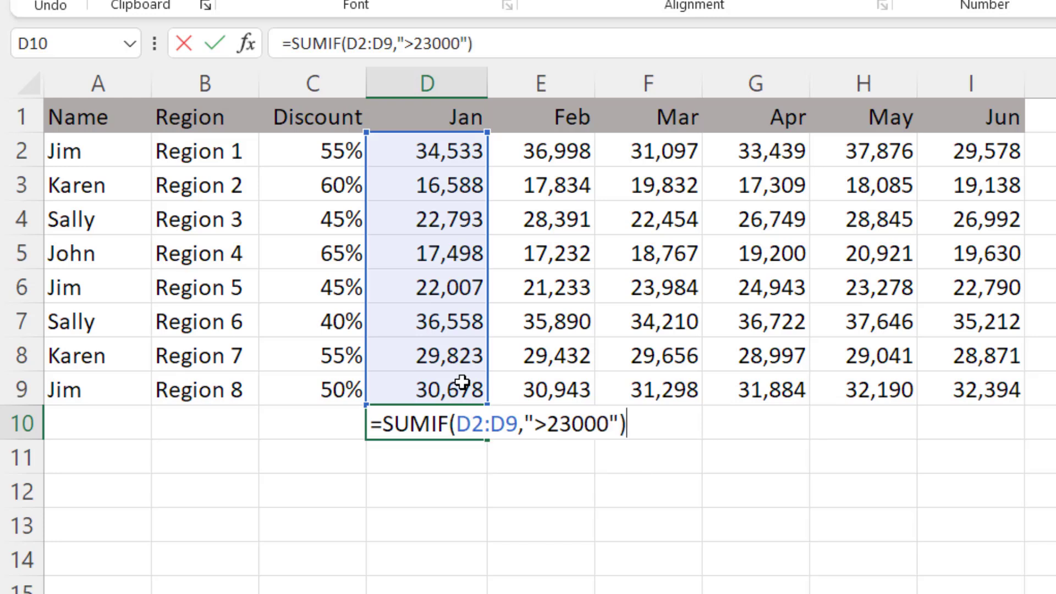
key("Return")
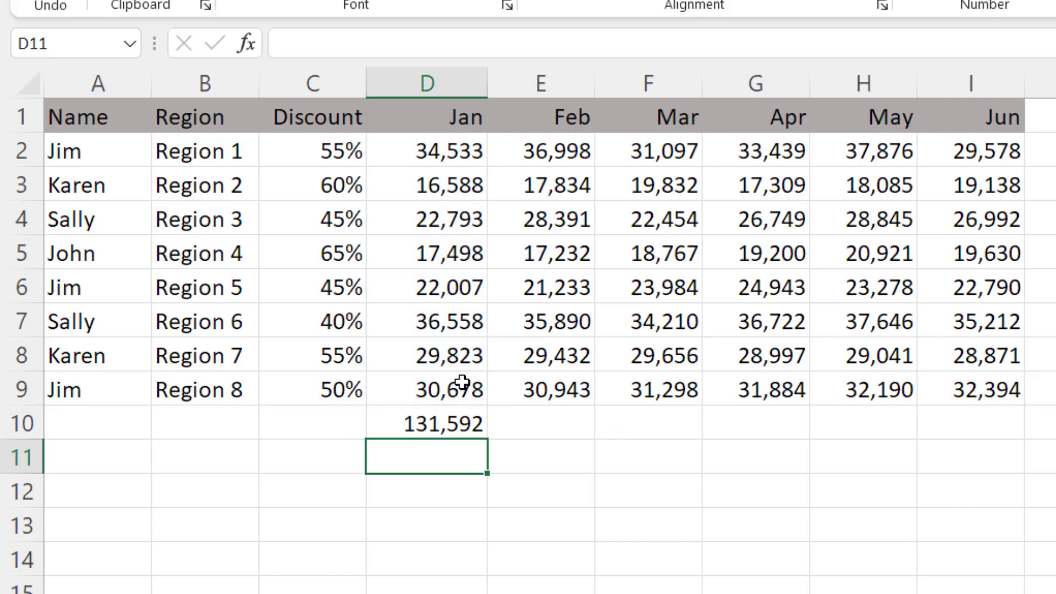
mouse_move(445, 244)
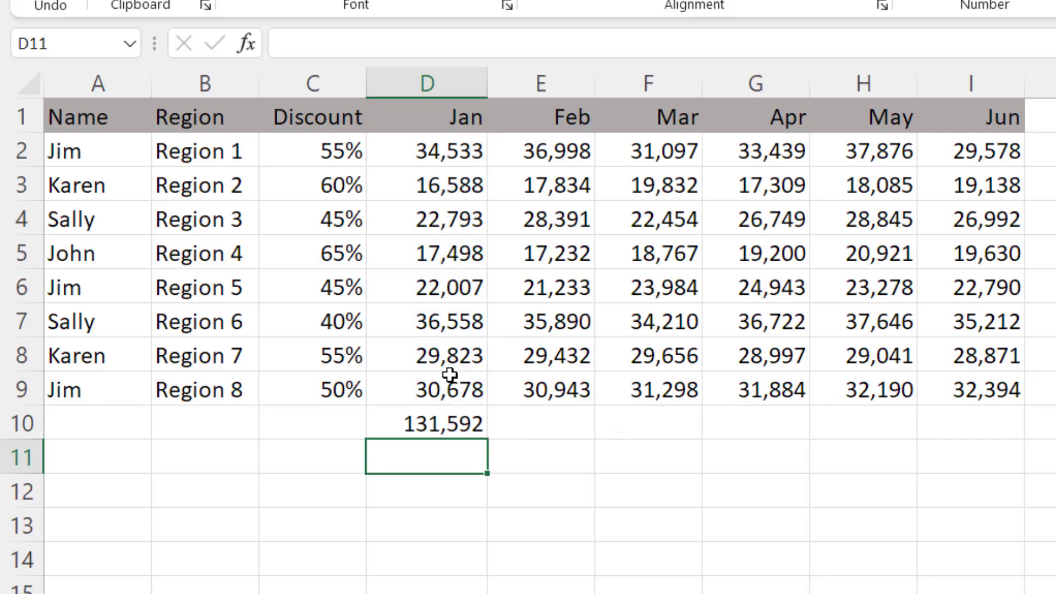
mouse_move(441, 297)
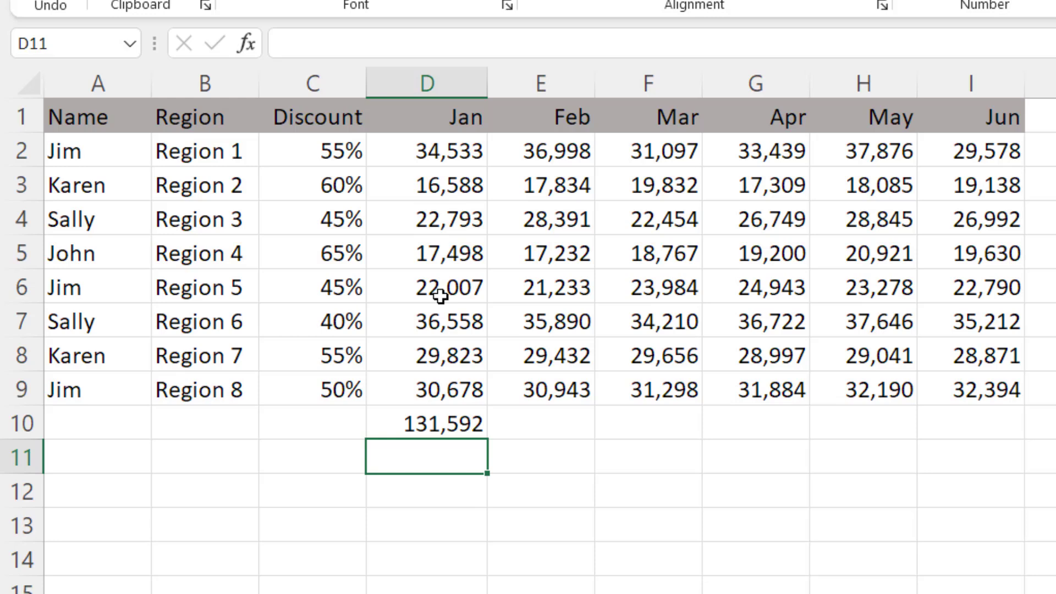
- Enter =SUMIFS(D2:D9,C2:C9,">.45") in D11, returning 129,120, and reselect it
type("=SUMIFS(D2:D9,")
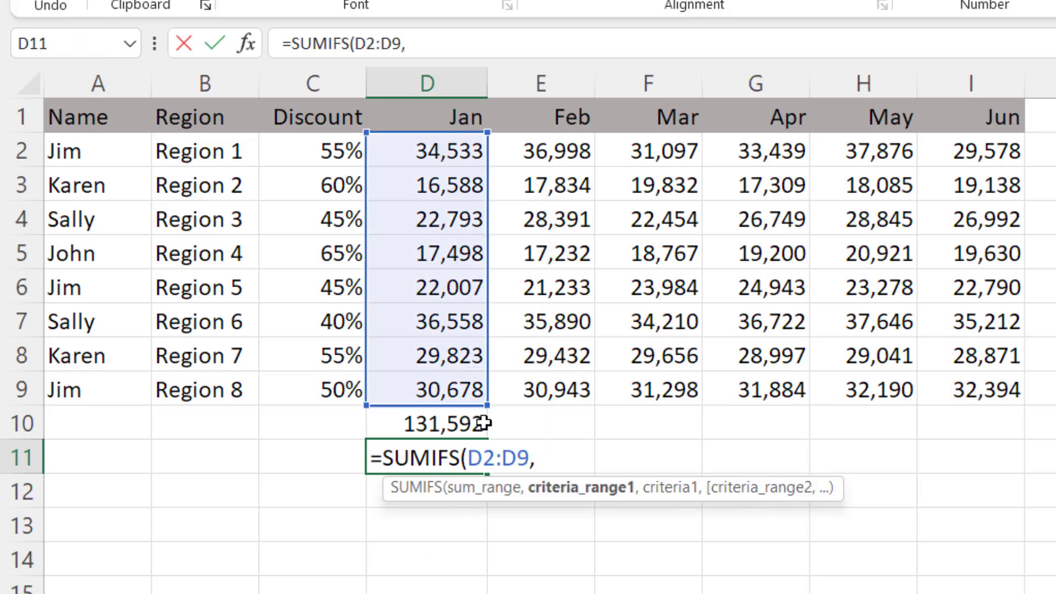
mouse_move(458, 318)
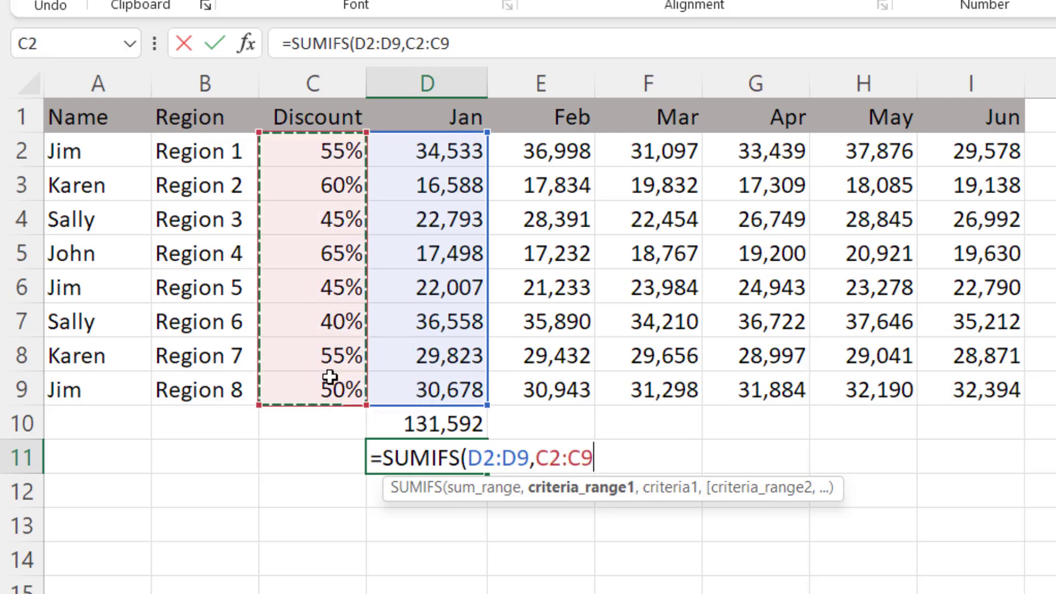
type(",")
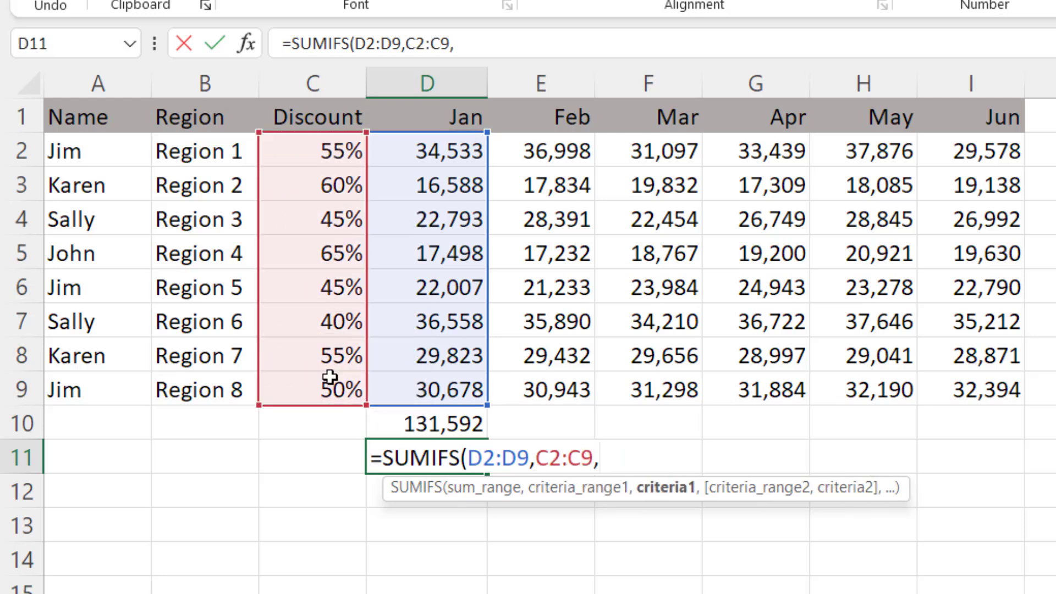
type("\"")
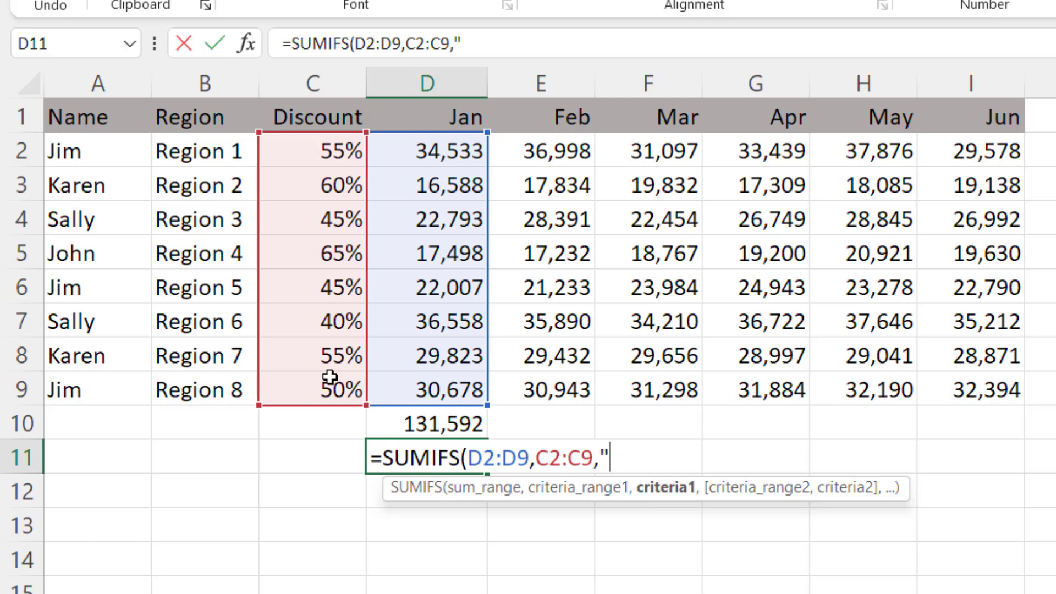
type(">.45")
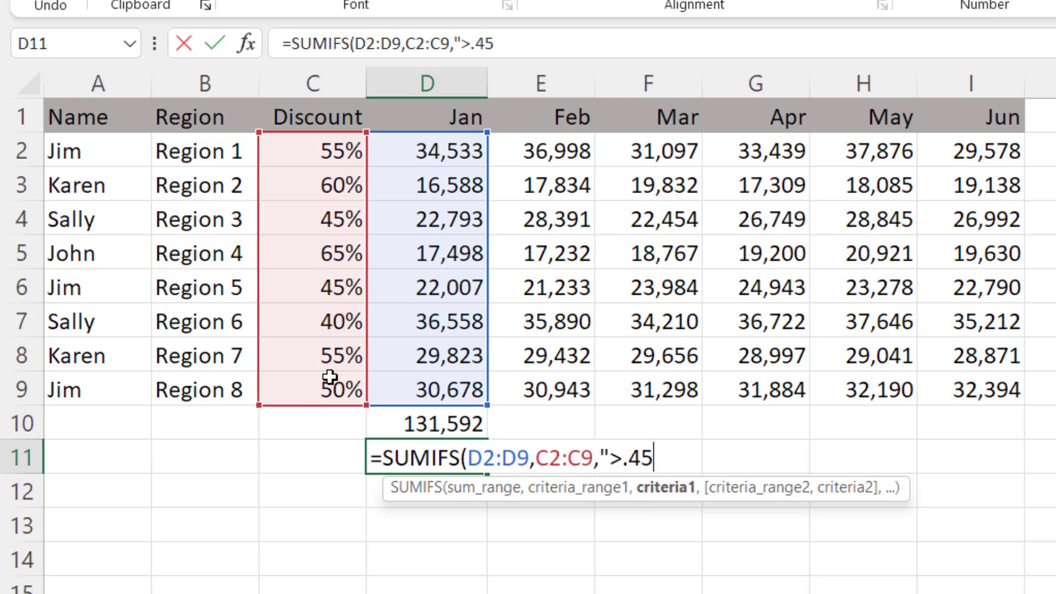
type("\")")
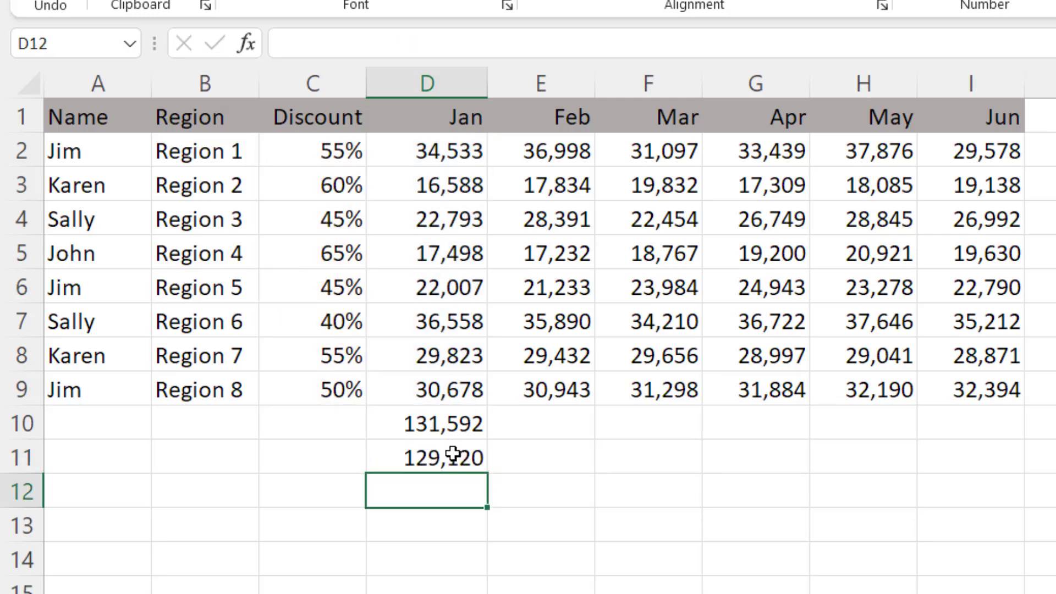
left_click(426, 457)
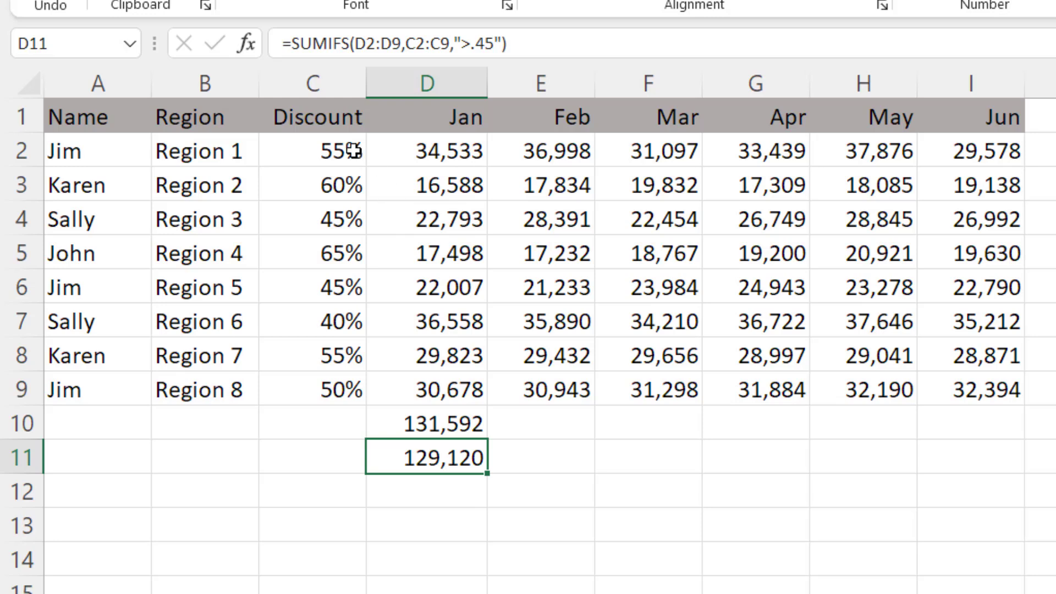
mouse_move(329, 390)
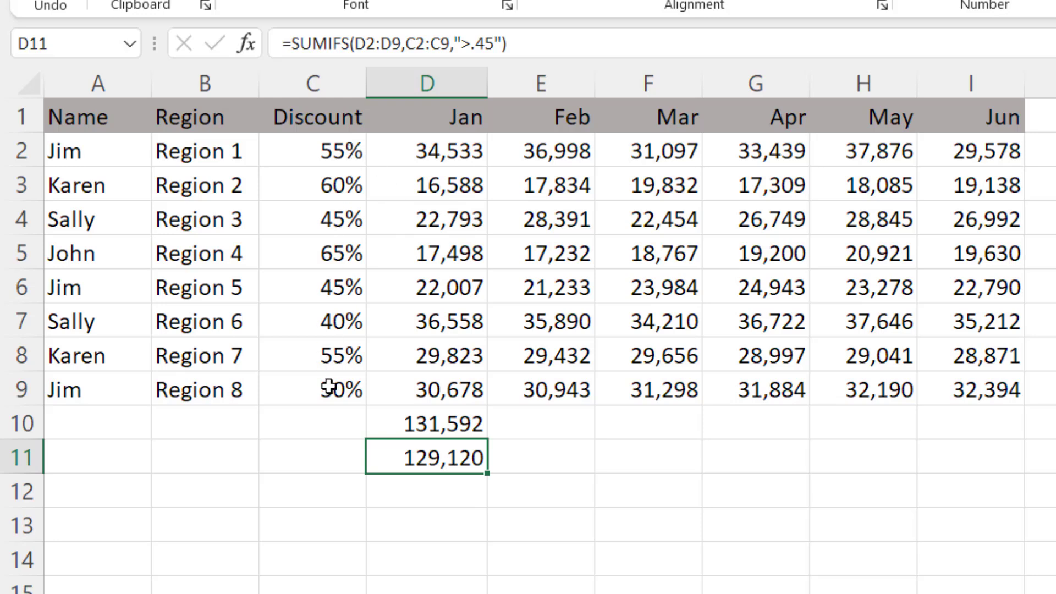
- Rewrite D11 as =SUMIFS(D2:D9,A2:A9,"=Jim",C2:C9,">.45"), returning 65,211
type("=SUM")
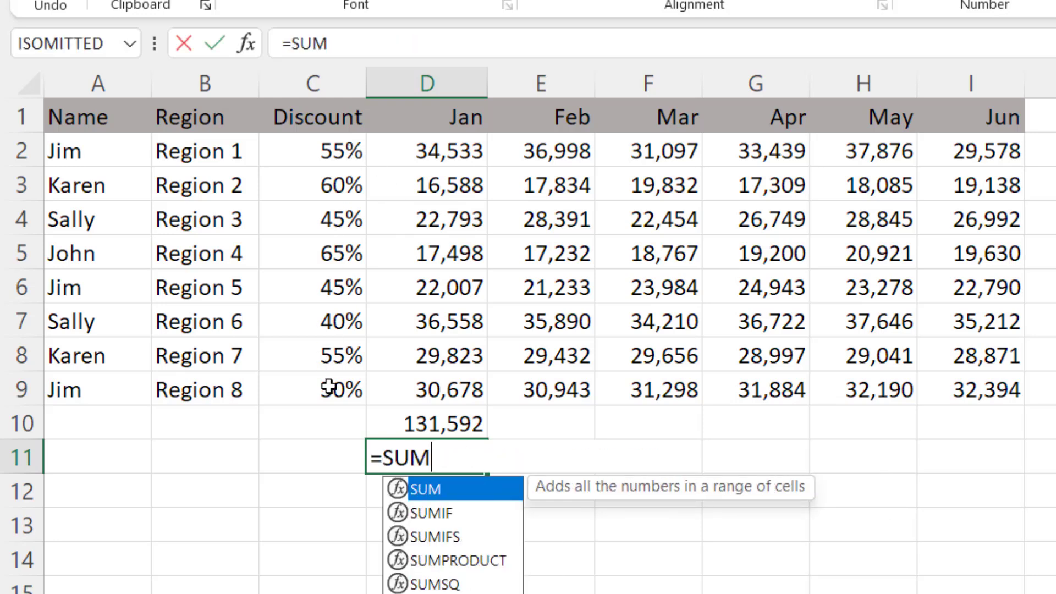
double_click(434, 535)
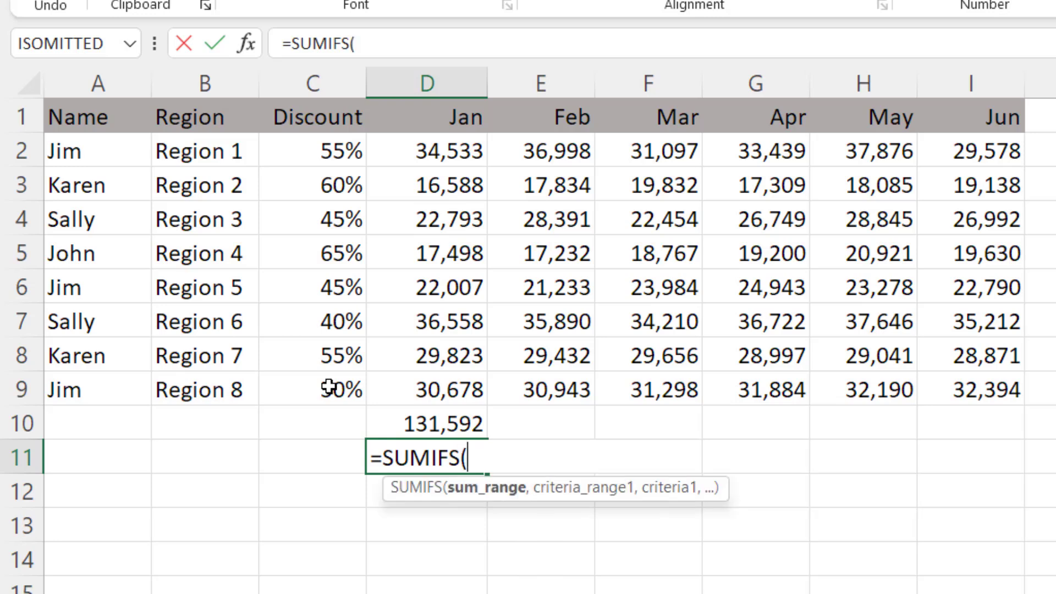
left_click_drag(426, 150, 426, 219)
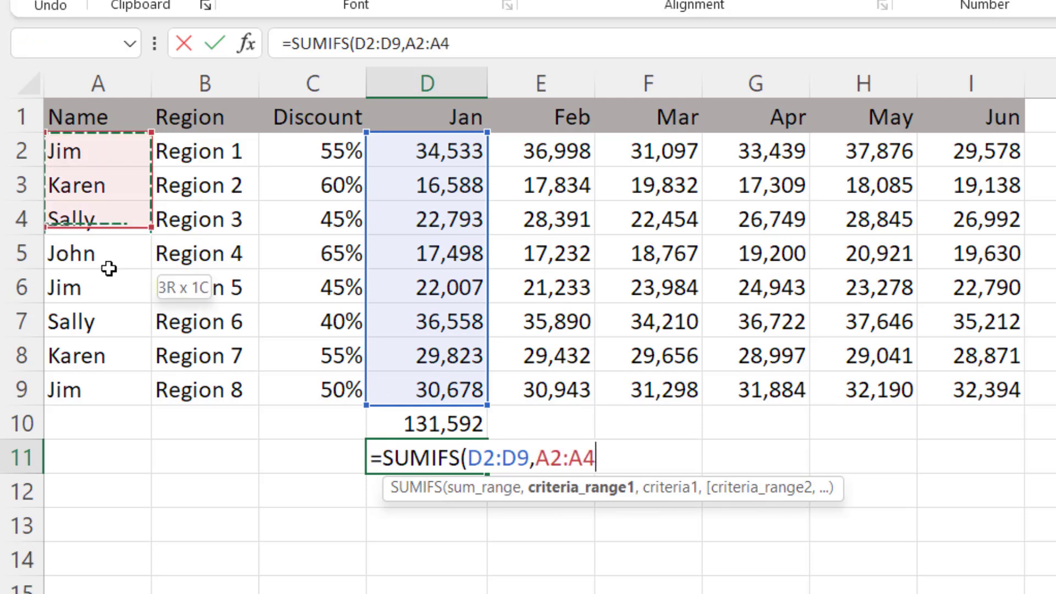
type("9,\"=Ji")
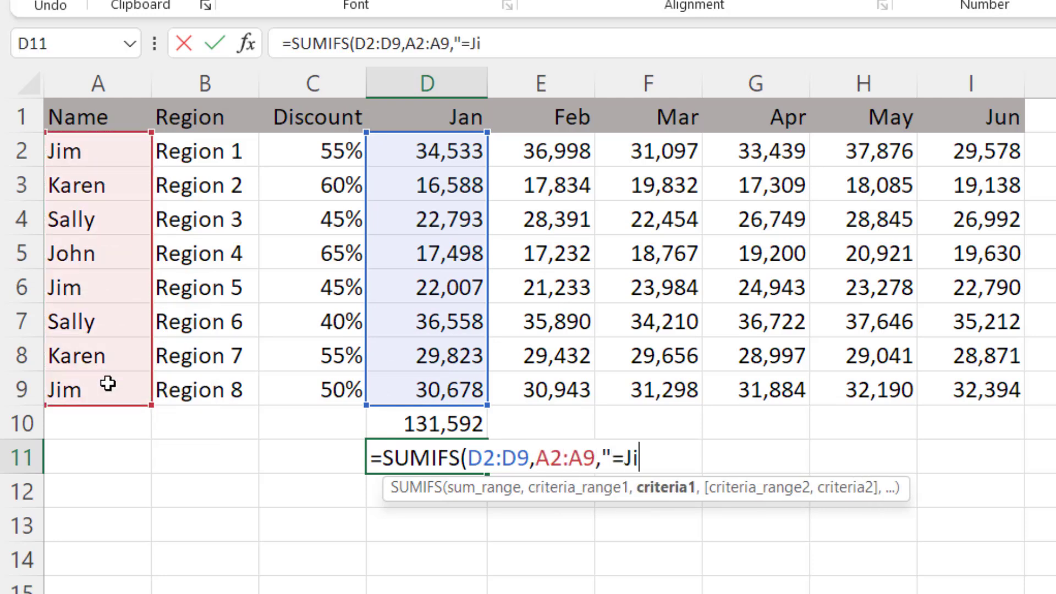
type("m\",")
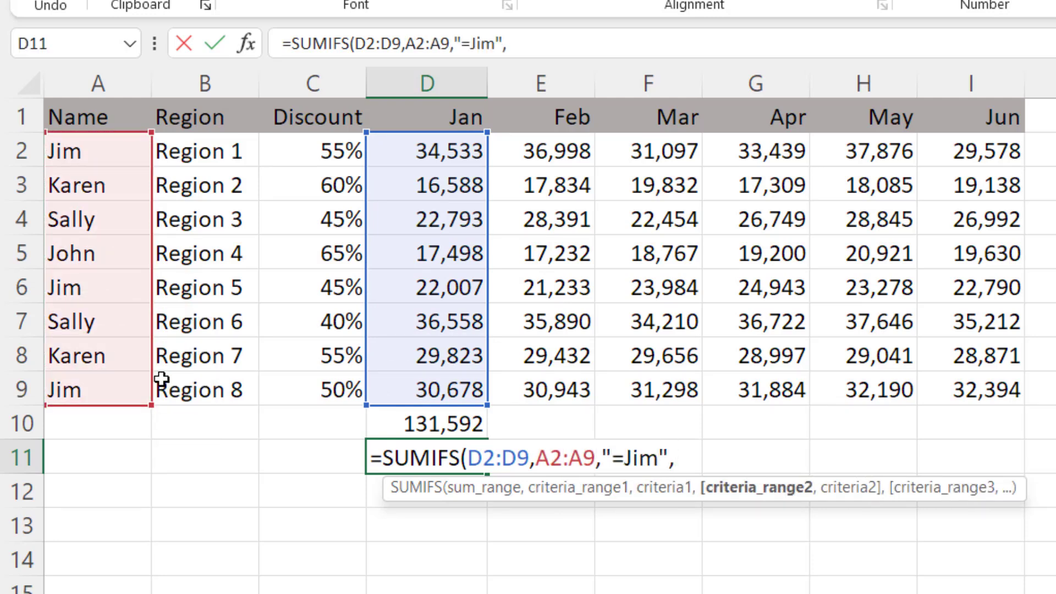
left_click_drag(312, 151, 312, 218)
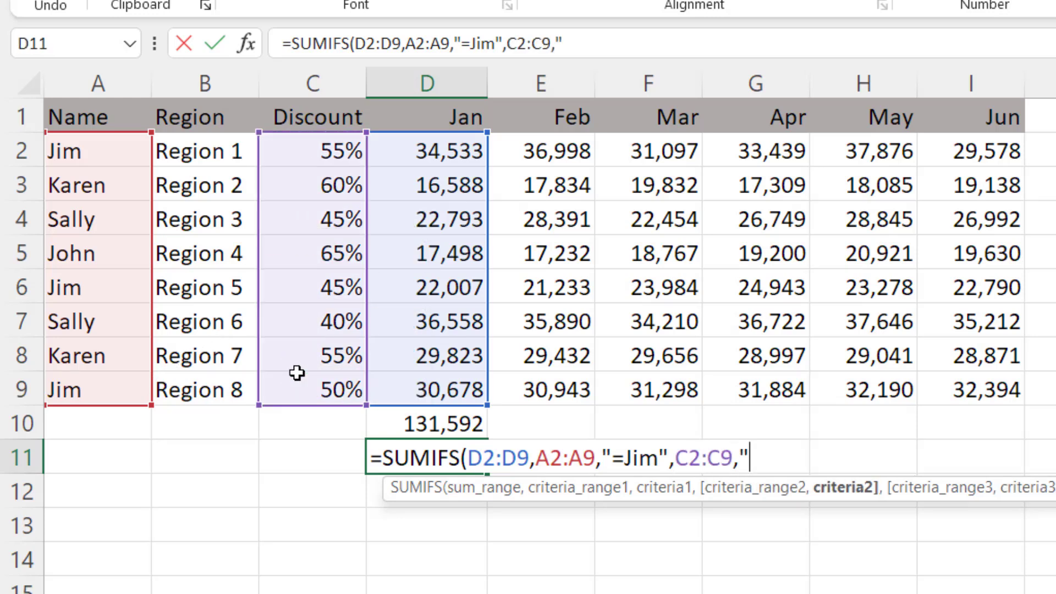
type(">.4")
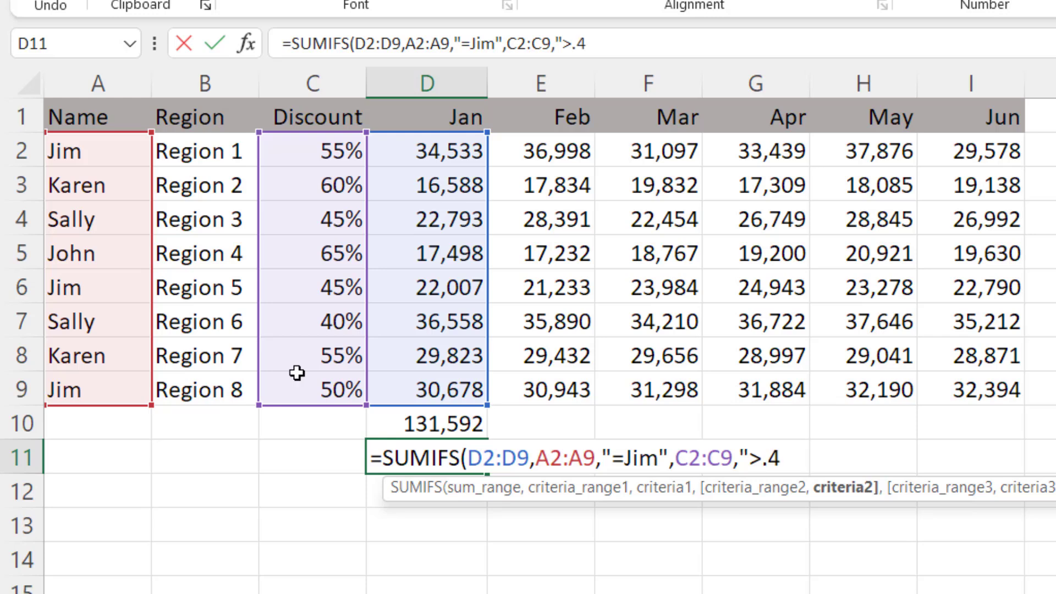
key("Return")
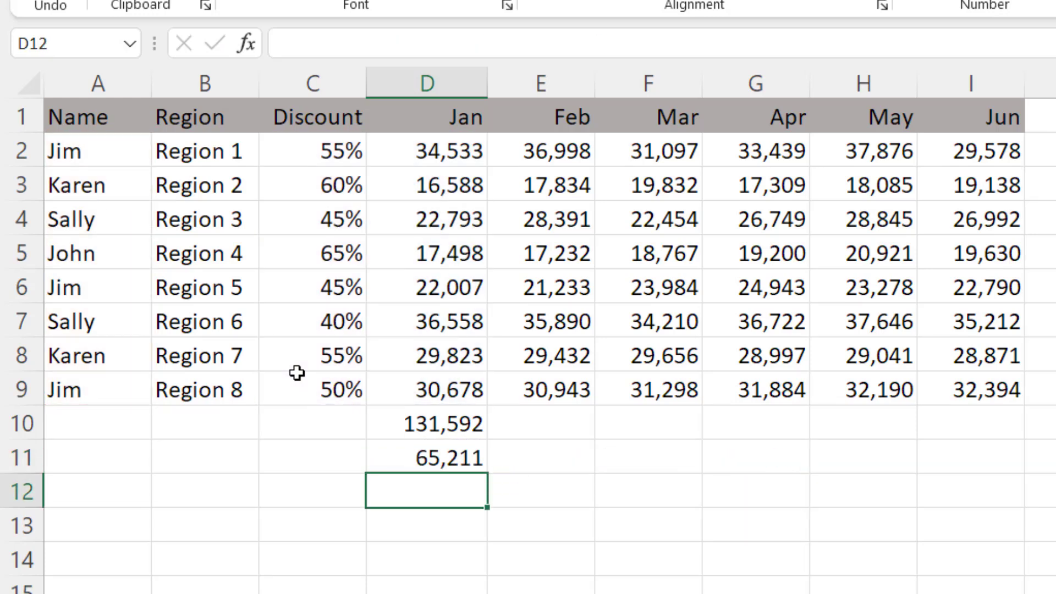
left_click(426, 459)
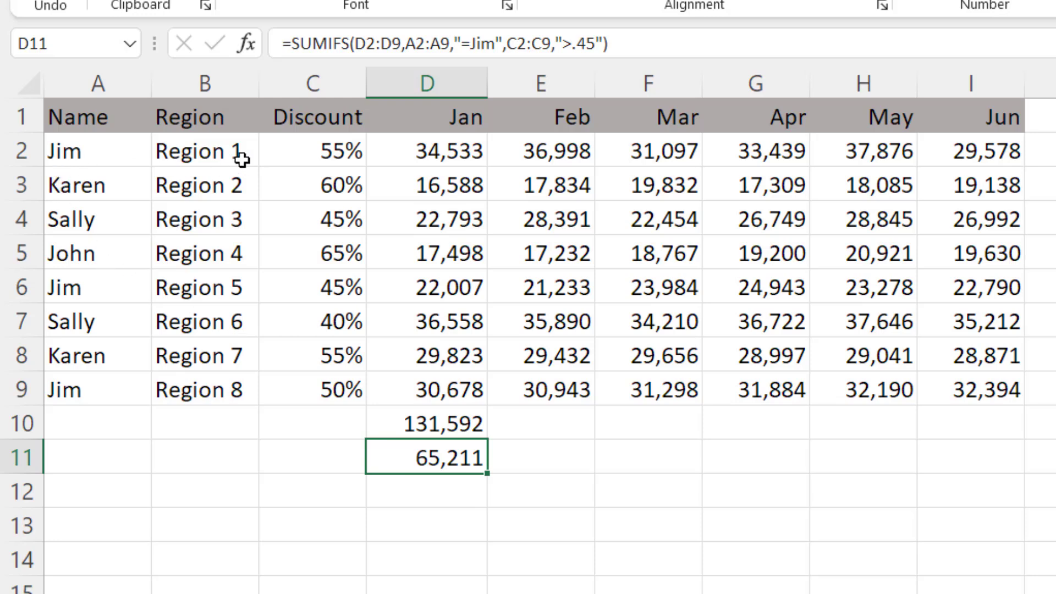
mouse_move(469, 373)
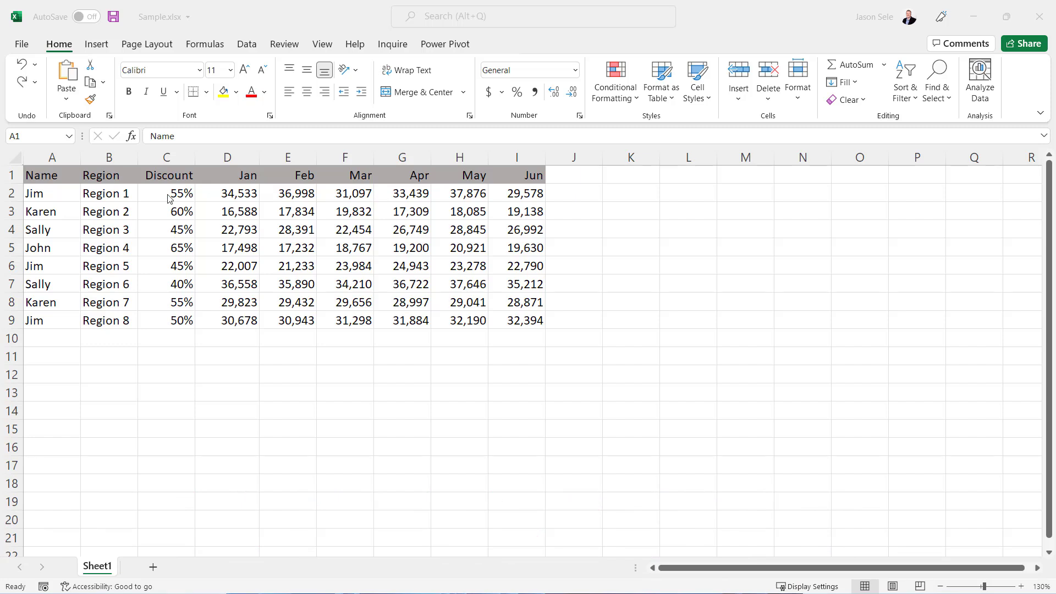
- Convert the sales range A1:I9 into a table with headers via Insert > Table
left_click_drag(52, 174, 227, 193)
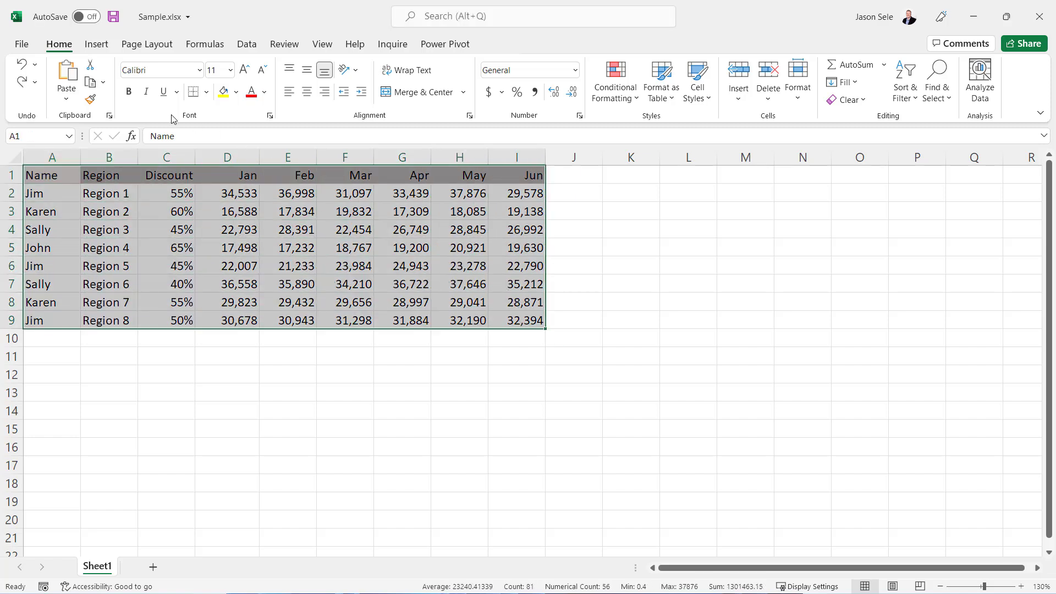
left_click(95, 44)
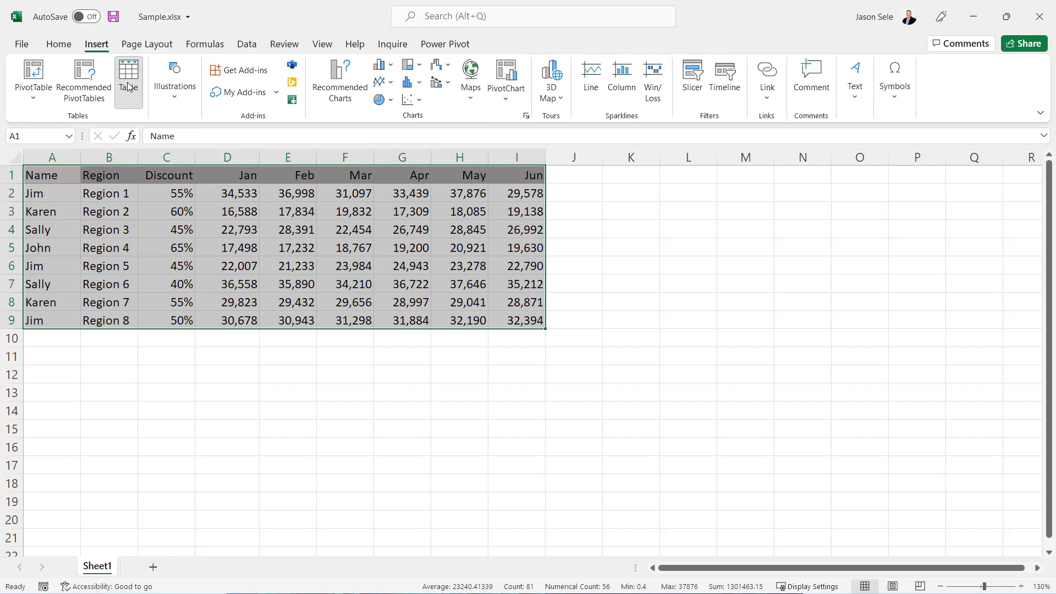
left_click(128, 76)
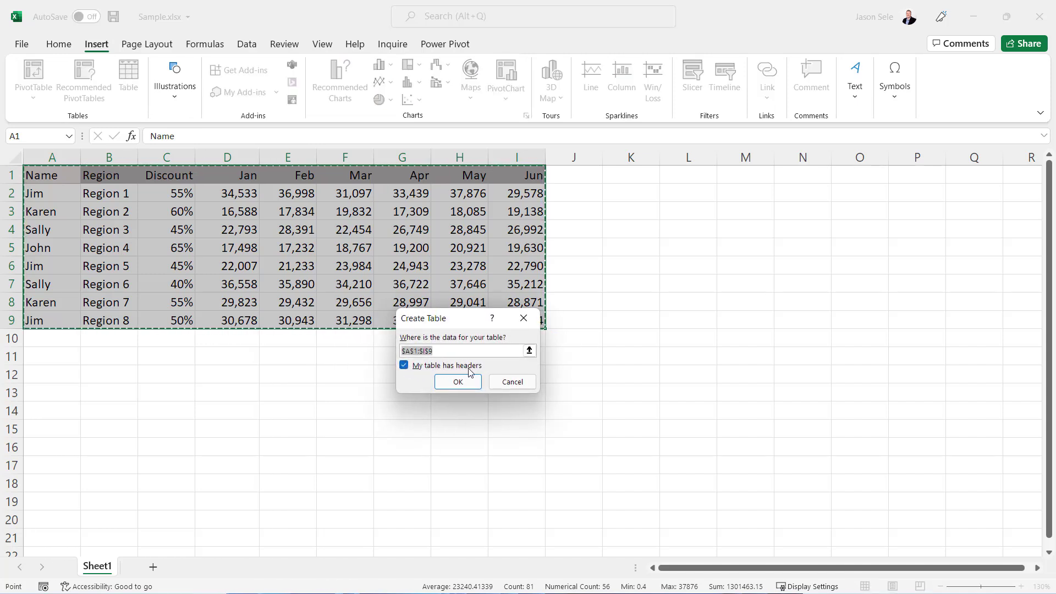
left_click(457, 381)
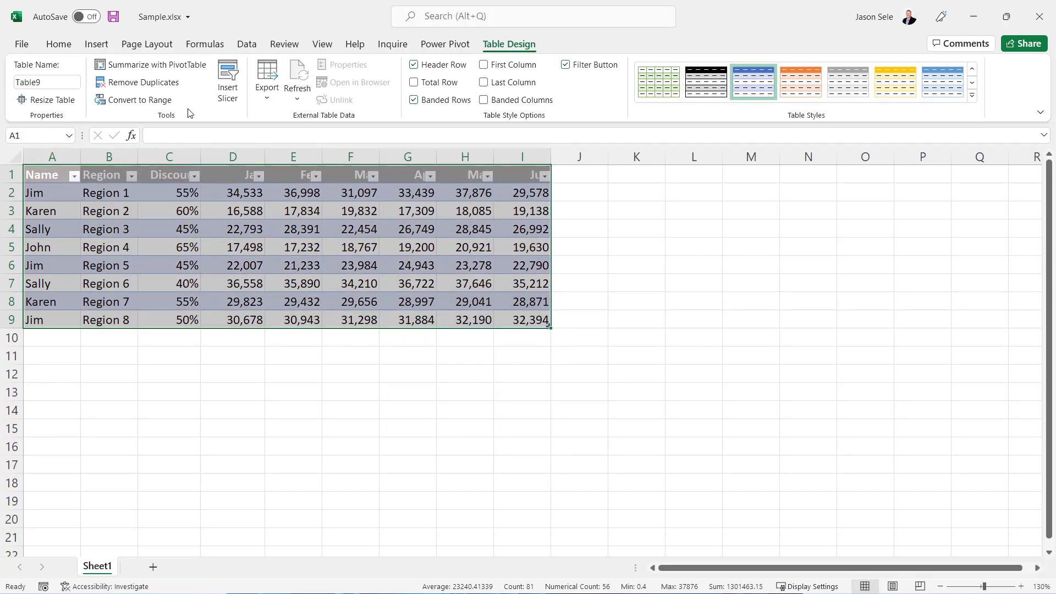
- Insert Name, Region and Discount slicers and move them beneath the table
left_click(96, 44)
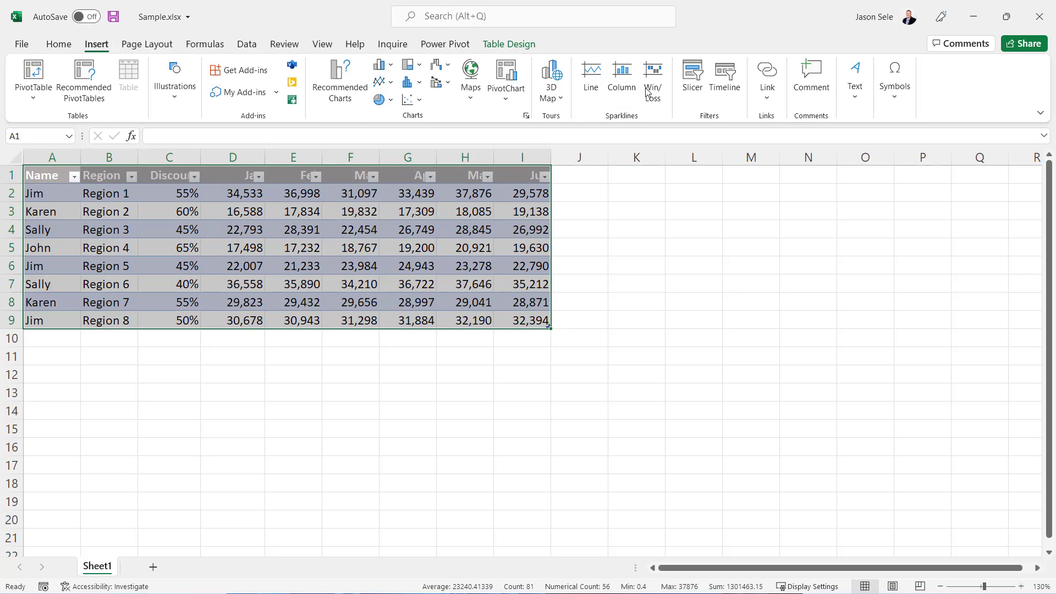
left_click(692, 74)
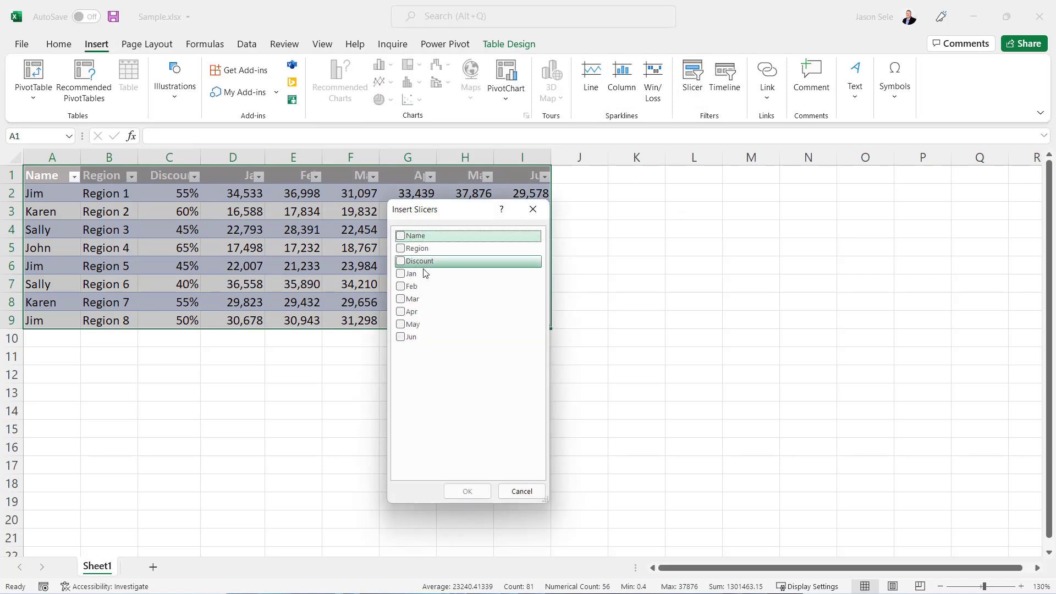
left_click(401, 236)
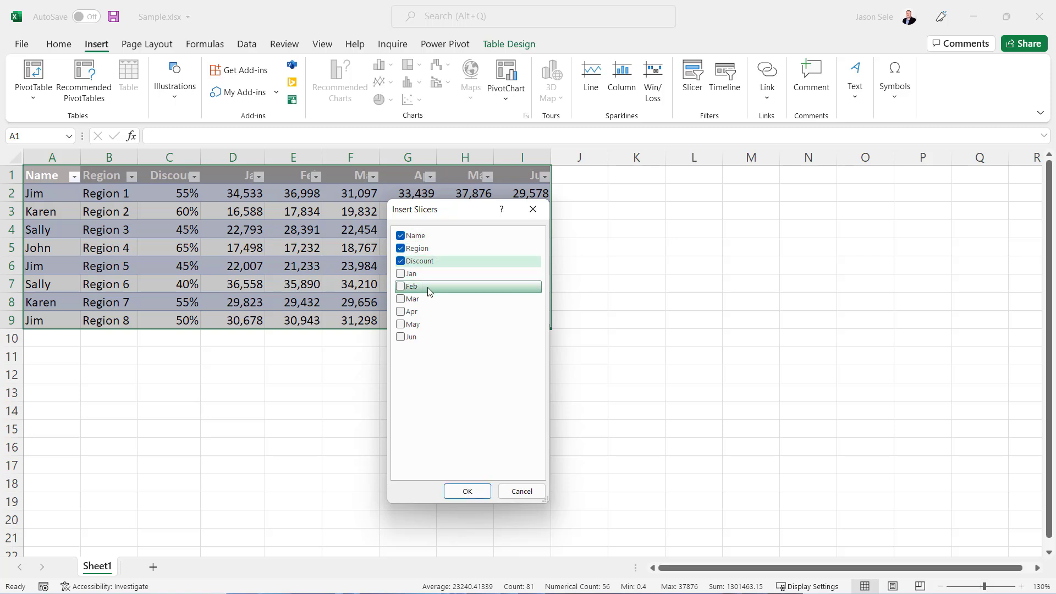
mouse_move(436, 298)
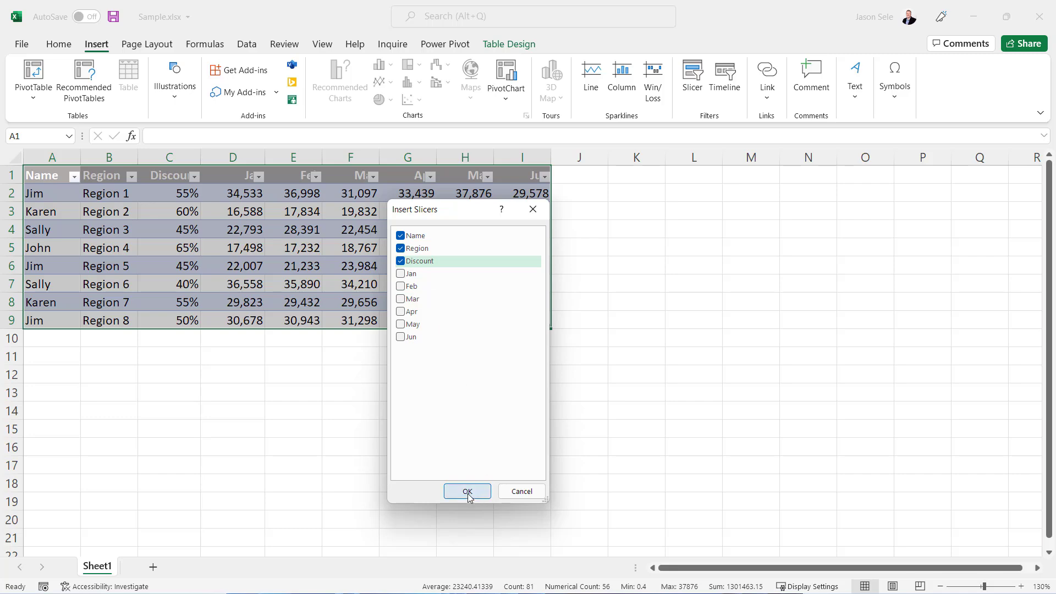
left_click(467, 491)
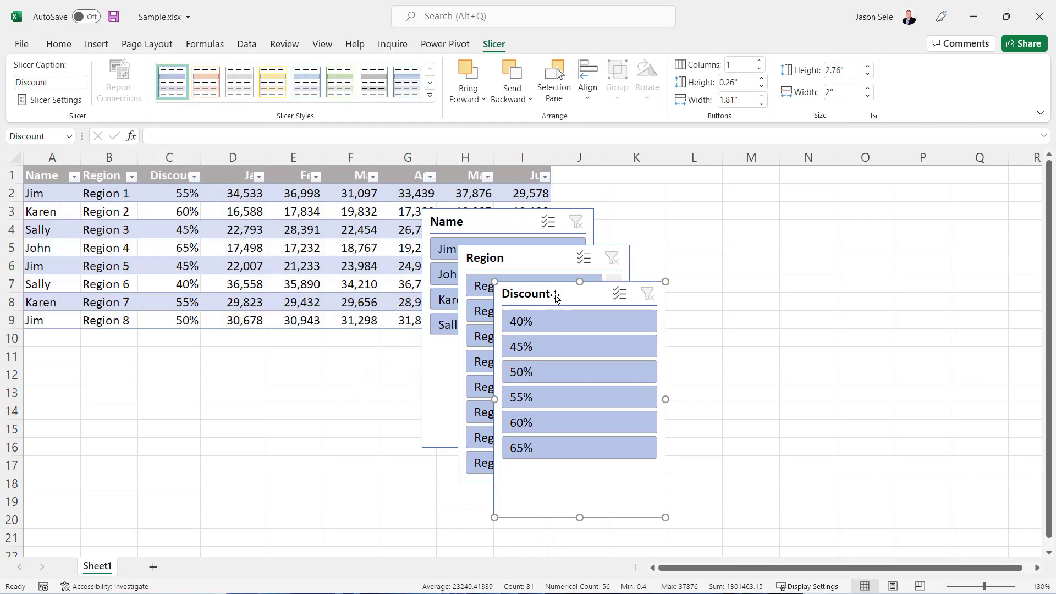
left_click(522, 230)
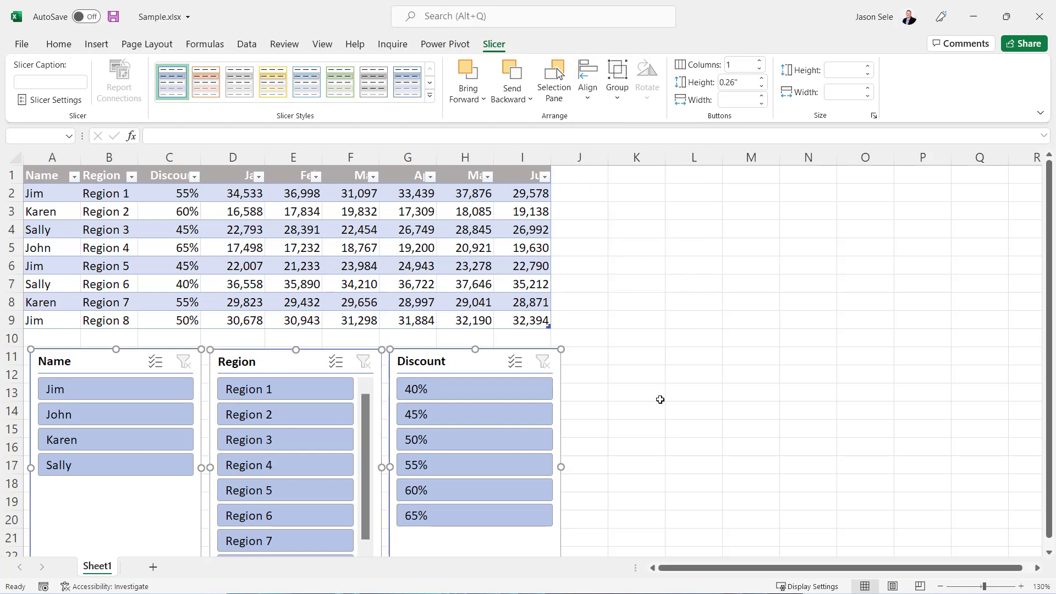
- Filter to Jim with the Name slicer, clear the slicer filters, then pick Jim and Sally
left_click(636, 392)
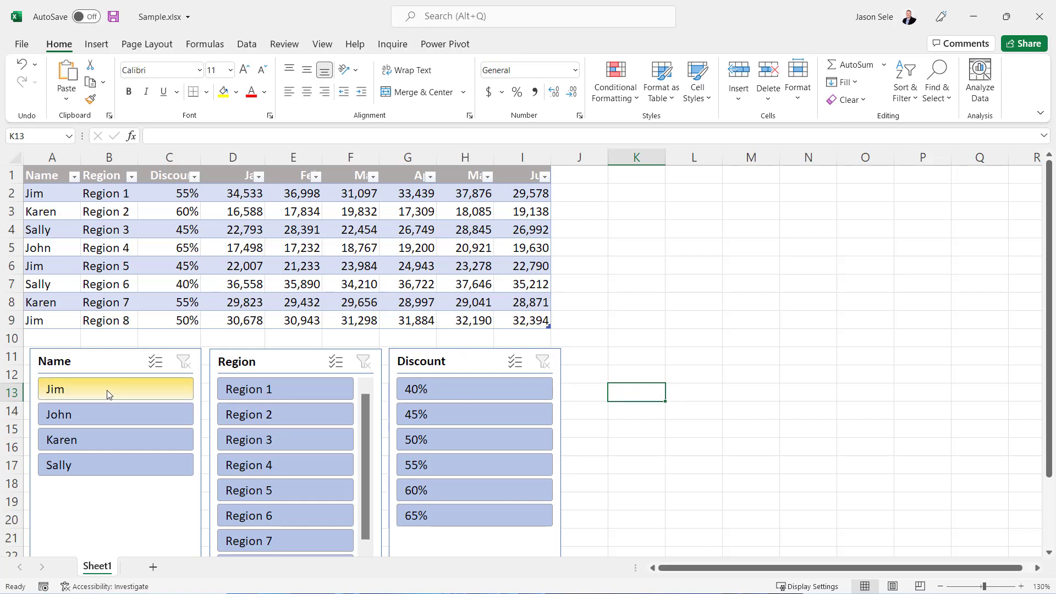
left_click(114, 389)
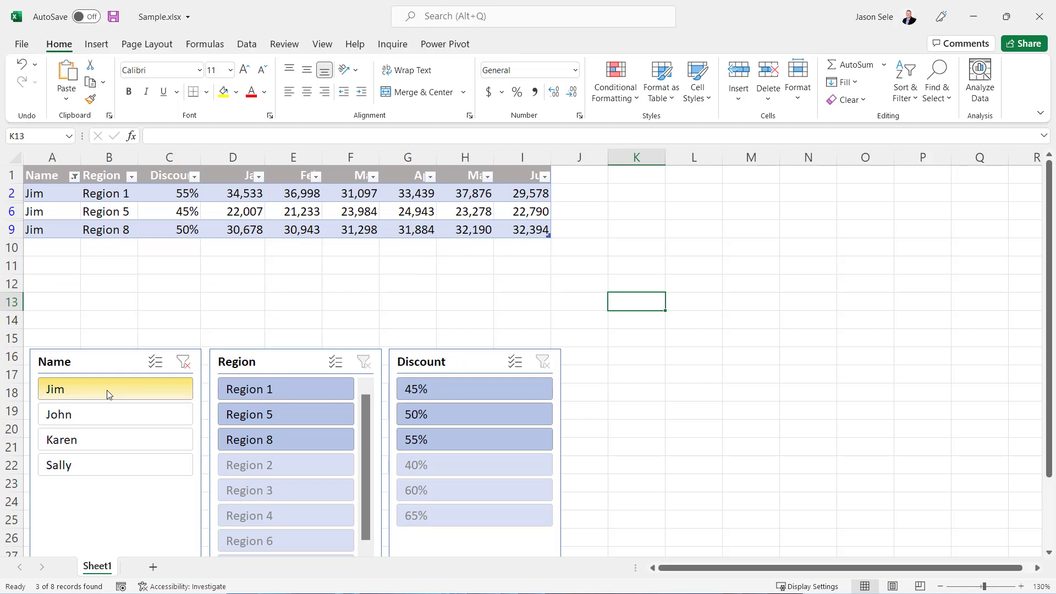
mouse_move(121, 398)
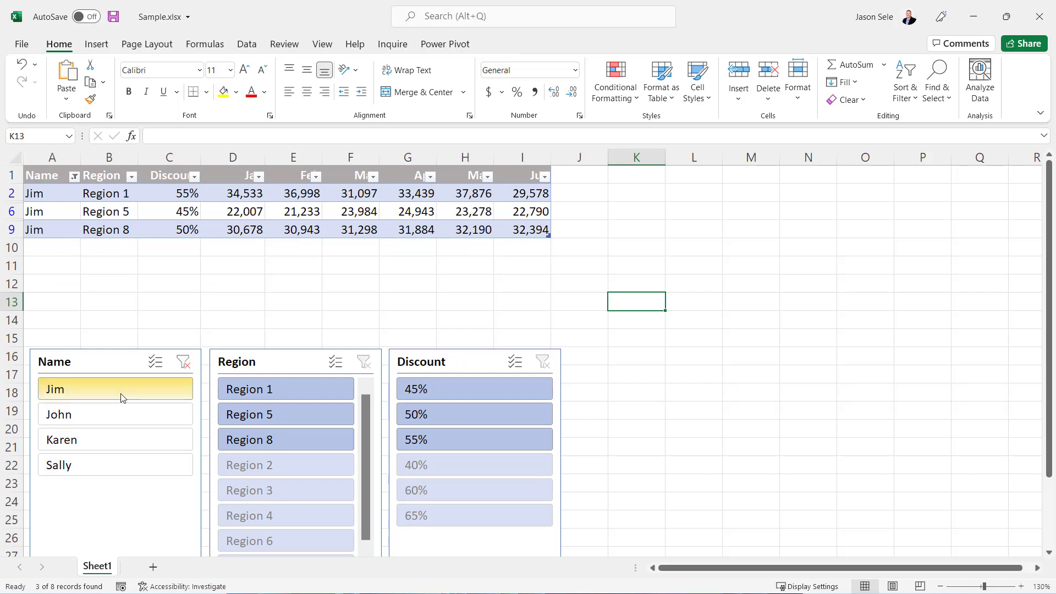
mouse_move(183, 362)
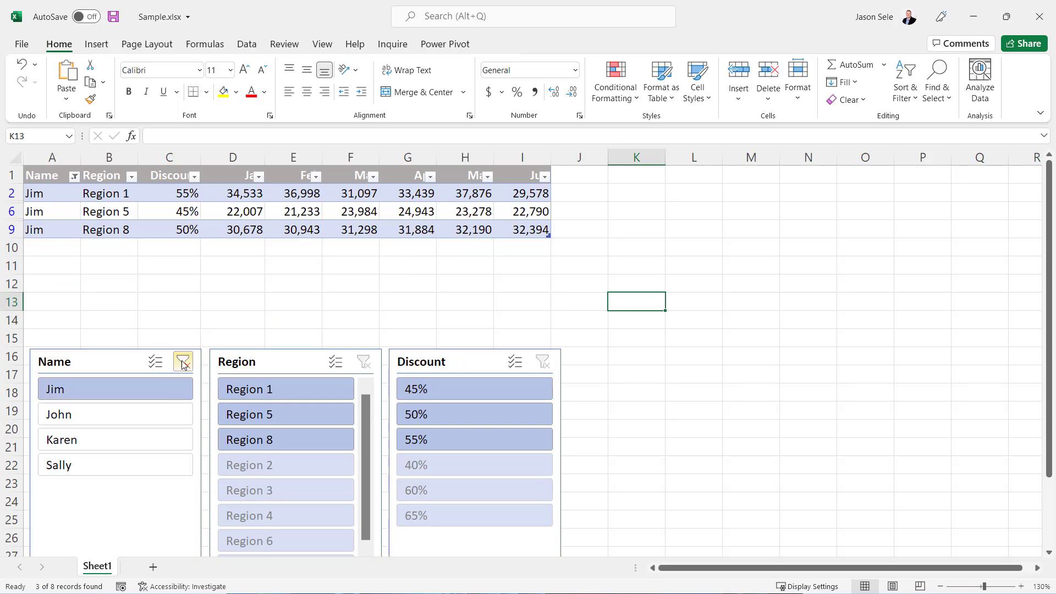
left_click(182, 362)
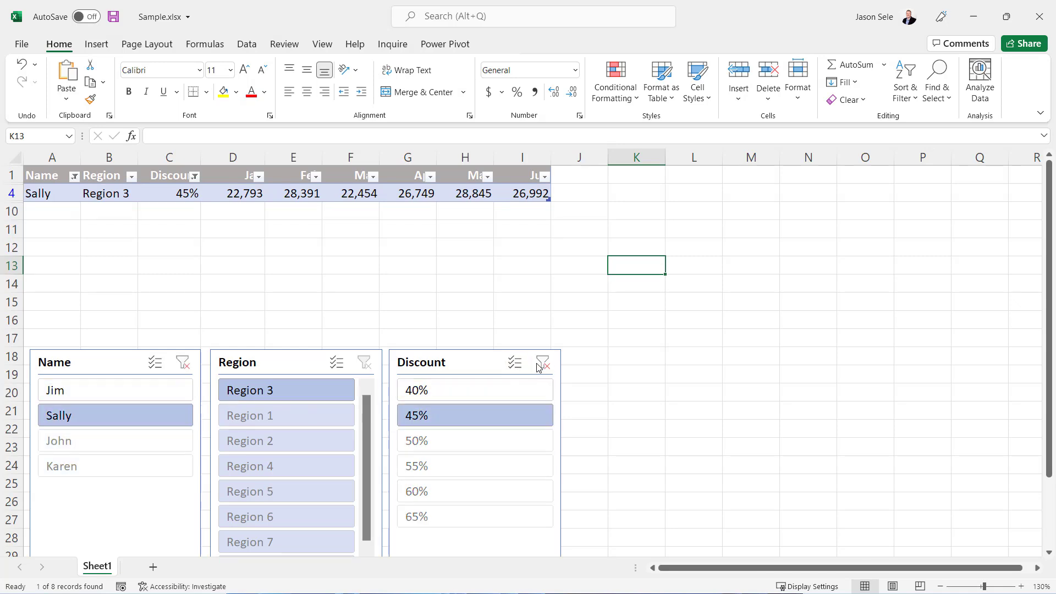
left_click(543, 362)
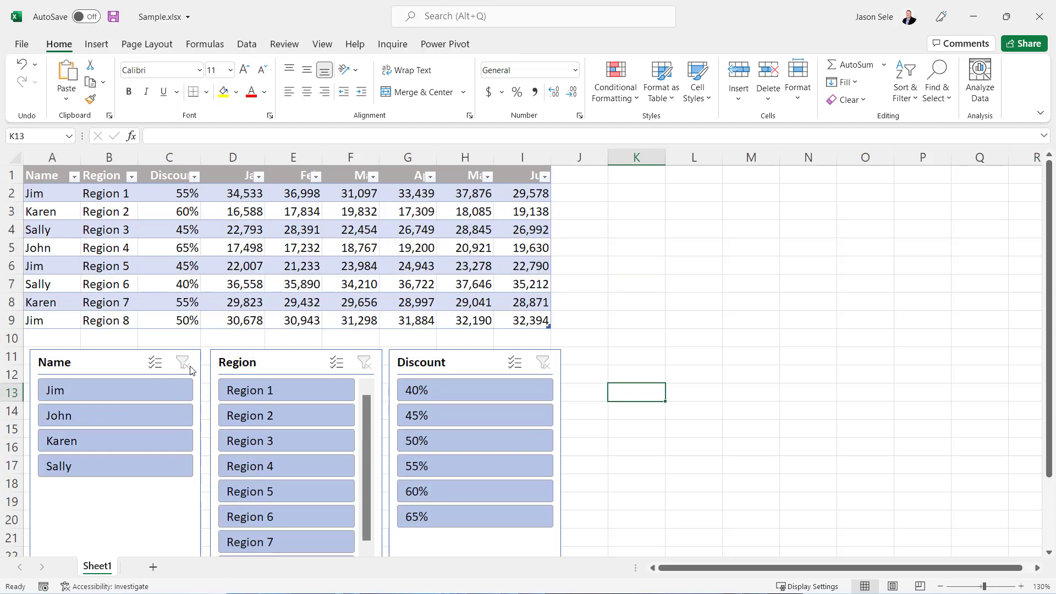
left_click(115, 389)
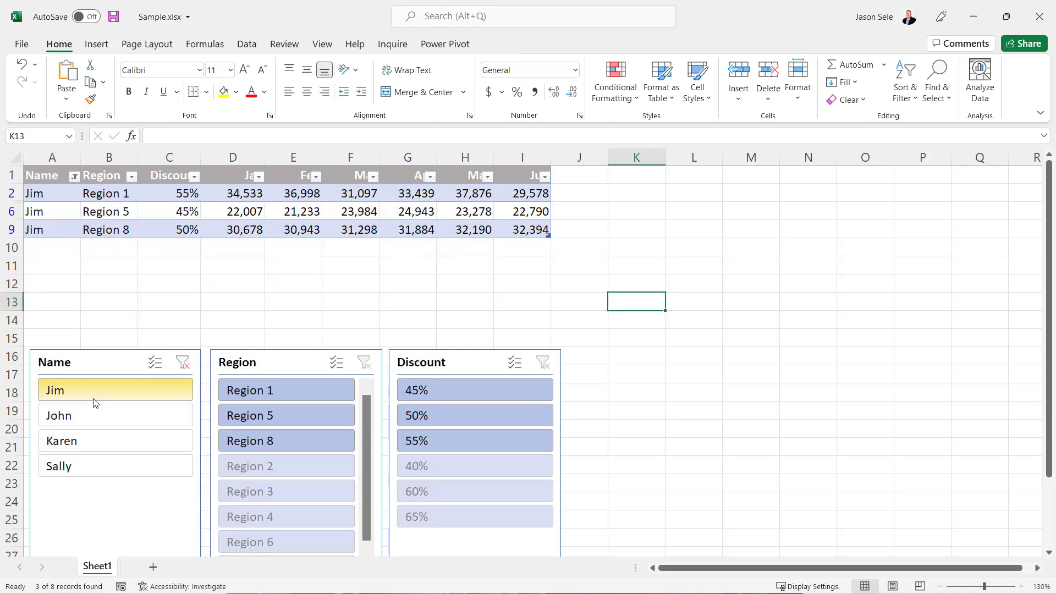
left_click(95, 465)
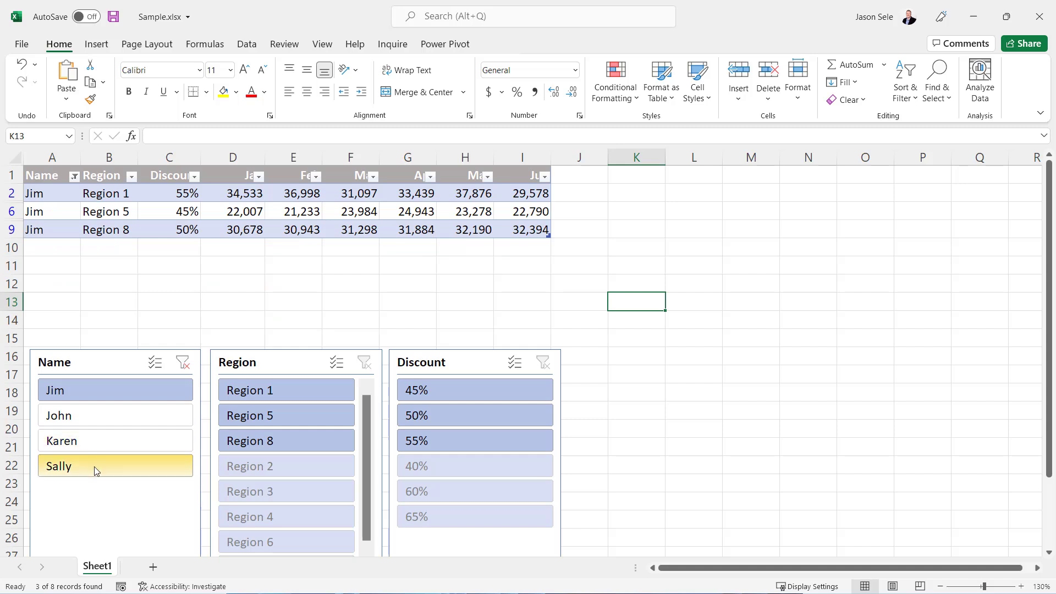
left_click(115, 465)
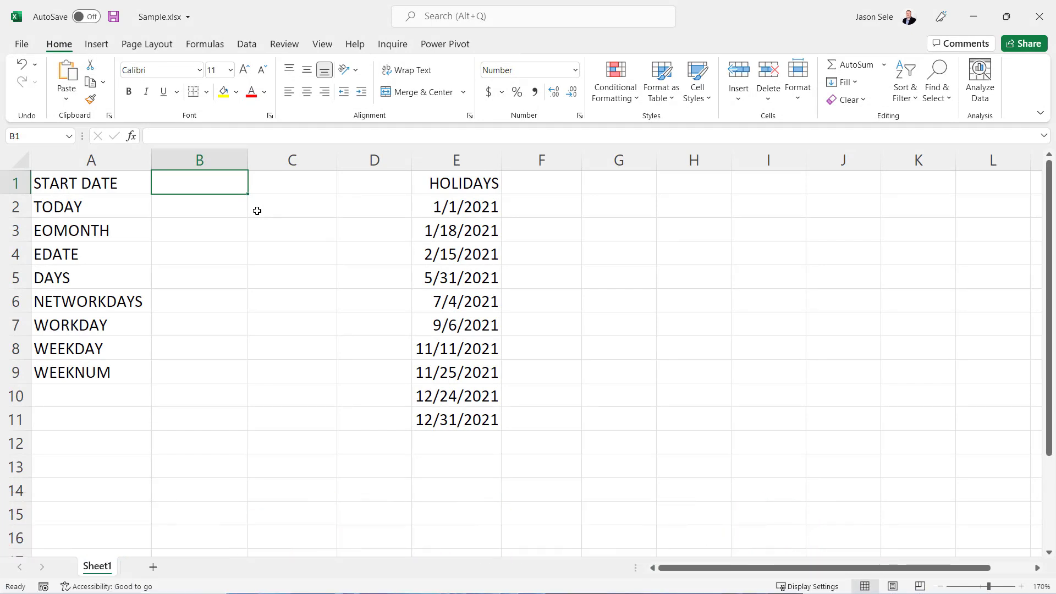
- Enter 3/5/2021 in B1 and format the cell as a Date
type("3")
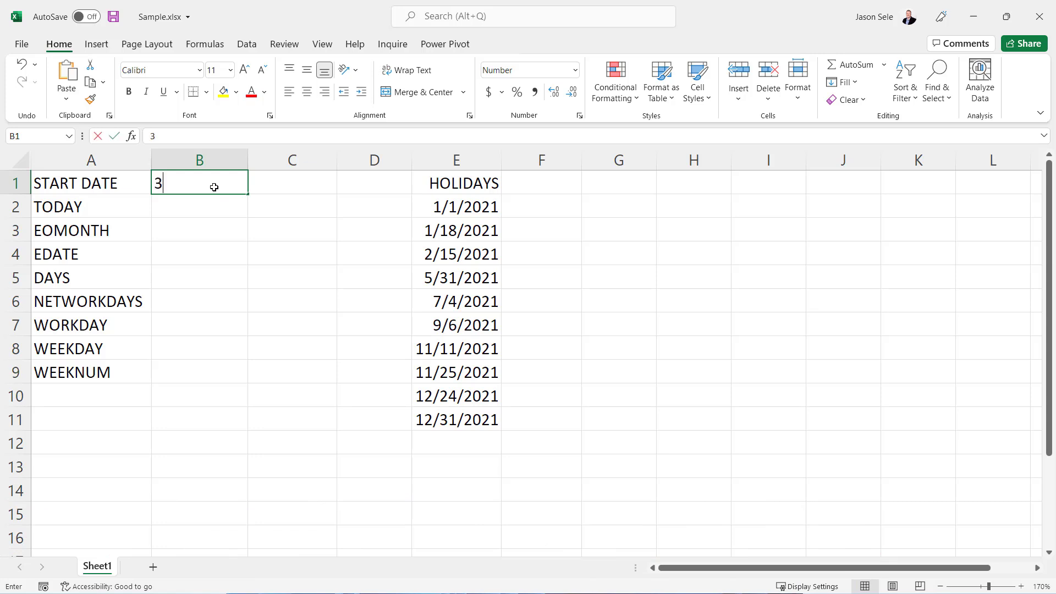
type("/5/202")
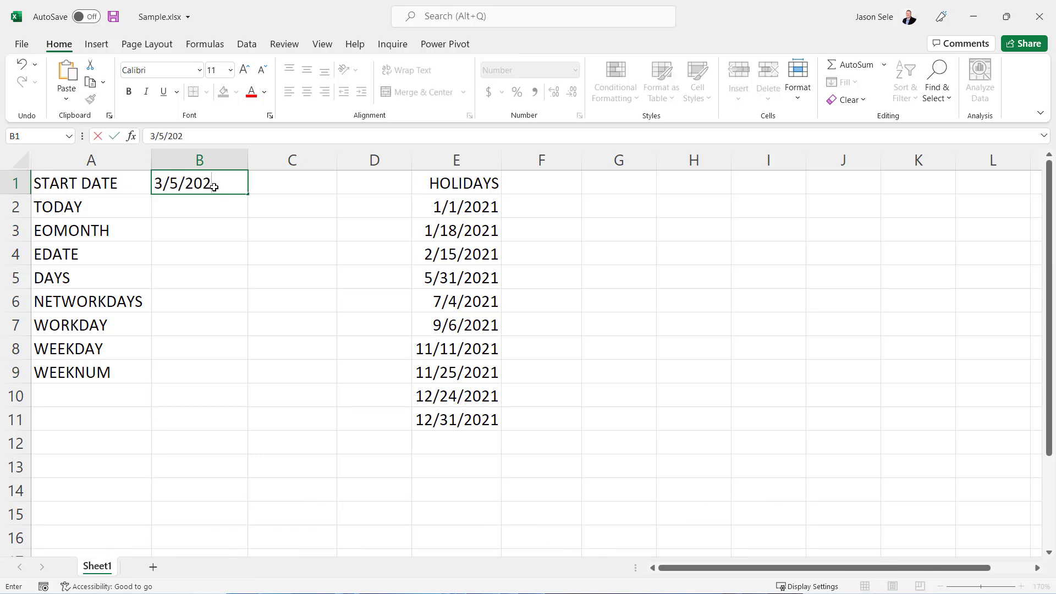
key("enter")
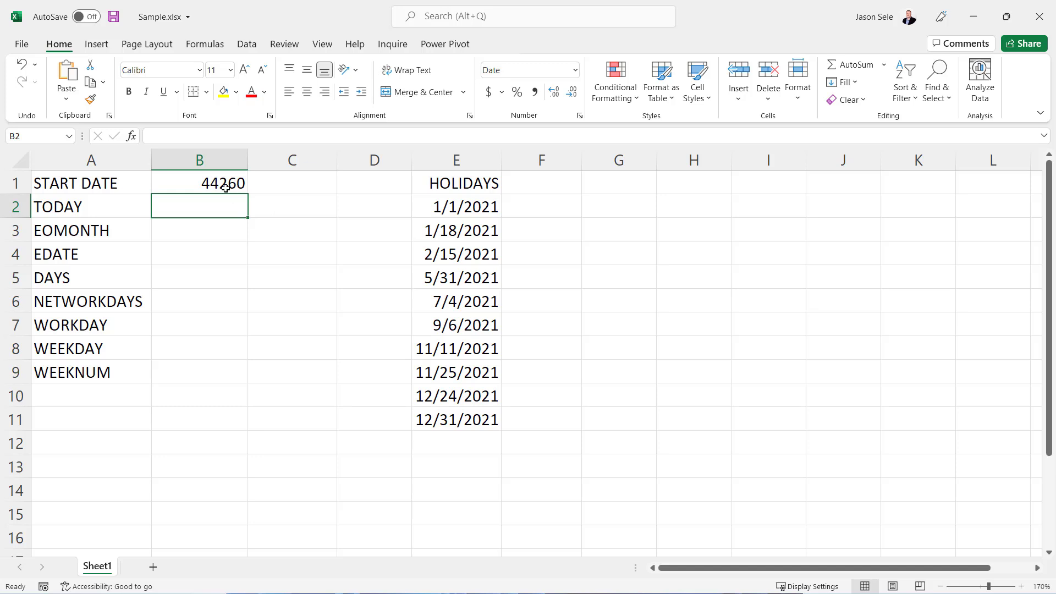
right_click(199, 182)
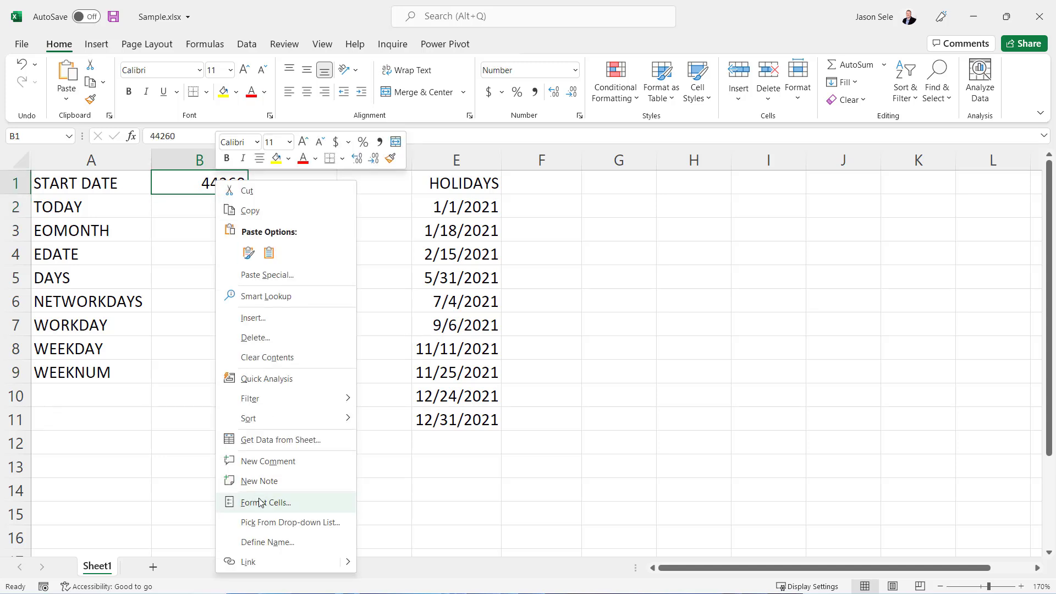
left_click(265, 502)
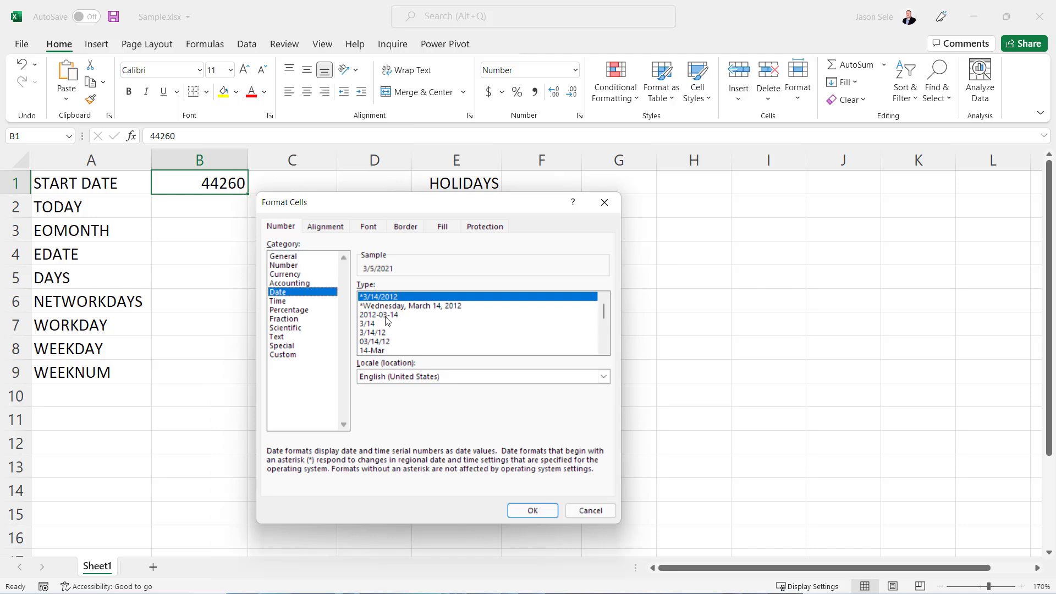
mouse_move(493, 411)
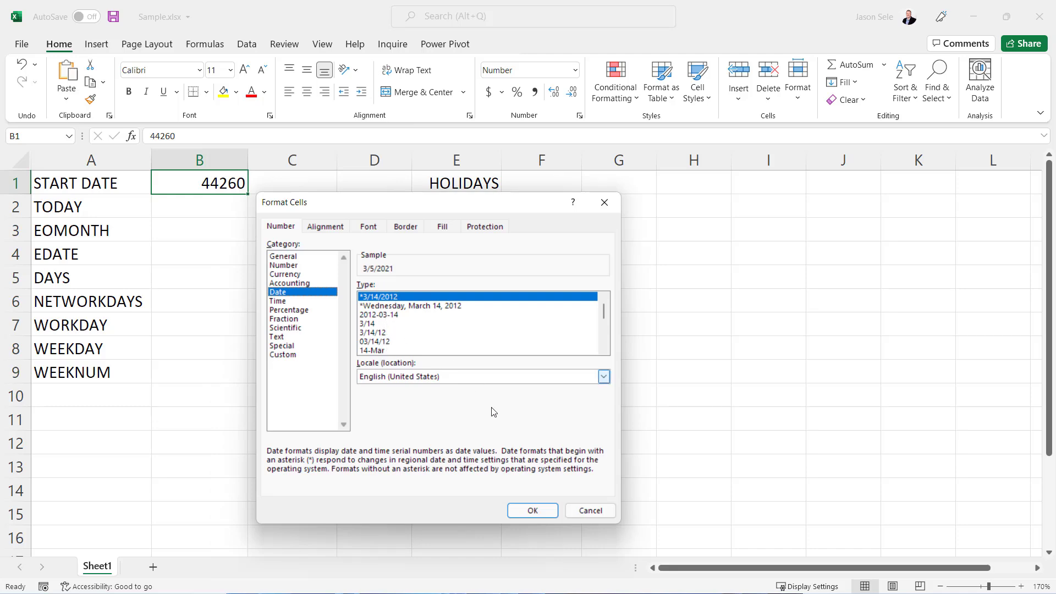
left_click(531, 510)
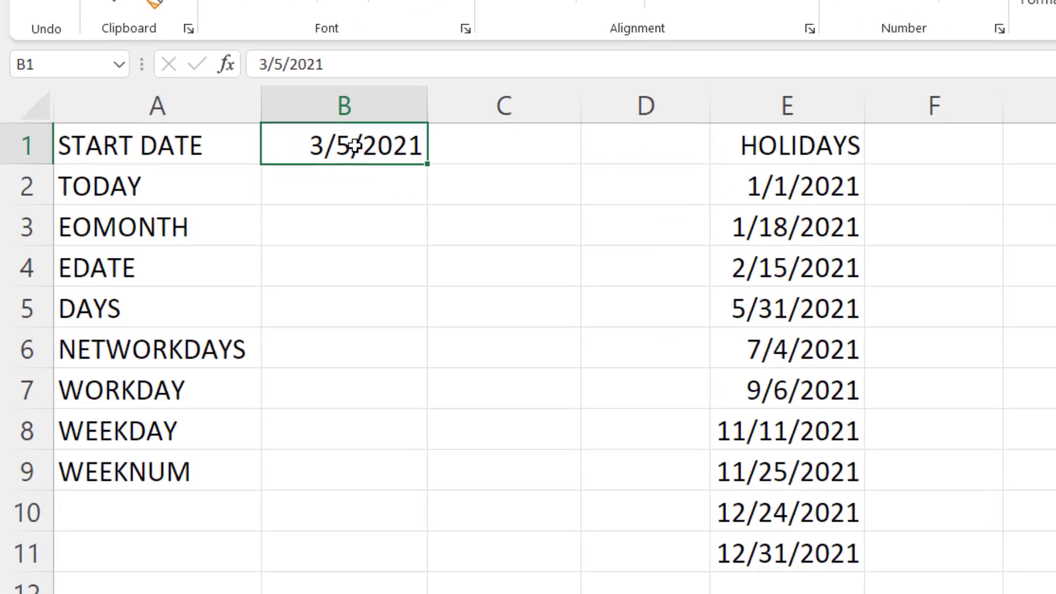
- Enter a TODAY formula in B2, showing 10/13/2021
left_click(343, 186)
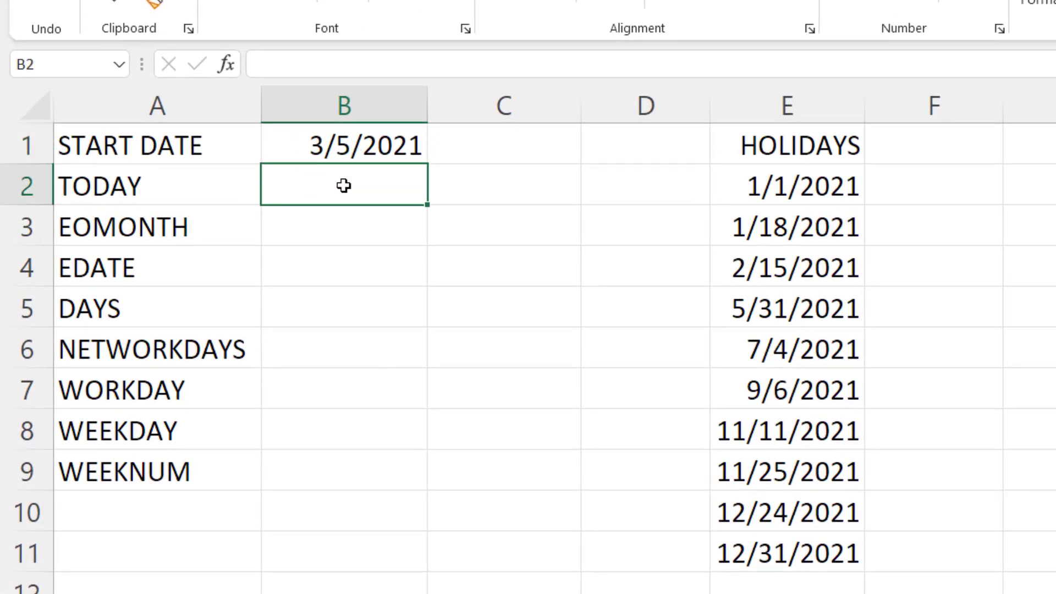
type("=TODA")
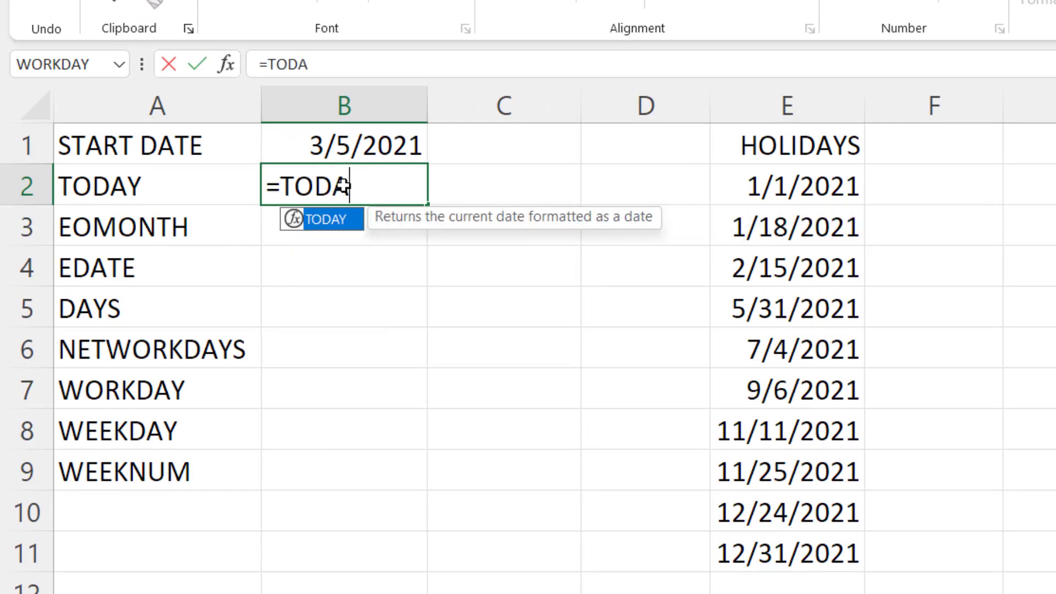
key("Return")
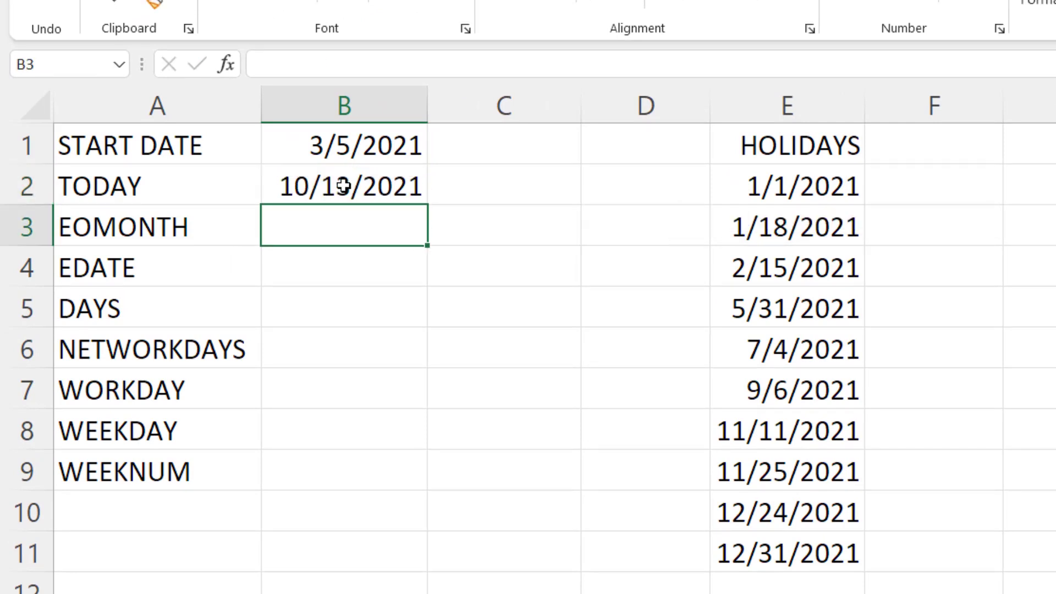
mouse_move(412, 216)
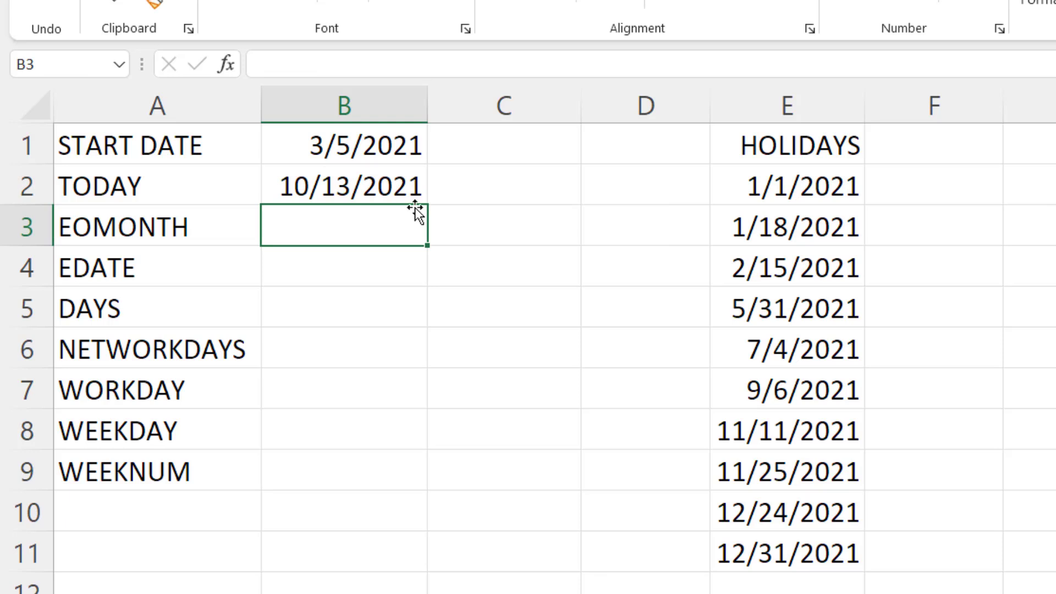
mouse_move(399, 221)
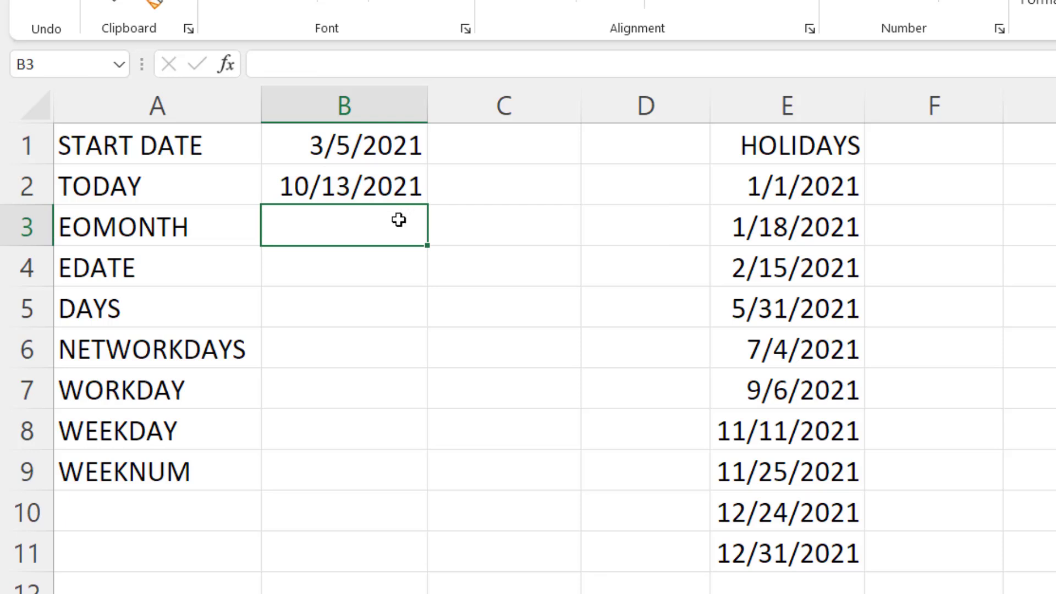
- Enter =EOMONTH(B1,0) in B3, then change the month offset to -1
type("=")
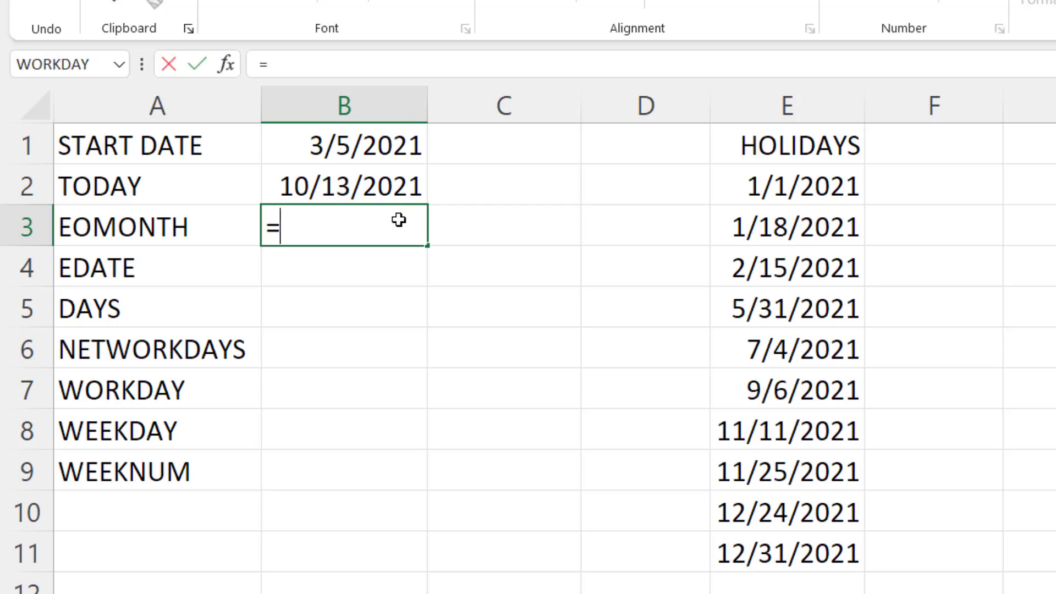
type("EOMONTH(")
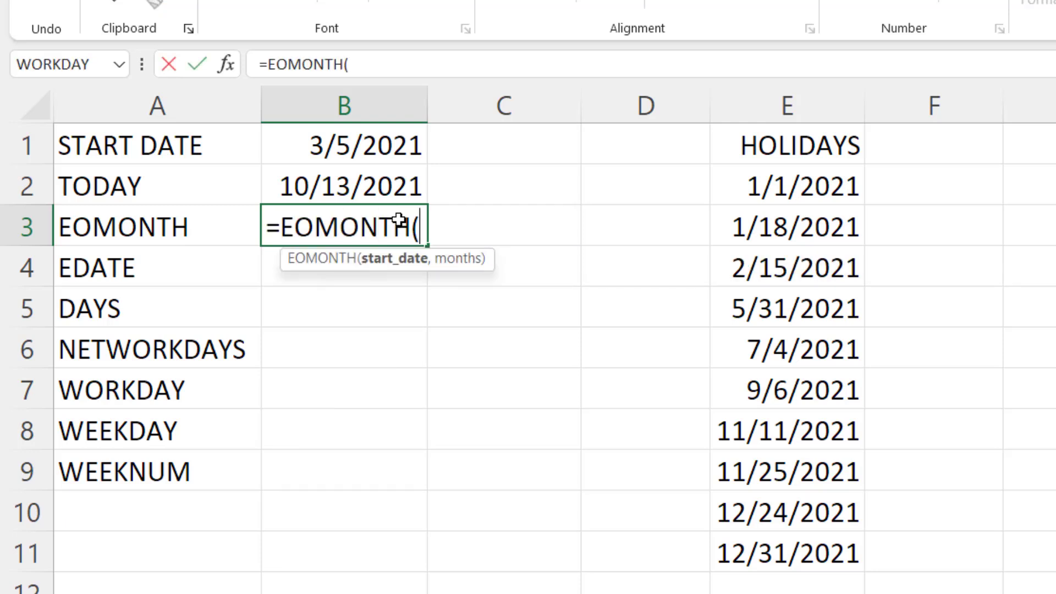
left_click(344, 146)
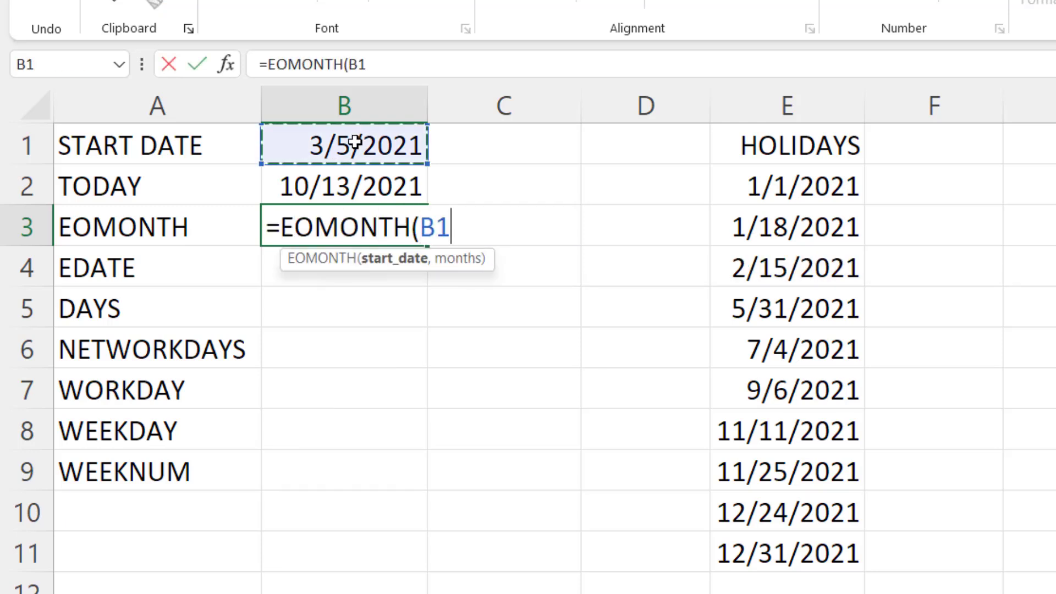
type(",0")
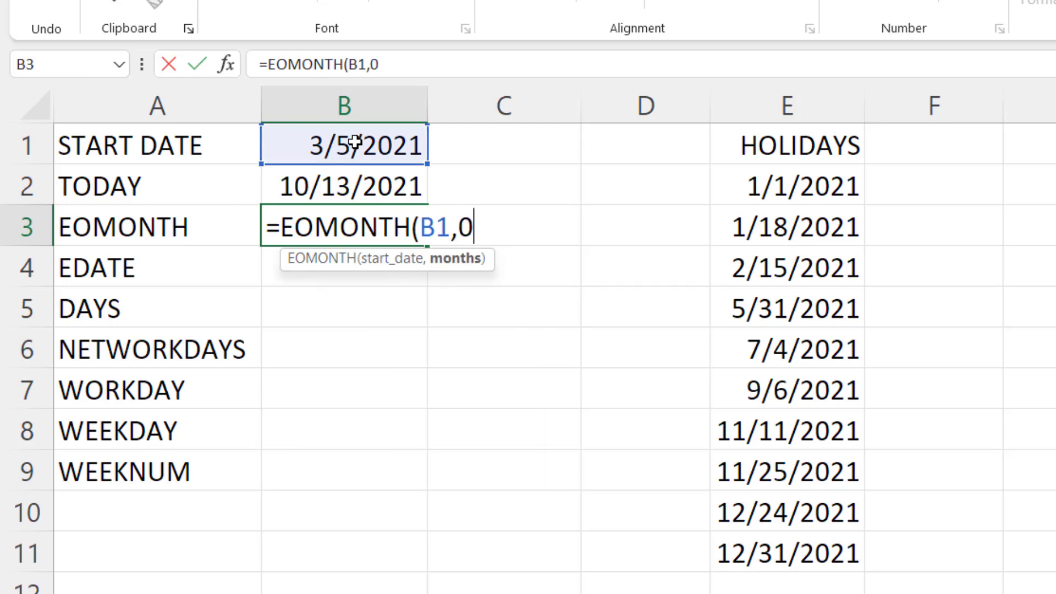
key("Return")
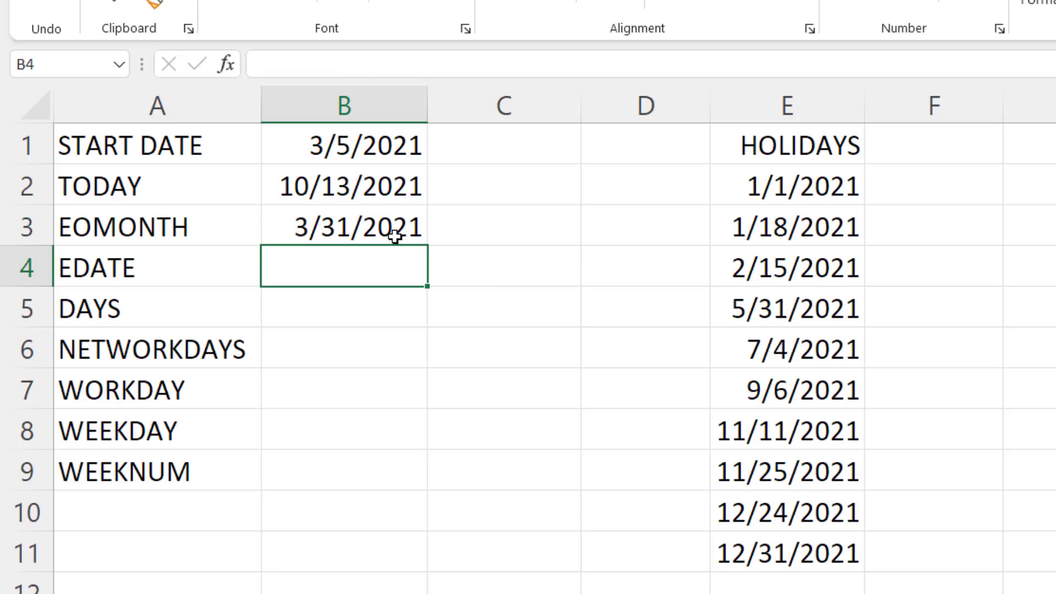
type("=EOMONTH(B1,0)")
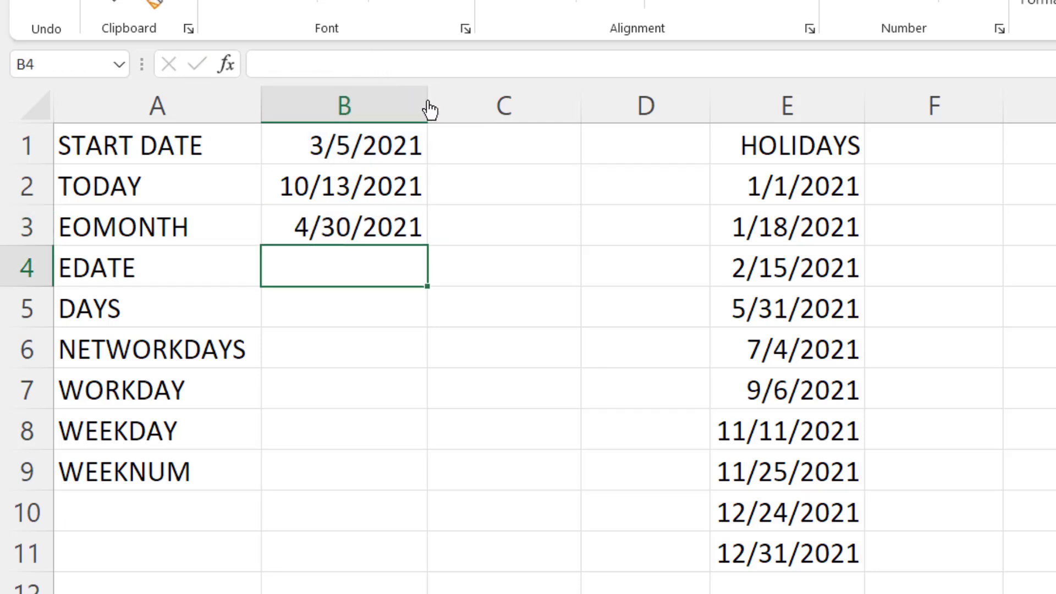
mouse_move(405, 232)
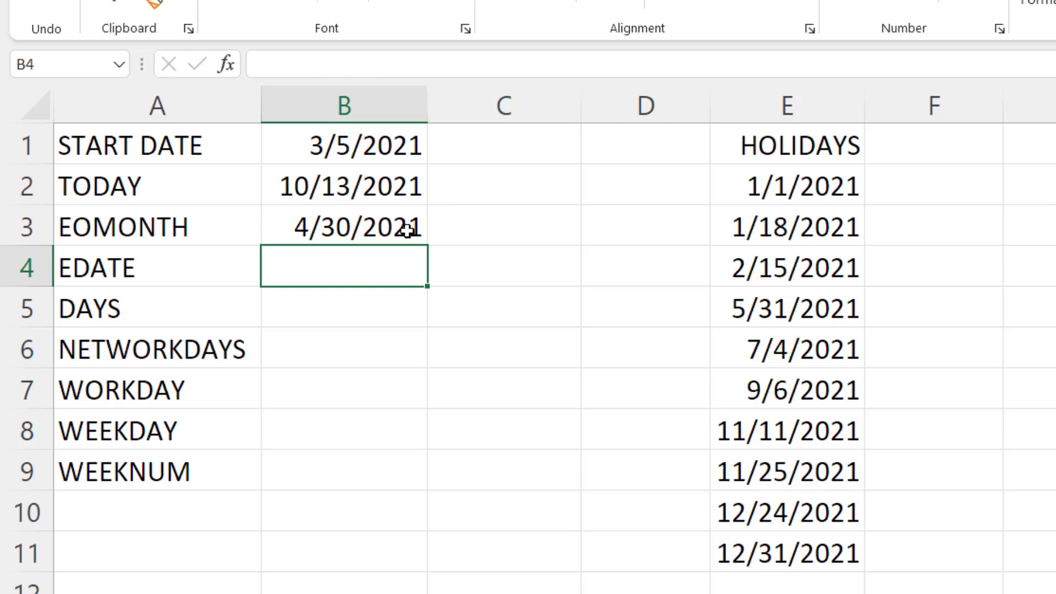
left_click(342, 226)
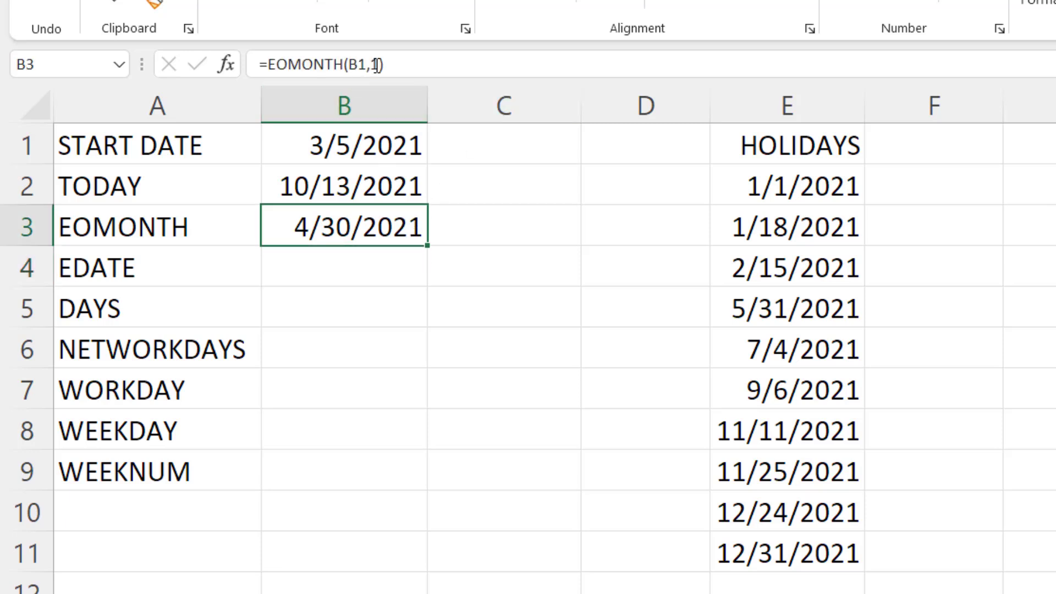
type("-1")
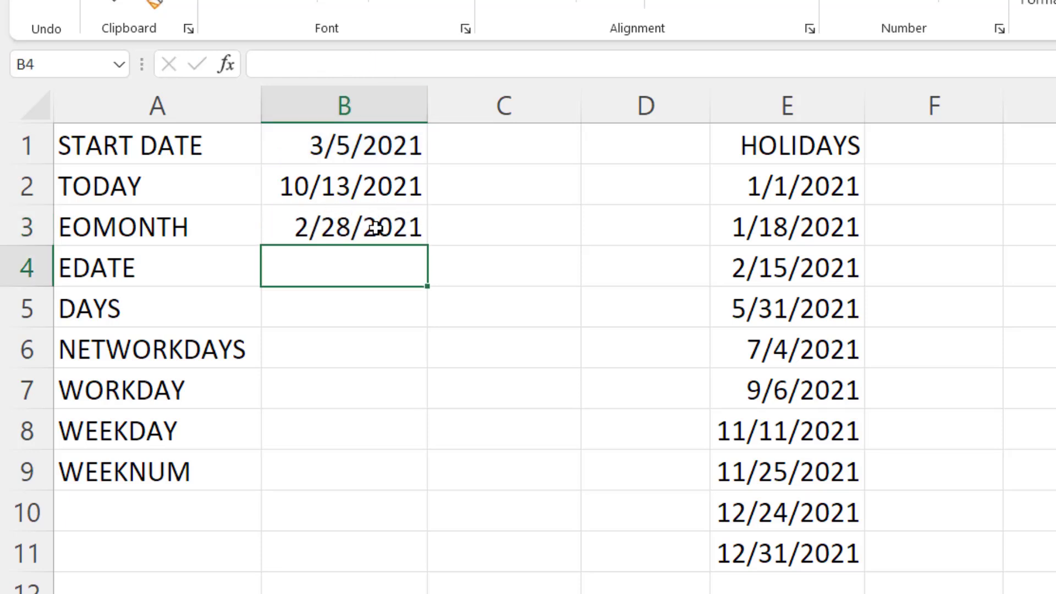
mouse_move(365, 267)
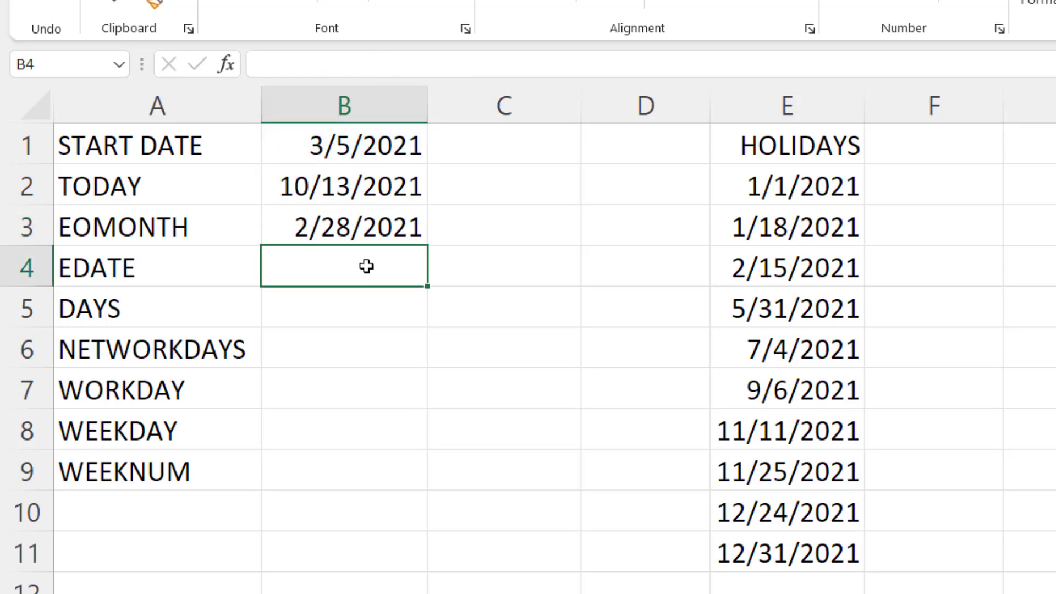
- Enter an EDATE formula in B4 and set it to 8 months before the start date (7/5/2020)
type("=EDATE(B1,")
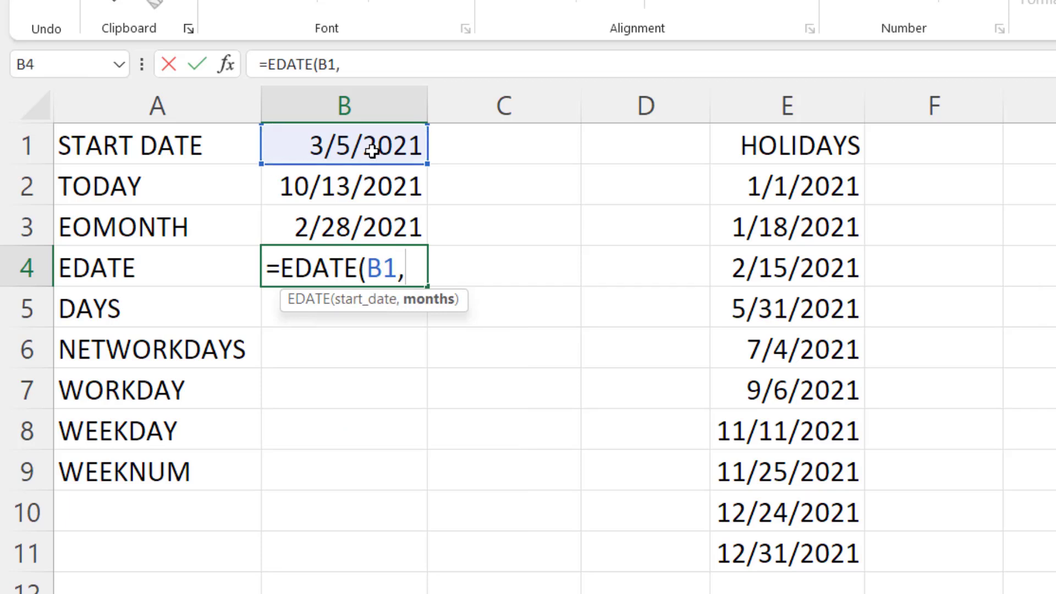
key("Return")
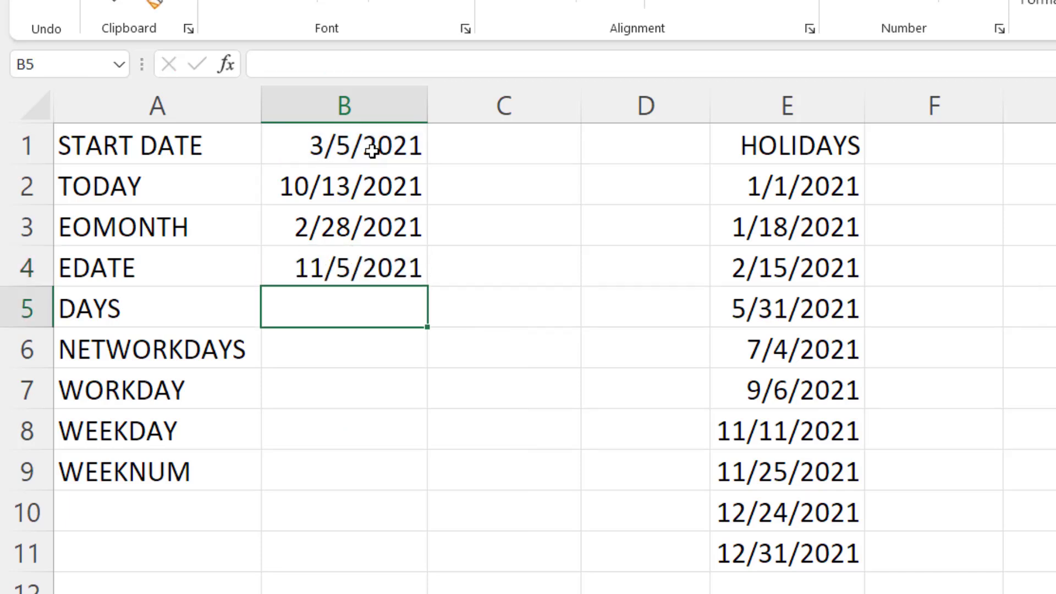
mouse_move(350, 276)
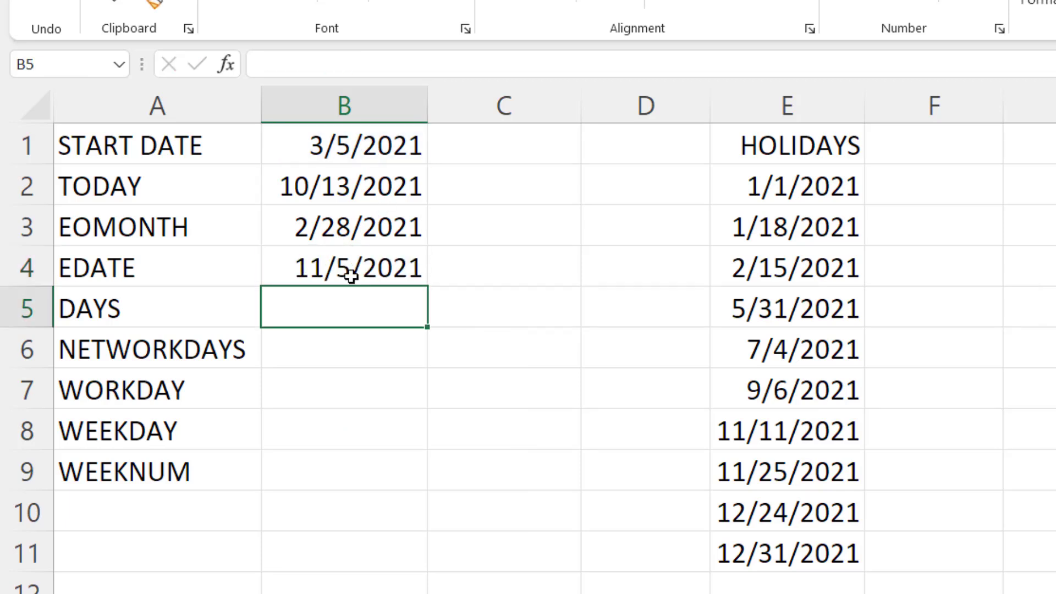
left_click(343, 267)
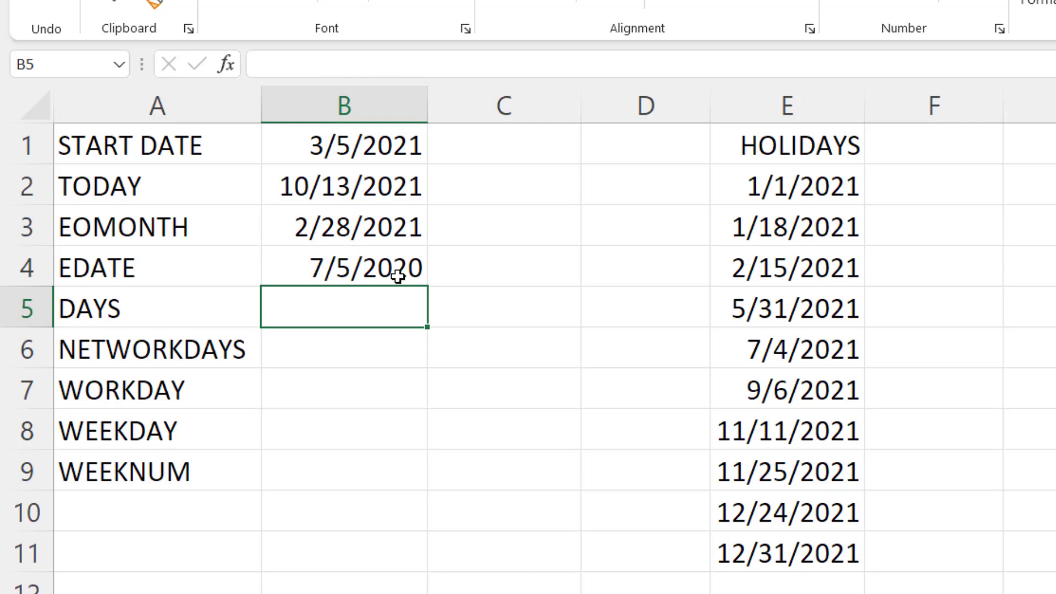
- In B5, count the 222 days from the start date B1 to today B2 with =DAYS(B2,B1)
type("=")
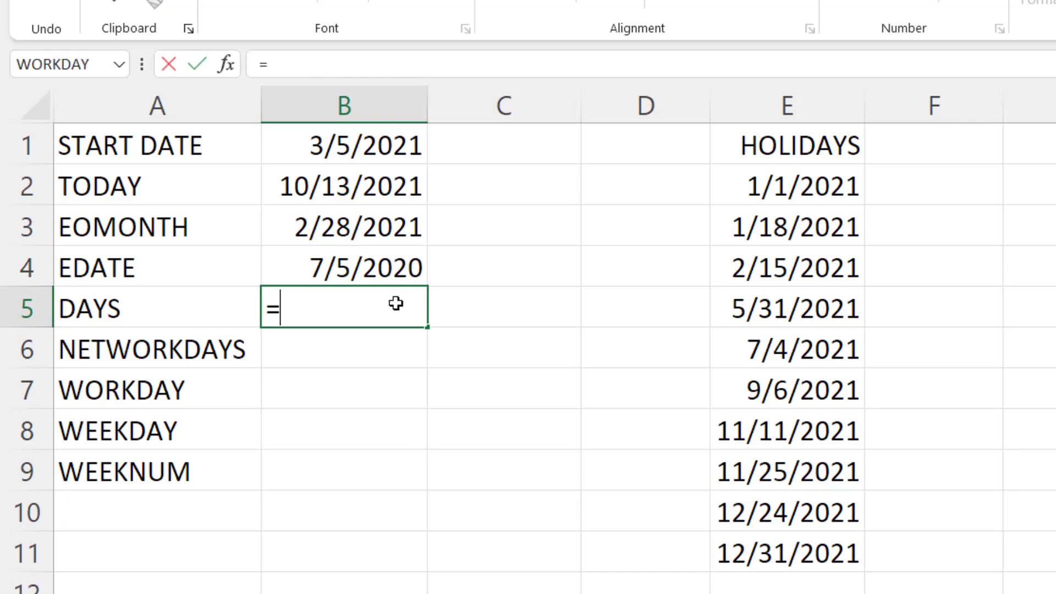
type("DAYS(")
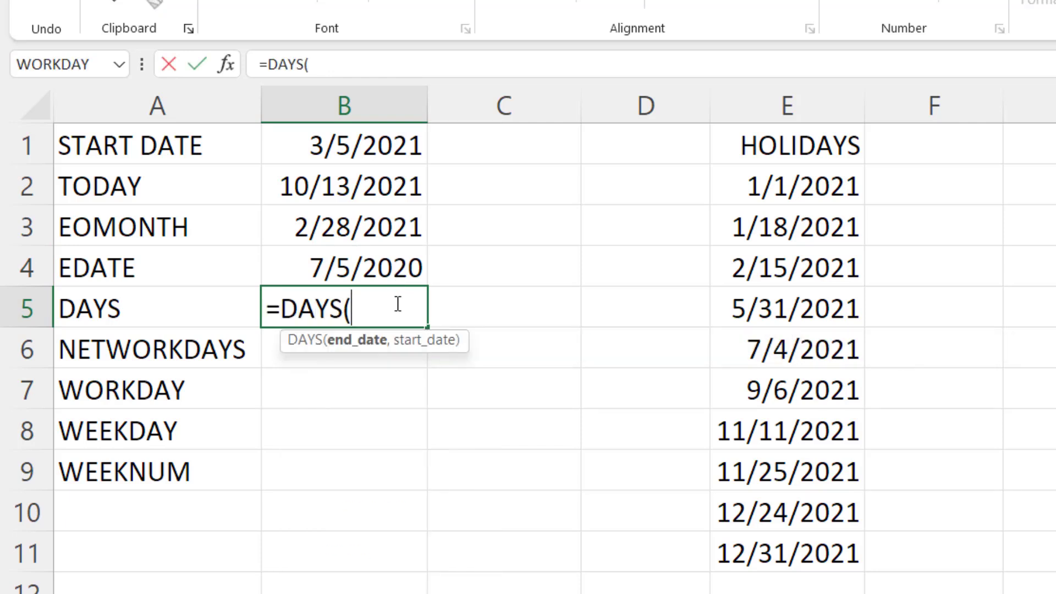
left_click(344, 187)
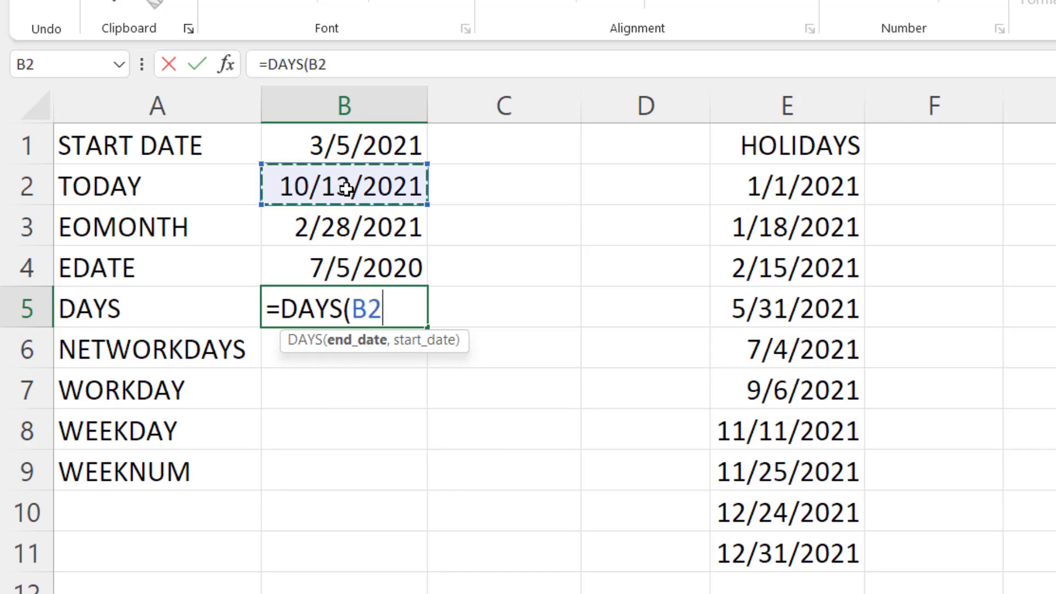
left_click(345, 146)
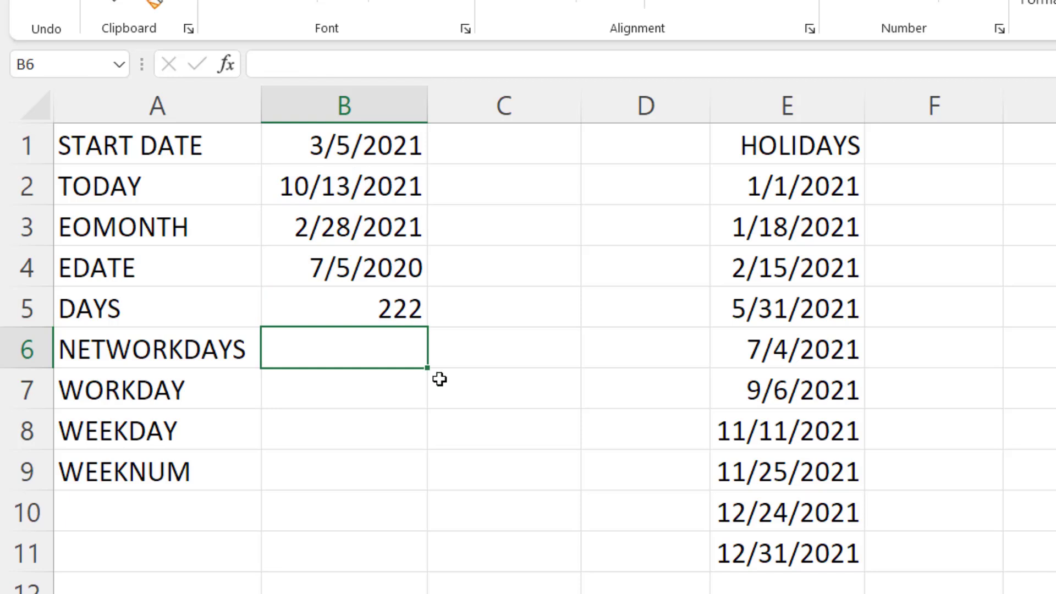
mouse_move(409, 331)
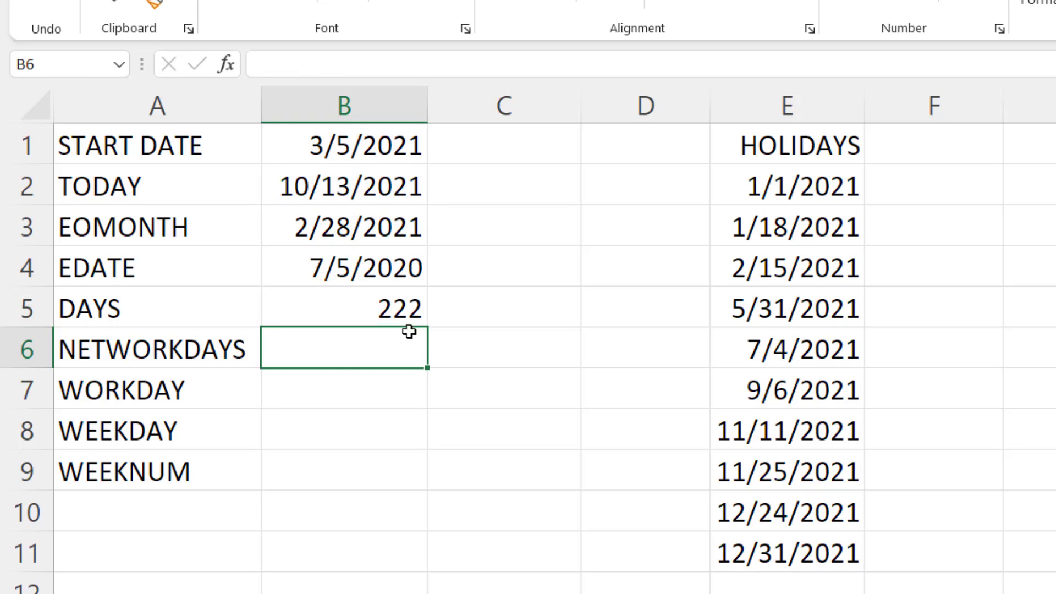
- Enter =NETWORKDAYS(B1,B2) in B6, then add the column E holidays, giving 157
type("=")
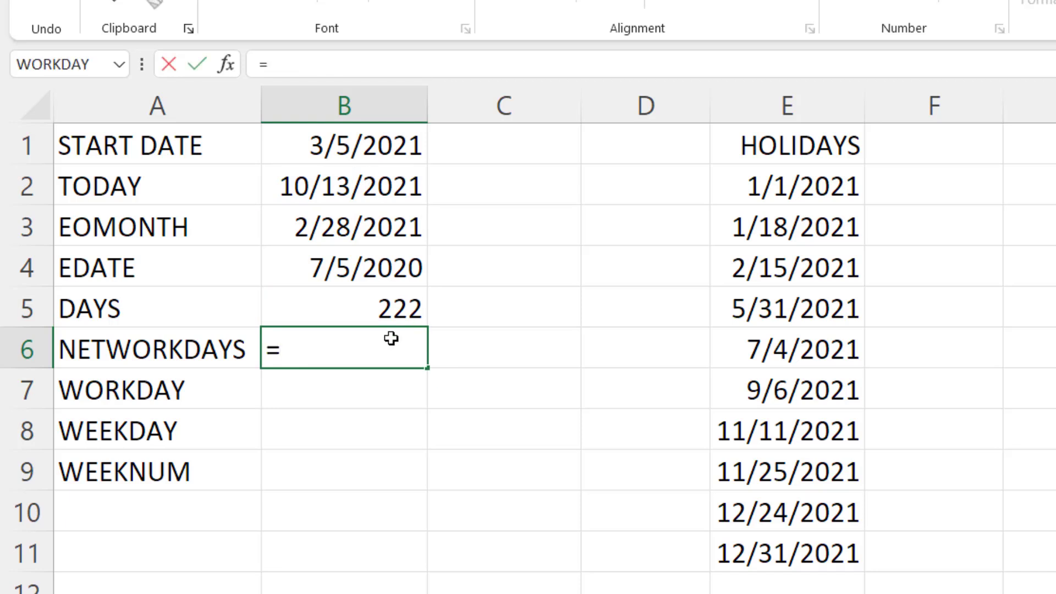
type("NETWORKDAYS(B1,B2")
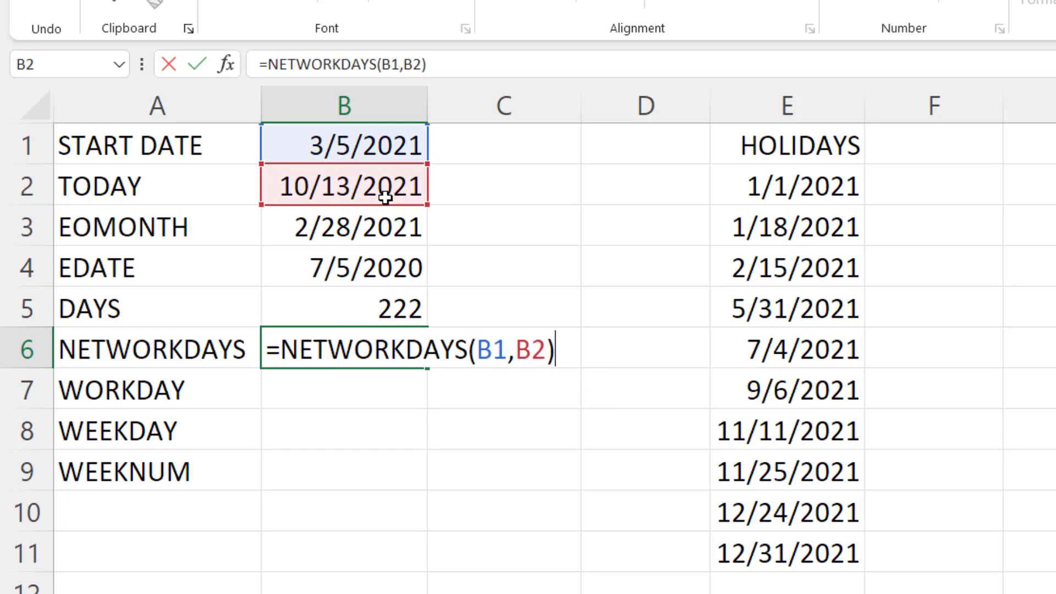
key("Return")
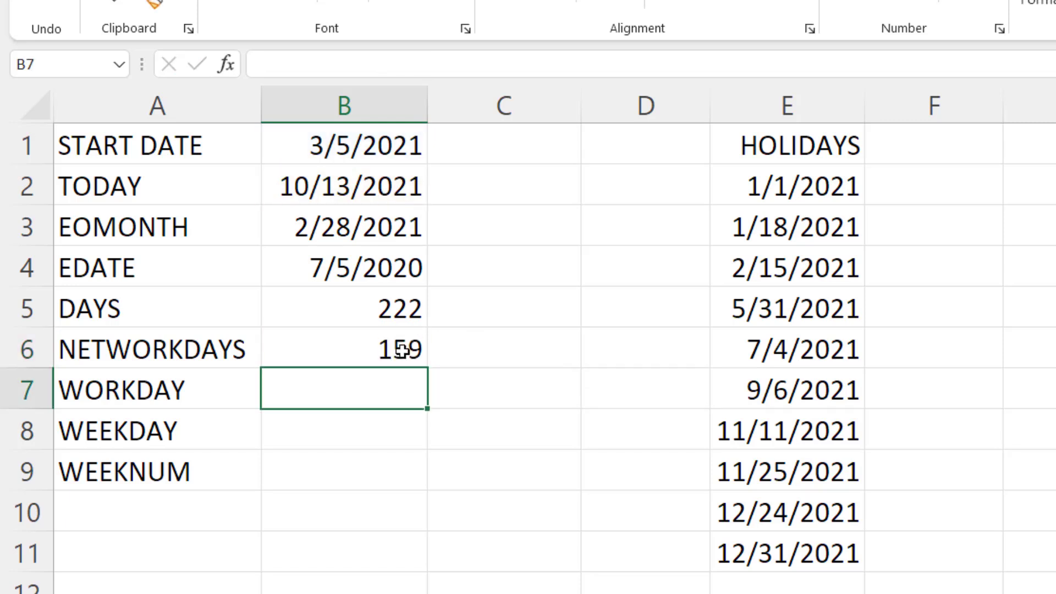
mouse_move(425, 358)
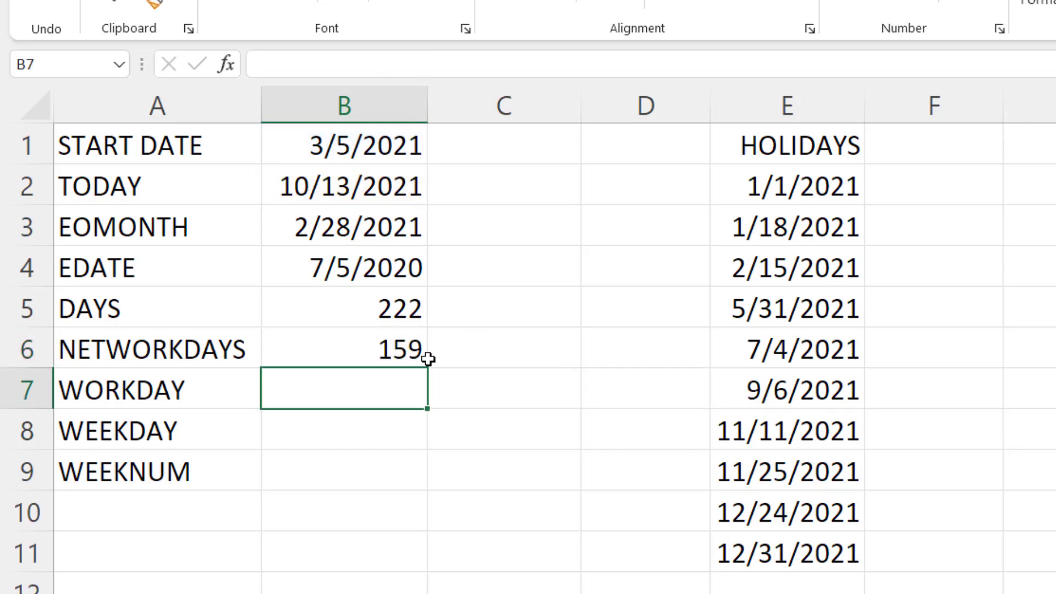
mouse_move(216, 349)
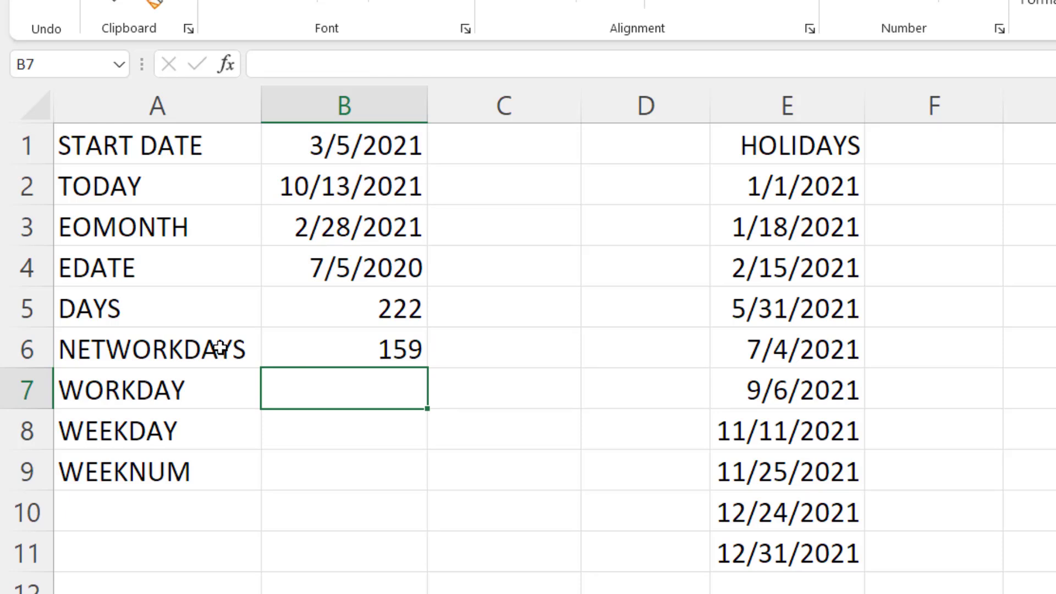
left_click(342, 349)
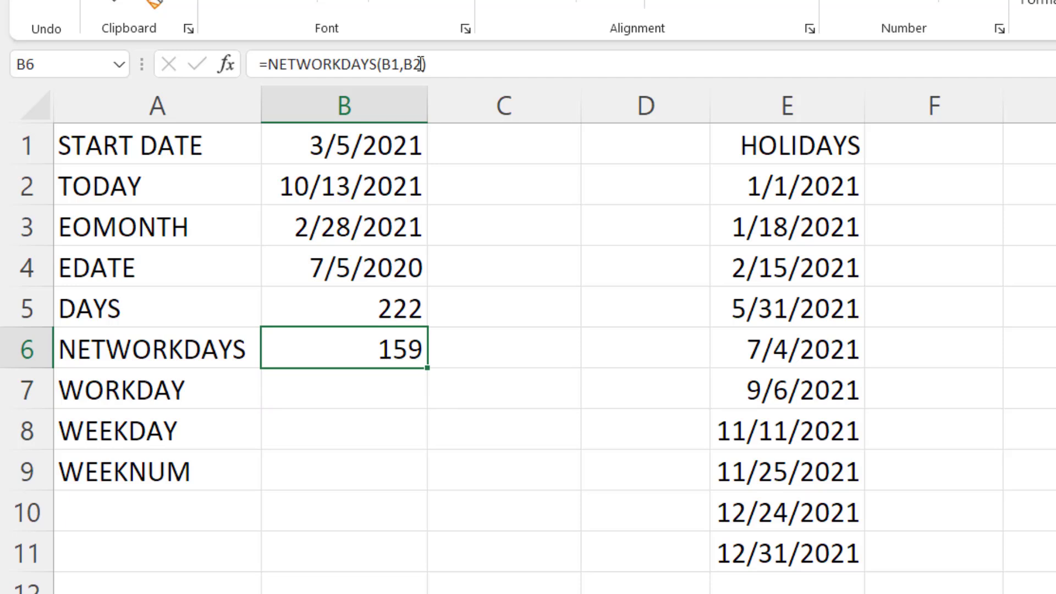
type(",")
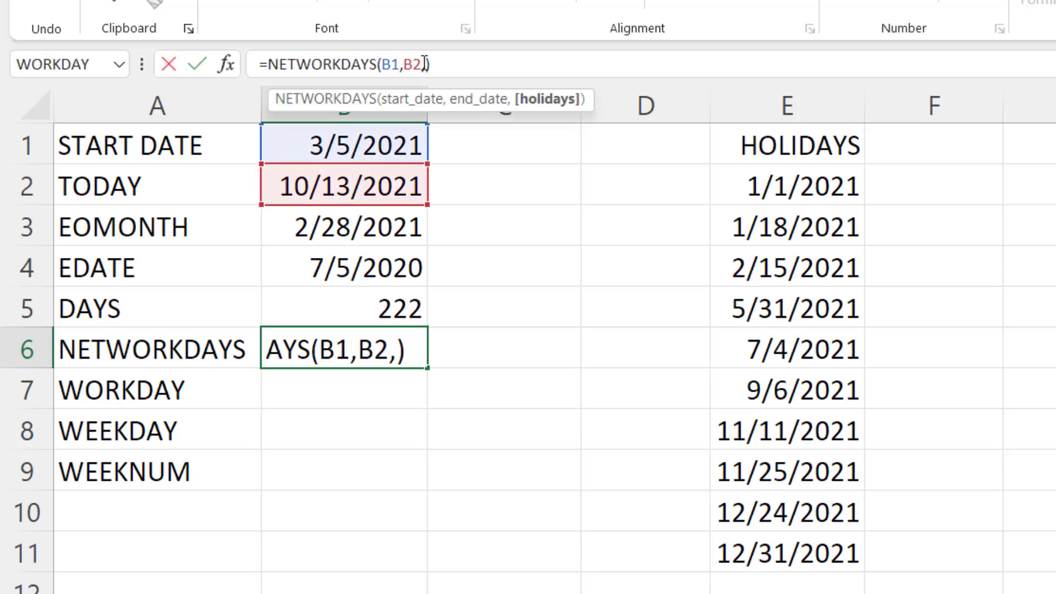
left_click(787, 186)
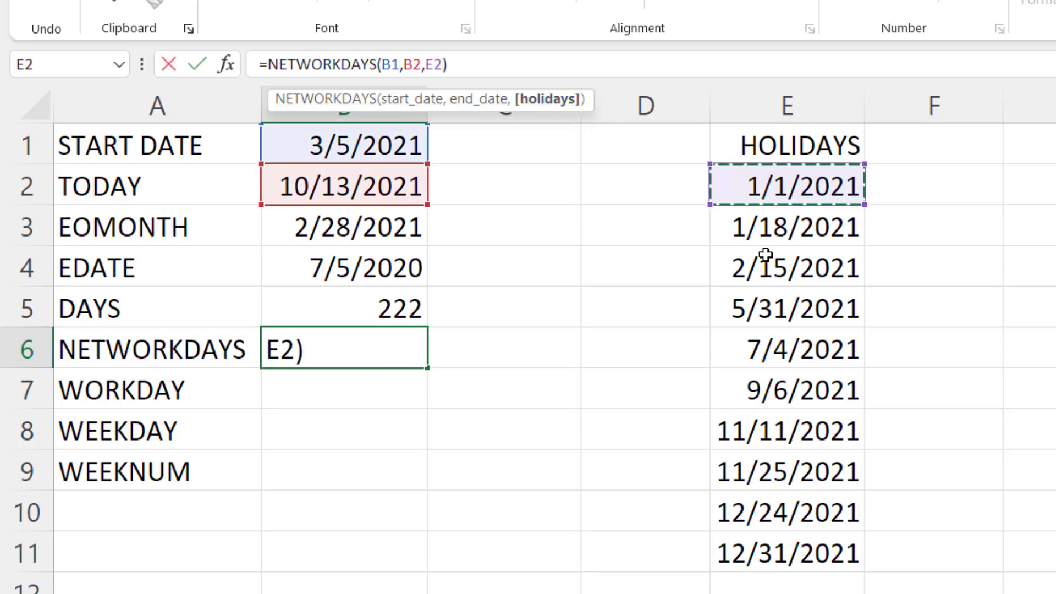
key("Return")
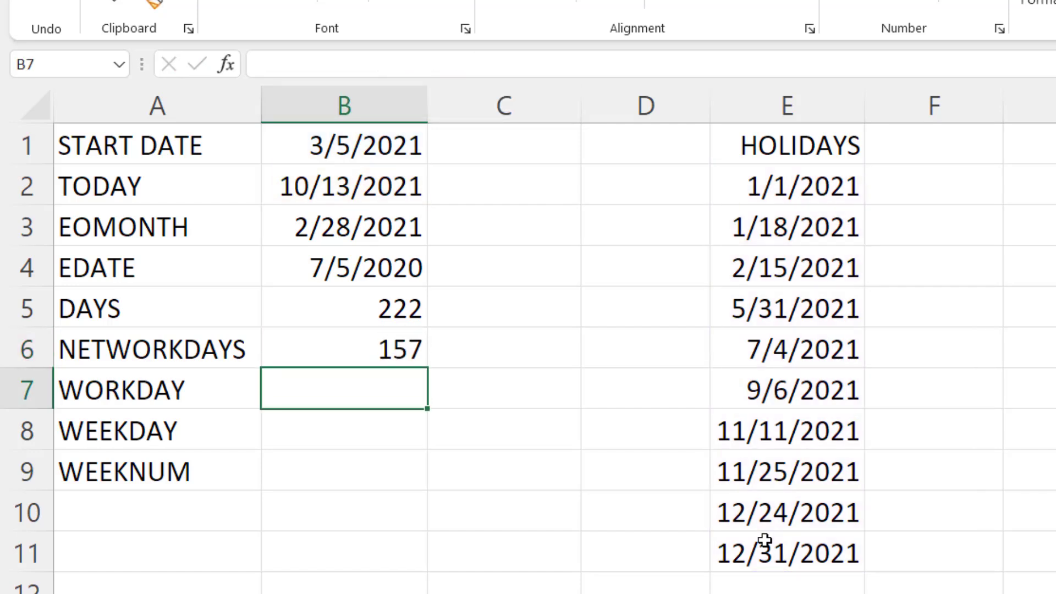
mouse_move(414, 355)
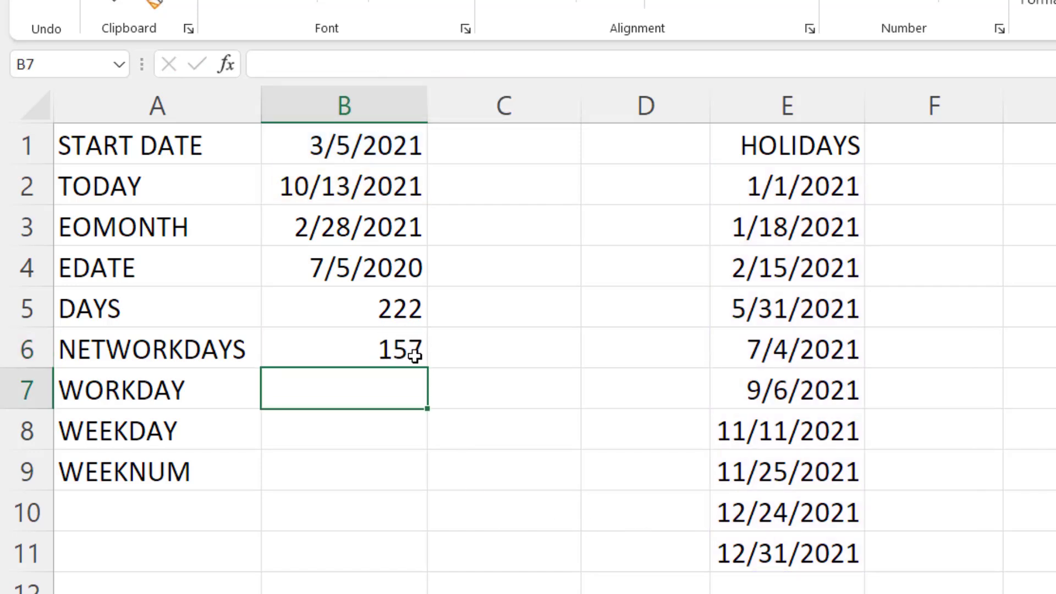
- Make B7 =WORKDAY(B1,100,E2:E11), returning 7/26/2021 with holidays skipped
type("=WOR")
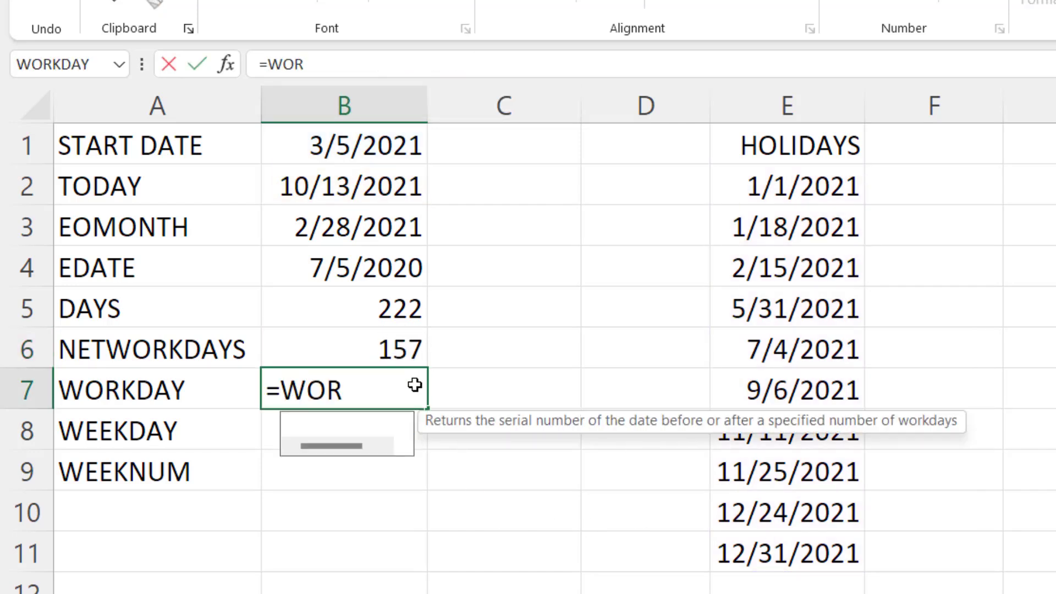
type("KDAY(")
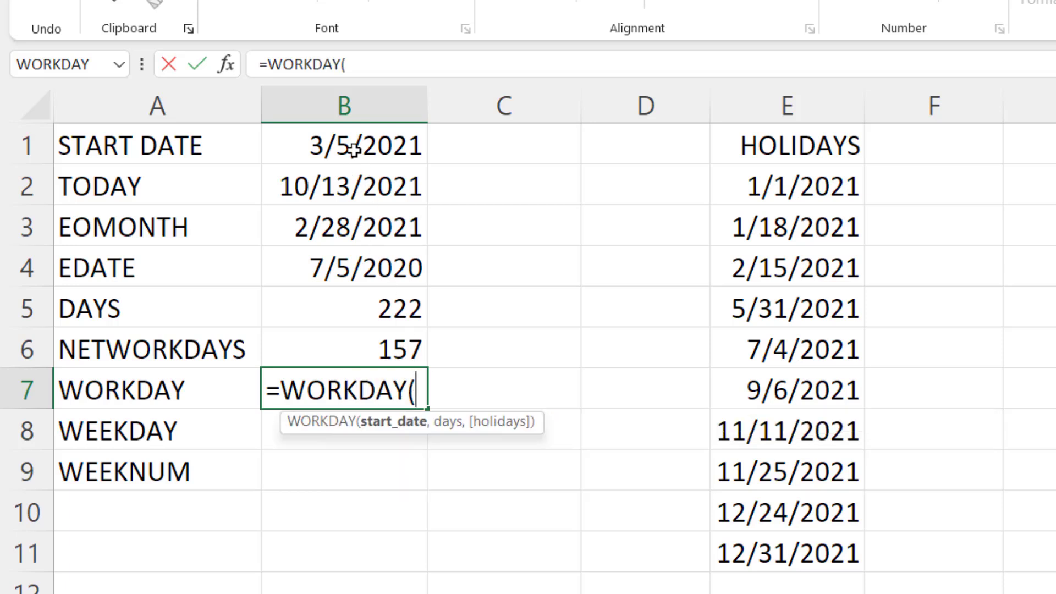
type("B1,10")
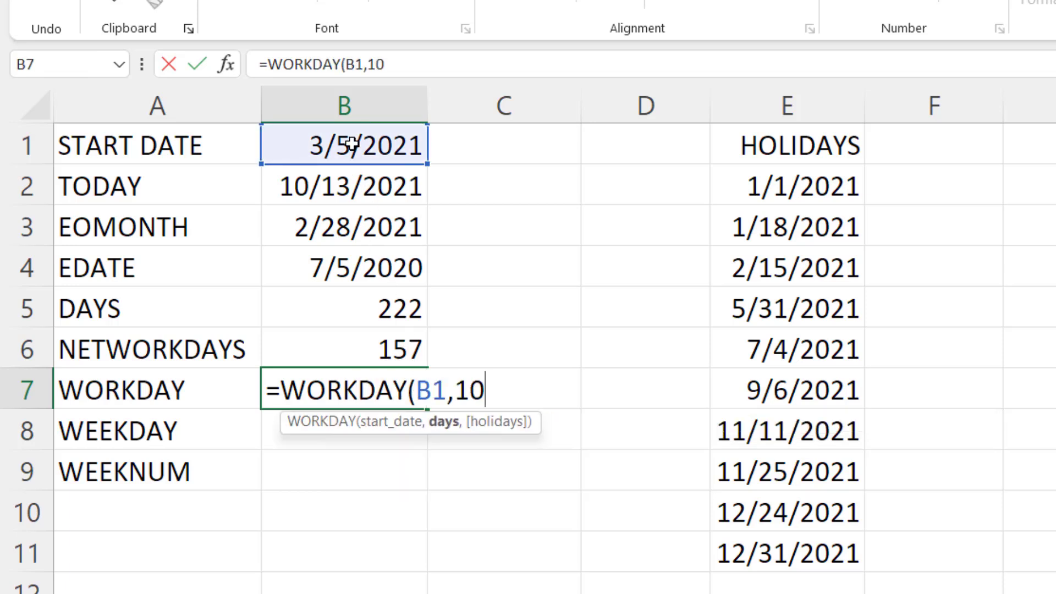
key("Return")
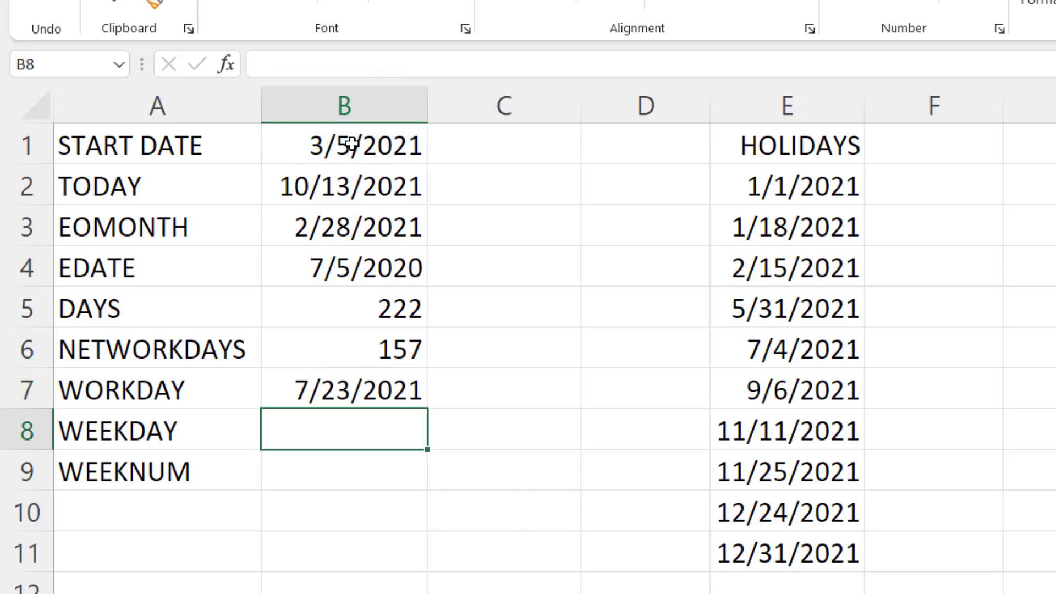
left_click(342, 389)
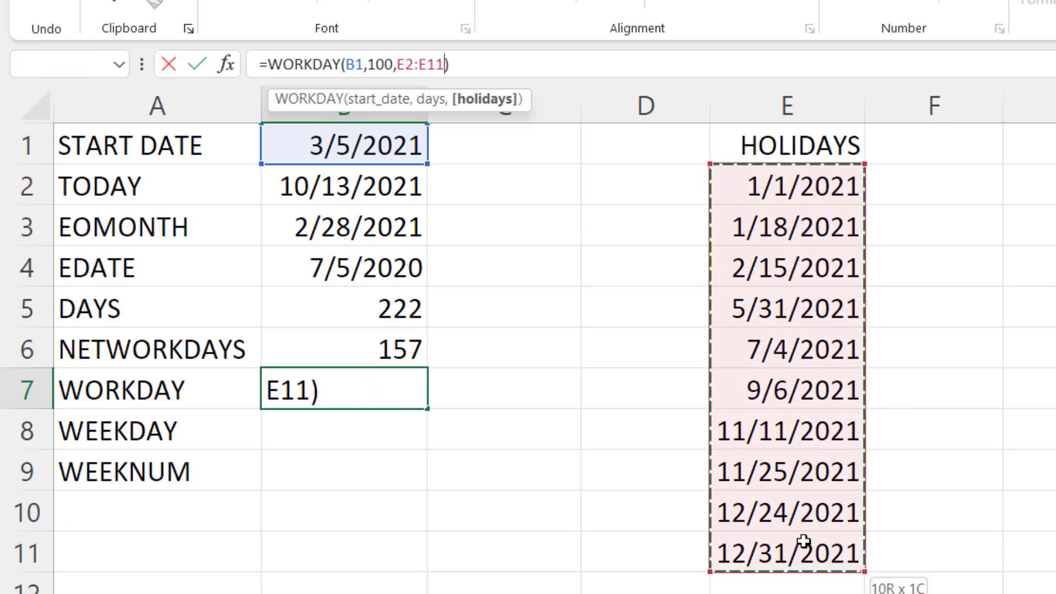
key("Return")
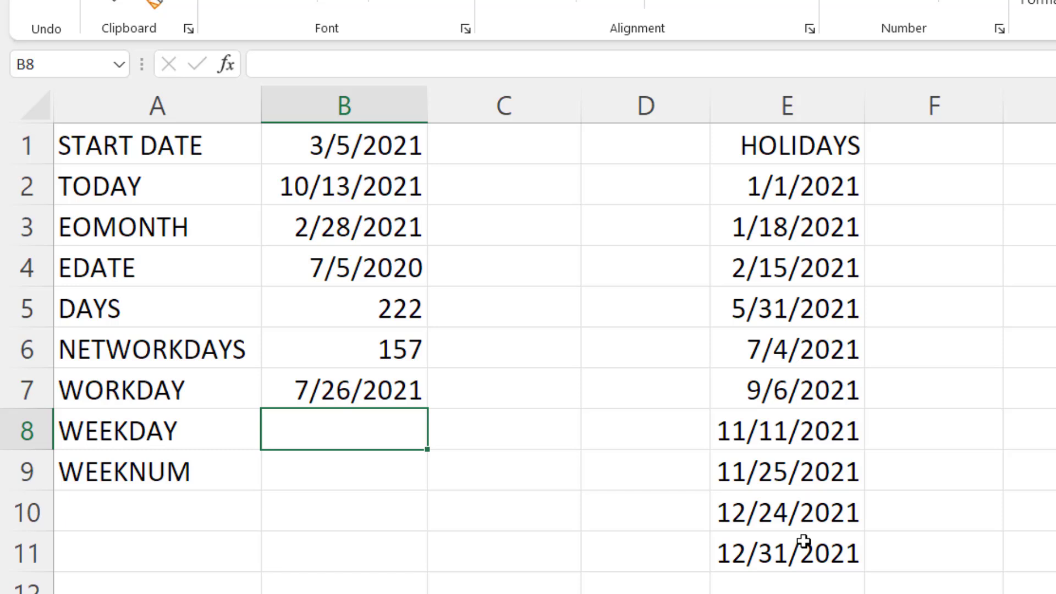
type("=")
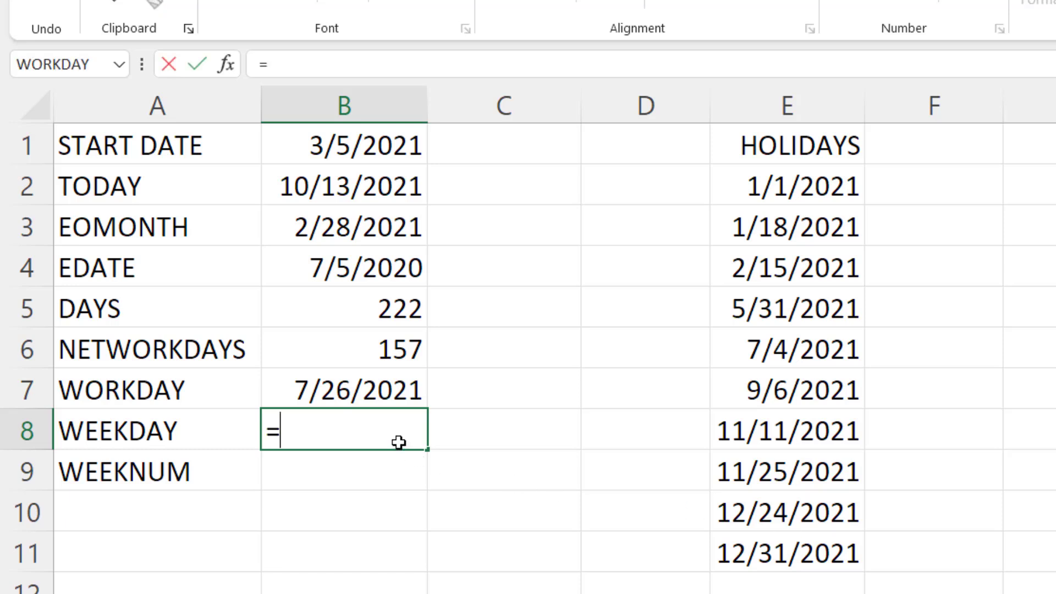
- Enter =WEEKDAY(B1) in B8, returning 6 for the start date
type("WEEKDA")
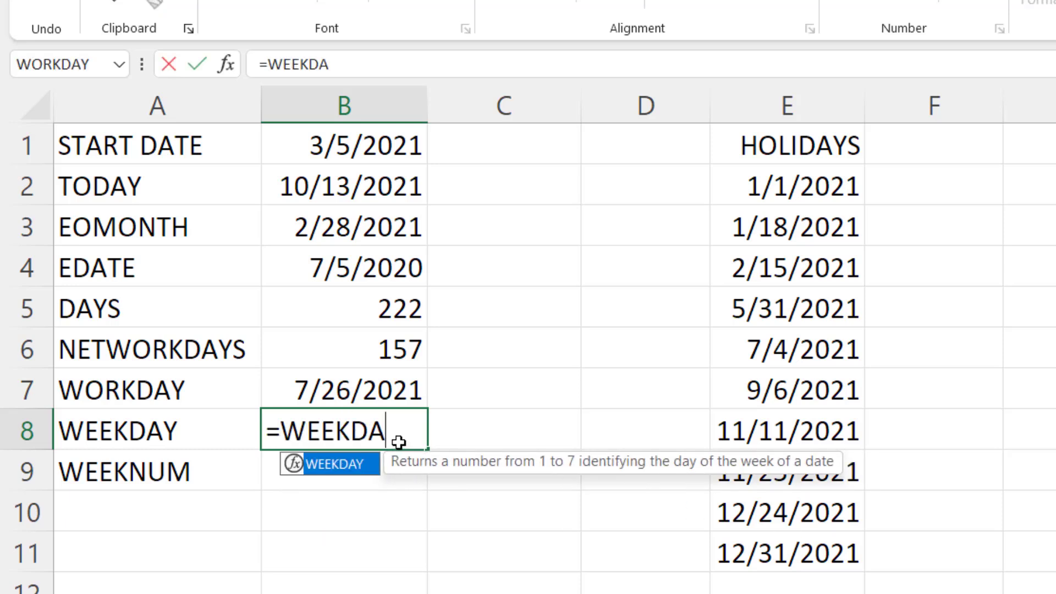
left_click(344, 145)
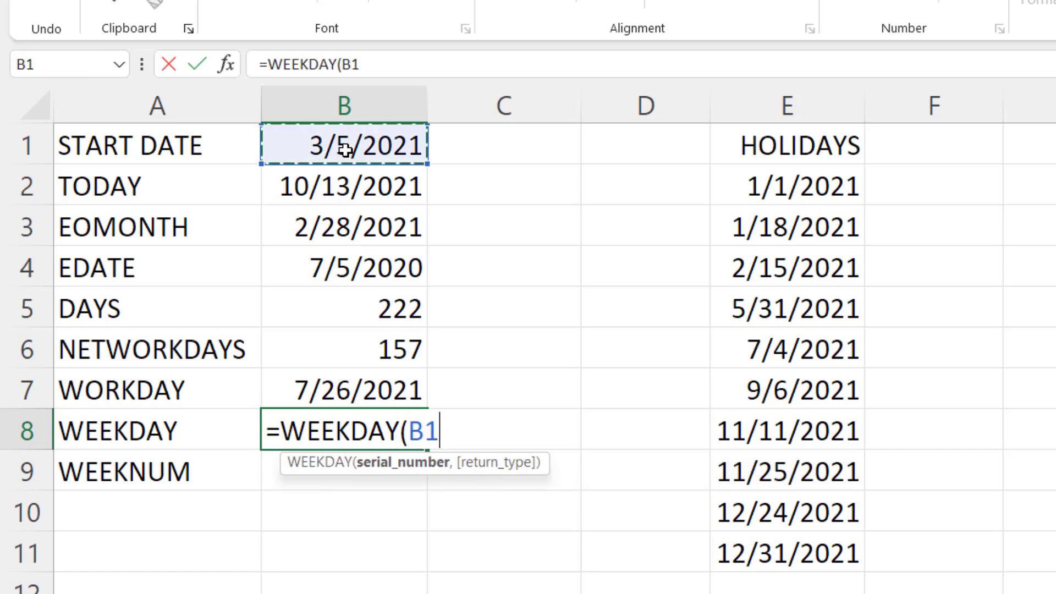
key("Return")
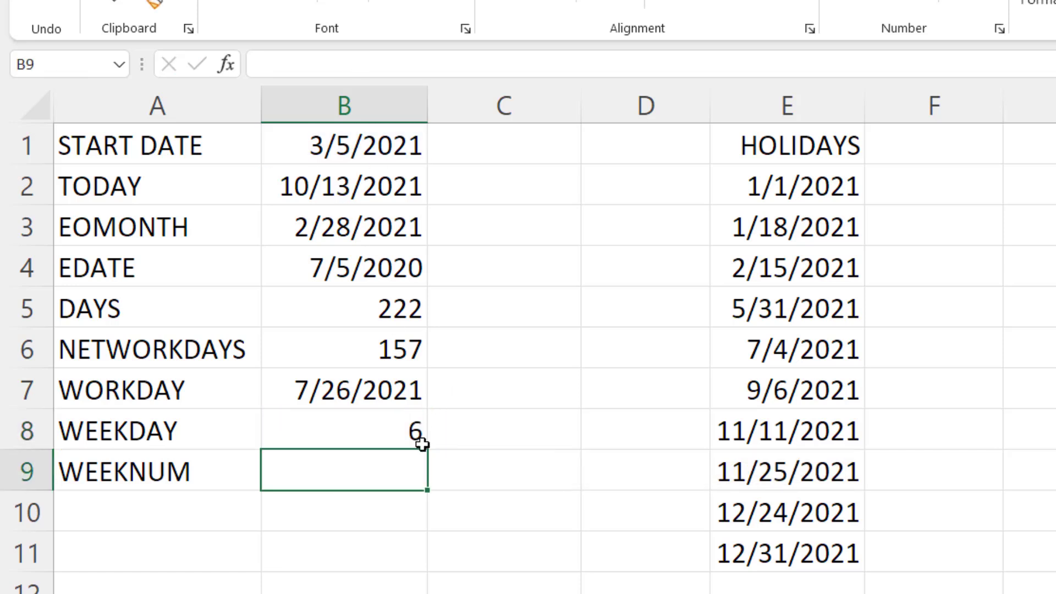
mouse_move(397, 434)
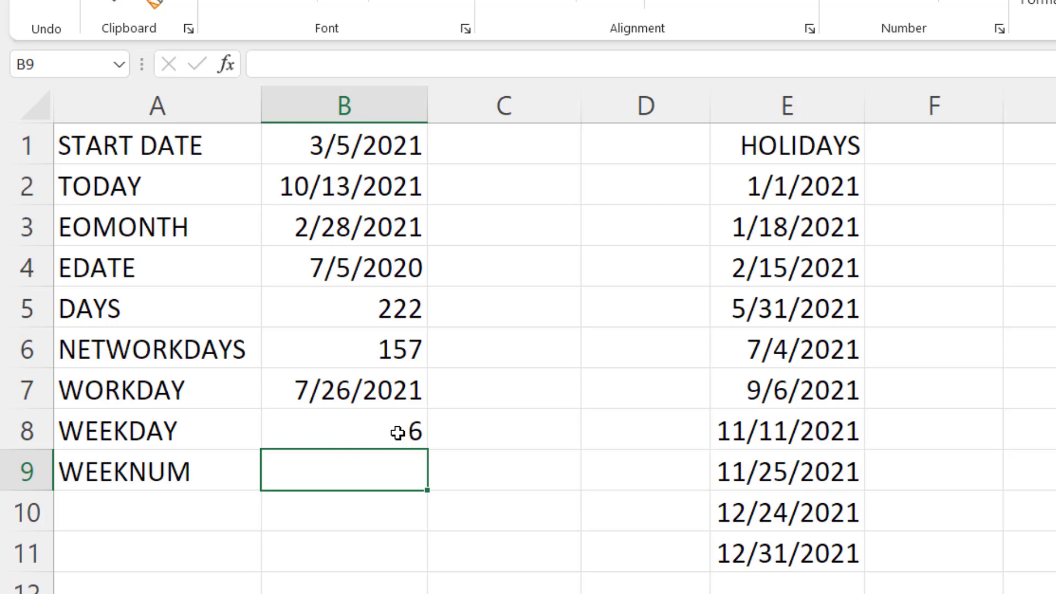
mouse_move(388, 463)
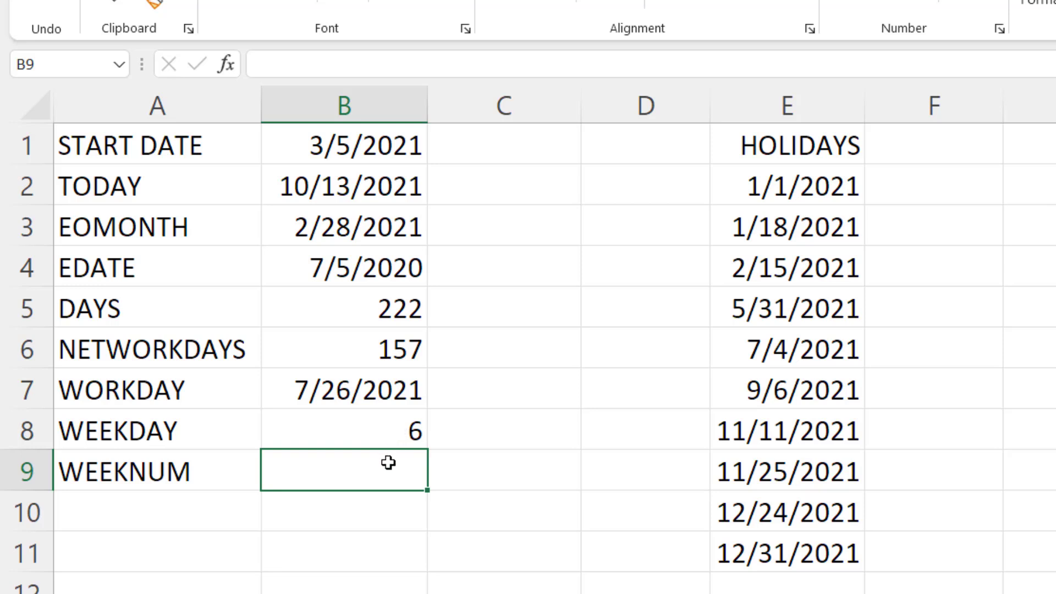
- Enter =WEEKNUM(B1) in B9, returning week 10
type("=WEEKNUM(")
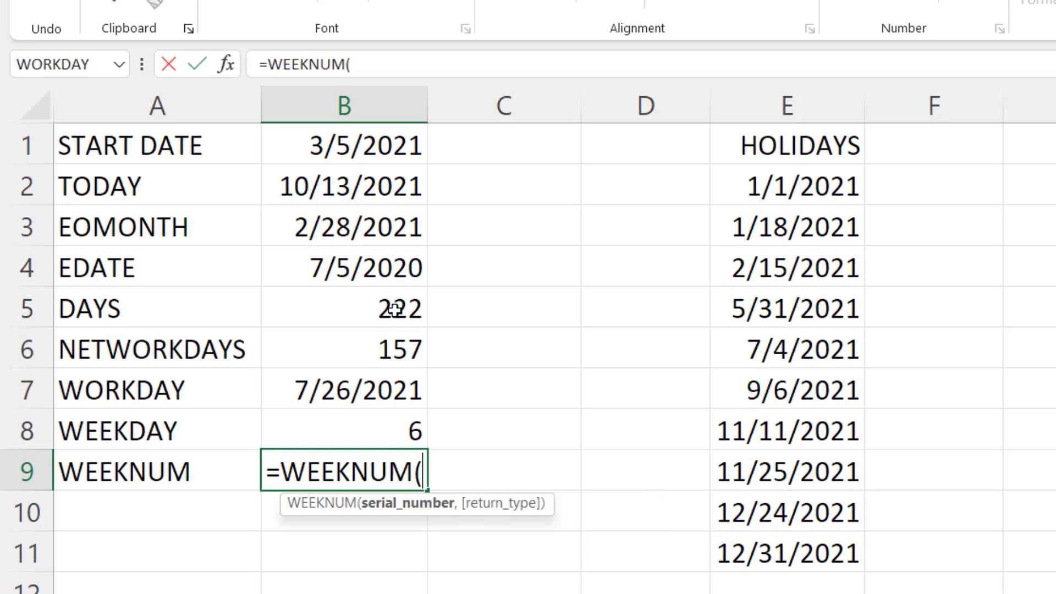
left_click(343, 145)
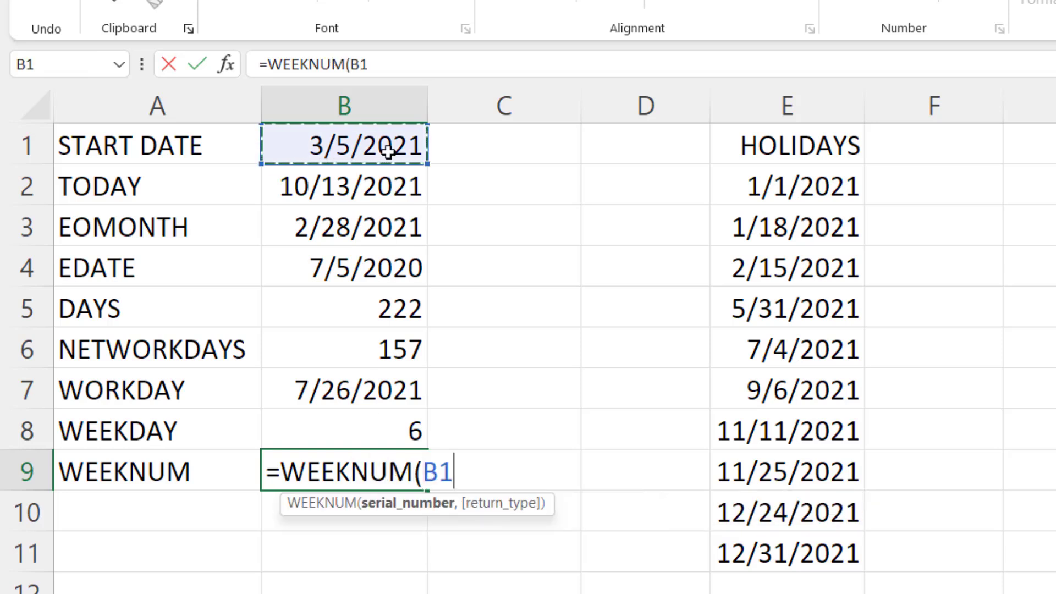
key("Return")
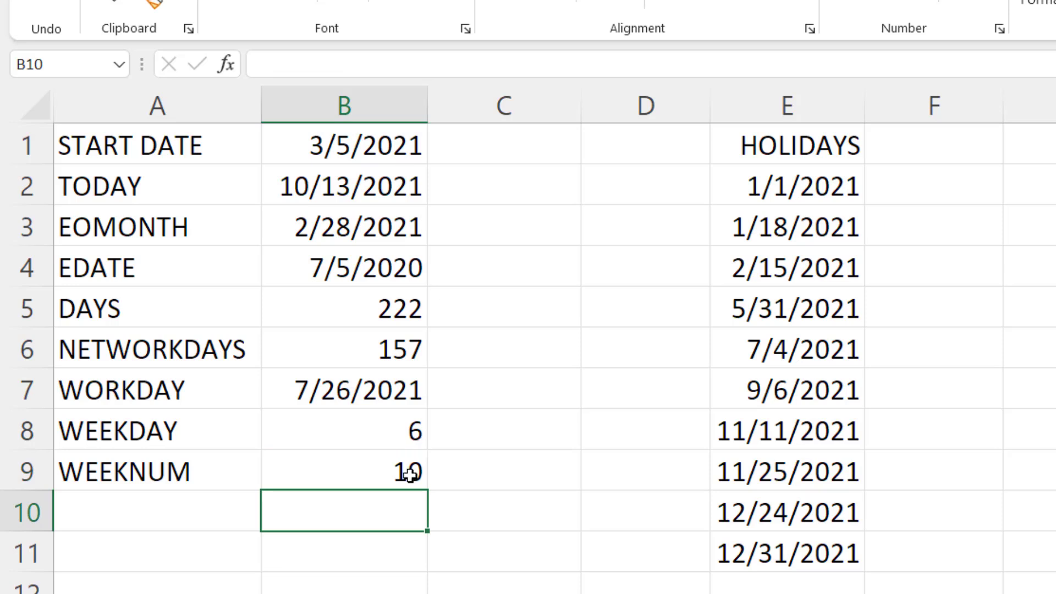
mouse_move(430, 474)
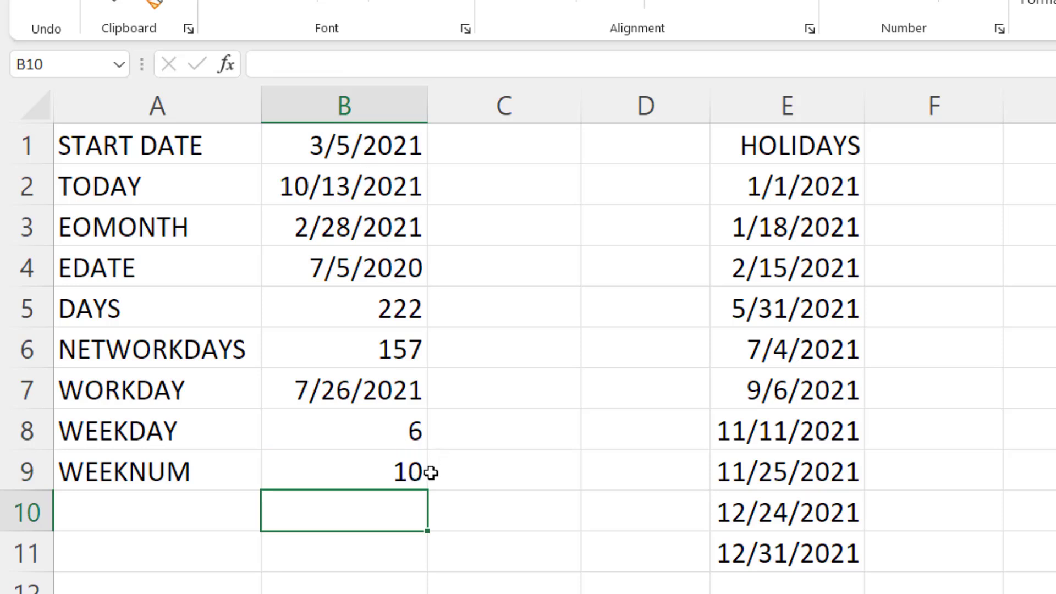
mouse_move(416, 520)
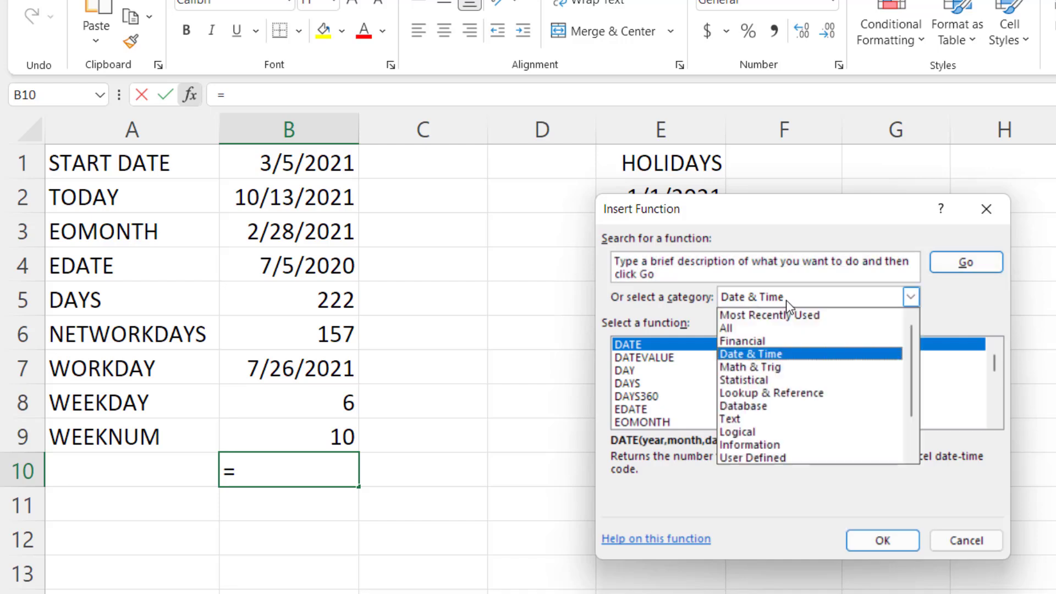
- Filter Insert Function to the Date & Time category and browse its function list
left_click(750, 354)
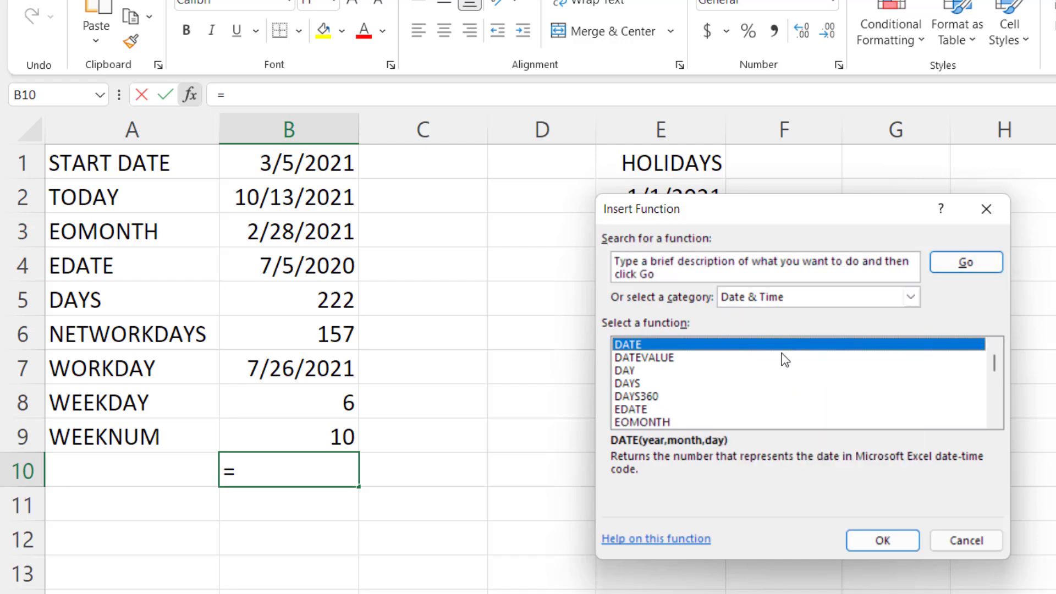
scroll("down", 3)
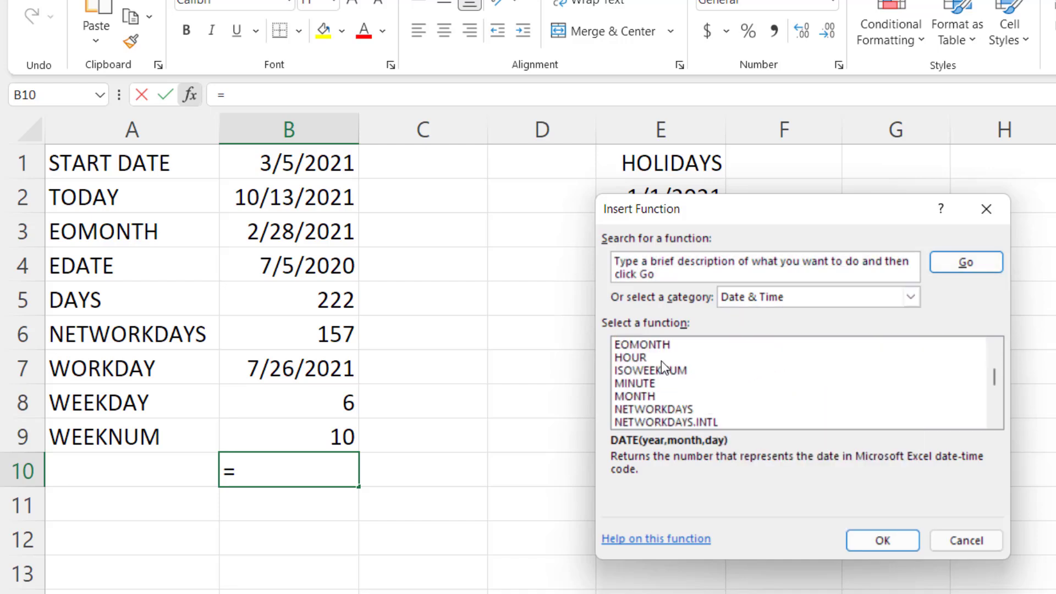
scroll("down", 3)
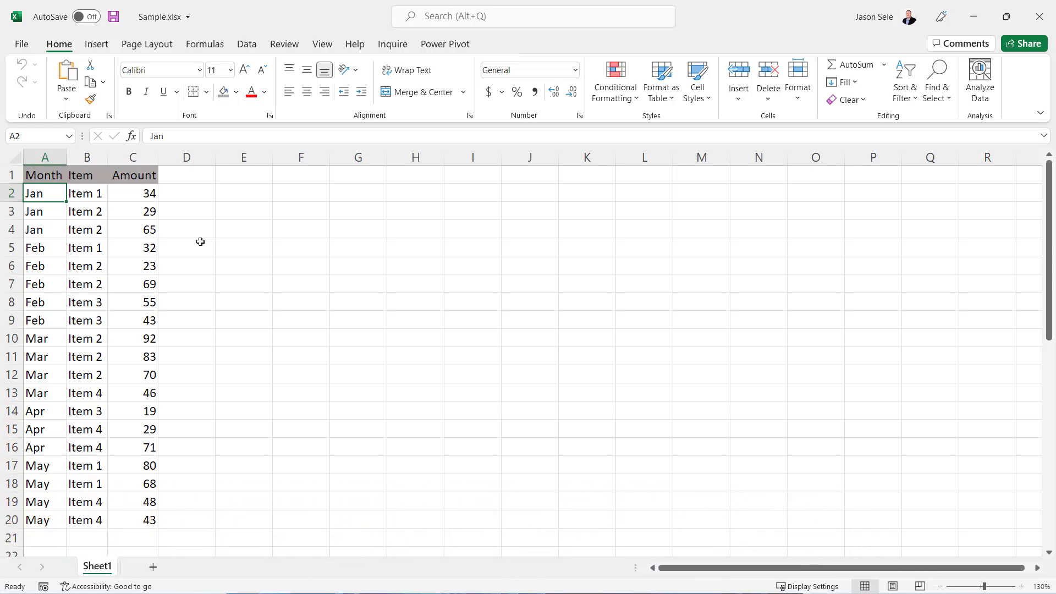
mouse_move(58, 203)
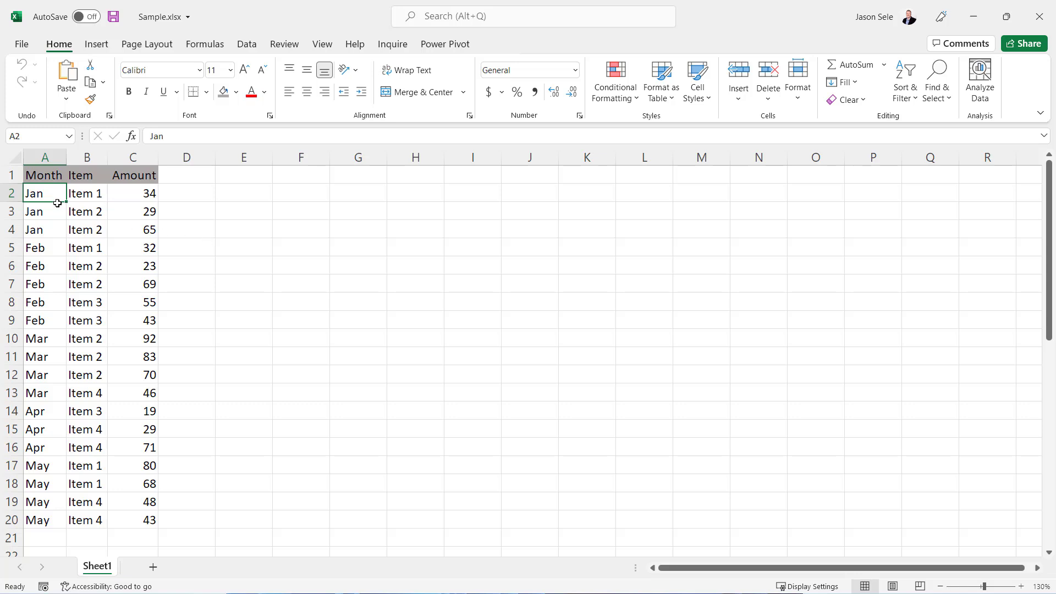
mouse_move(52, 200)
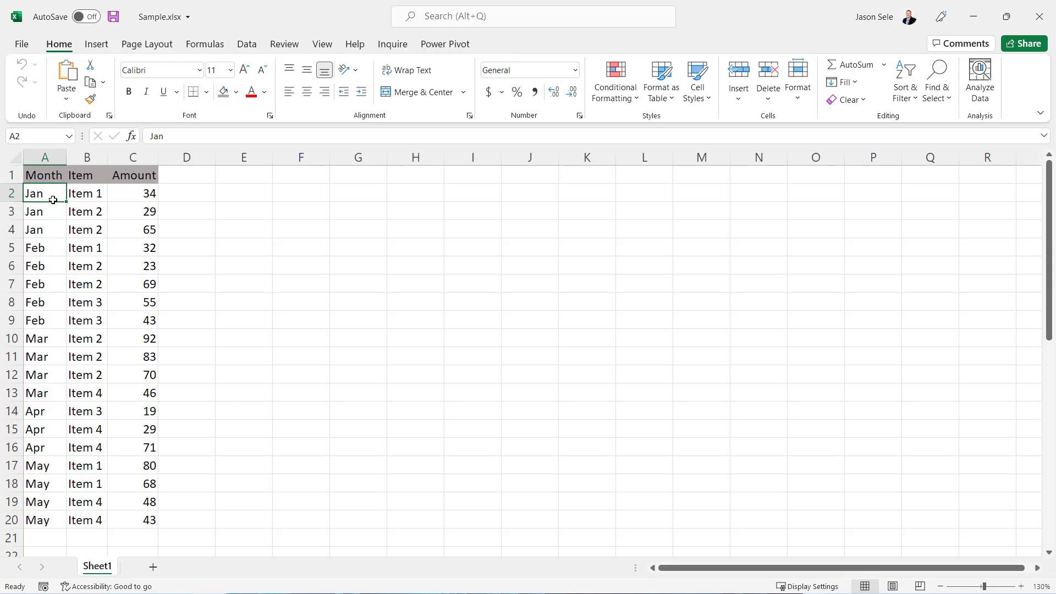
mouse_move(51, 335)
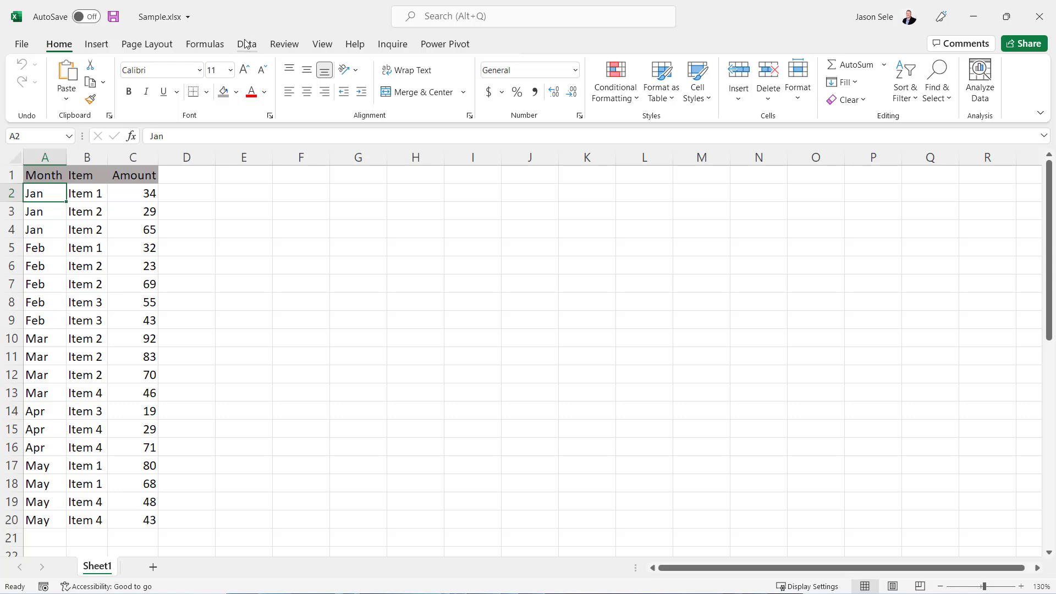
- Bring up the Data tab commands for the Sample.xlsx sales data
left_click(883, 91)
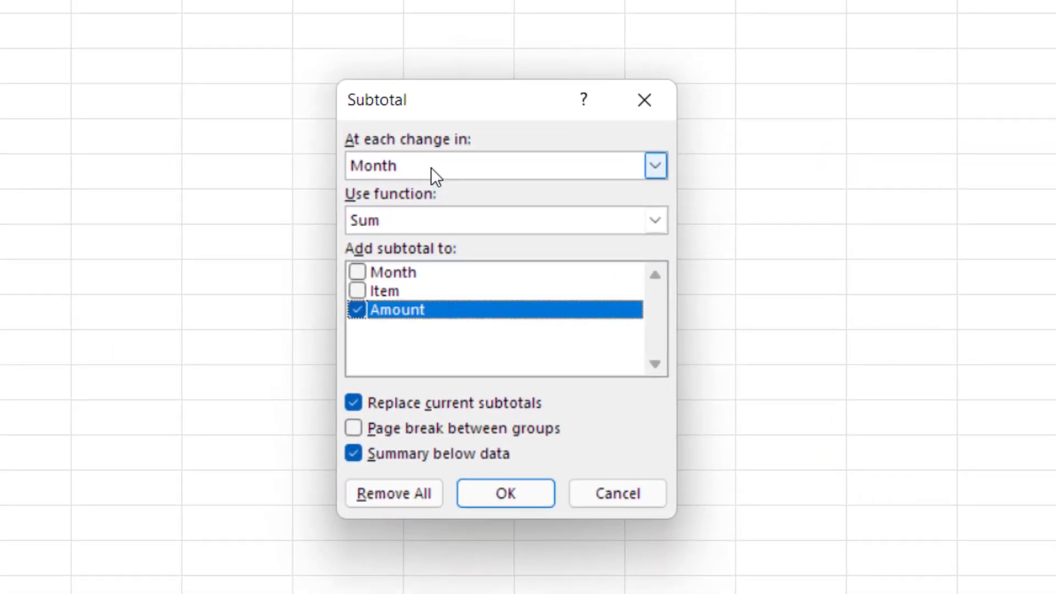
- Subtotal Amount with Sum at each change in Month
left_click(654, 165)
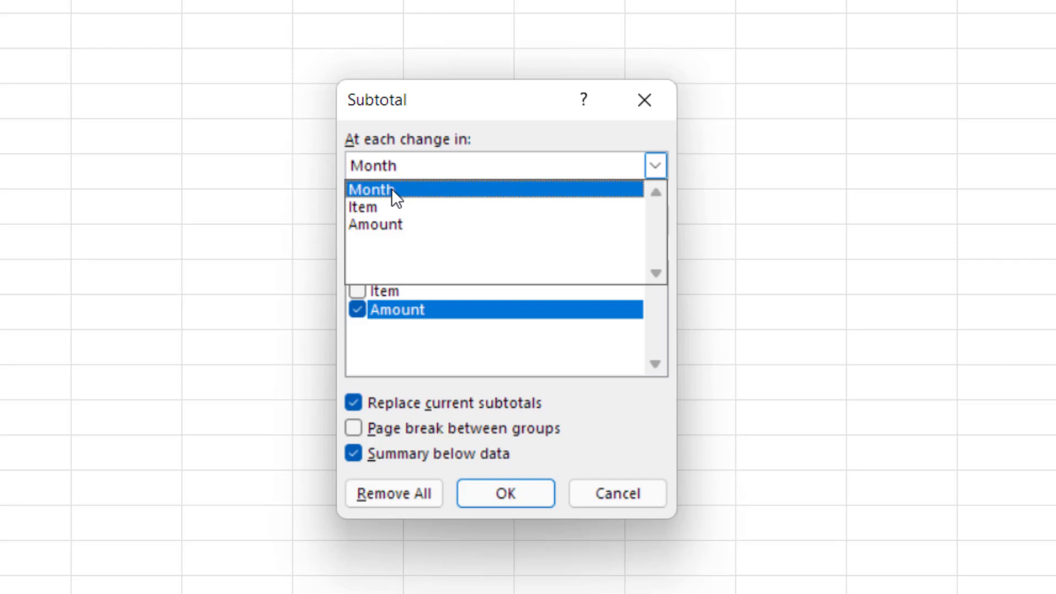
left_click(370, 190)
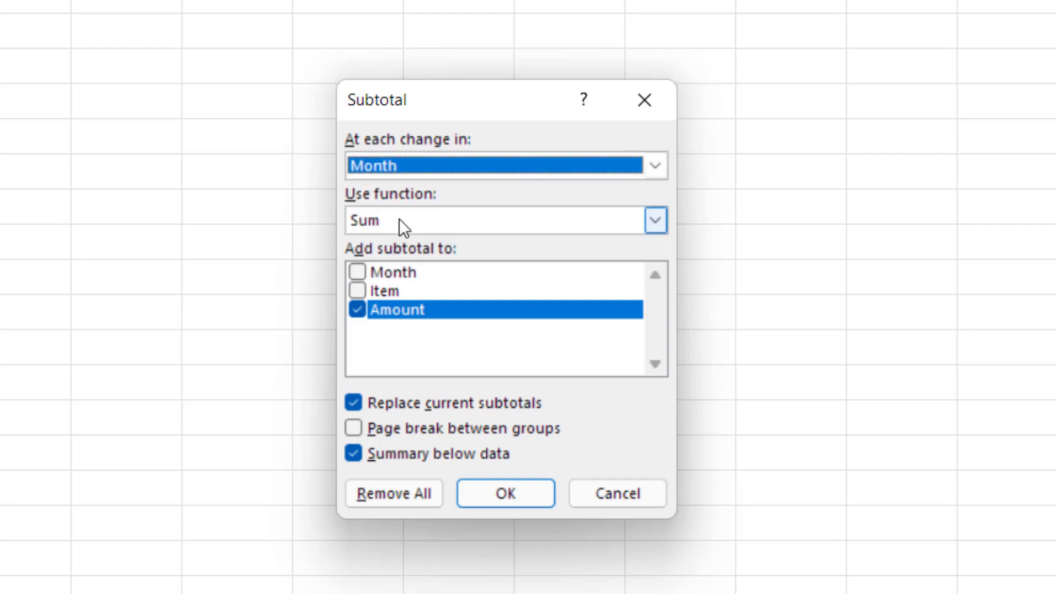
left_click(654, 220)
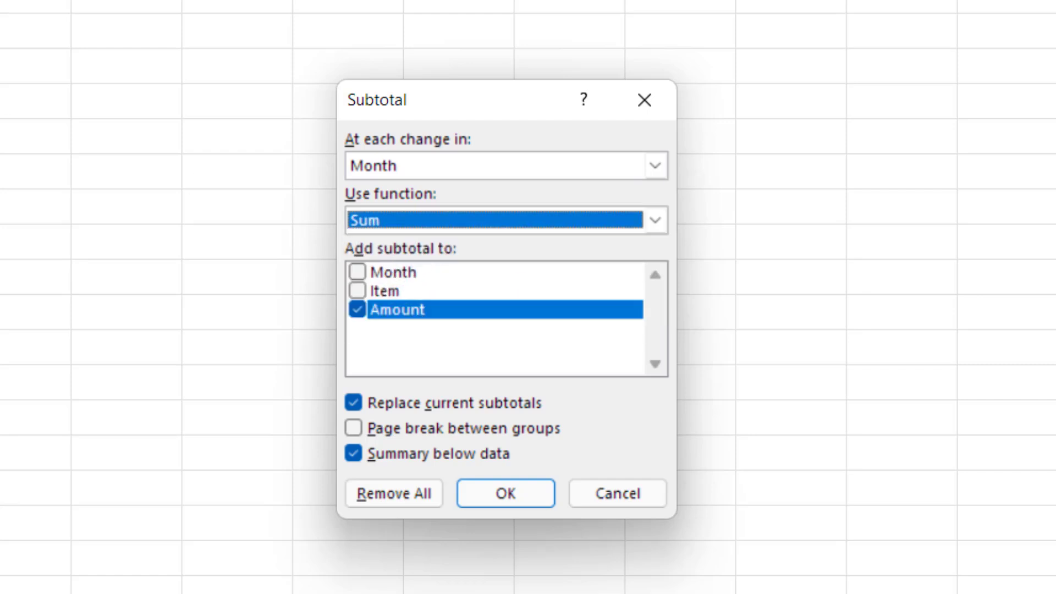
mouse_move(714, 426)
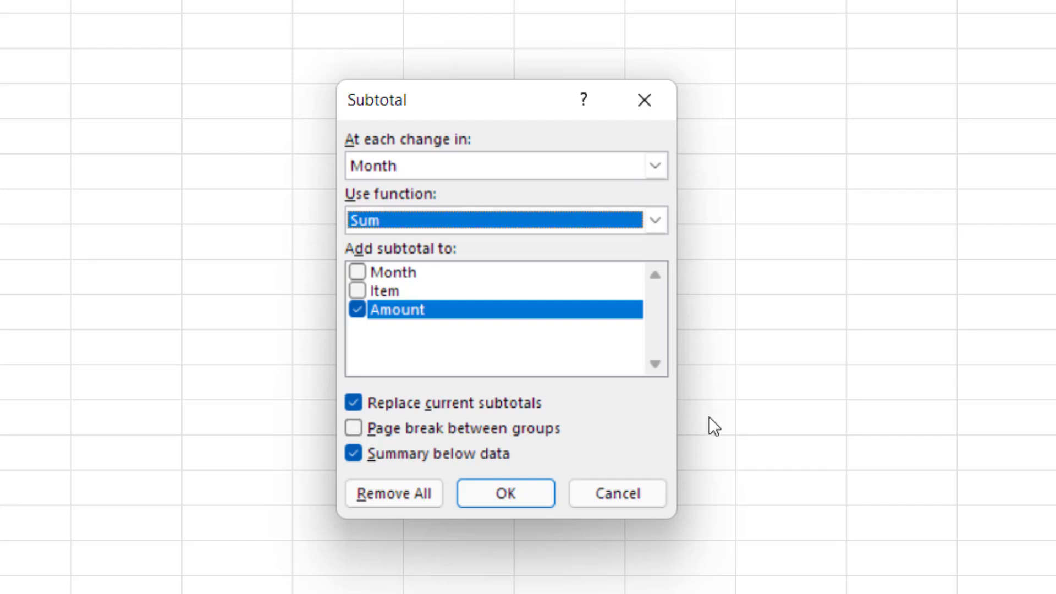
mouse_move(413, 413)
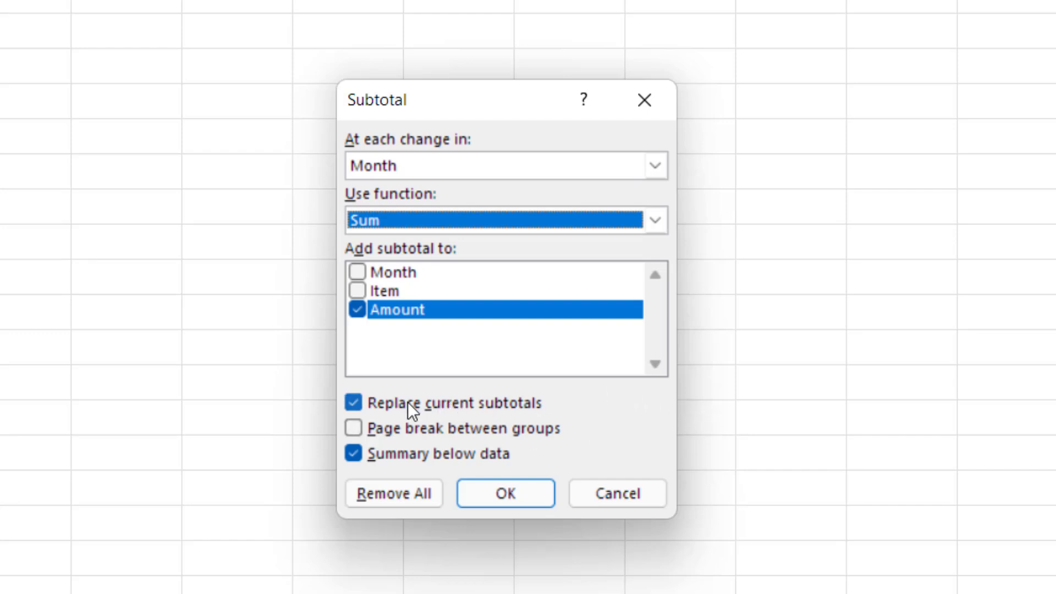
mouse_move(516, 413)
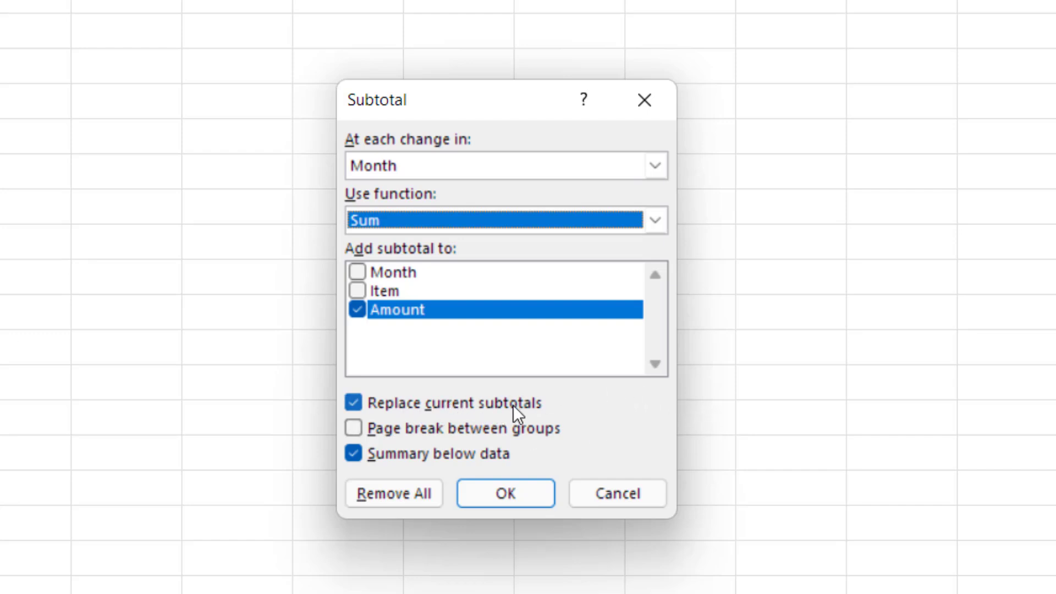
mouse_move(412, 439)
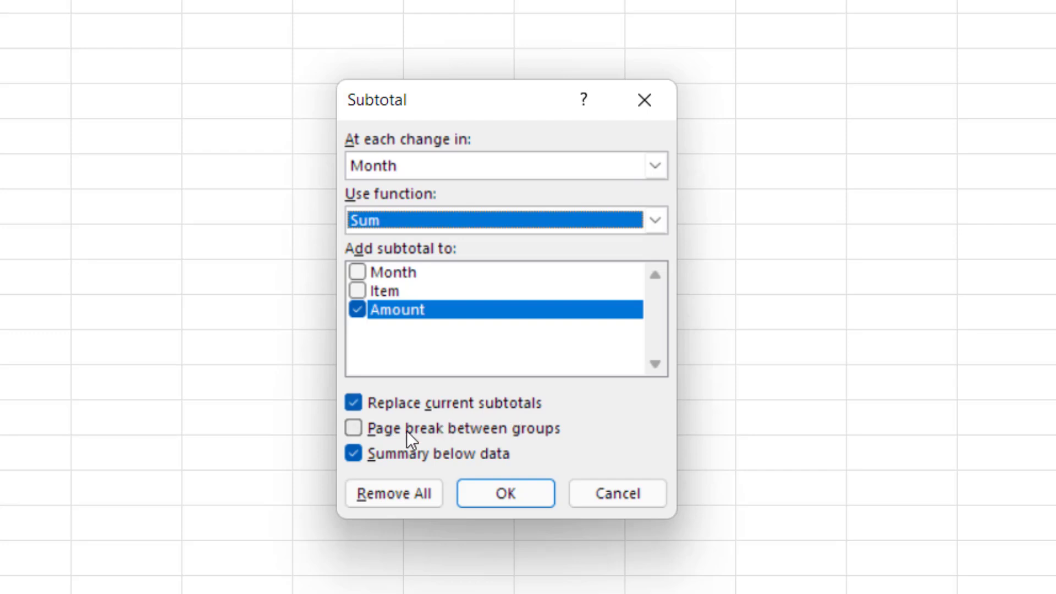
mouse_move(414, 463)
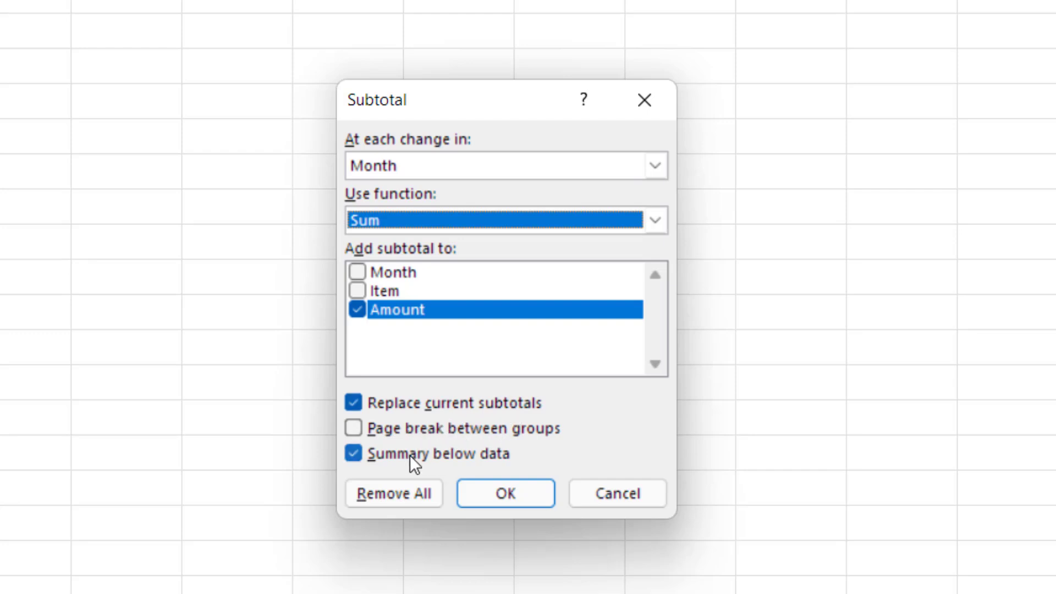
mouse_move(446, 461)
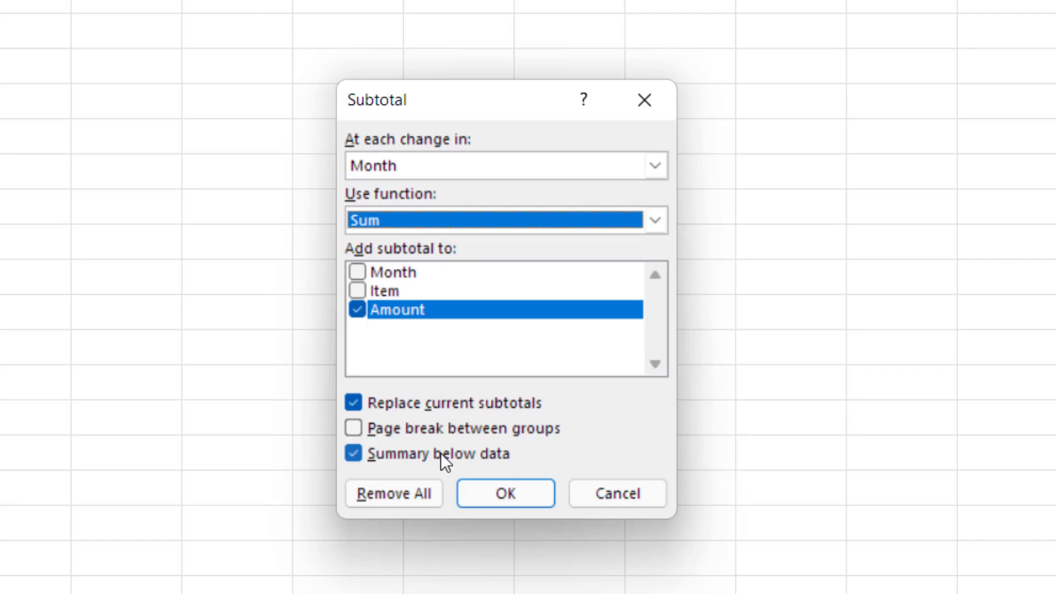
left_click(505, 493)
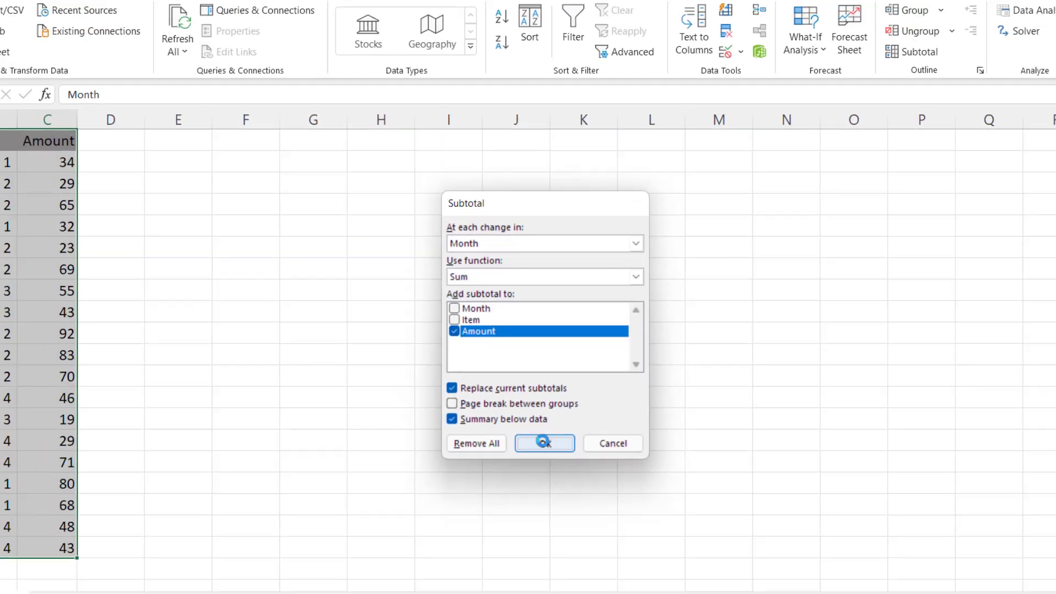
- Collapse the month groups to their totals, then expand outline level 3 to show all rows
left_click(544, 443)
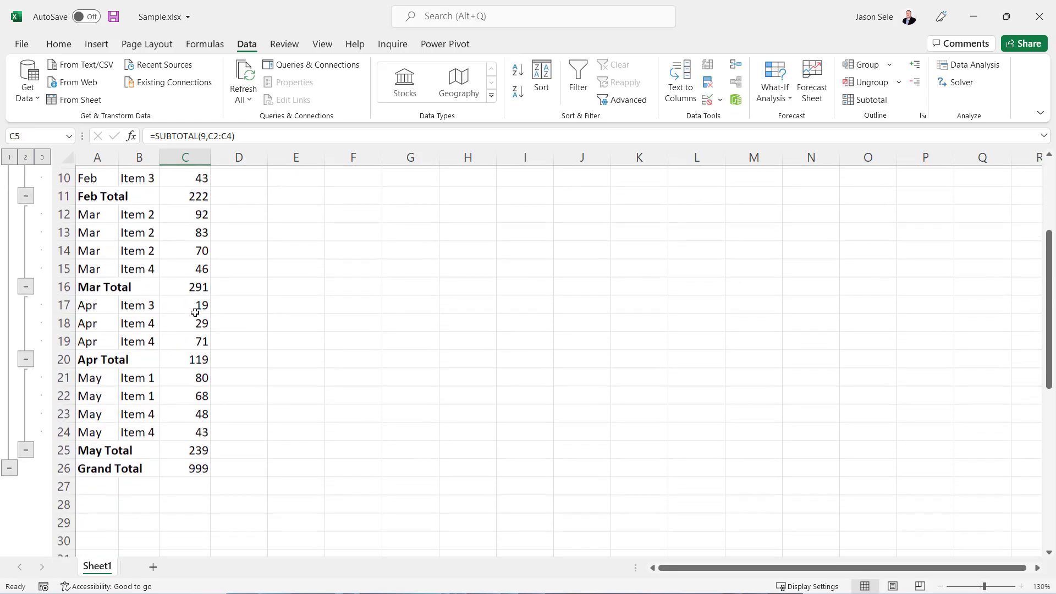
scroll("down", 3)
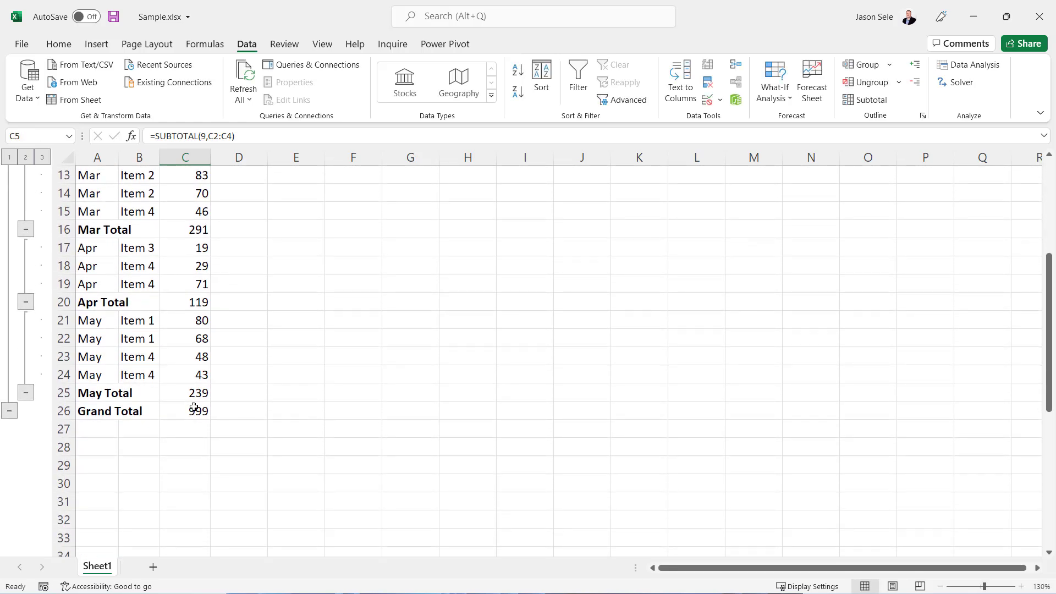
scroll("up", 3)
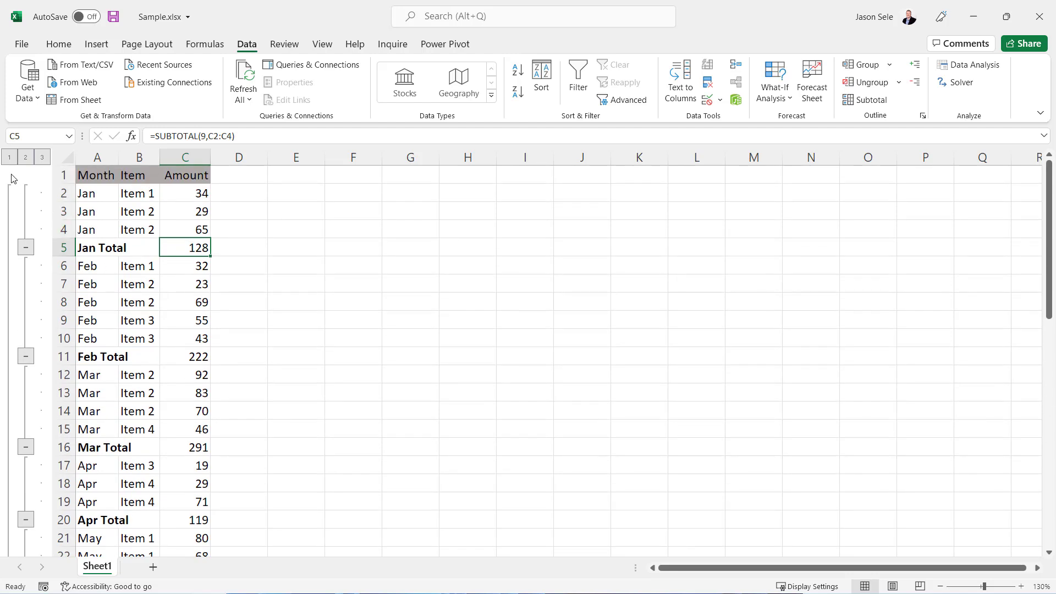
mouse_move(26, 247)
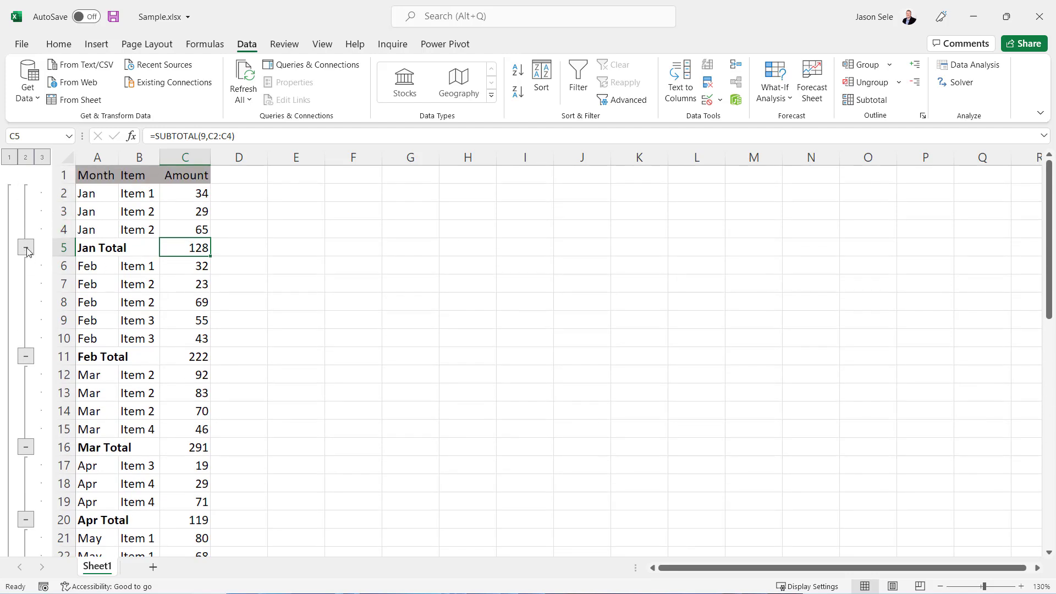
left_click(26, 247)
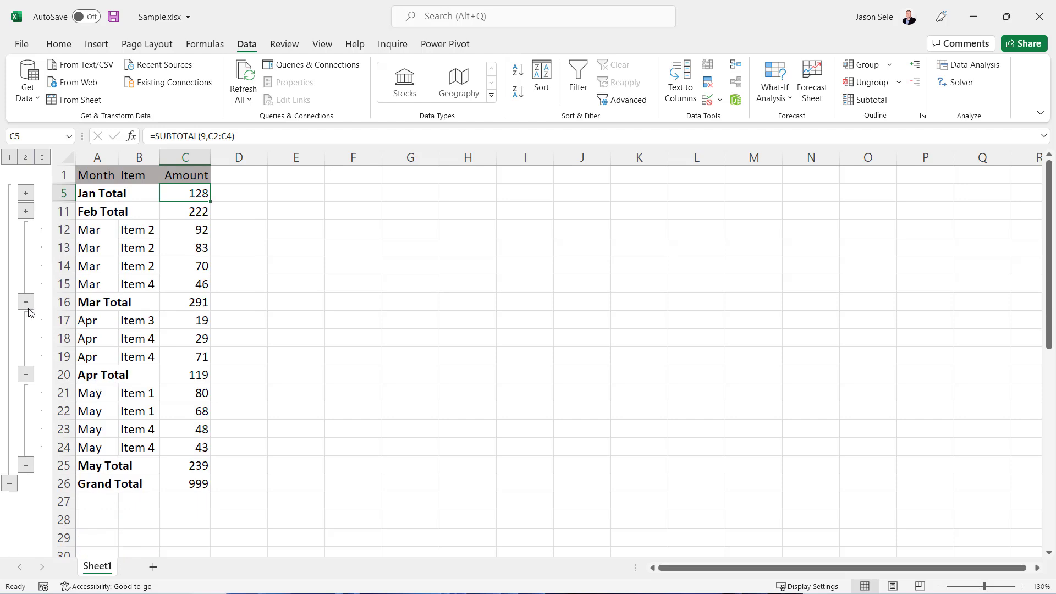
left_click(26, 303)
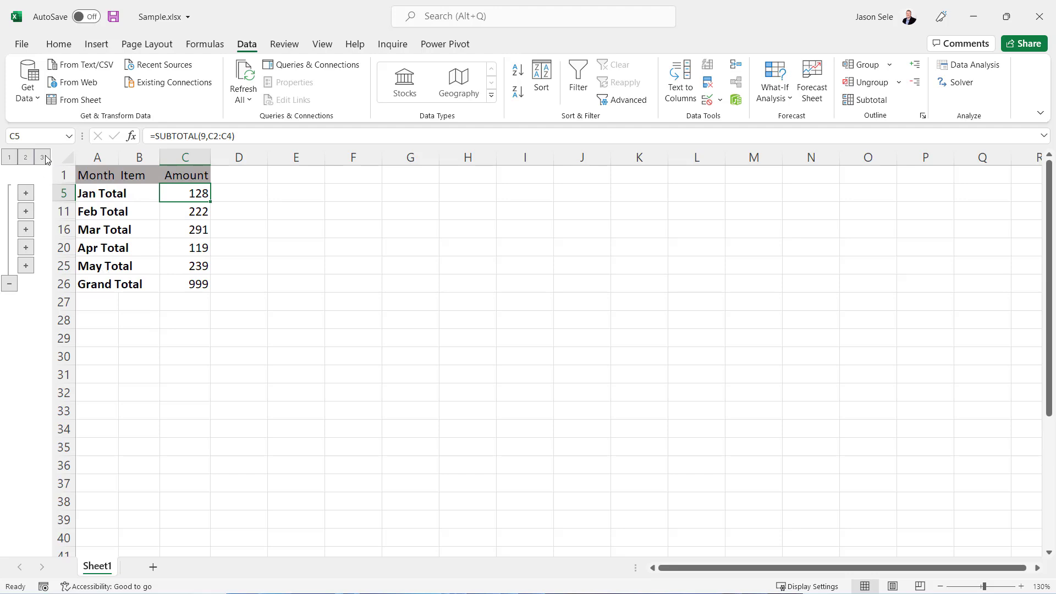
left_click(42, 157)
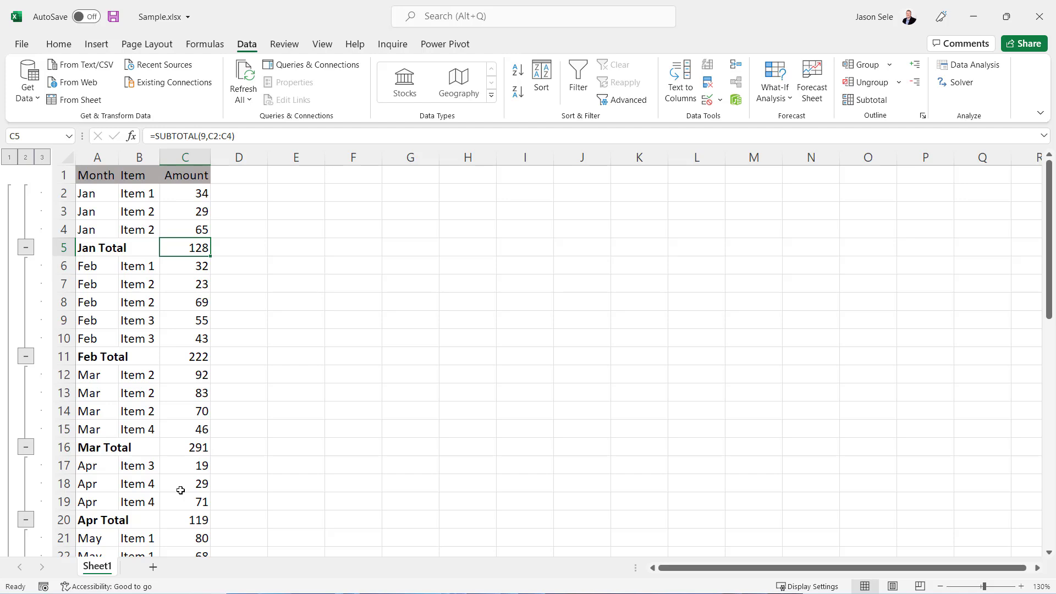
mouse_move(581, 157)
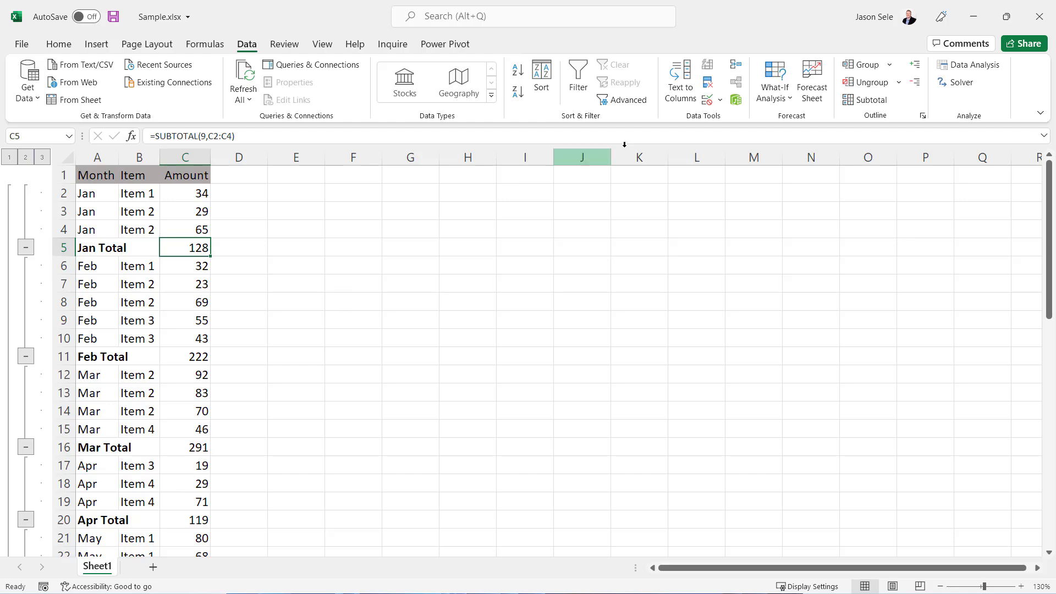
- Remove all subtotals through the Data > Subtotal dialog
left_click(870, 100)
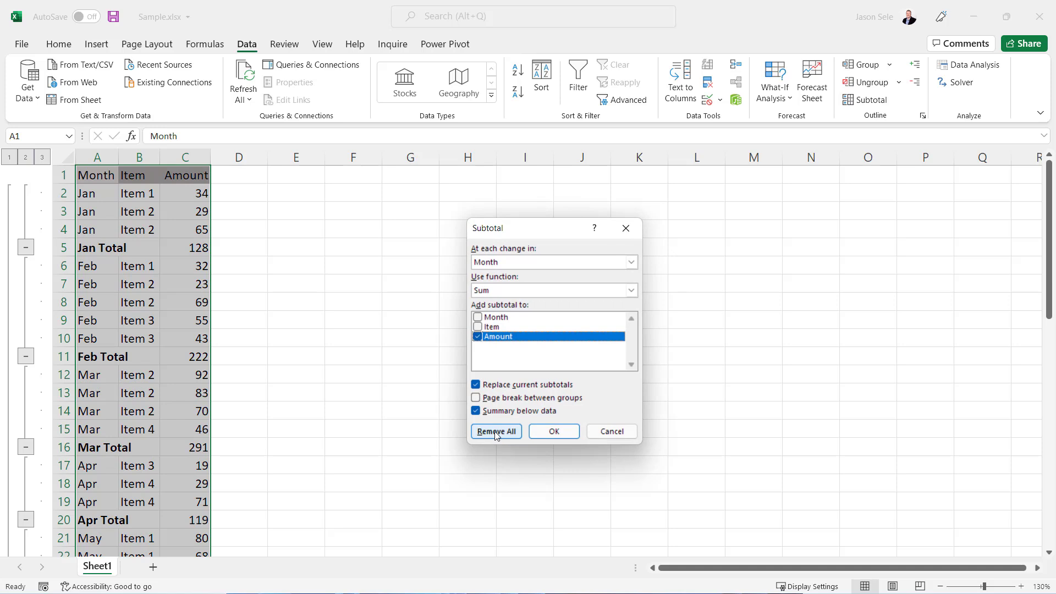
left_click(496, 432)
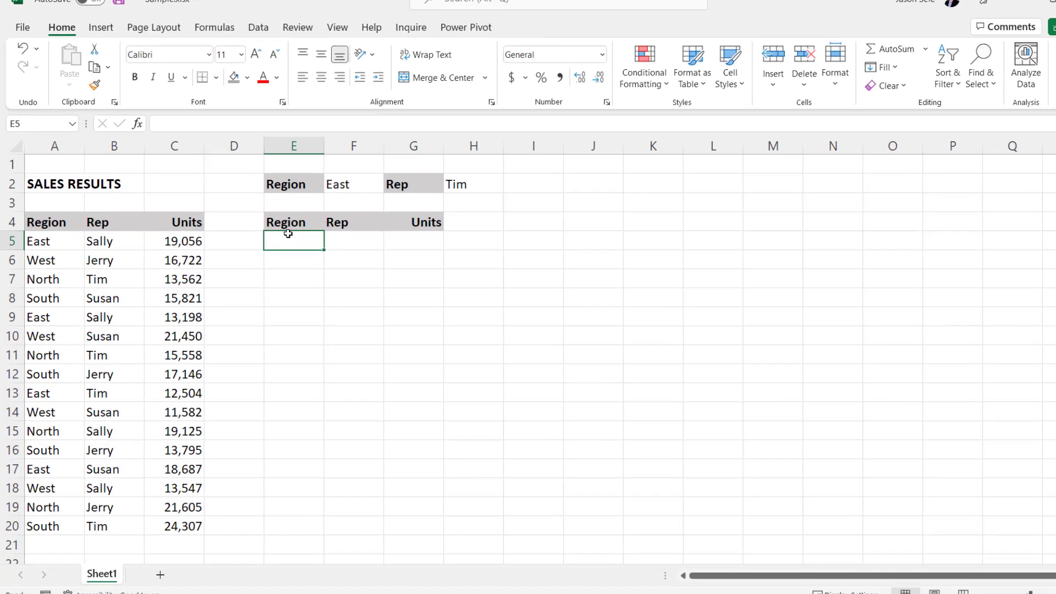
- Enter =FILTER(A5:C20,A5:A20=F2) in E5 to list the four East rows
type("=FILTER(A5:C20")
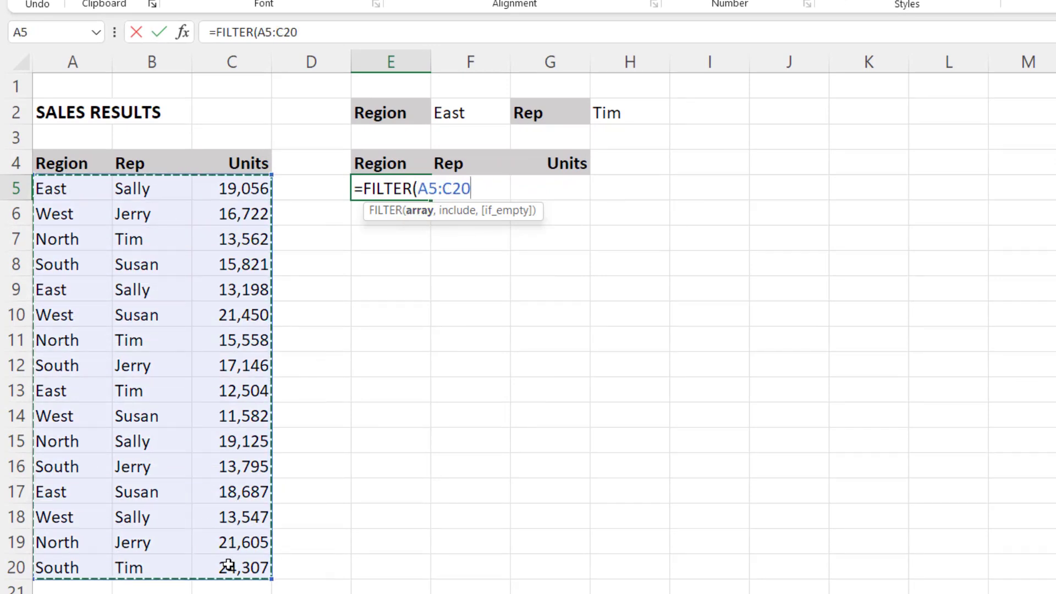
type(",")
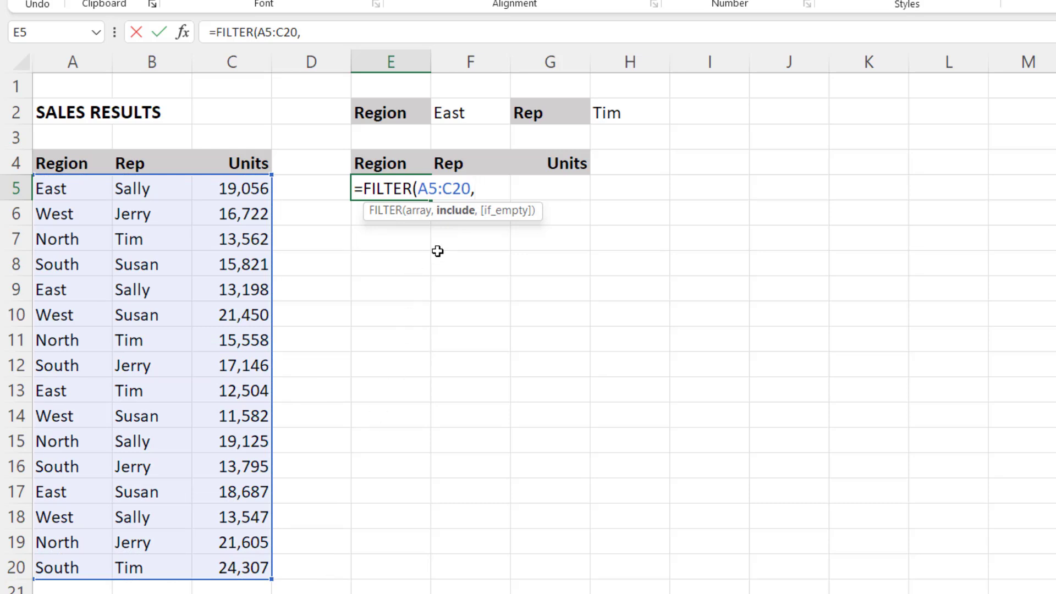
mouse_move(90, 191)
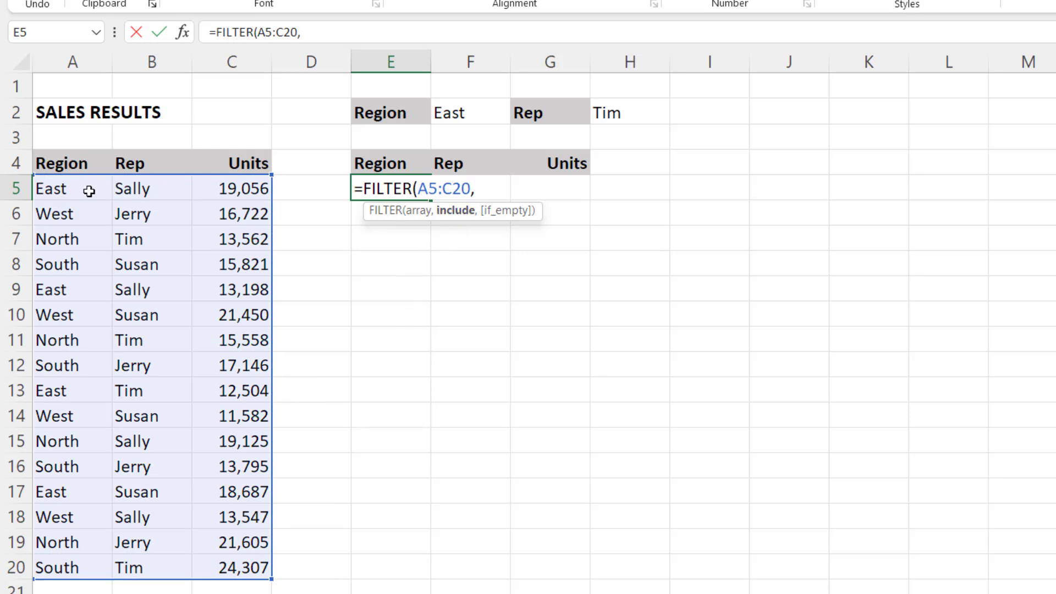
type("A5:A20=")
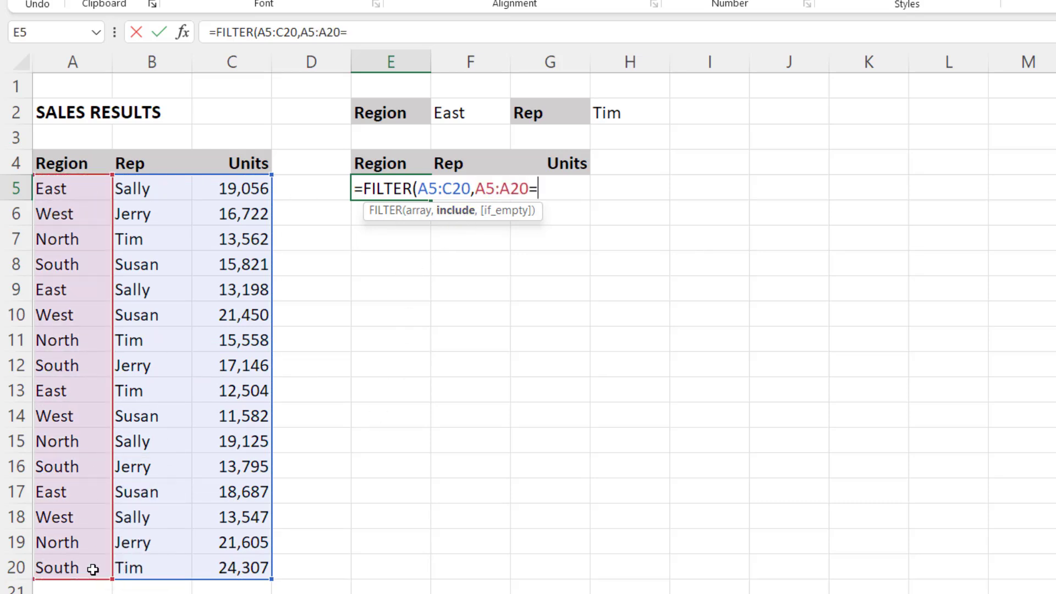
left_click(470, 112)
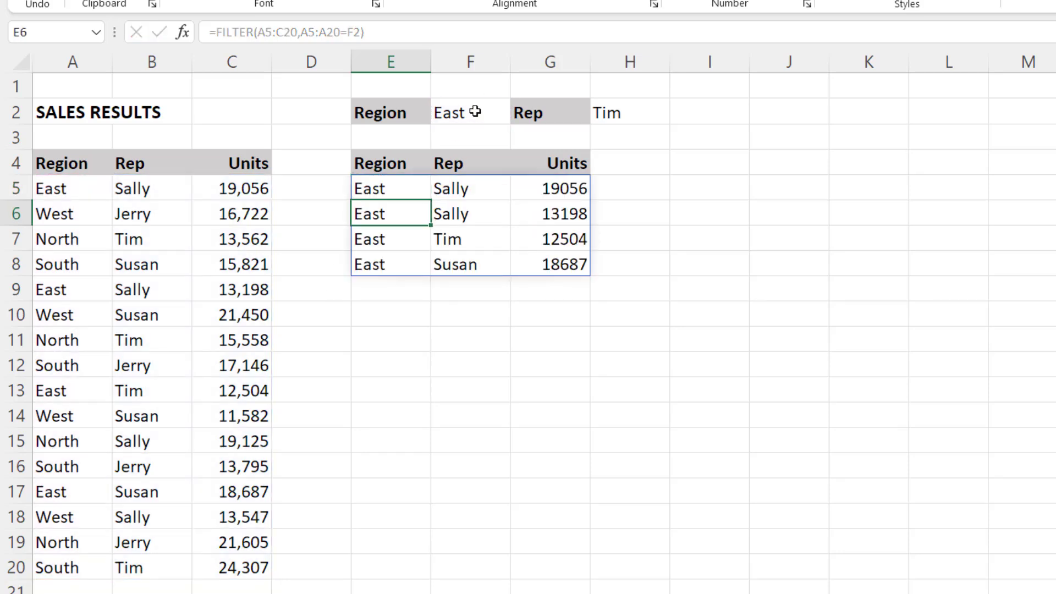
left_click(389, 189)
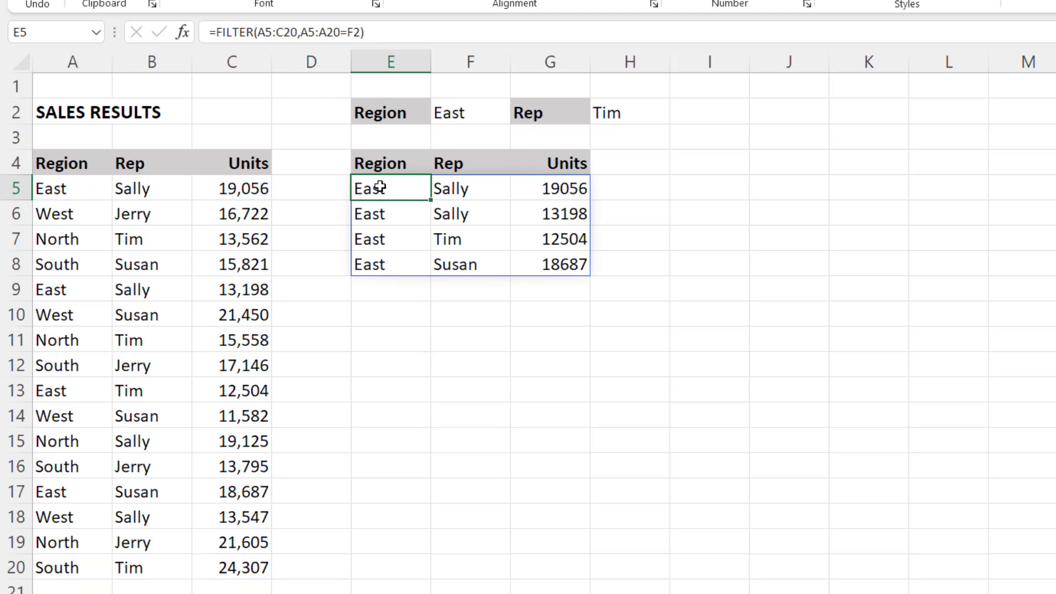
mouse_move(546, 252)
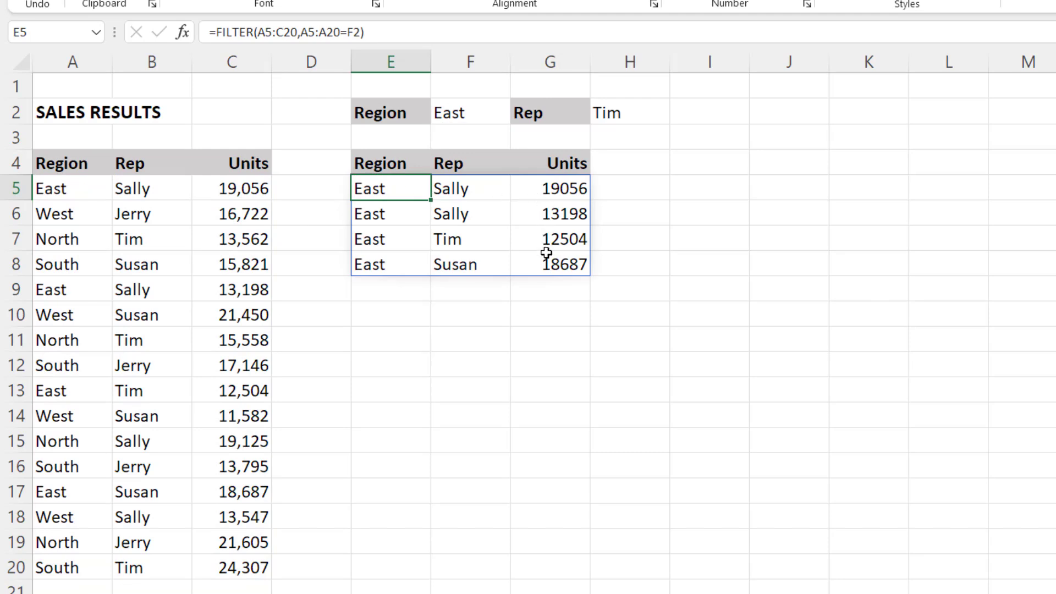
mouse_move(444, 123)
type("North")
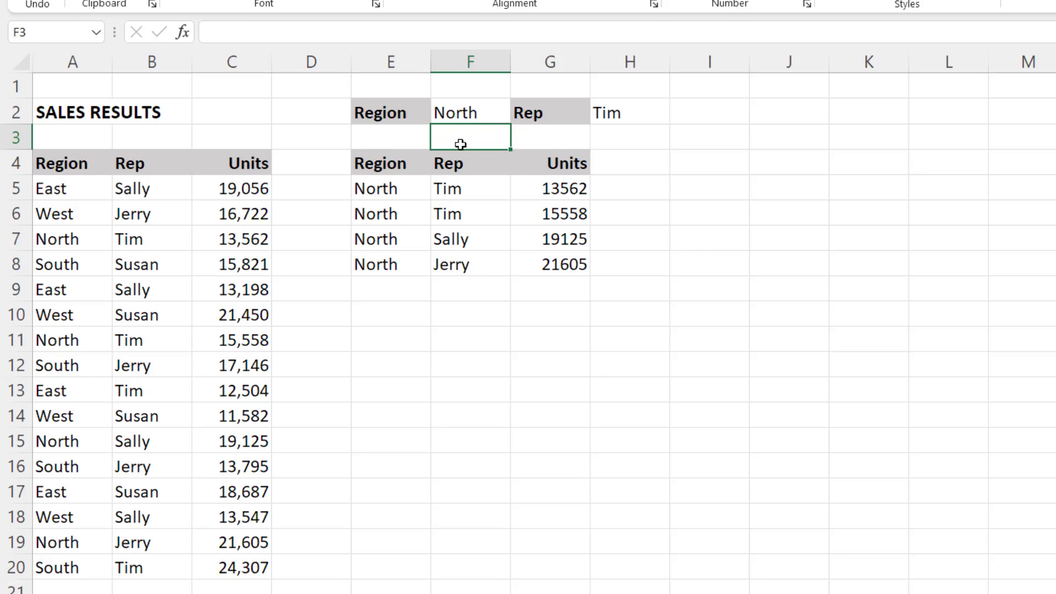
- Review the North filter results in the first three result rows
left_click(390, 188)
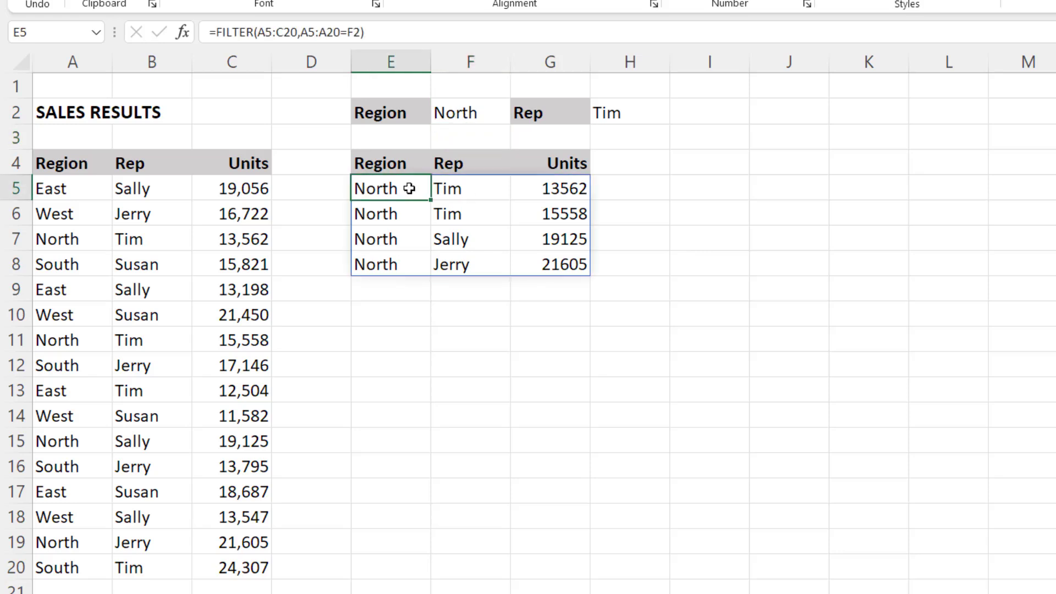
left_click(389, 213)
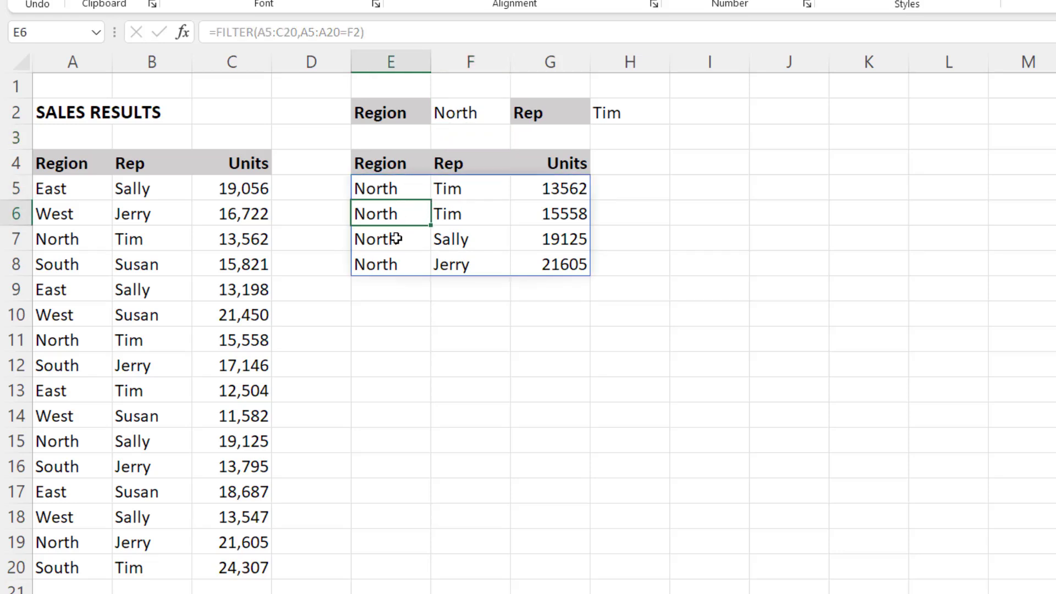
left_click(390, 238)
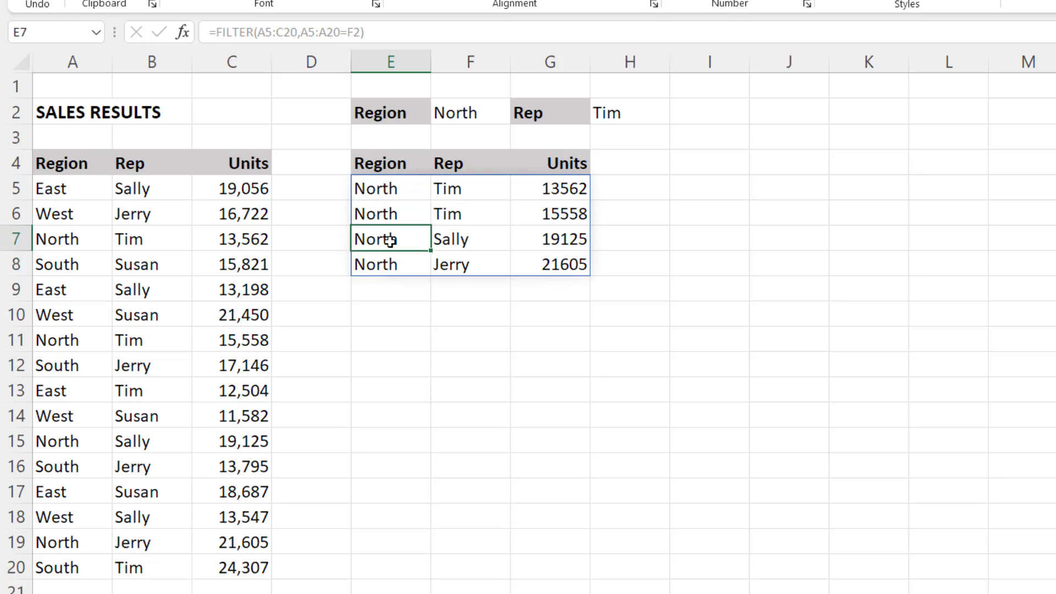
left_click(390, 189)
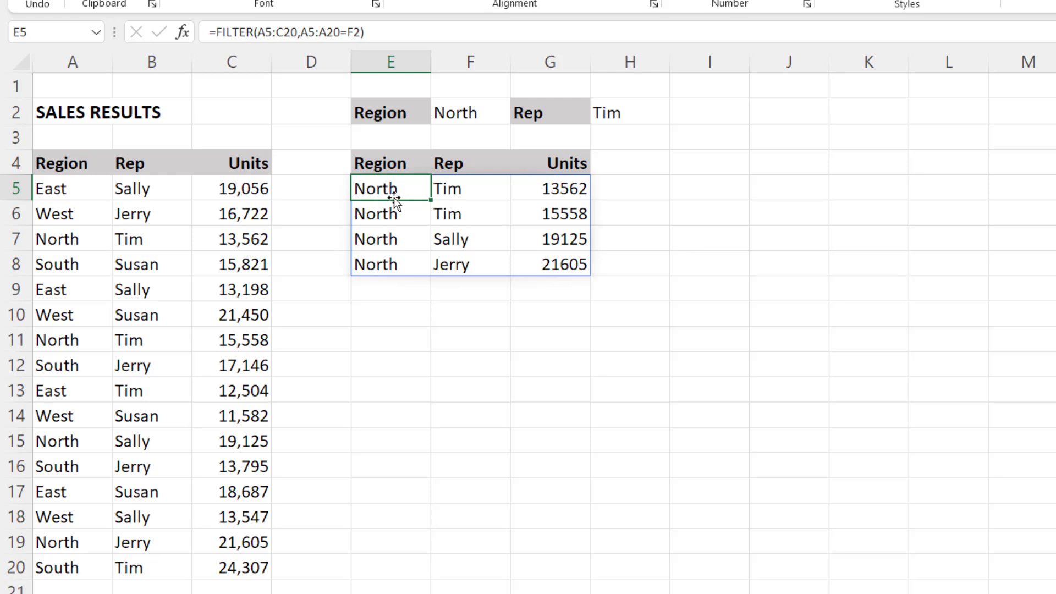
- Edit E5's FILTER formula to match reps against Tim in H2
left_click(303, 32)
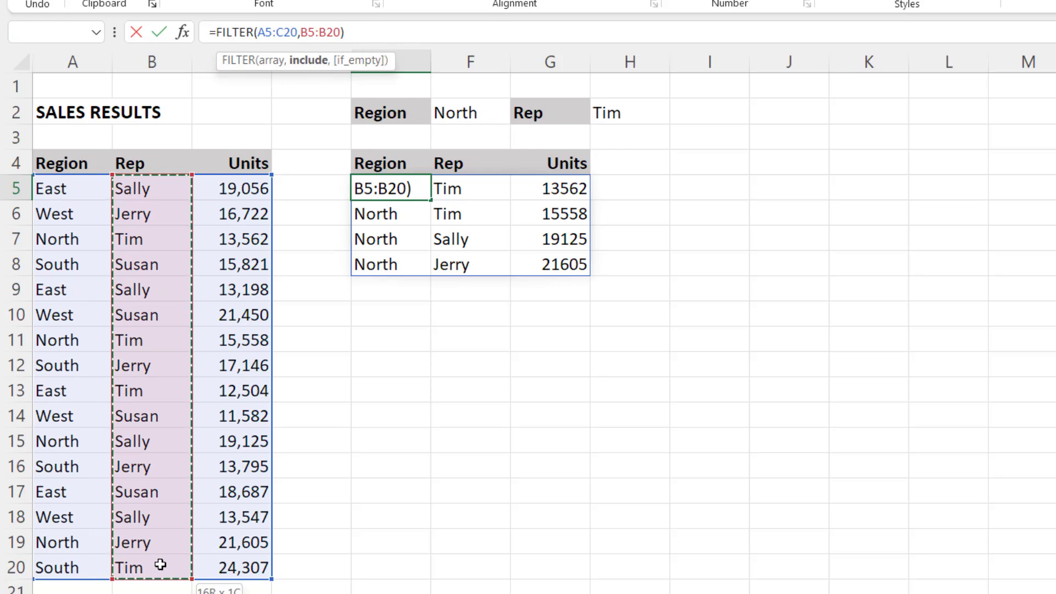
type("=")
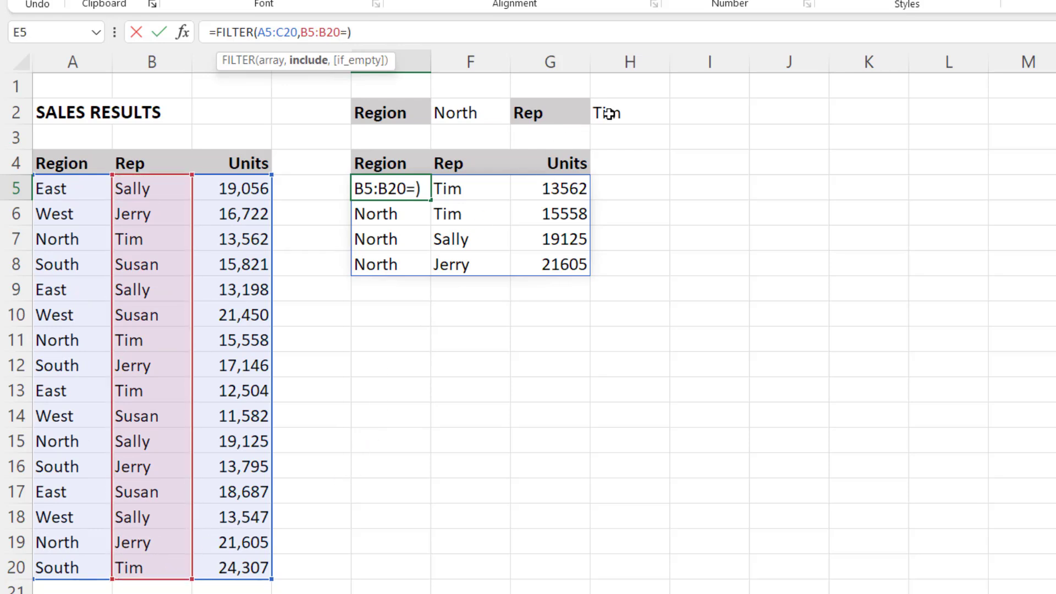
left_click(630, 111)
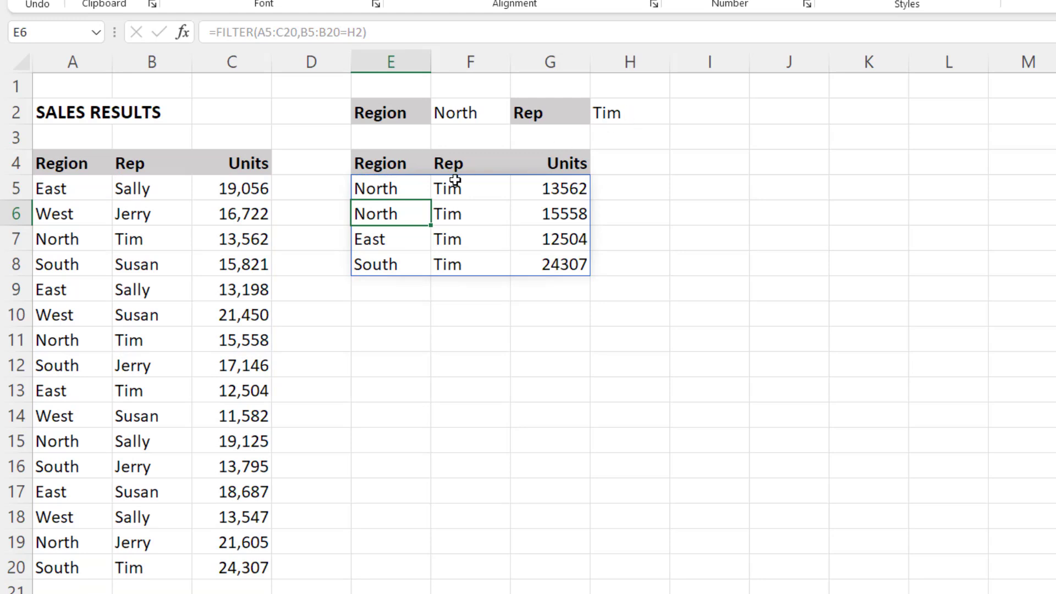
mouse_move(460, 184)
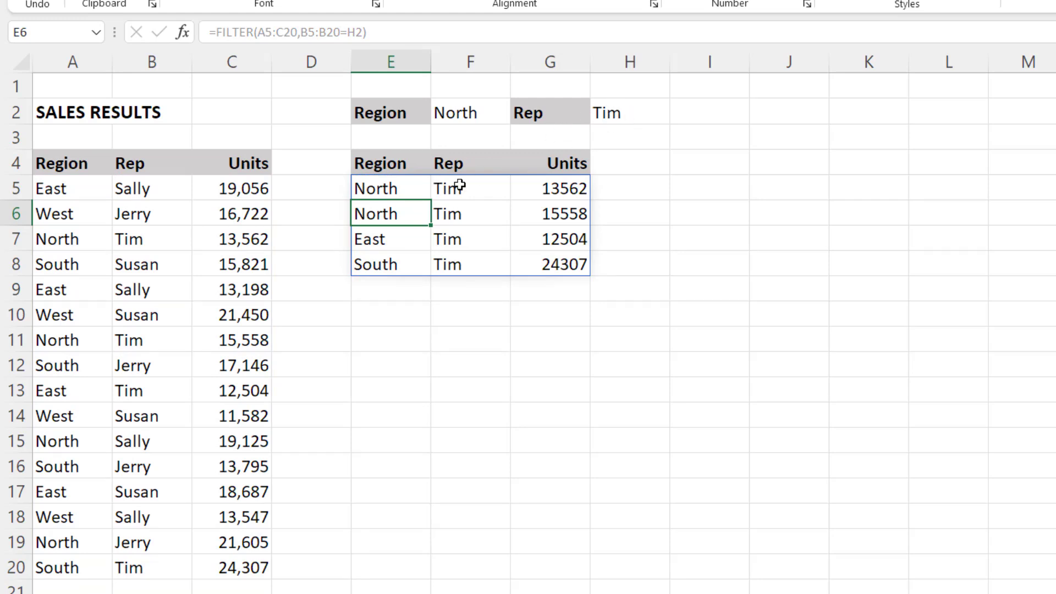
mouse_move(453, 249)
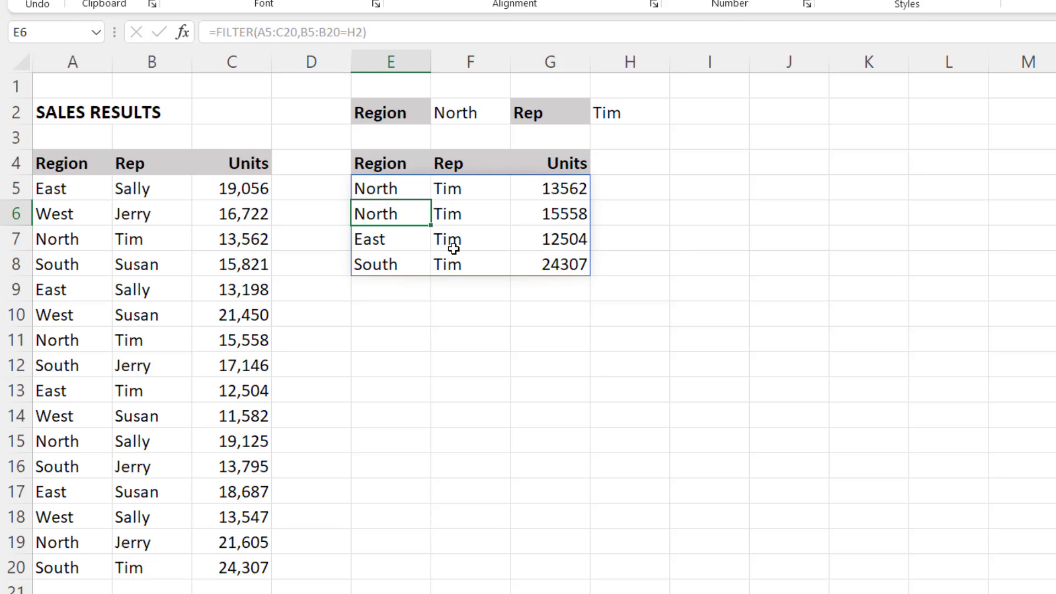
mouse_move(408, 187)
type("(A5:A20=")
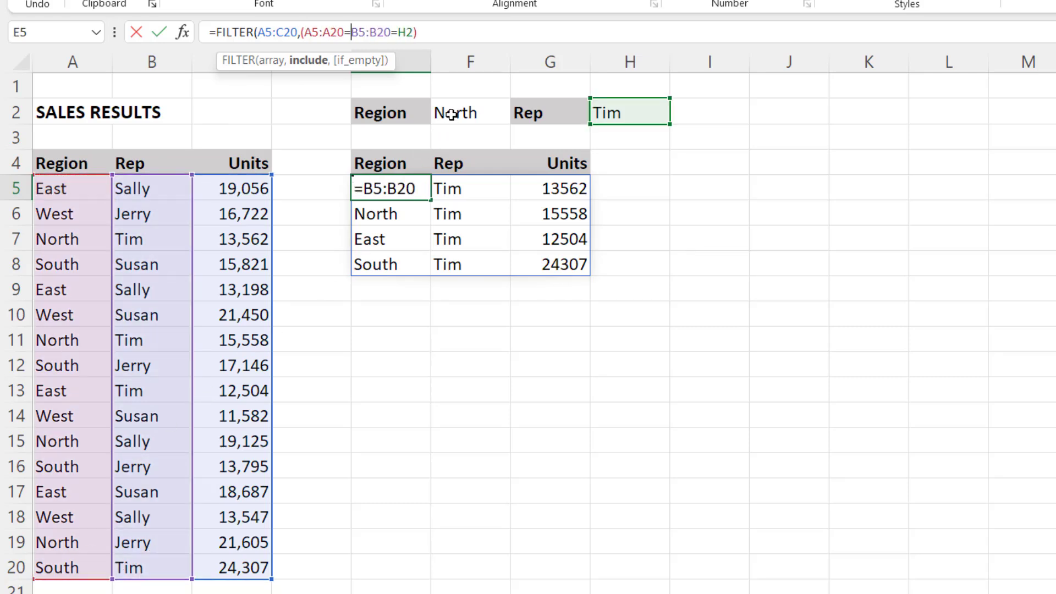
- Make the FILTER require both Region (F2) and Rep (H2), then switch to East and Sally
left_click(469, 112)
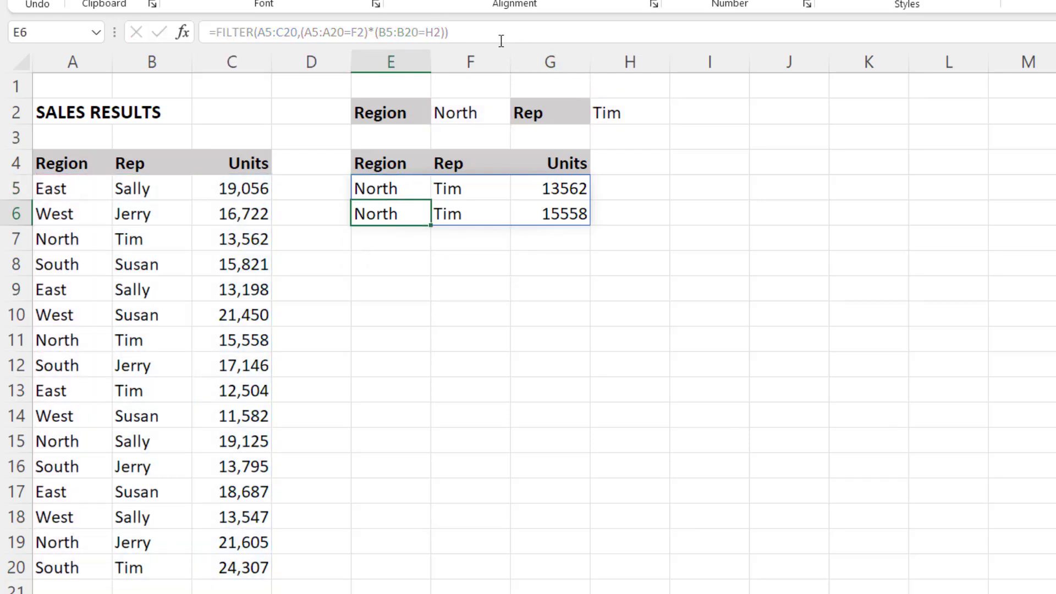
mouse_move(458, 109)
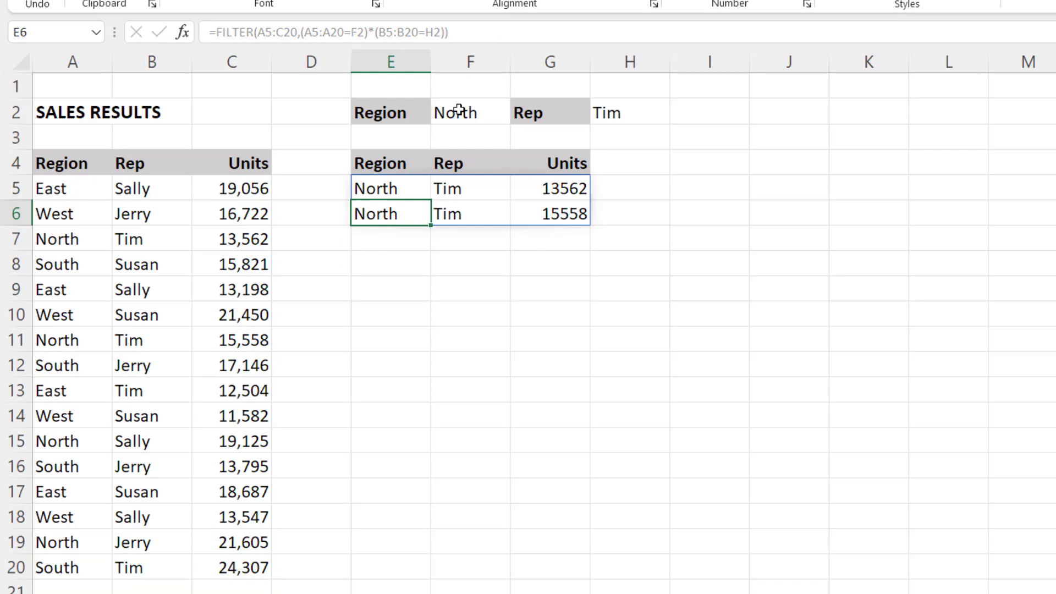
mouse_move(619, 114)
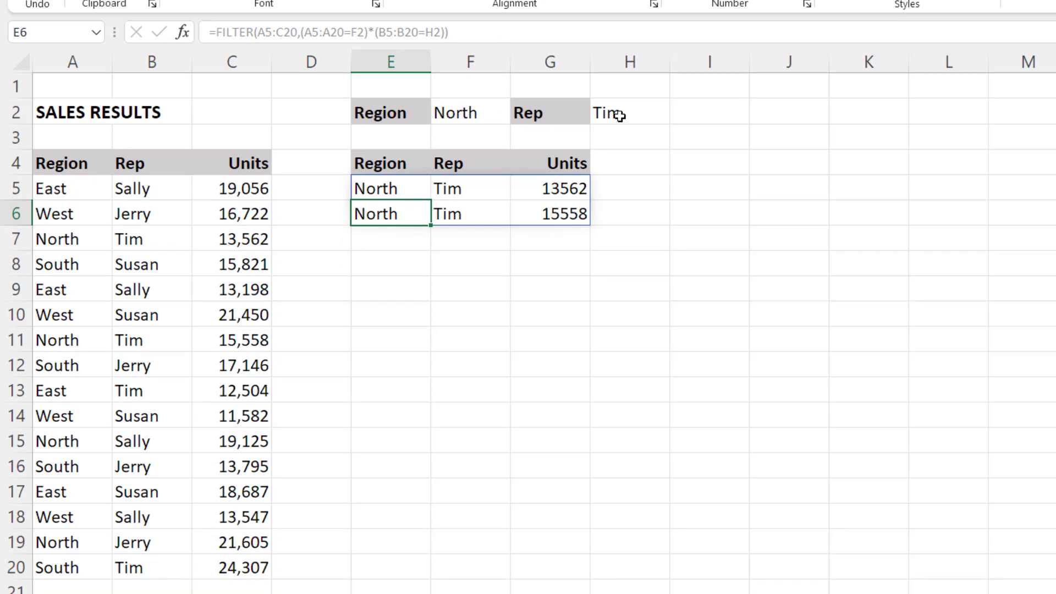
left_click(390, 189)
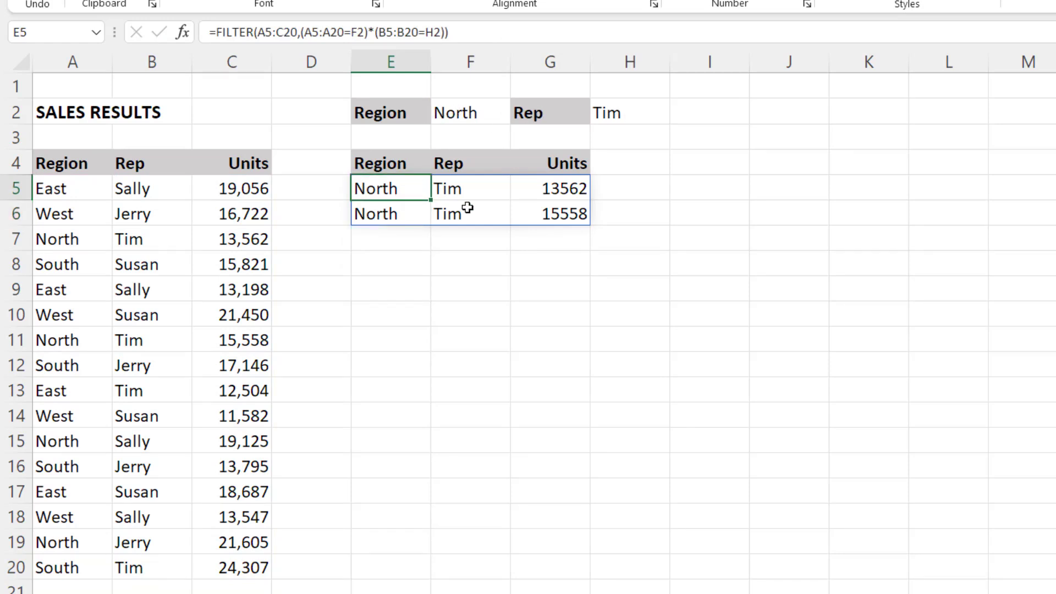
left_click(629, 112)
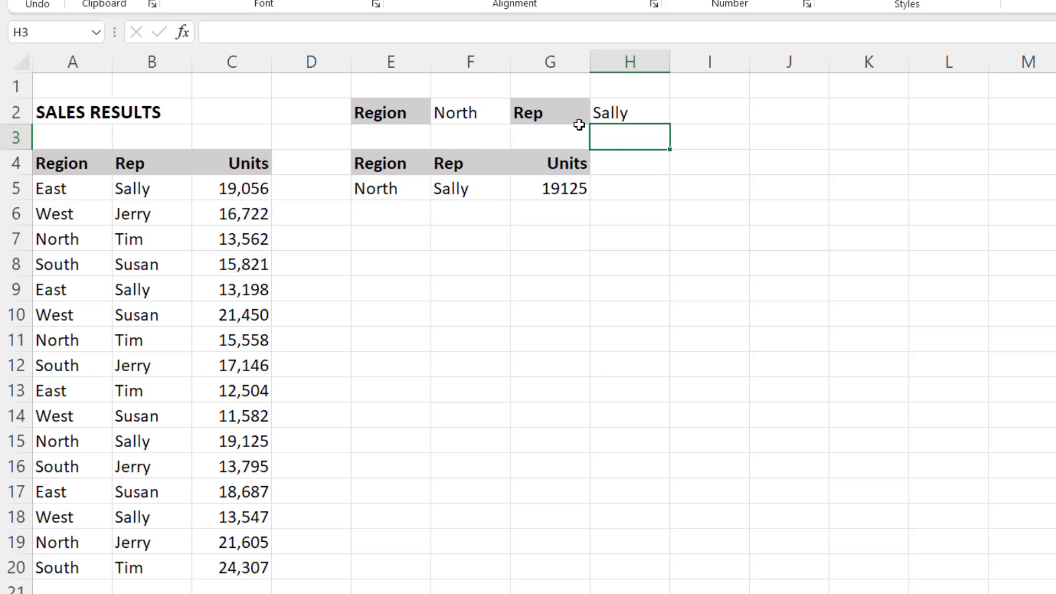
mouse_move(436, 123)
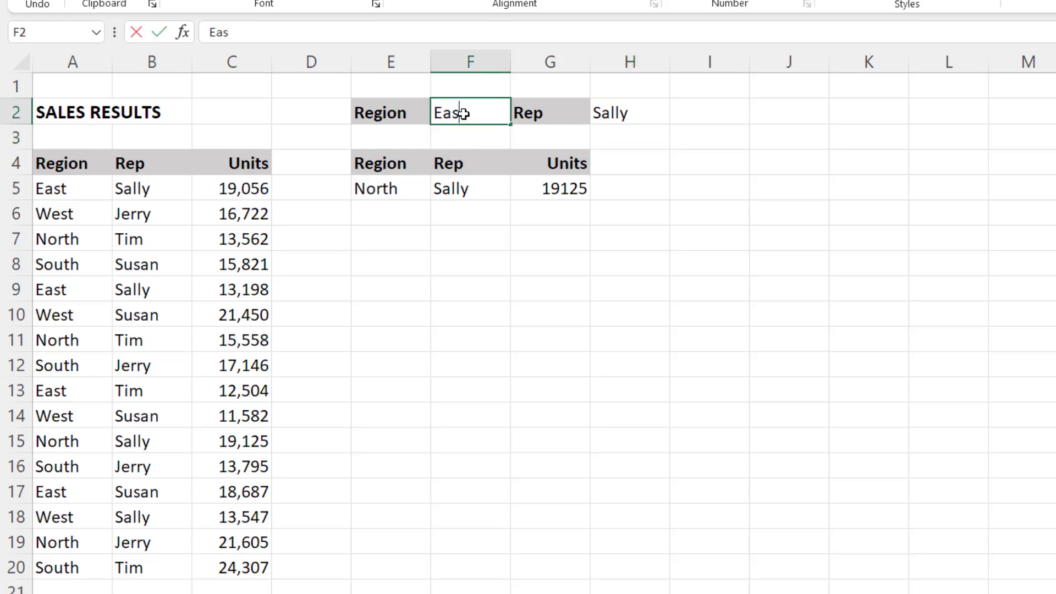
key("Return")
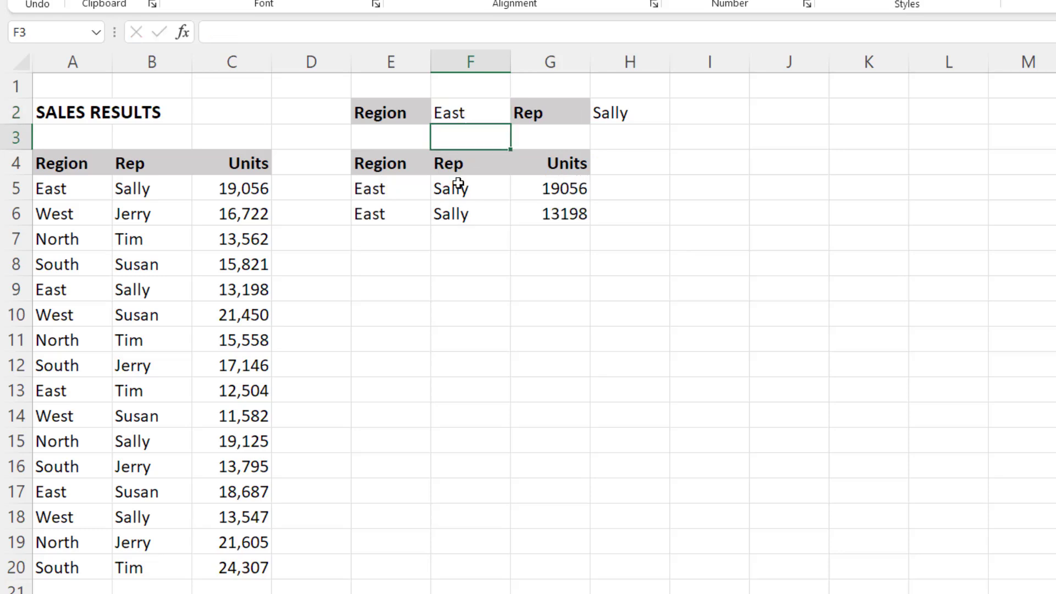
mouse_move(438, 194)
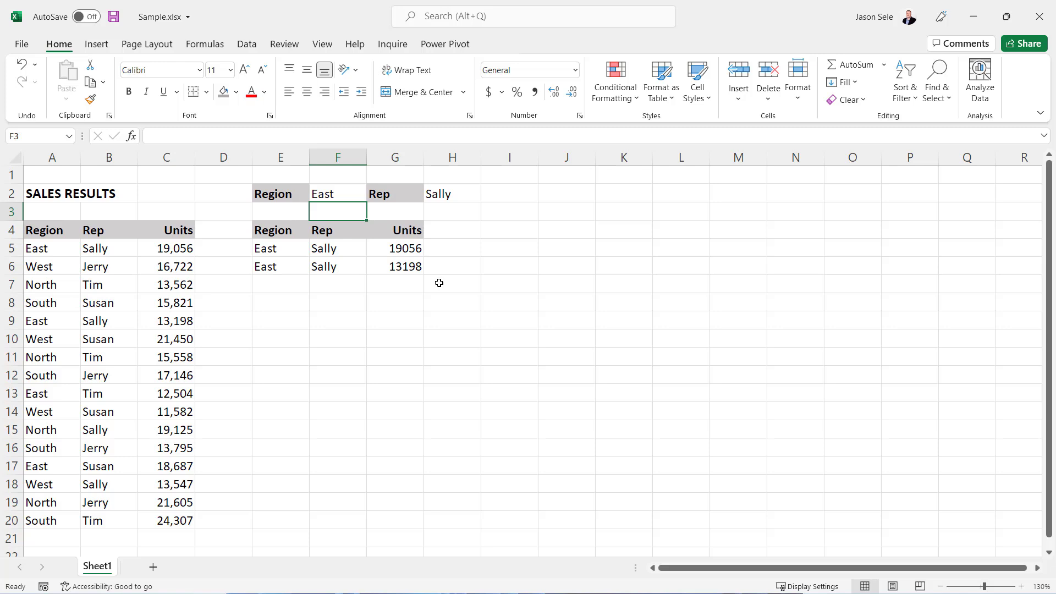
- Start a UNIQUE formula beside the criteria to list distinct Region and Rep values
left_click(510, 193)
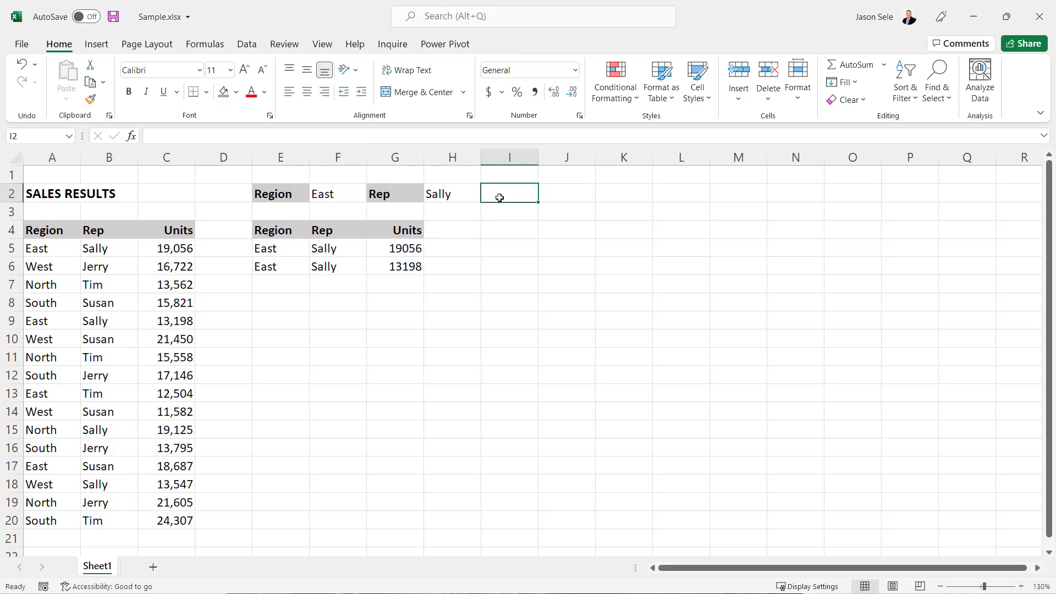
type("=UNIQUE(B5:B20")
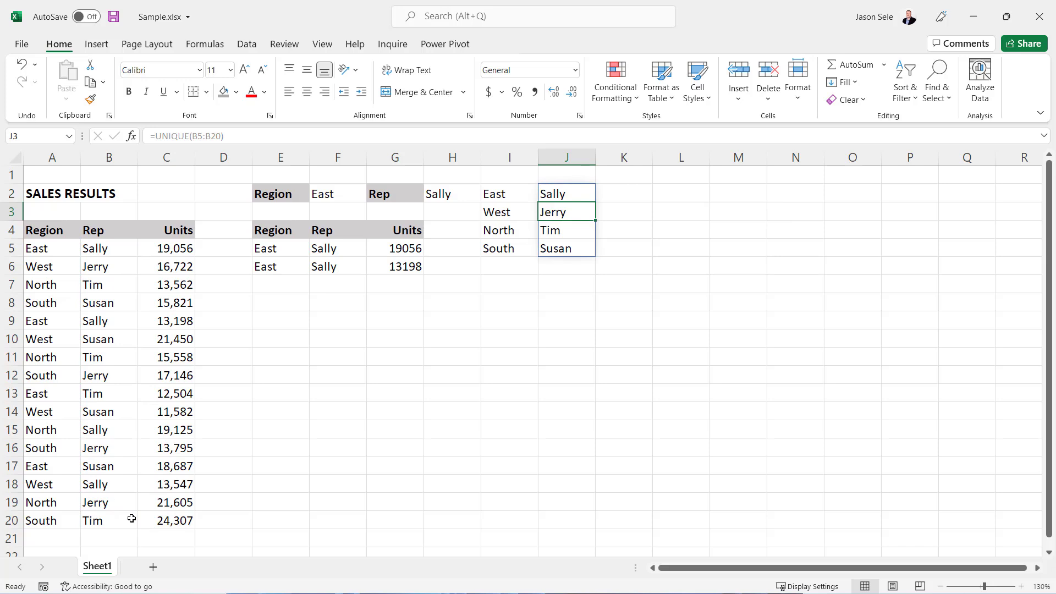
mouse_move(335, 195)
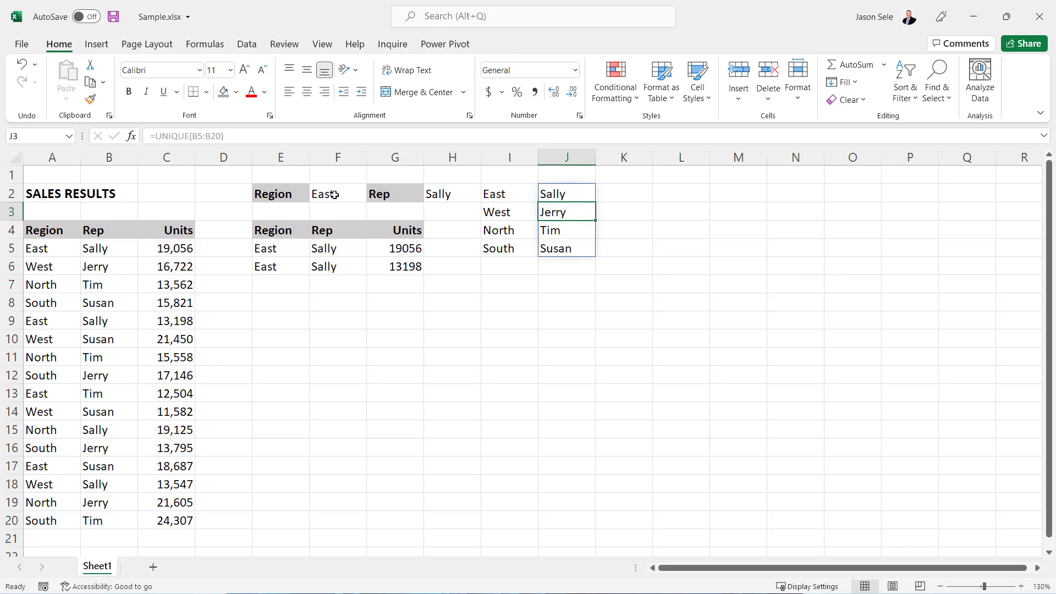
- Add a List data validation drop-down to the Region cell F2
left_click(337, 194)
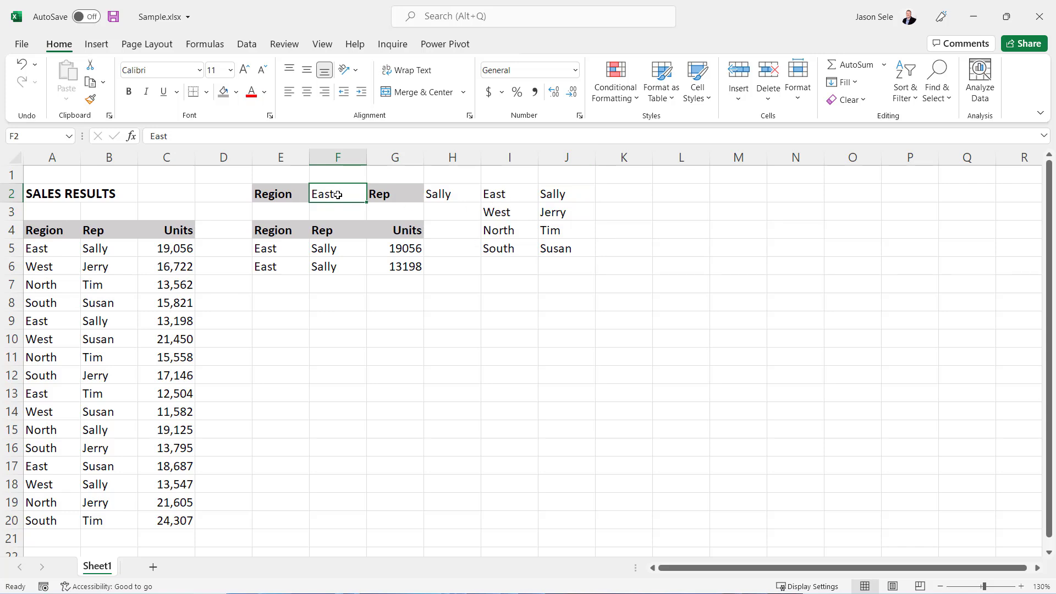
left_click(246, 44)
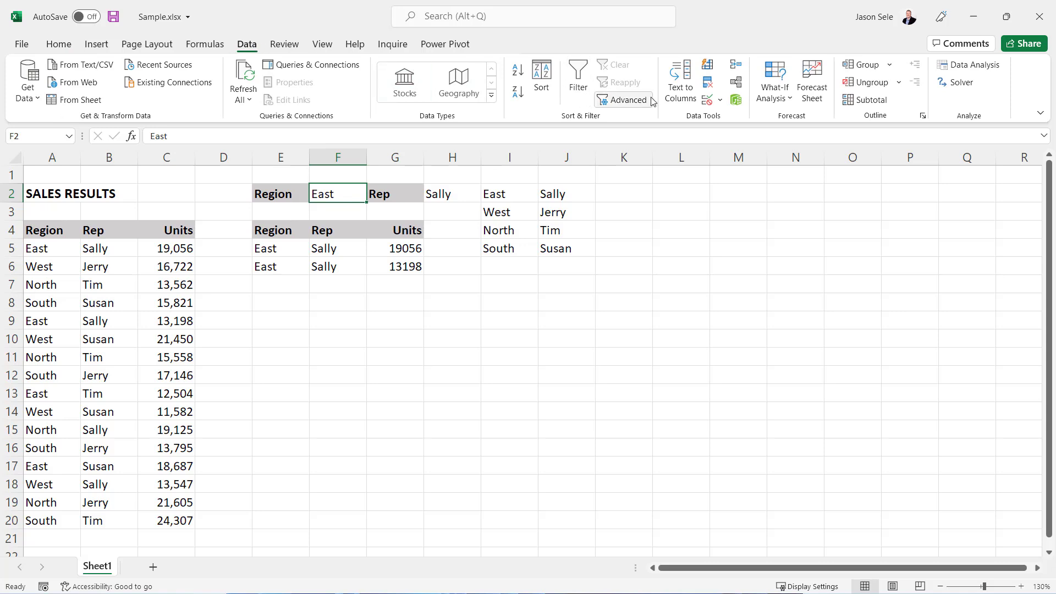
mouse_move(707, 99)
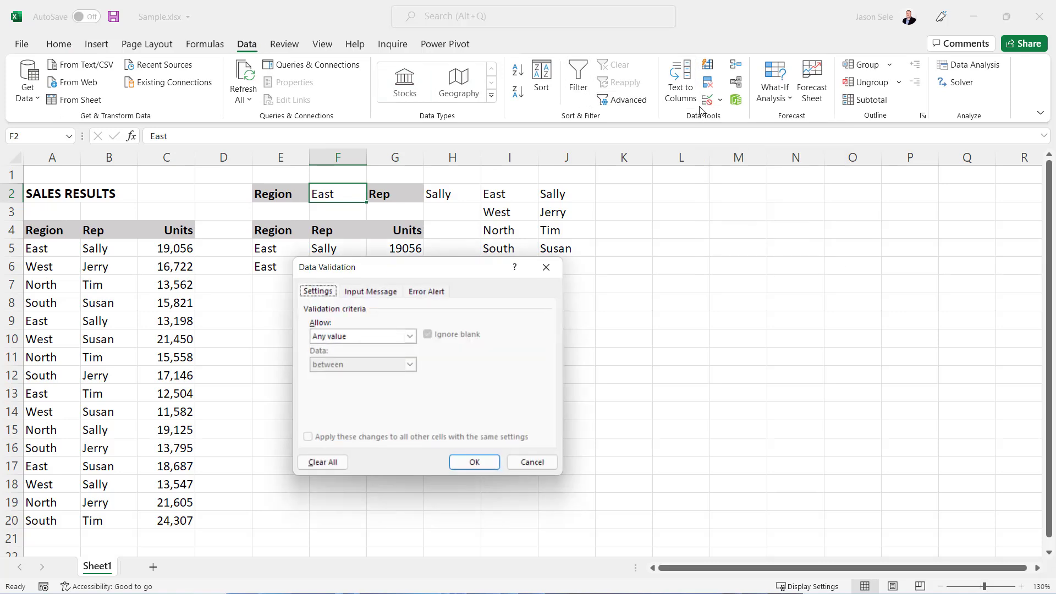
left_click(410, 336)
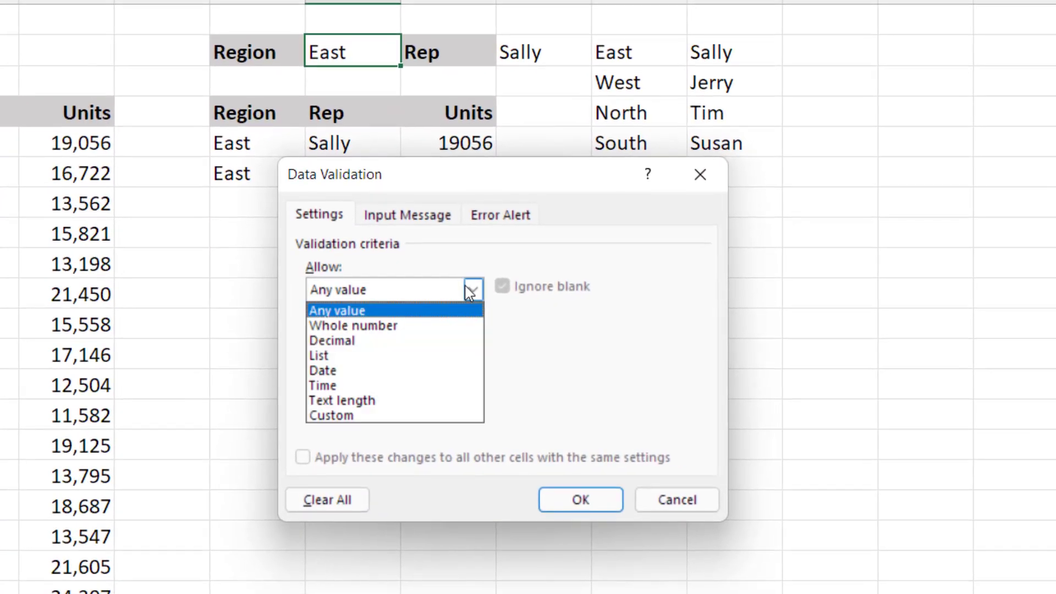
left_click(317, 355)
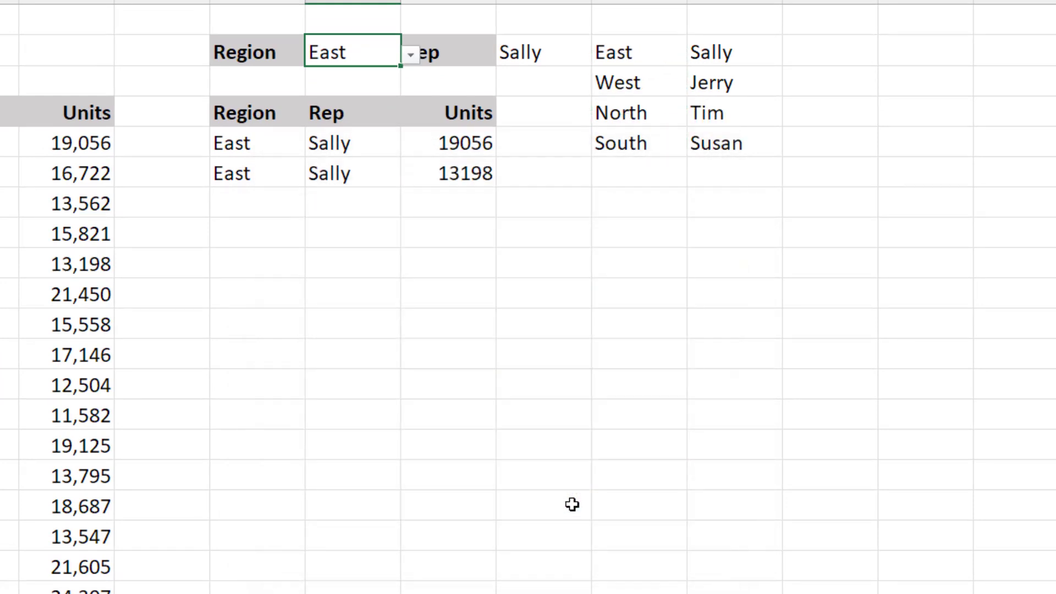
- Pick West from the Region drop-down, then select the Rep cell showing Sally
left_click(411, 53)
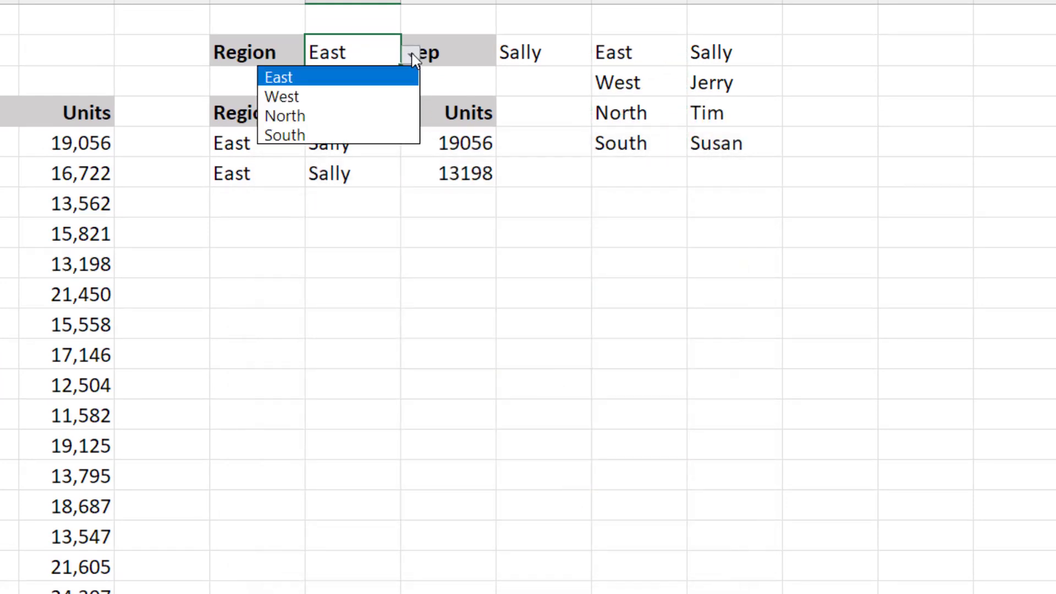
mouse_move(313, 96)
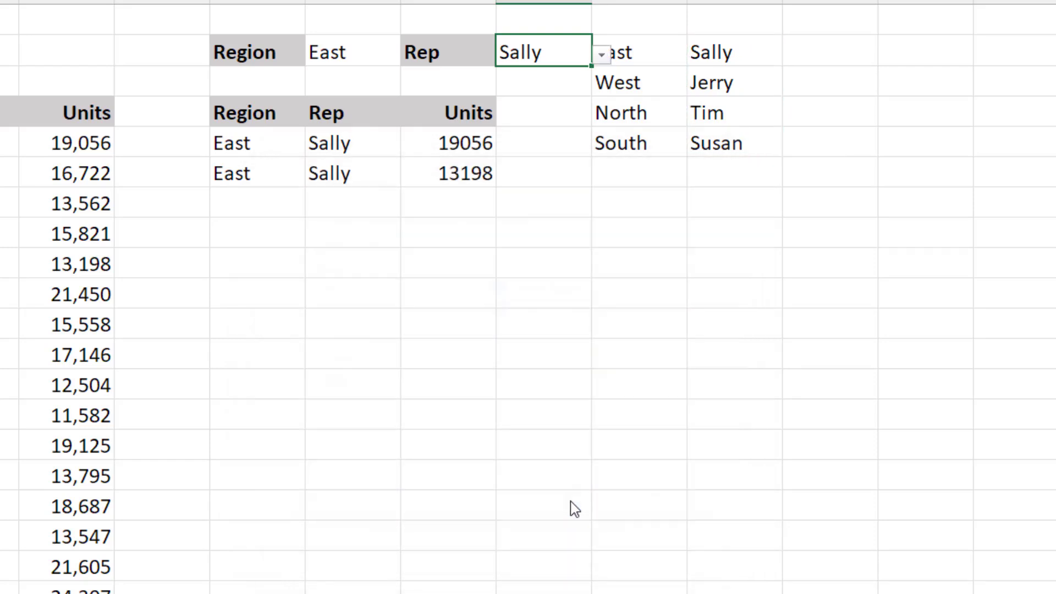
left_click(351, 51)
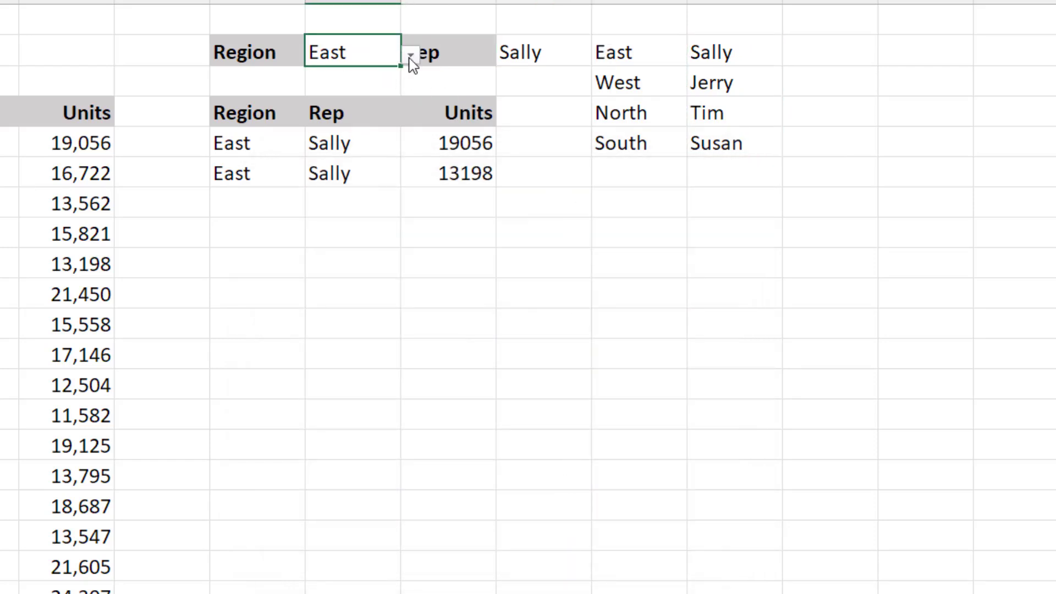
type("West")
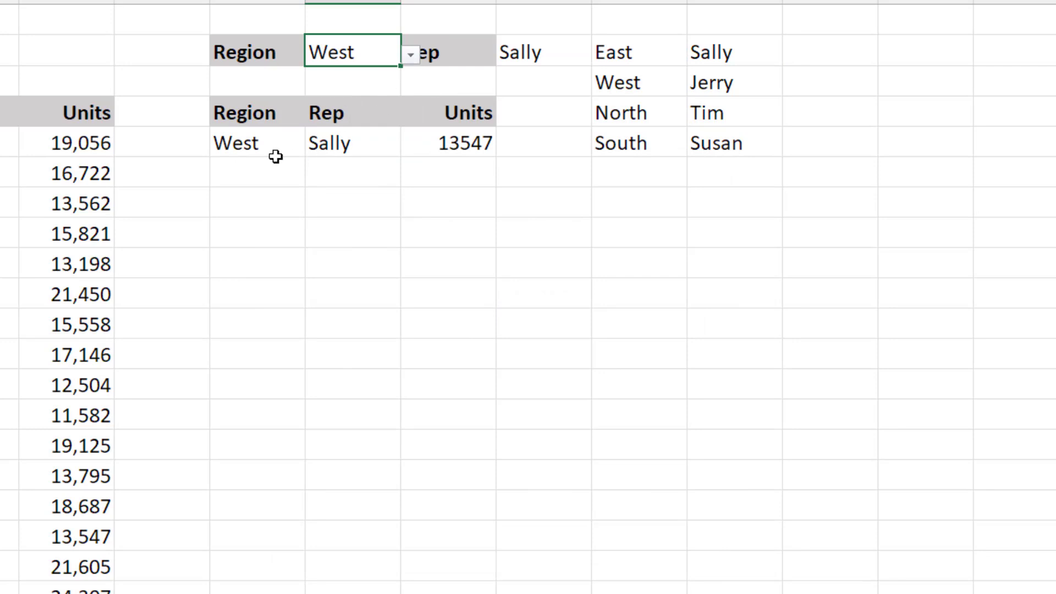
mouse_move(530, 52)
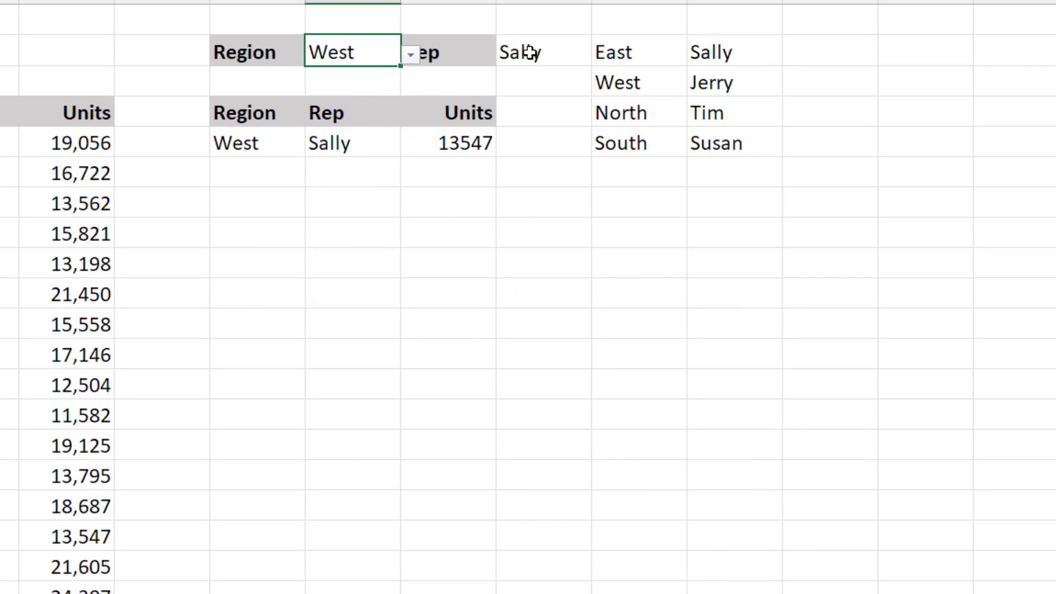
left_click(600, 52)
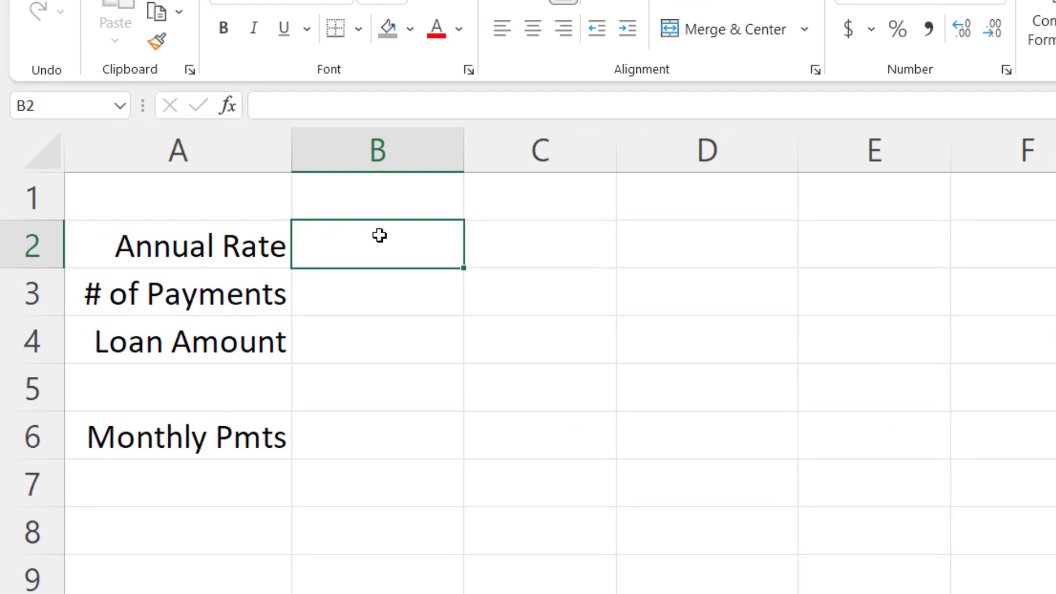
- Enter the annual rate in B2 formatted as a percentage, then move to # of Payments
type(".045")
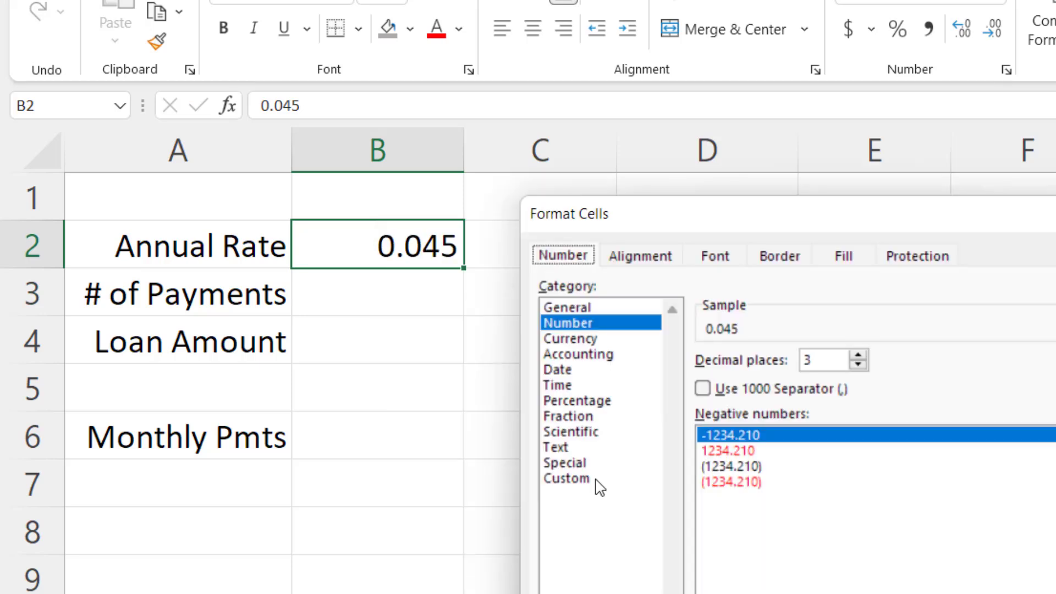
left_click(576, 401)
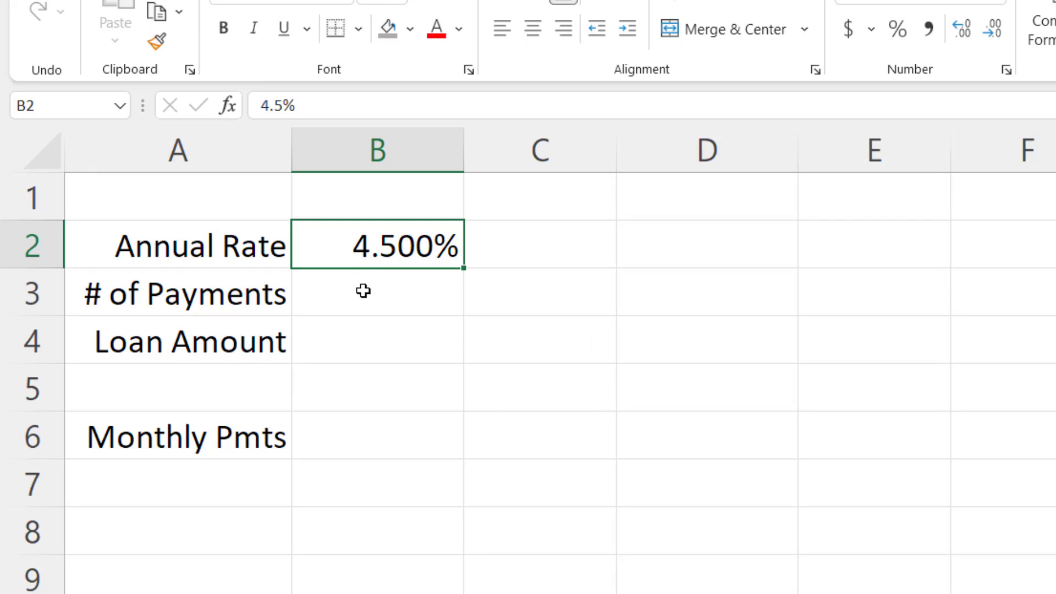
left_click(377, 293)
type("60")
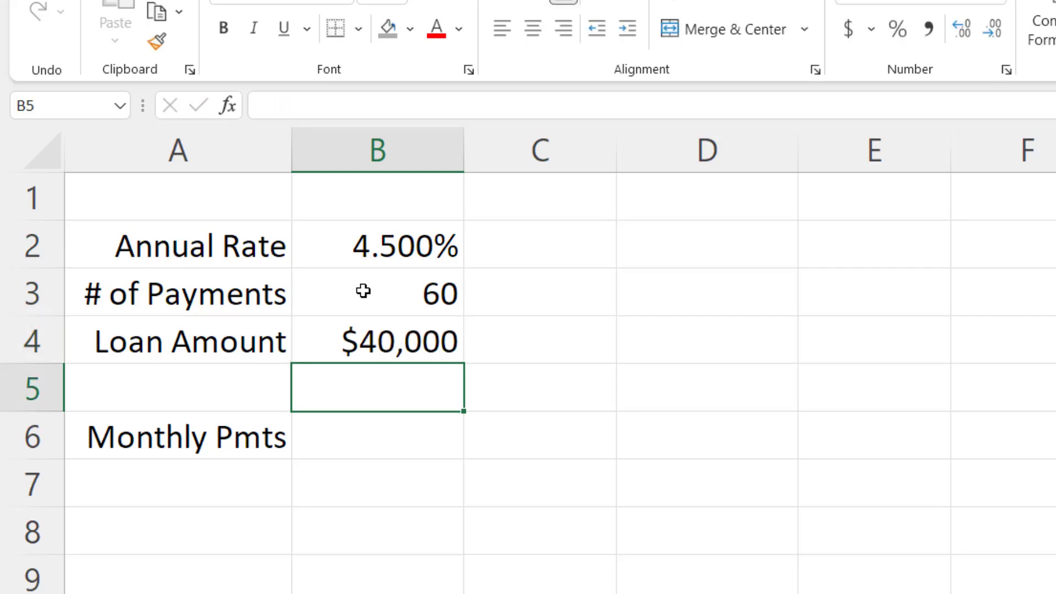
- Enter =PMT(B2/12,B3,B4) in B6 for the monthly payment
left_click(376, 435)
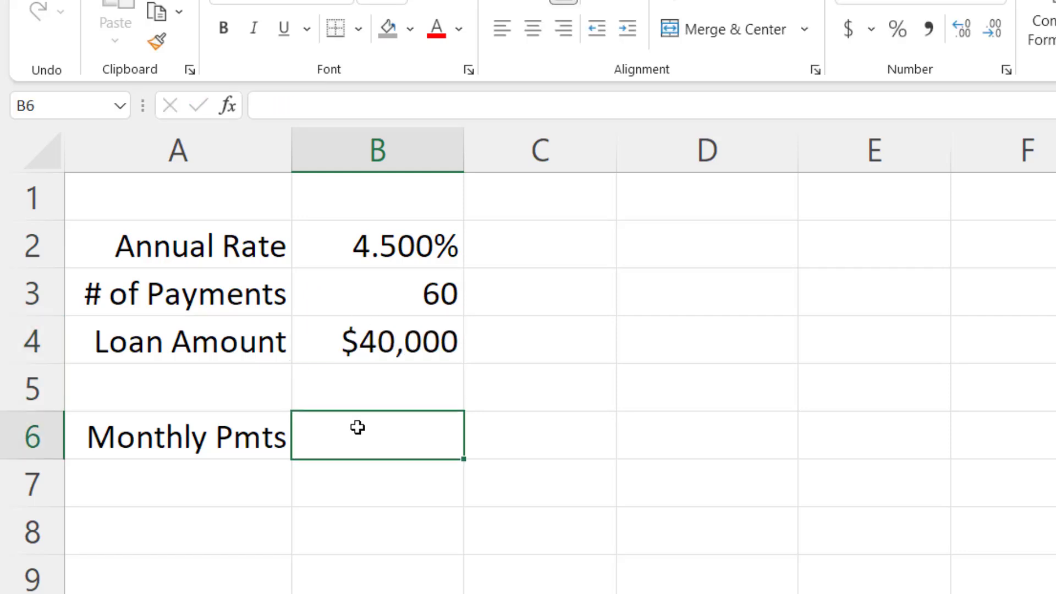
type("=PMT(")
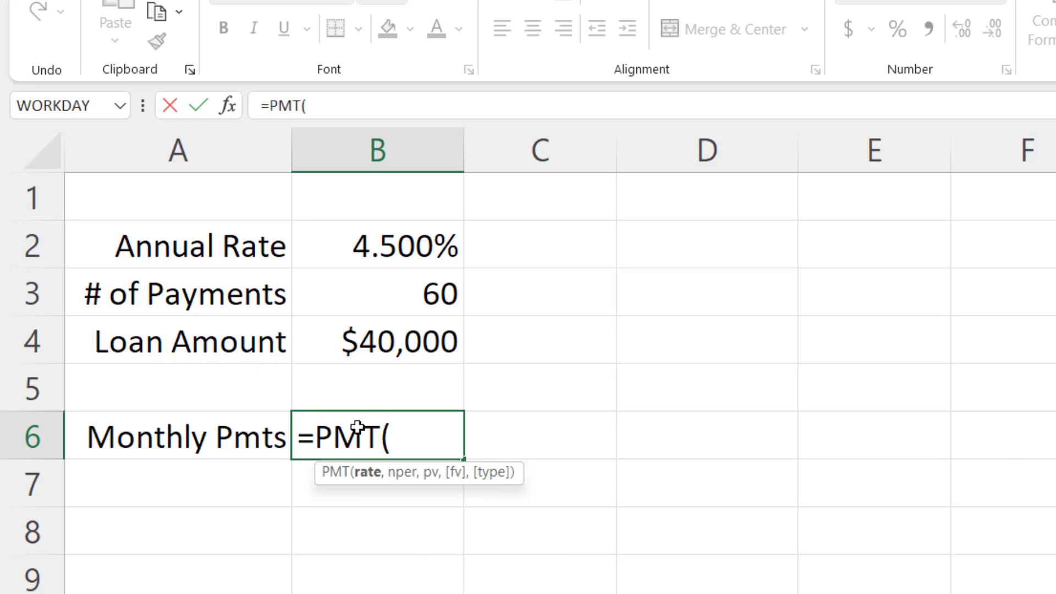
left_click(376, 246)
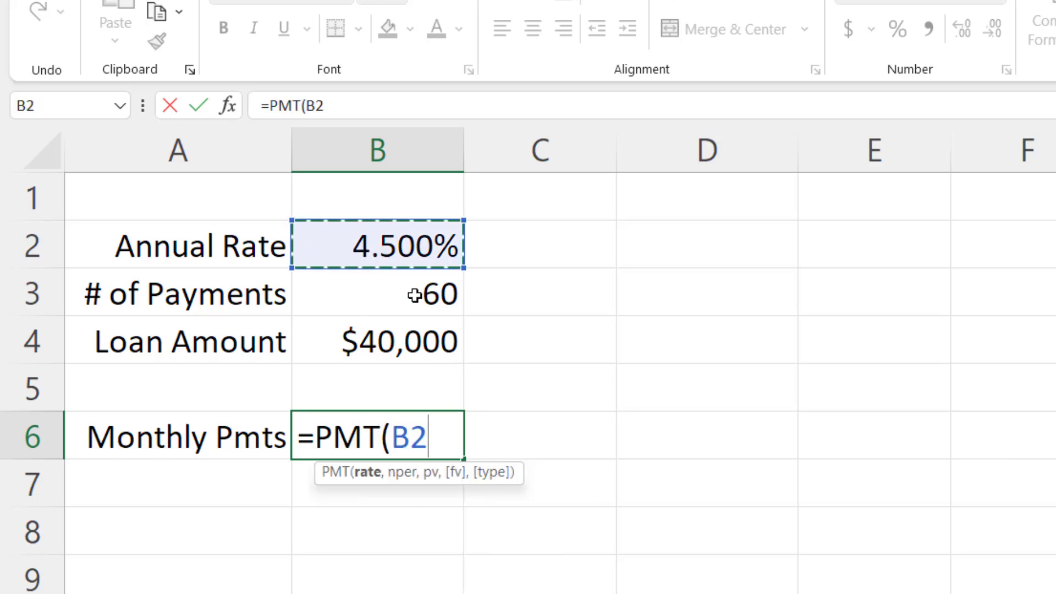
mouse_move(347, 349)
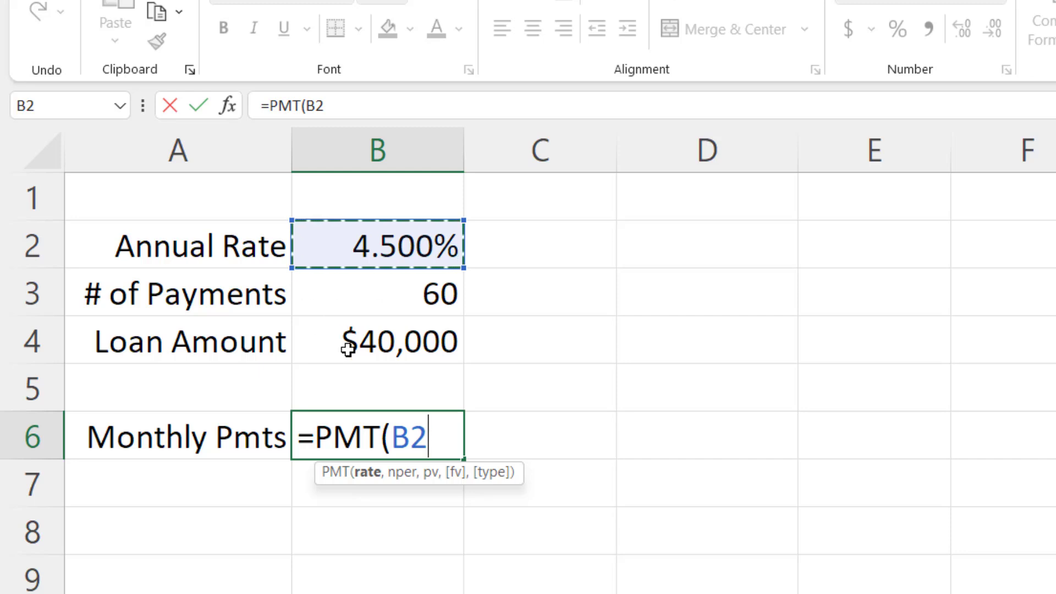
mouse_move(403, 273)
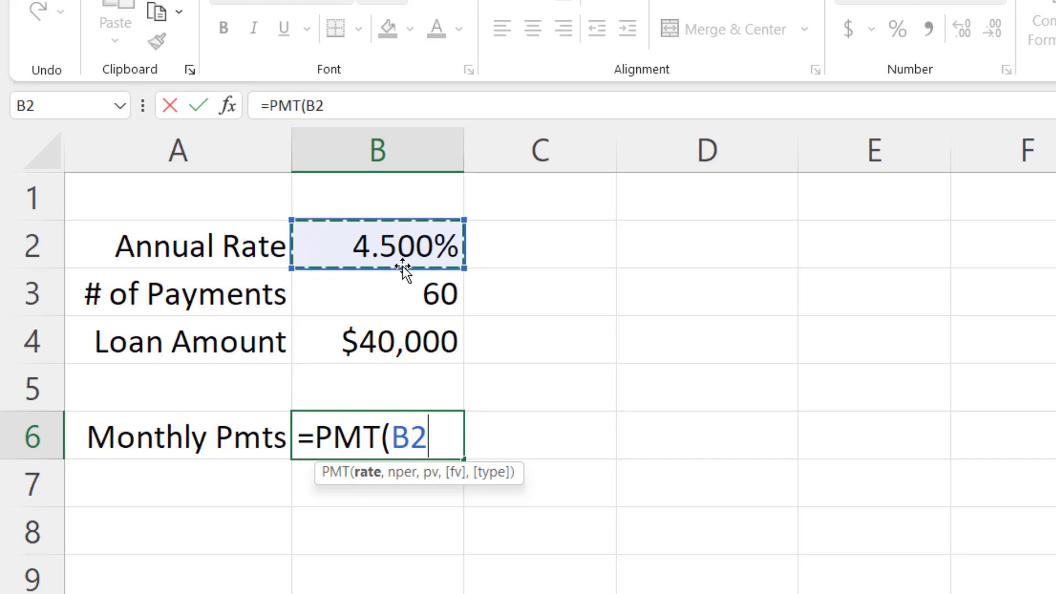
type("/12,")
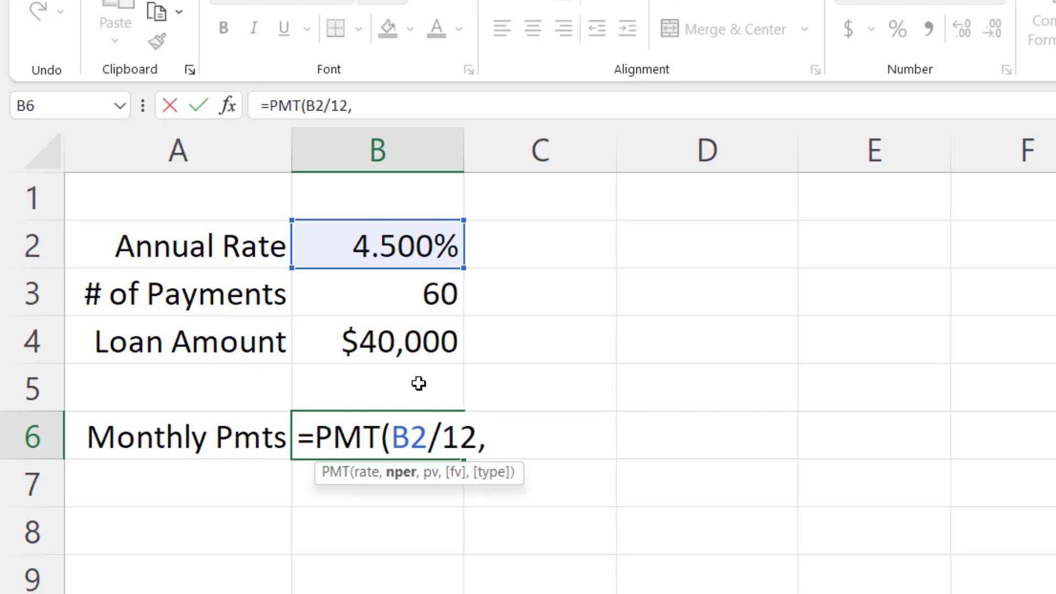
left_click(377, 293)
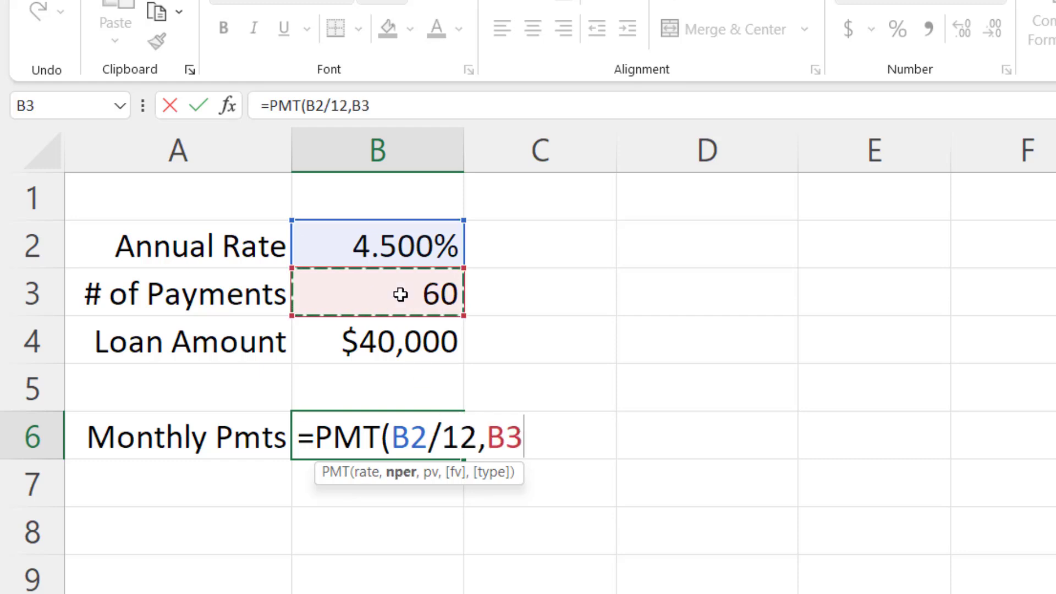
left_click(376, 342)
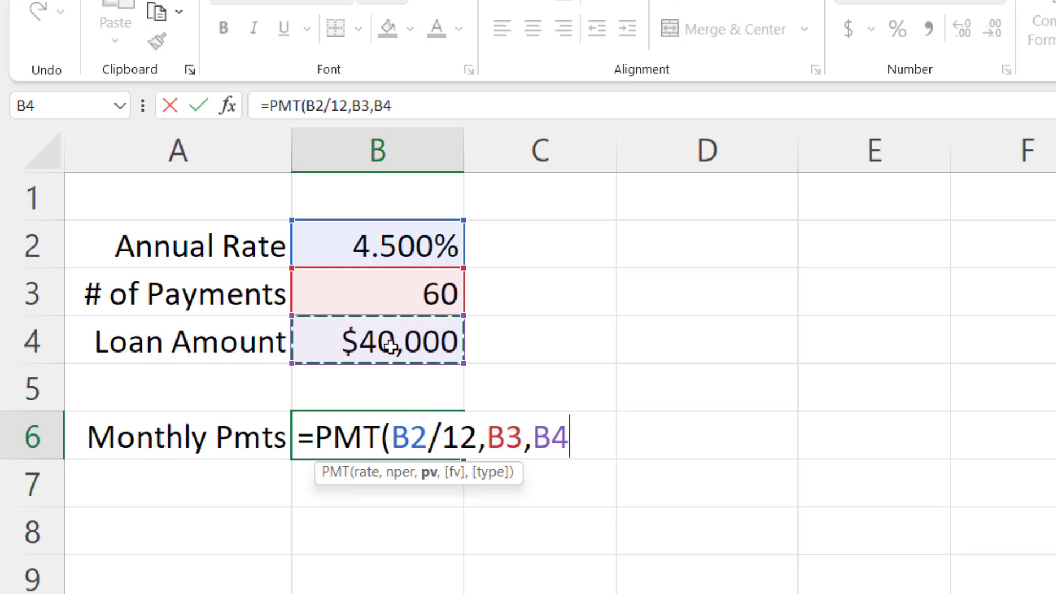
key("Return")
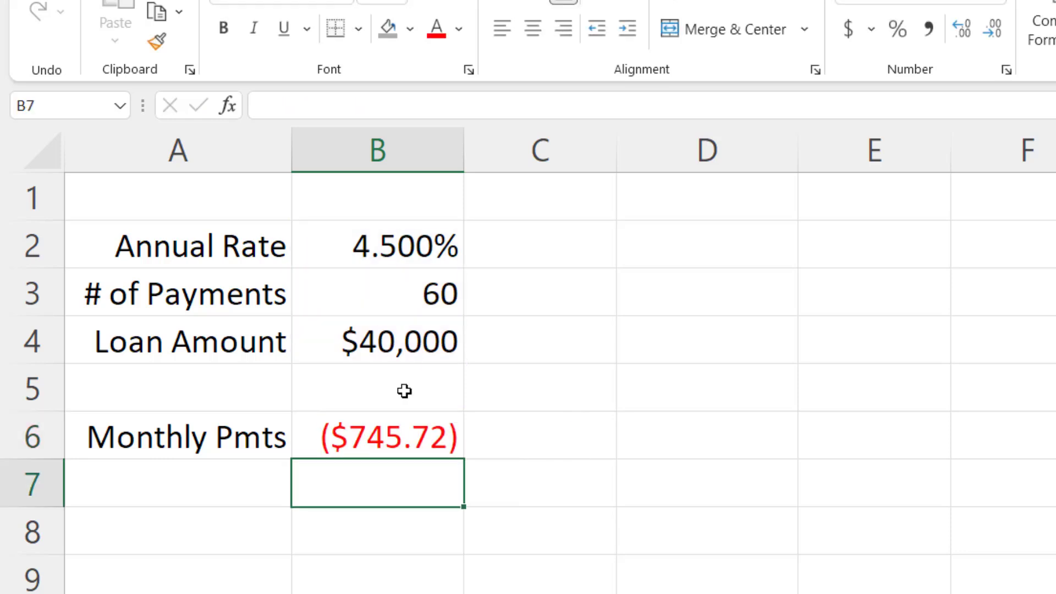
mouse_move(361, 450)
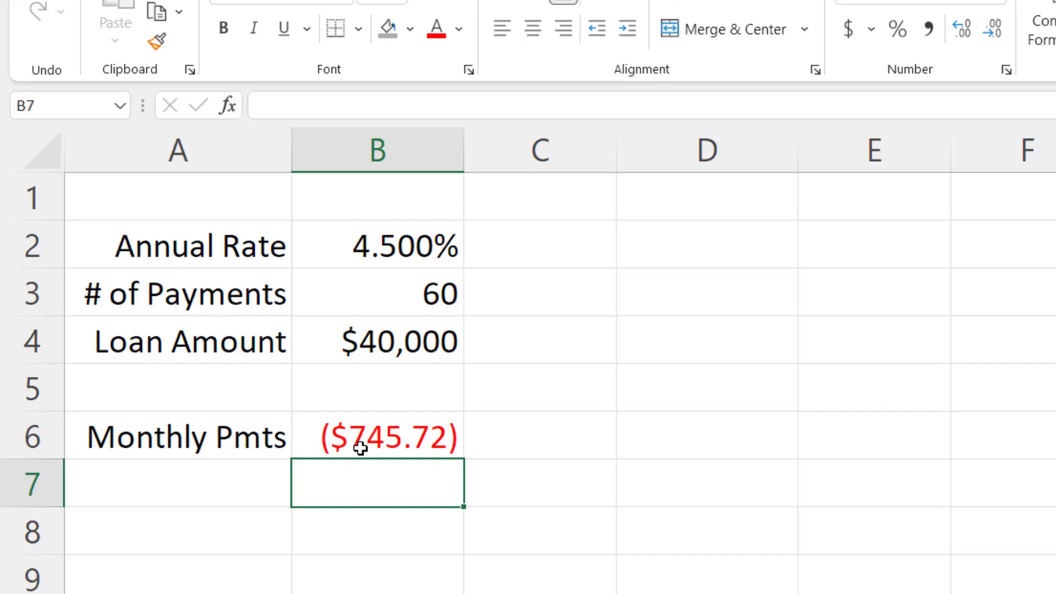
- Reopen B6's payment formula to flip its sign to positive
double_click(376, 436)
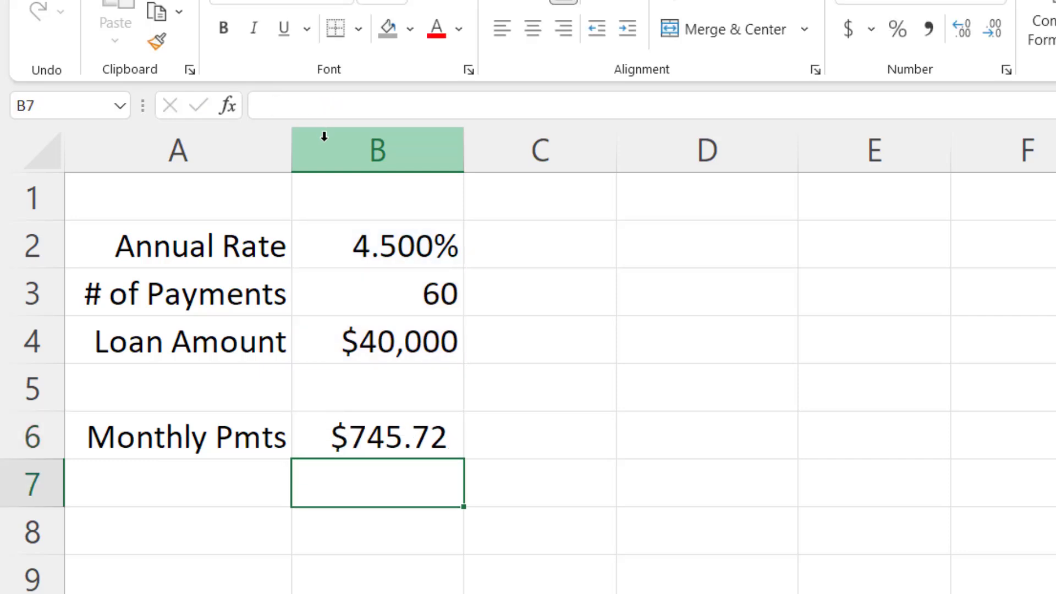
left_click(377, 437)
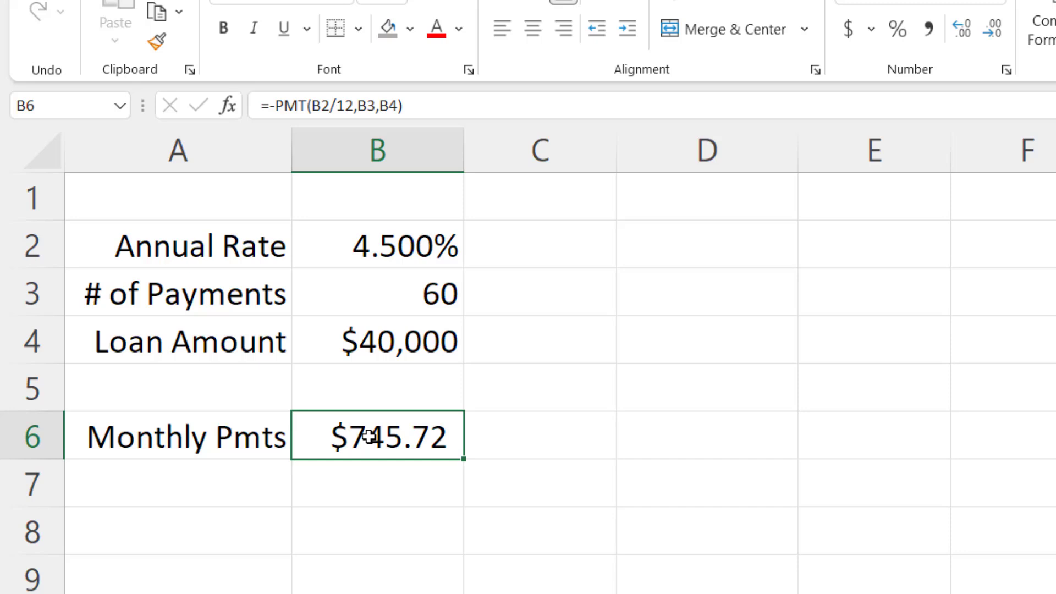
double_click(376, 436)
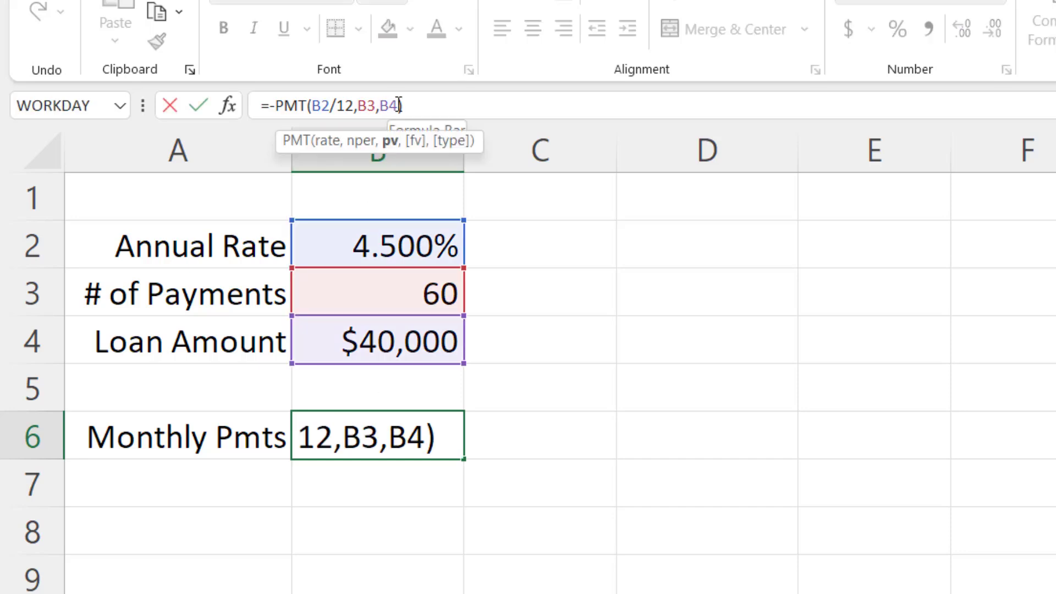
mouse_move(429, 145)
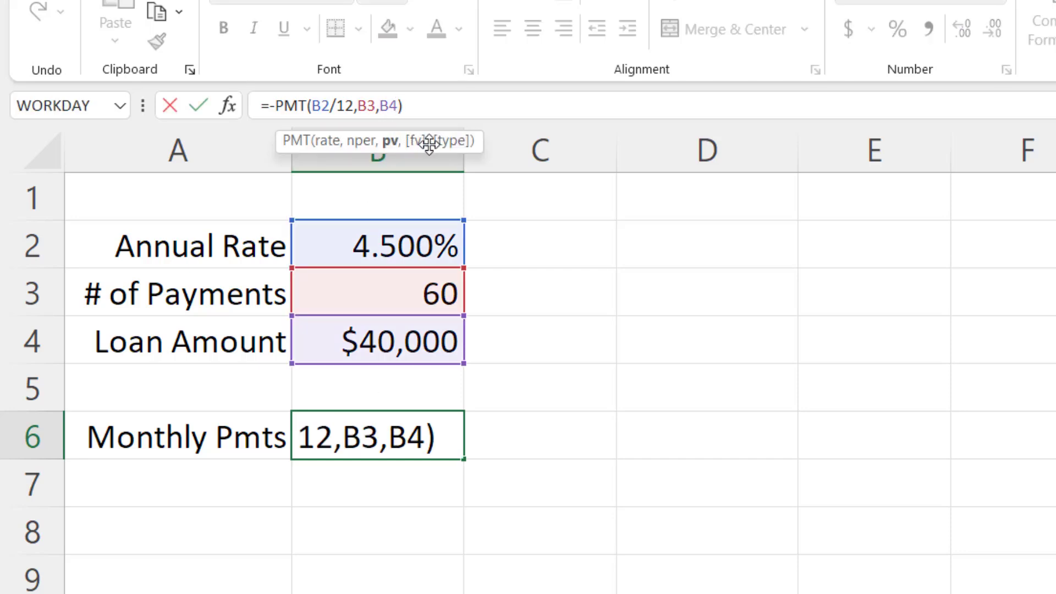